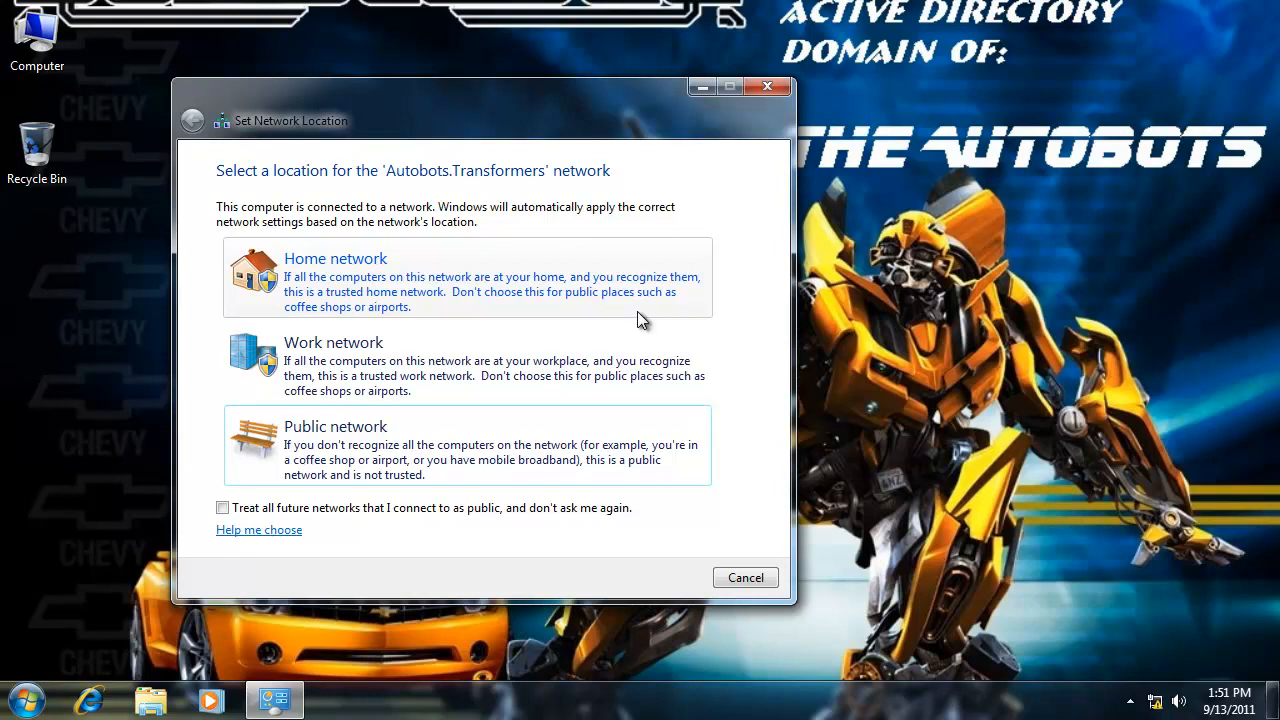
{"action": "mouse_move", "coordinate": [631, 314]}
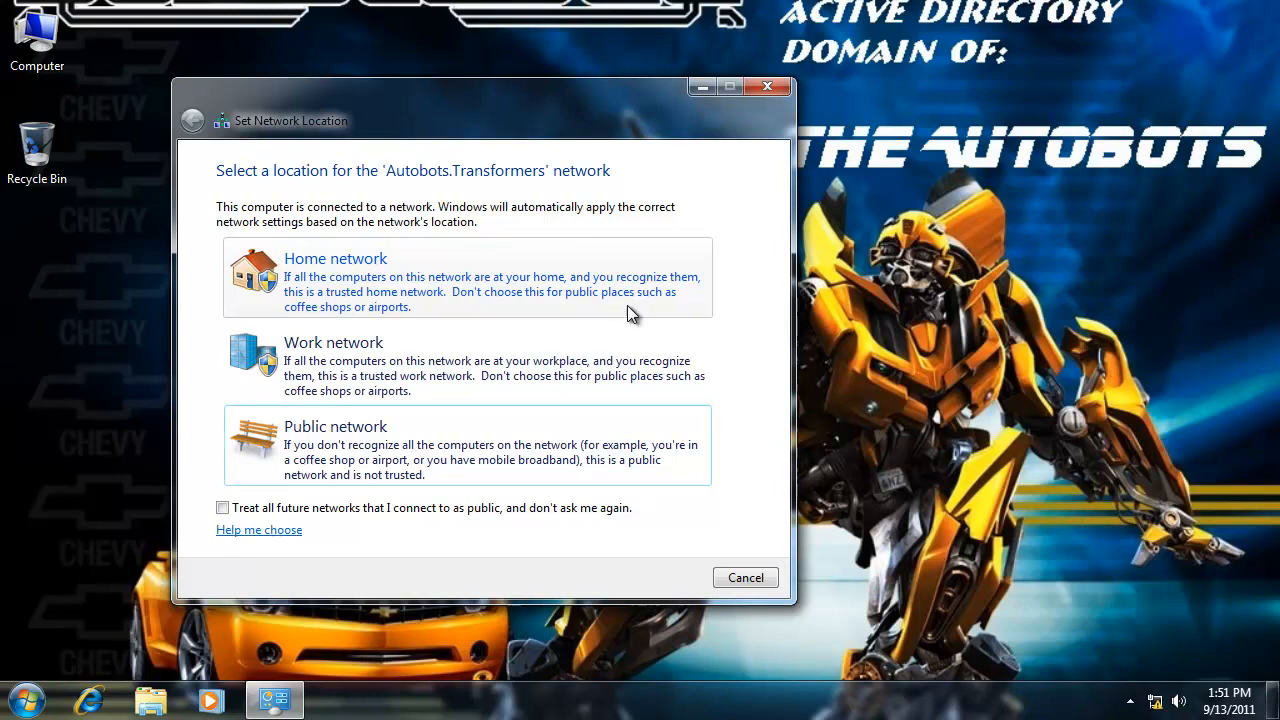
{"action": "mouse_move", "coordinate": [610, 290]}
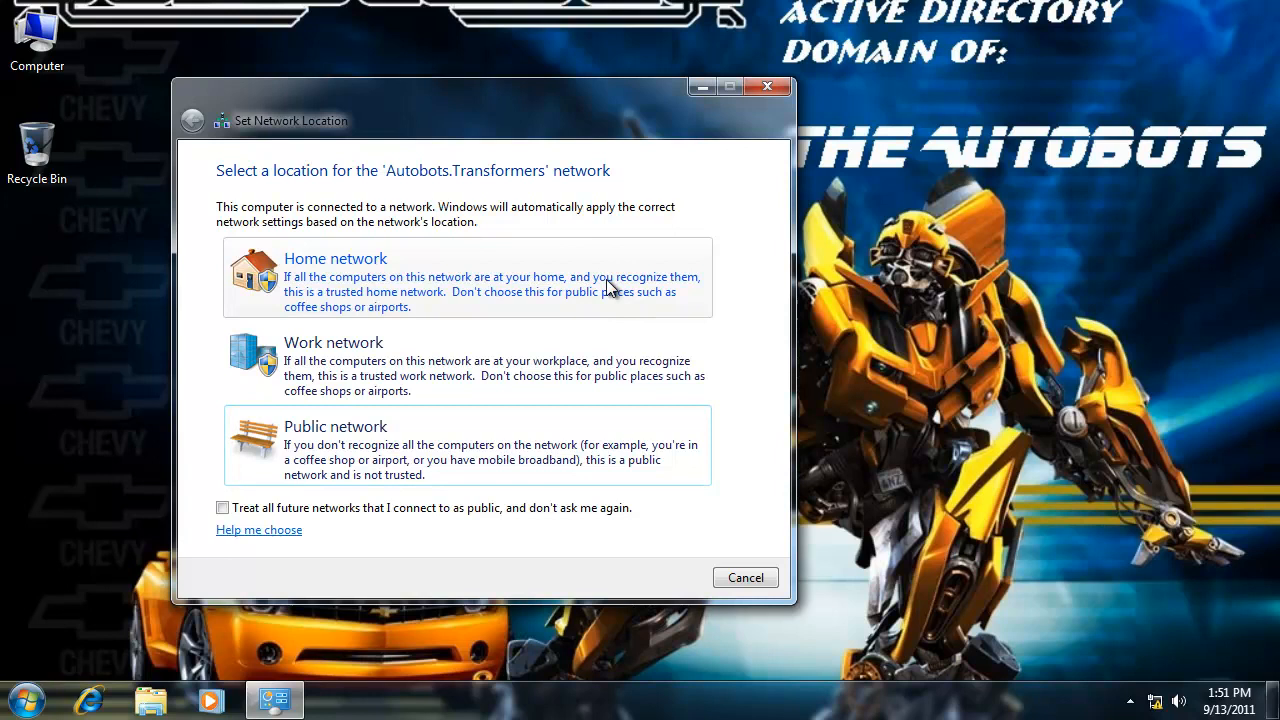
{"action": "mouse_move", "coordinate": [322, 288]}
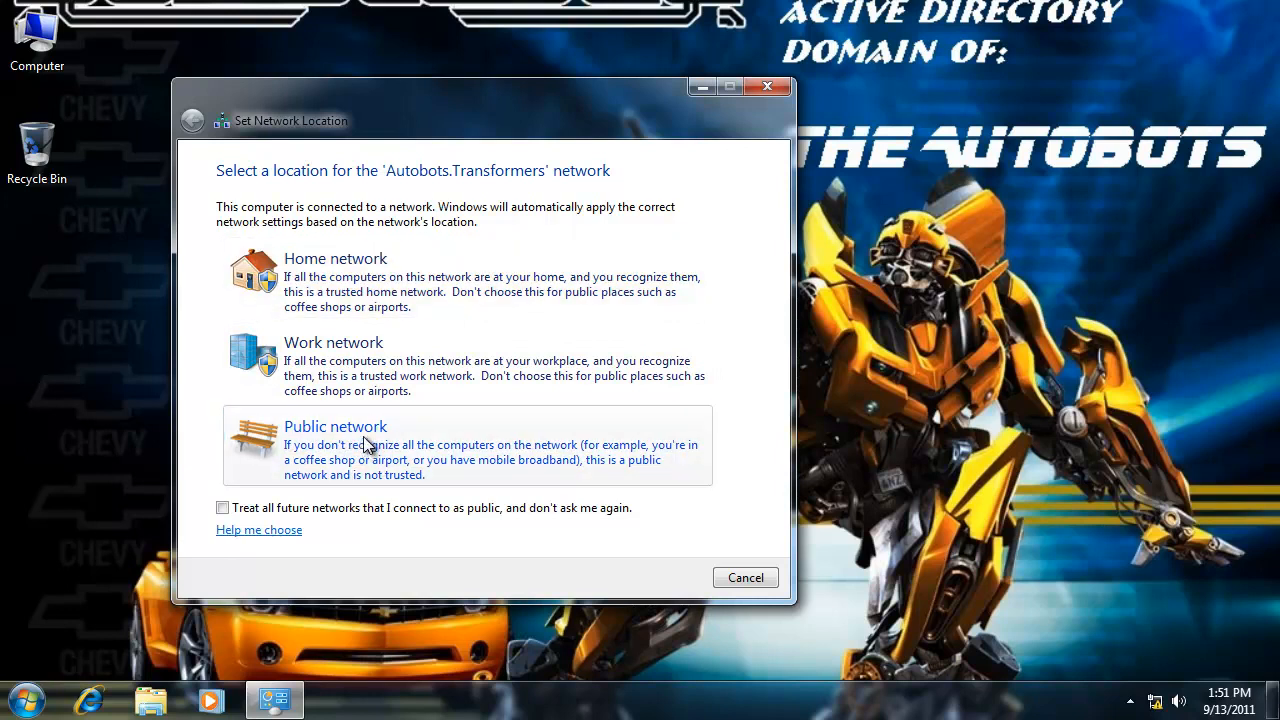
{"action": "mouse_move", "coordinate": [363, 410]}
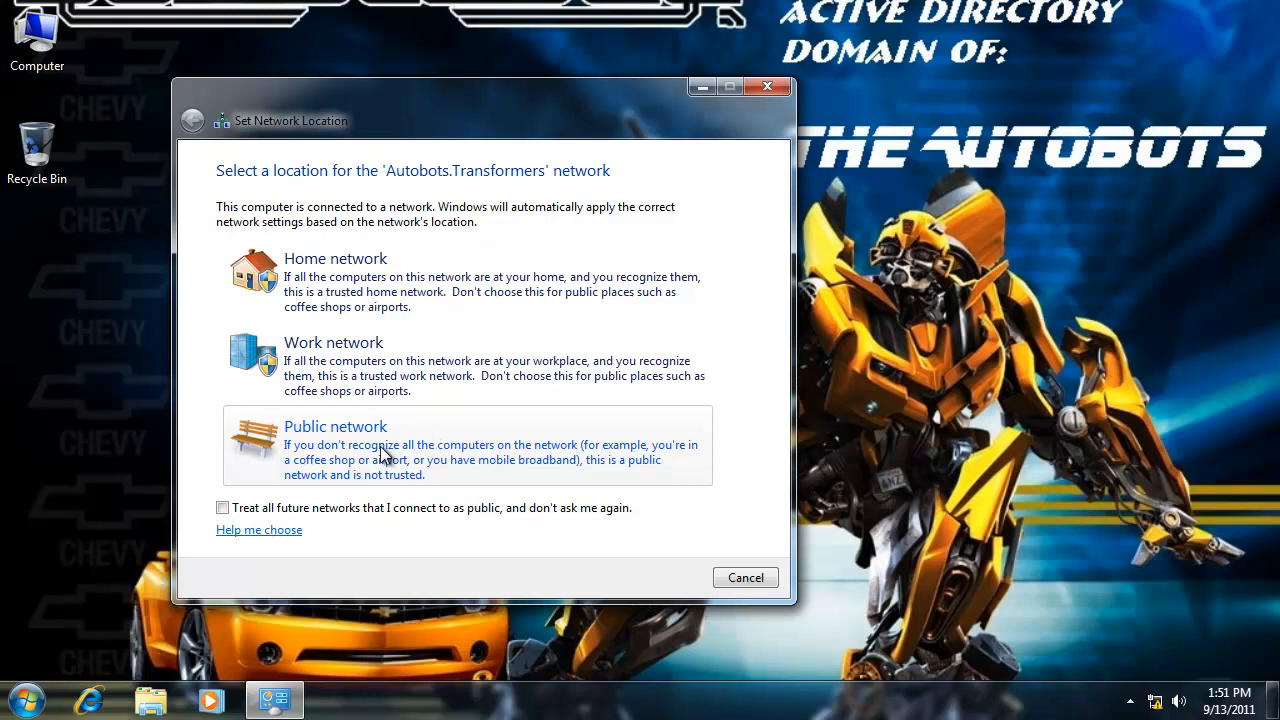
{"action": "mouse_move", "coordinate": [428, 465]}
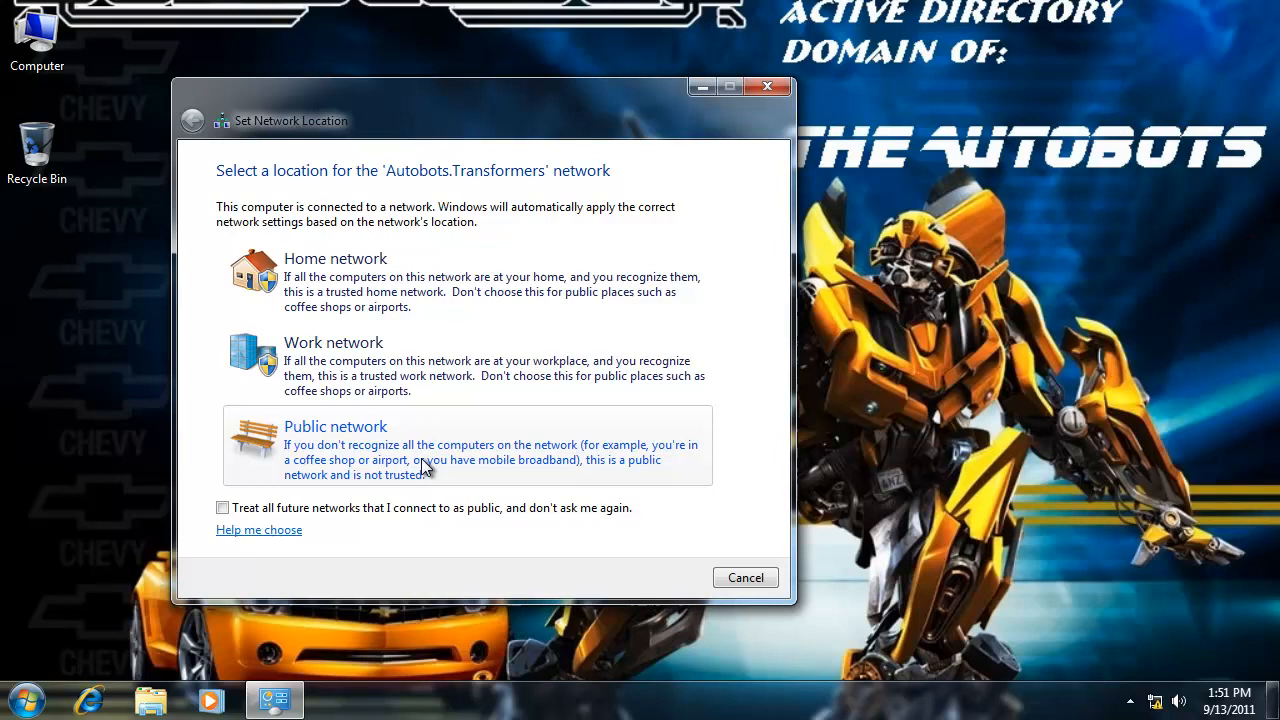
{"action": "mouse_move", "coordinate": [410, 444]}
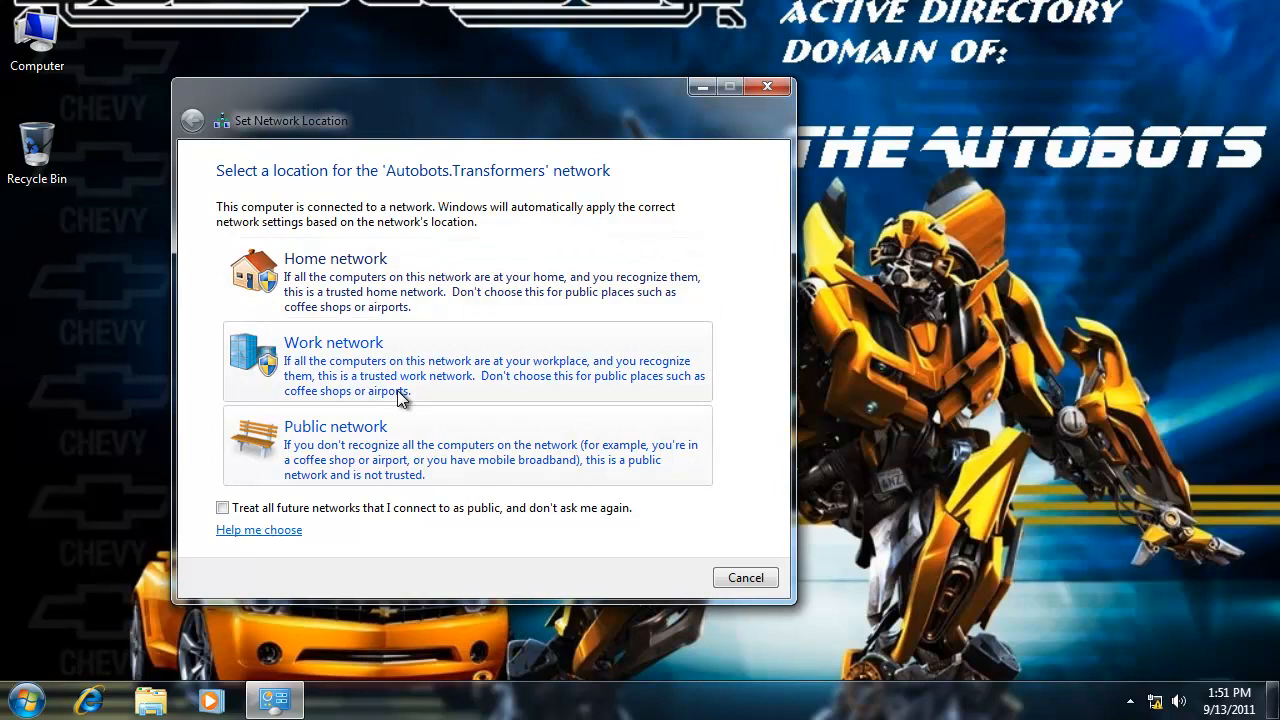
{"action": "mouse_move", "coordinate": [315, 280]}
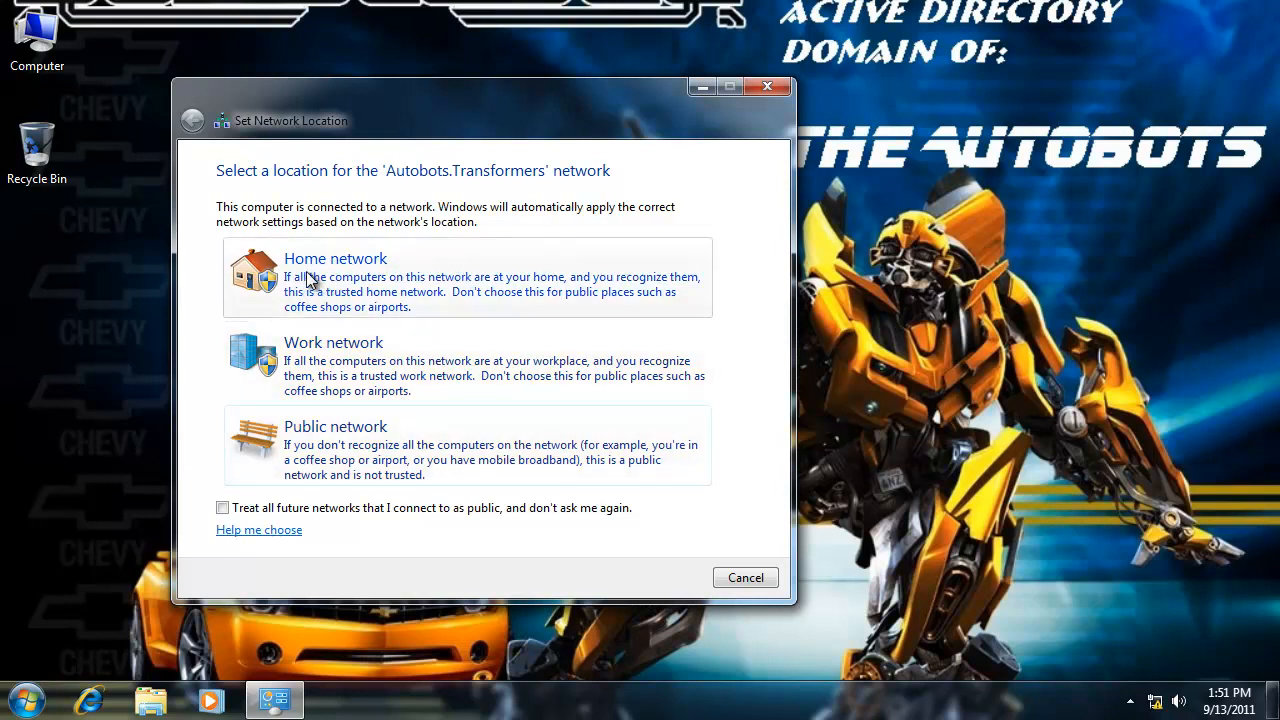
{"action": "mouse_move", "coordinate": [390, 287]}
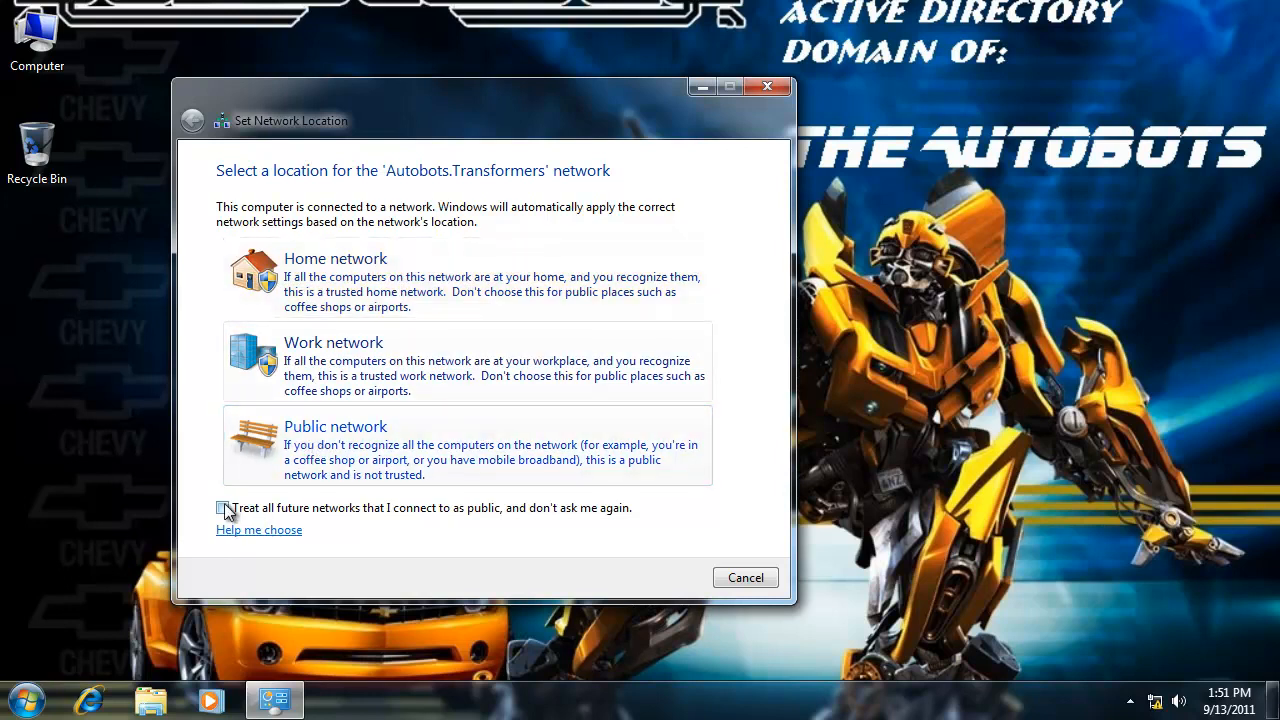
- Tick the option to treat all future networks as public without asking again
{"action": "left_click", "coordinate": [224, 508]}
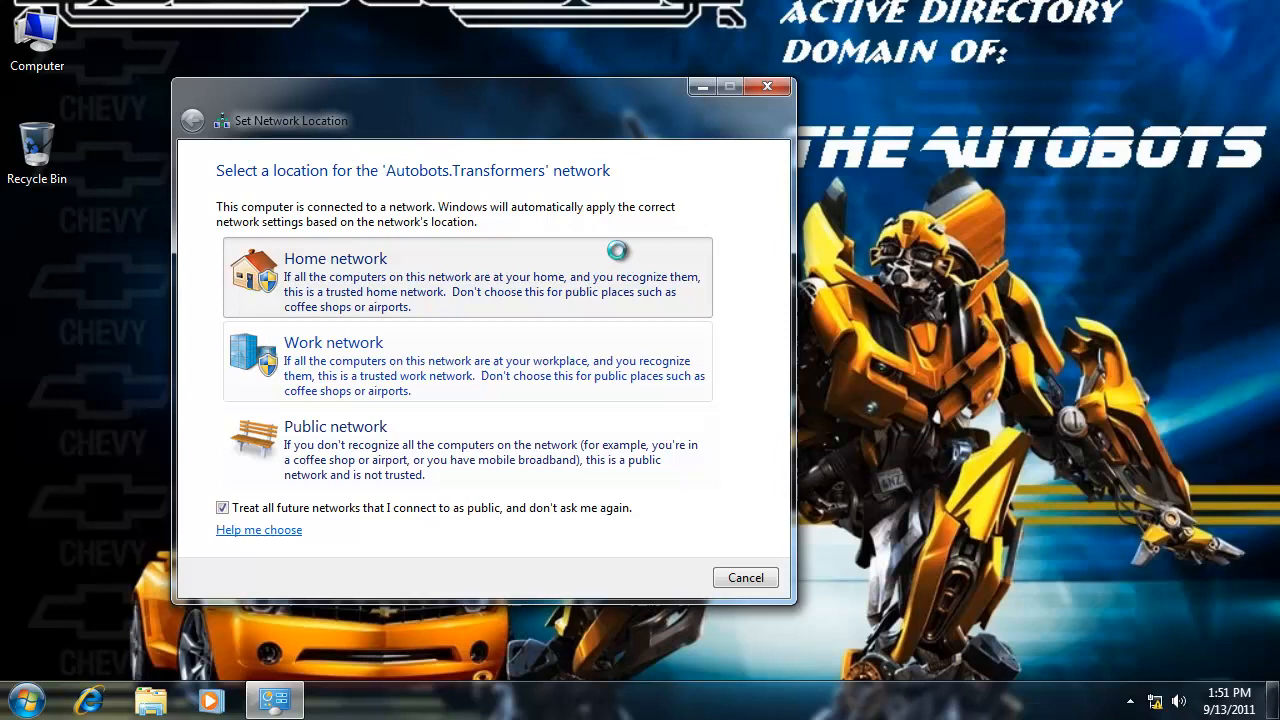
- Choose Home network, start the homegroup creation, then cancel it
{"action": "left_click", "coordinate": [335, 258]}
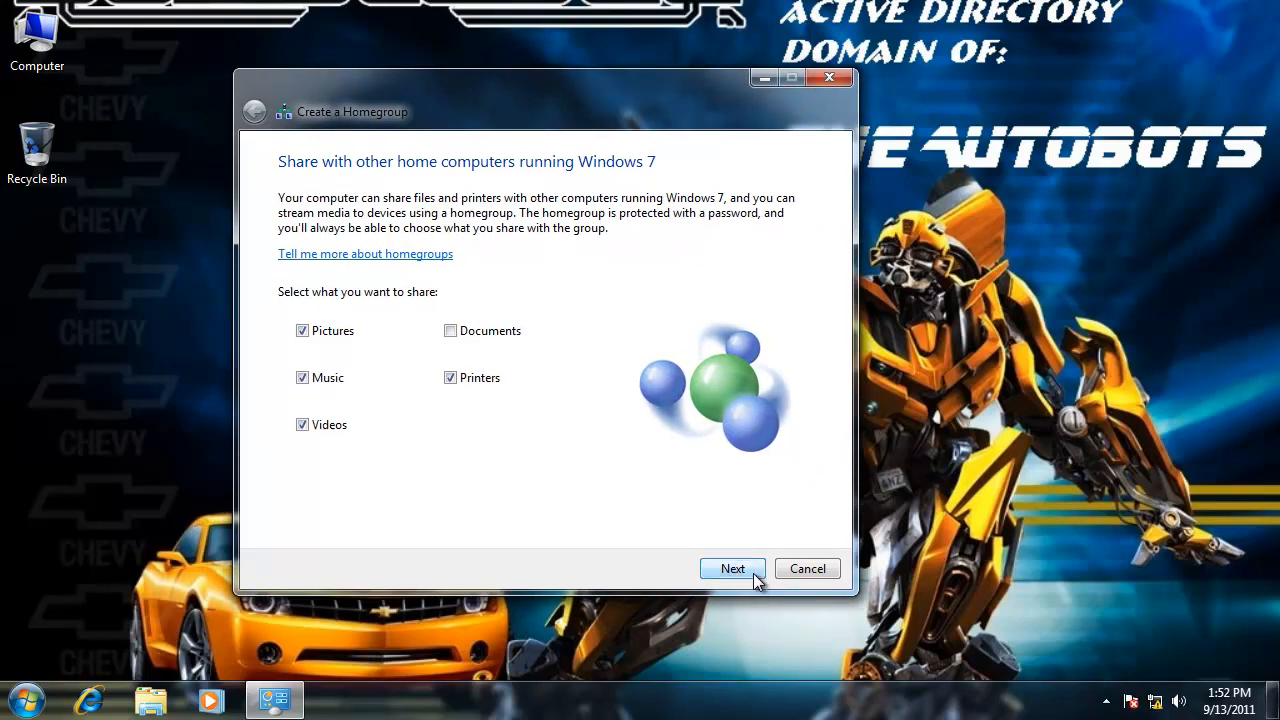
{"action": "left_click", "coordinate": [732, 568]}
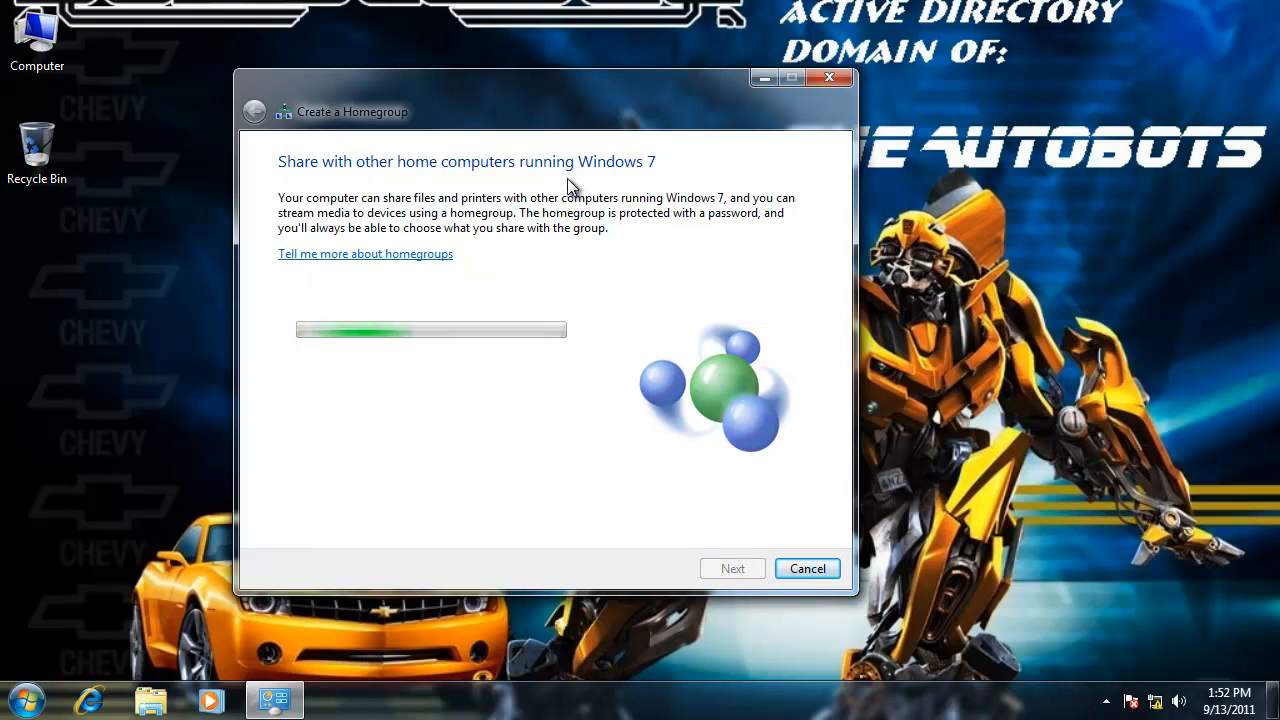
{"action": "mouse_move", "coordinate": [680, 438]}
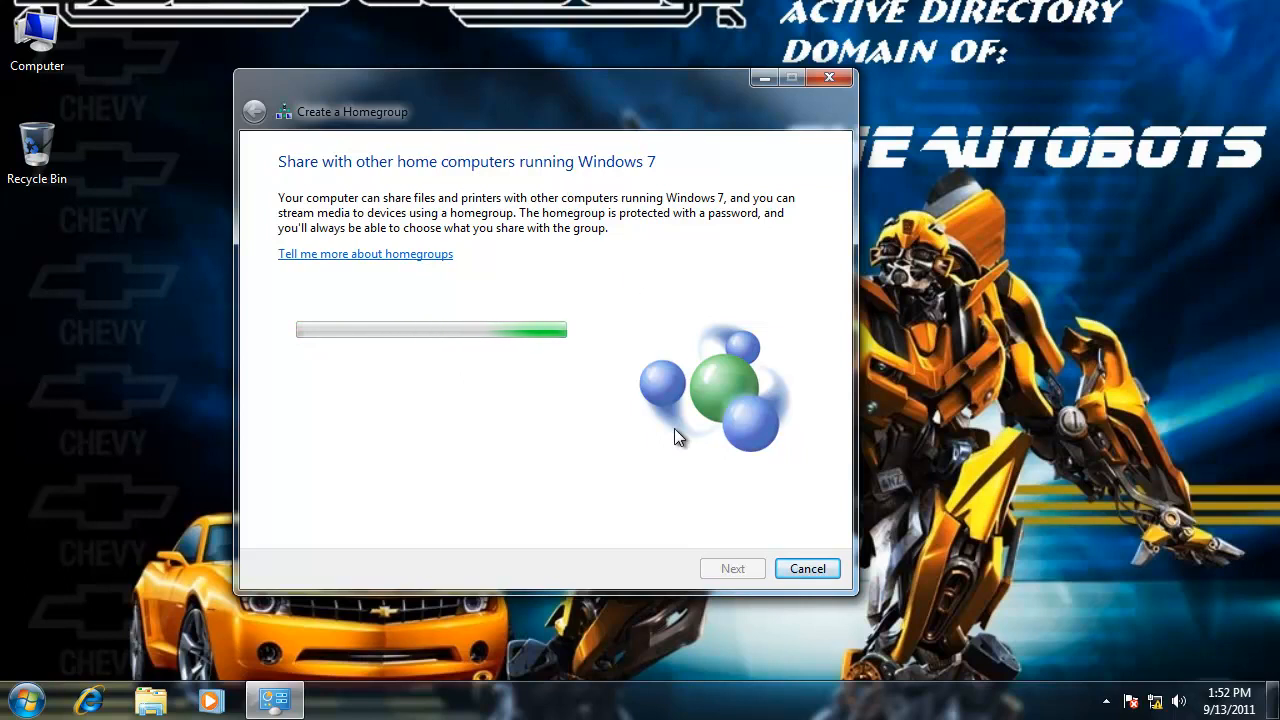
{"action": "mouse_move", "coordinate": [663, 222]}
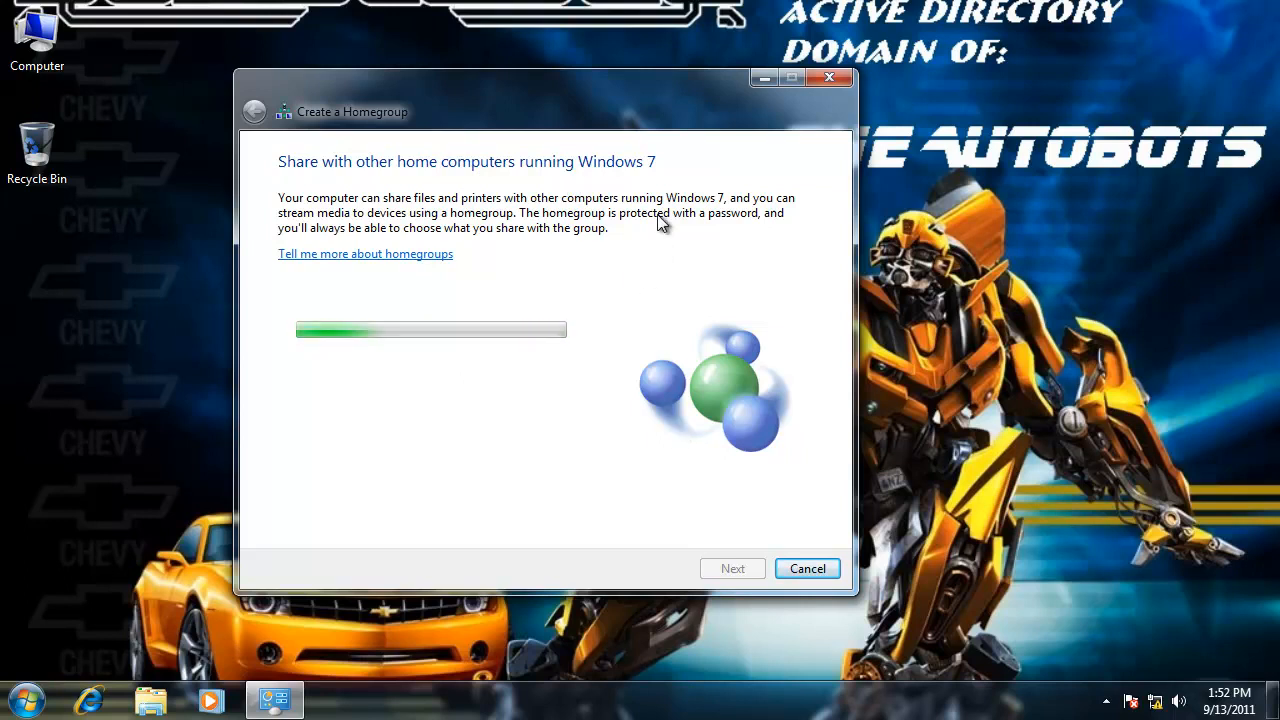
{"action": "left_click", "coordinate": [805, 567]}
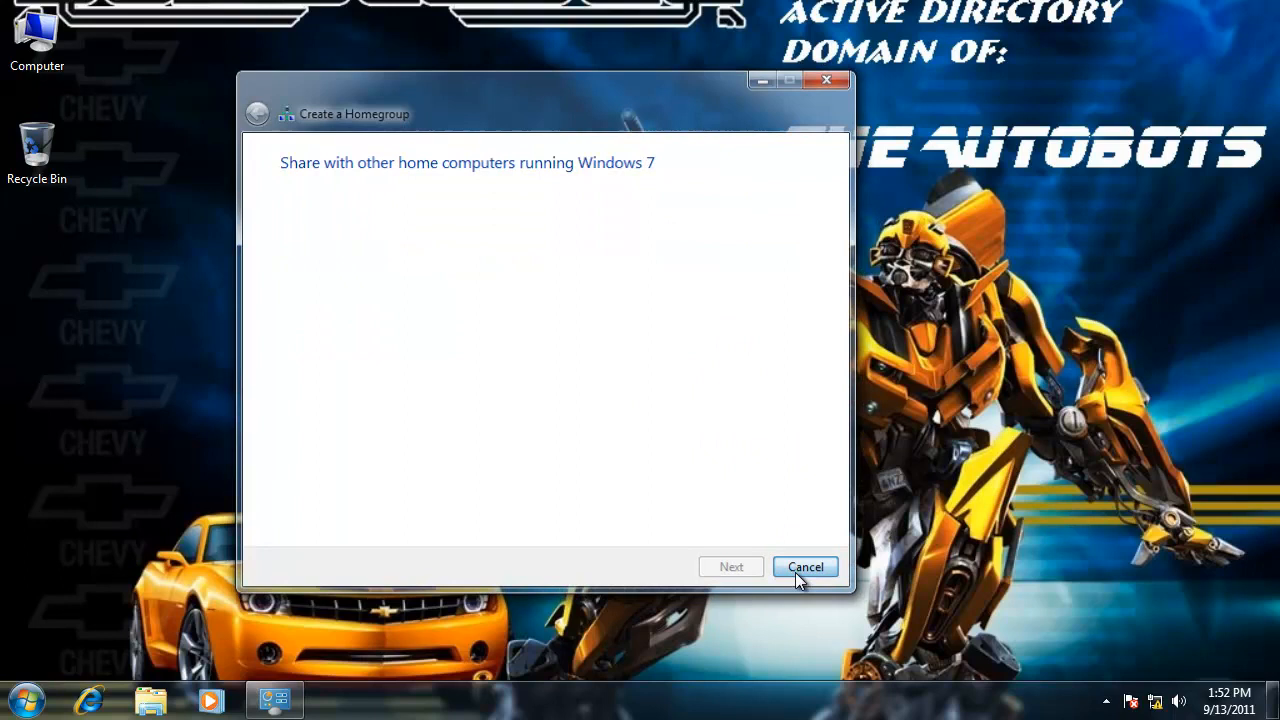
{"action": "left_click", "coordinate": [805, 567]}
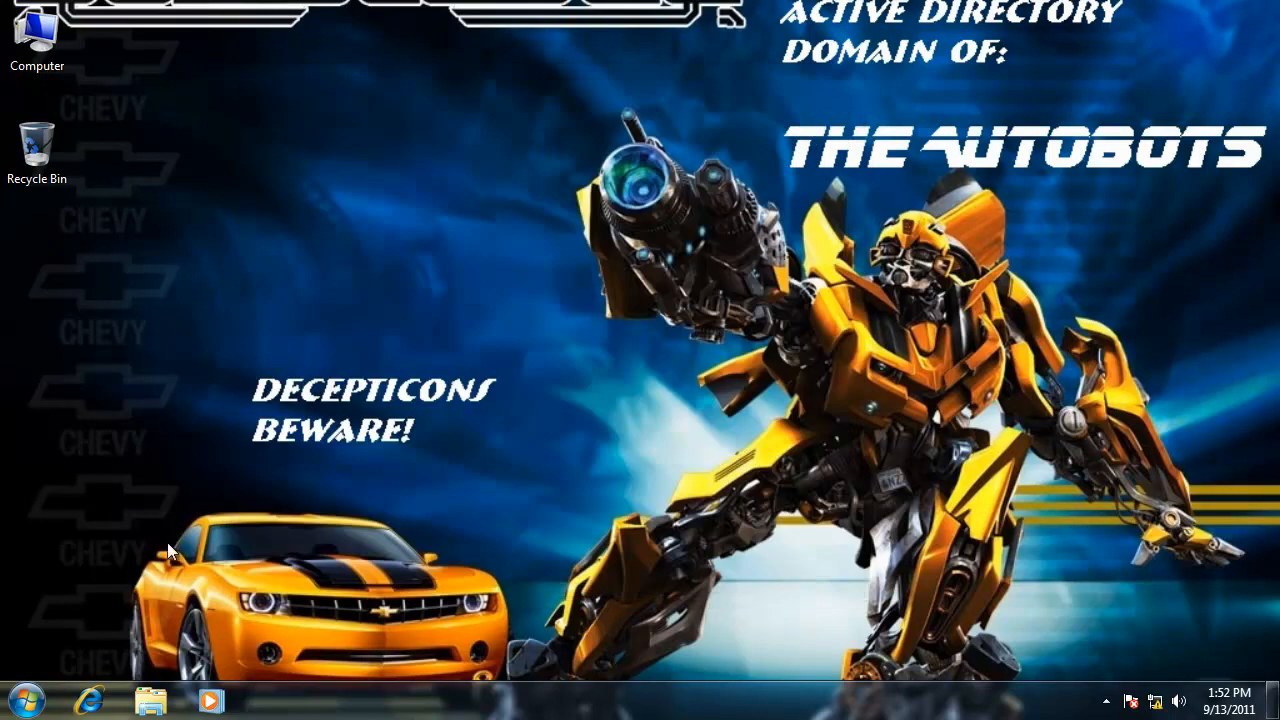
{"action": "mouse_move", "coordinate": [390, 357]}
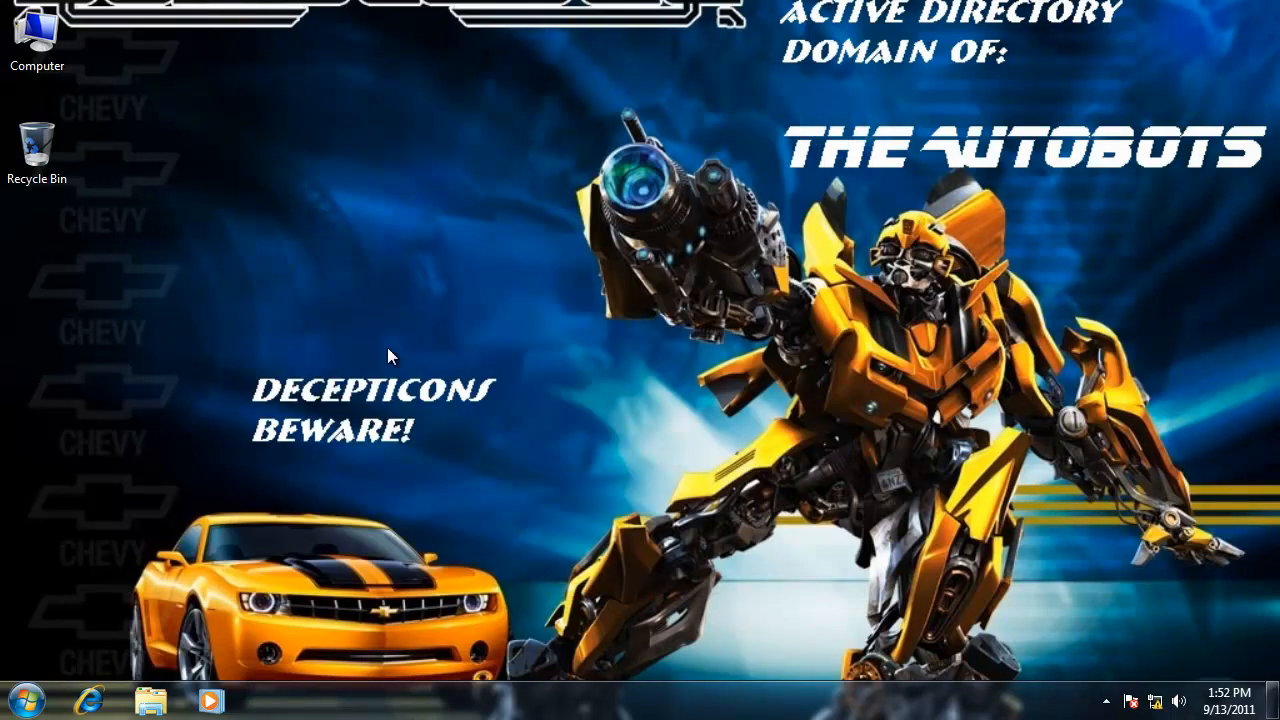
{"action": "mouse_move", "coordinate": [492, 300]}
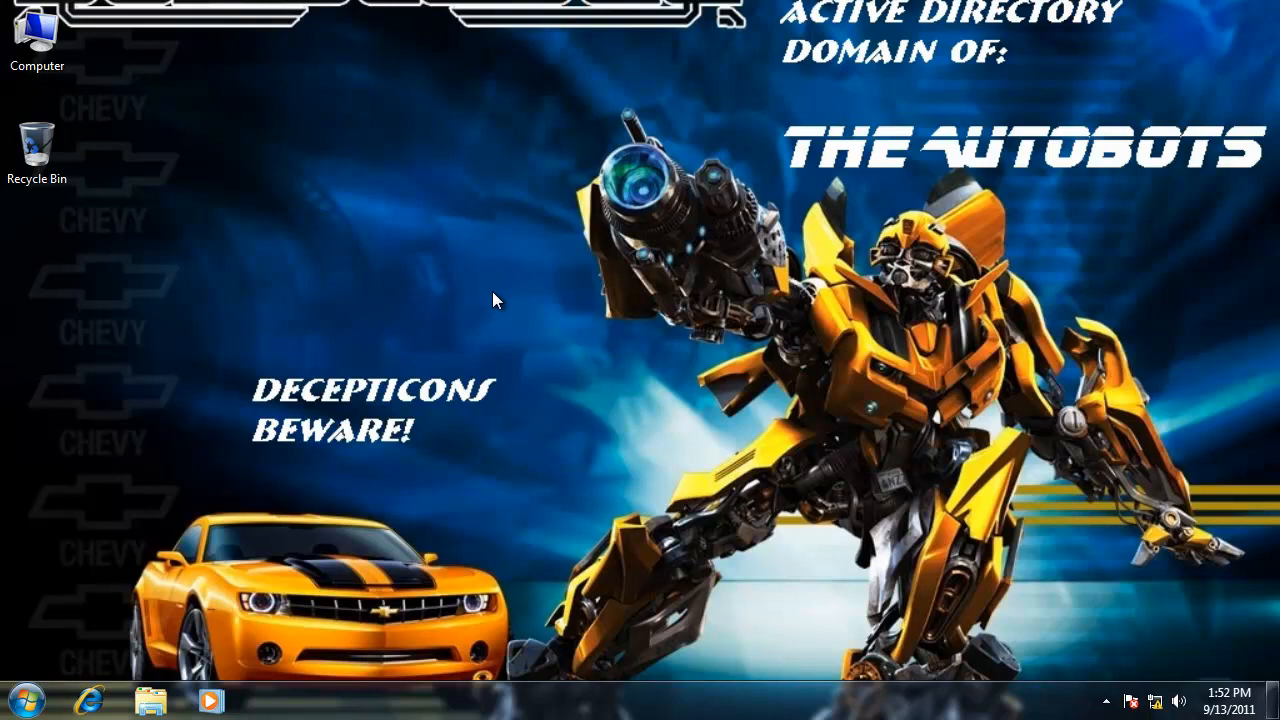
{"action": "mouse_move", "coordinate": [505, 270]}
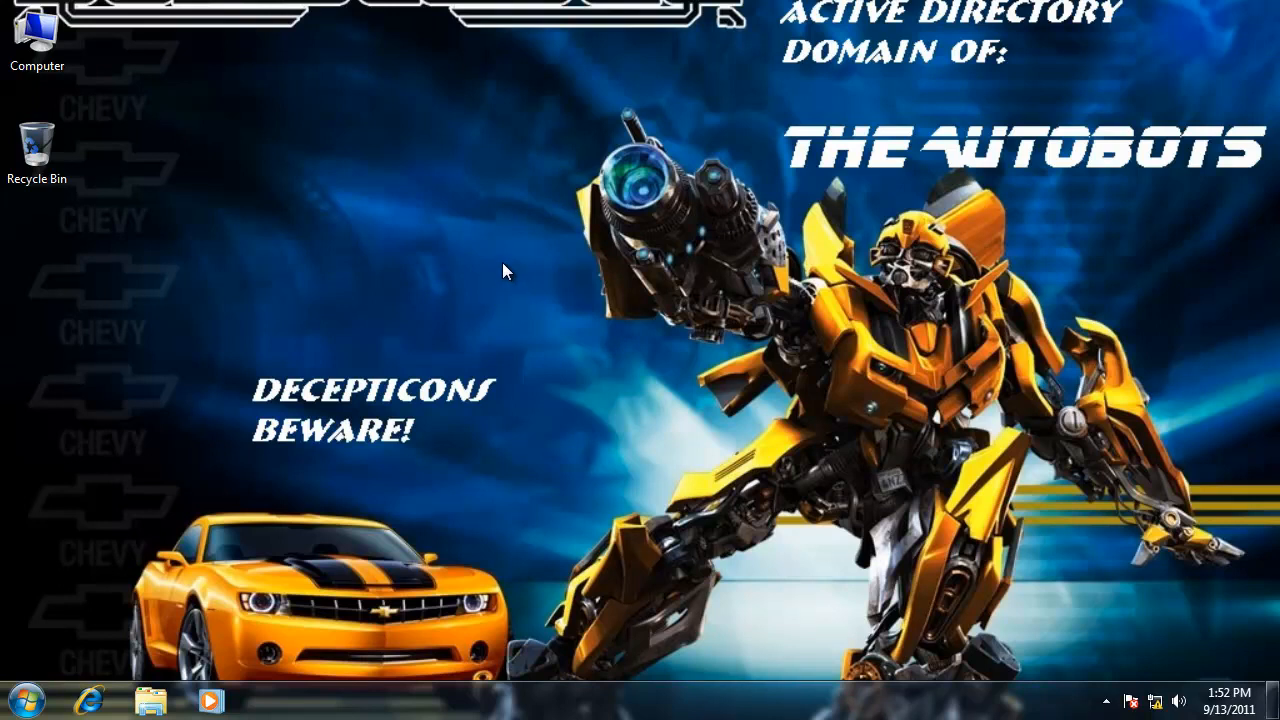
{"action": "mouse_move", "coordinate": [484, 222]}
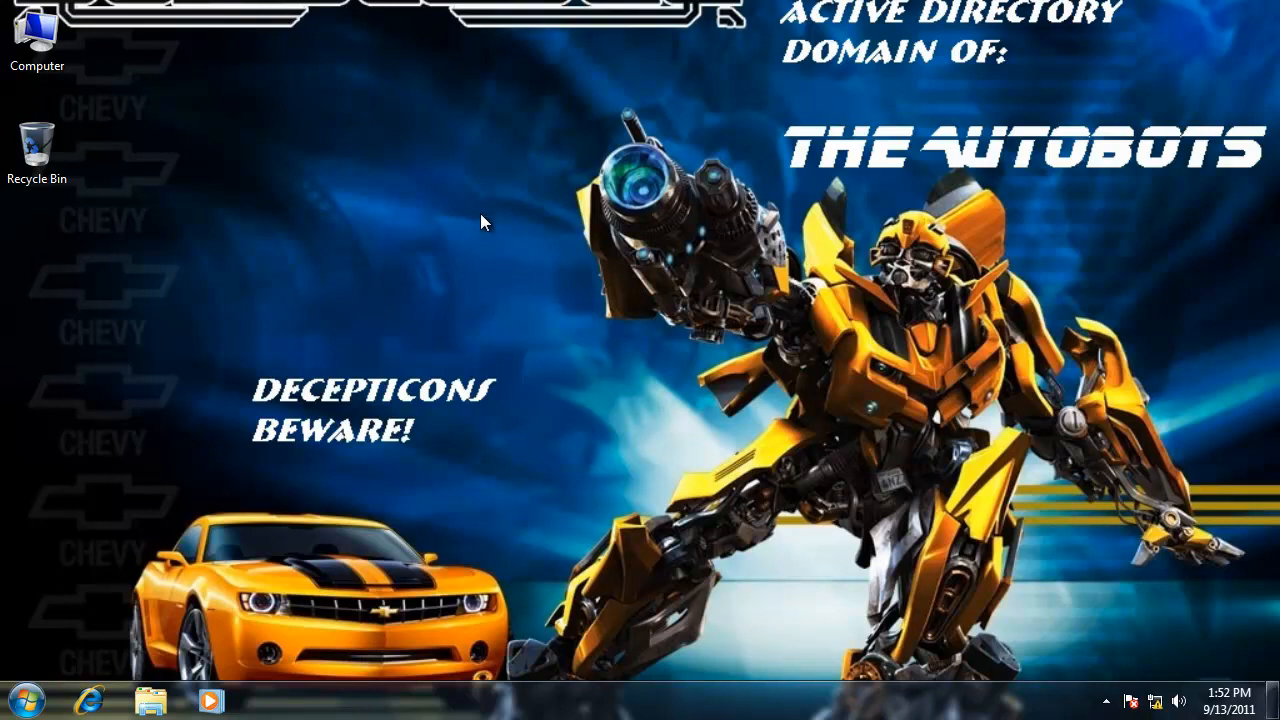
{"action": "mouse_move", "coordinate": [463, 225]}
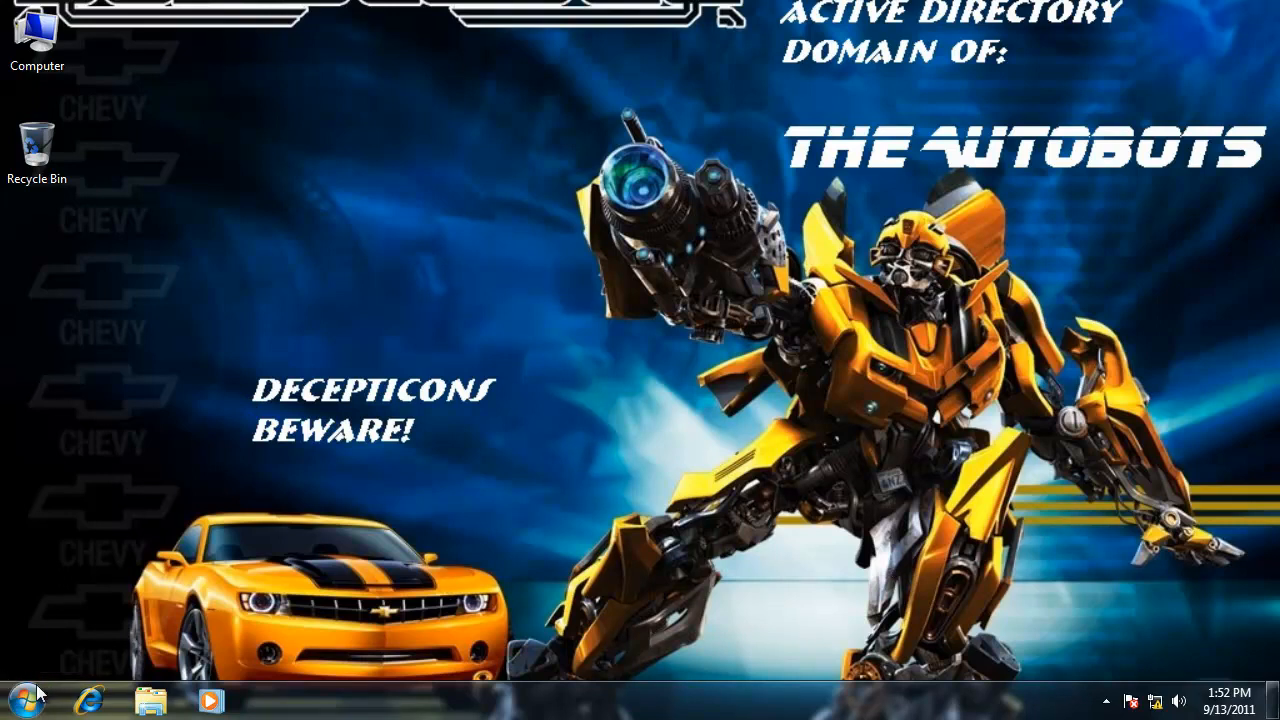
- Launch cmd from the Start menu search and give the console a white background
{"action": "left_click", "coordinate": [25, 699]}
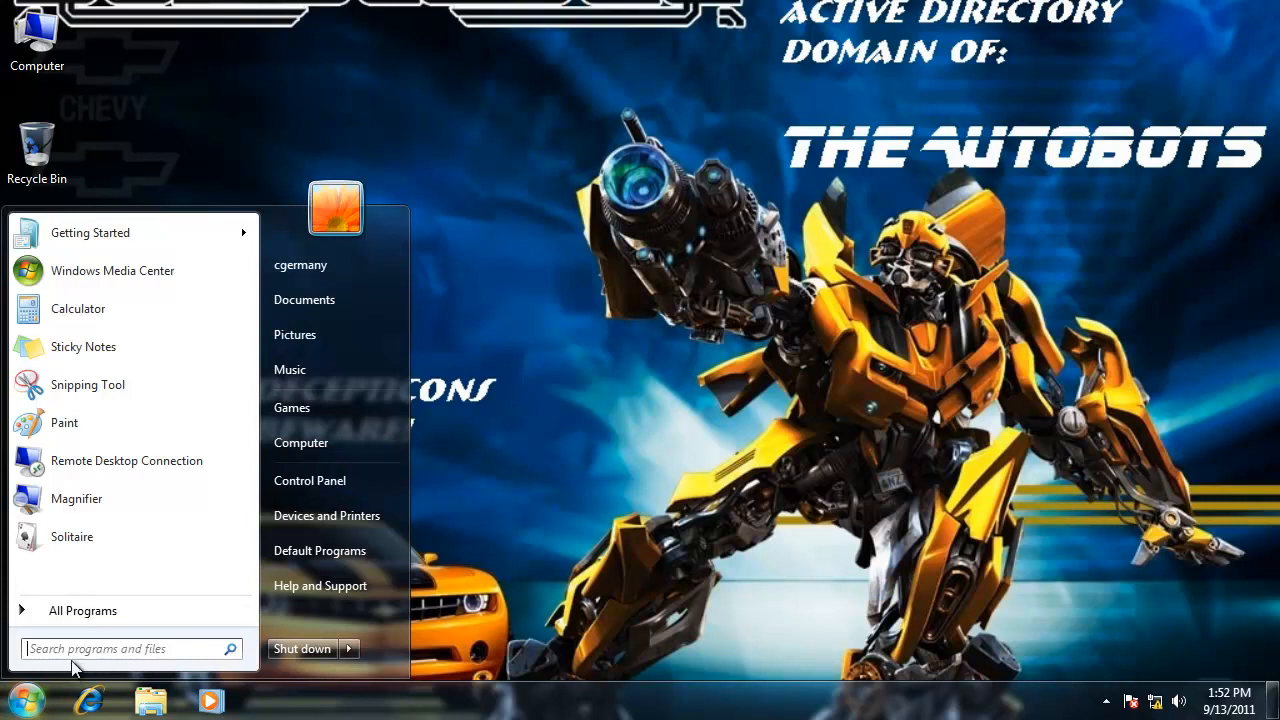
{"action": "left_click", "coordinate": [130, 648]}
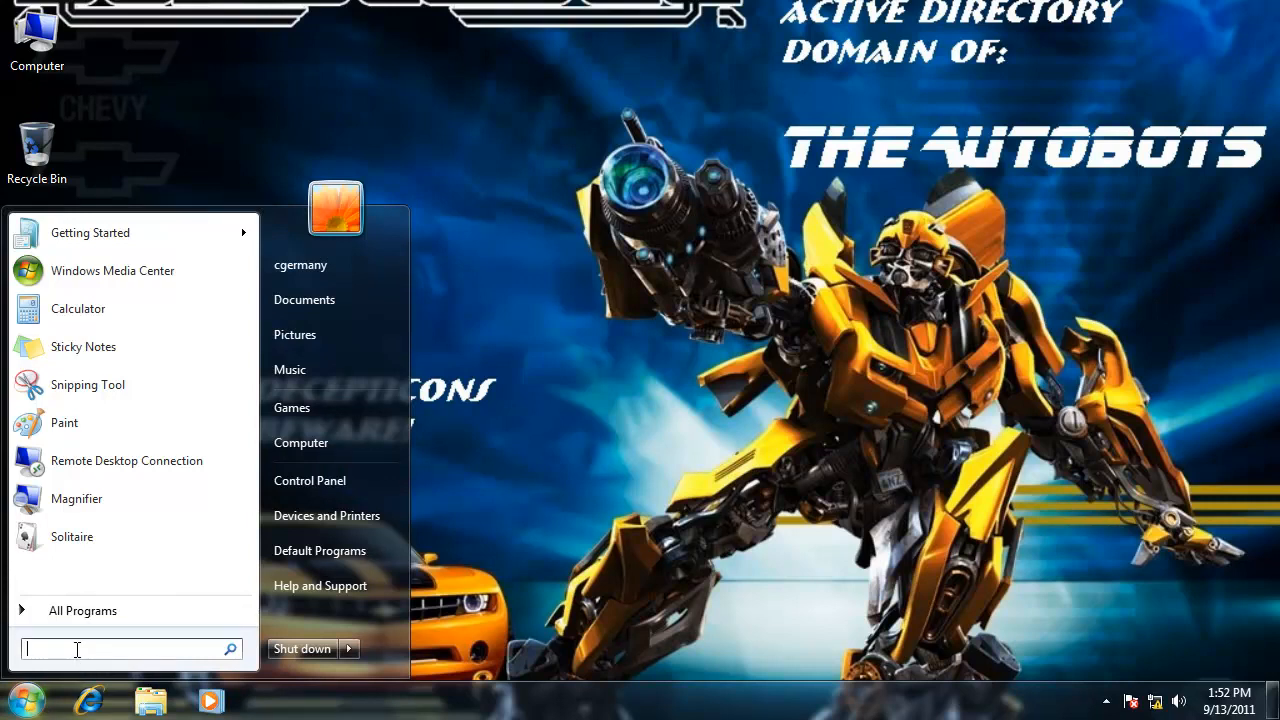
{"action": "type", "text": "cmd"}
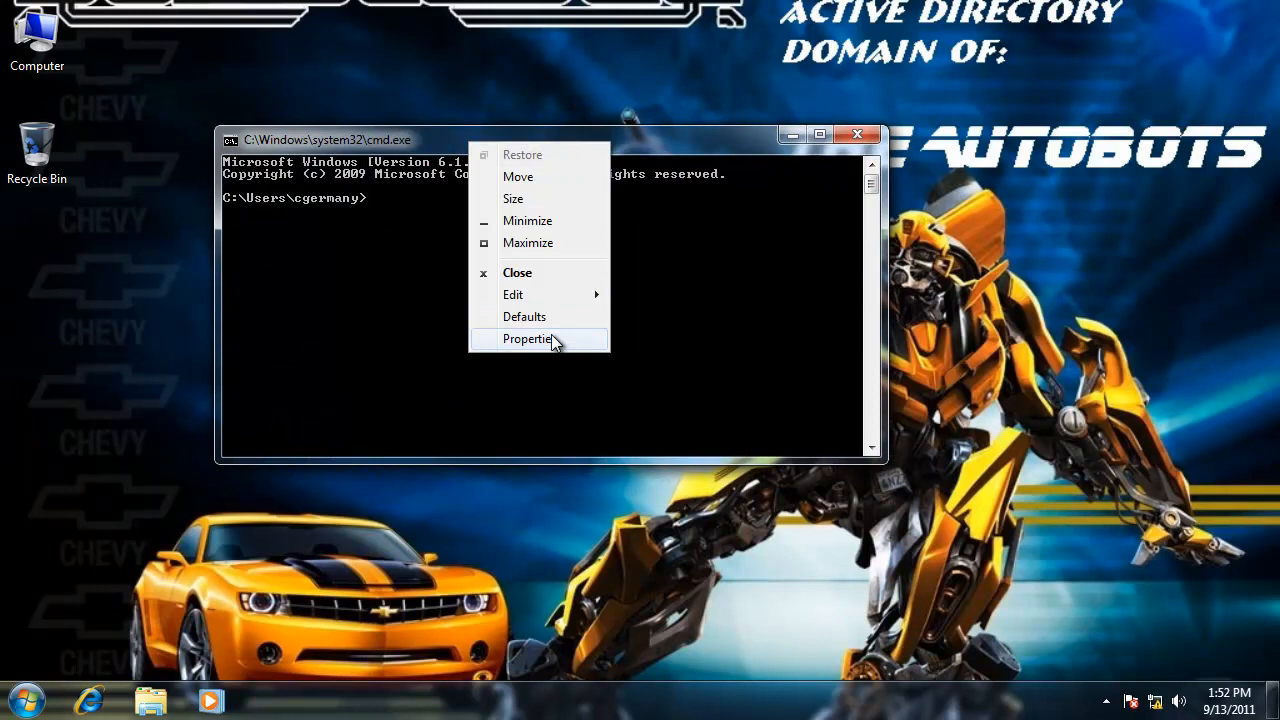
{"action": "left_click", "coordinate": [527, 338]}
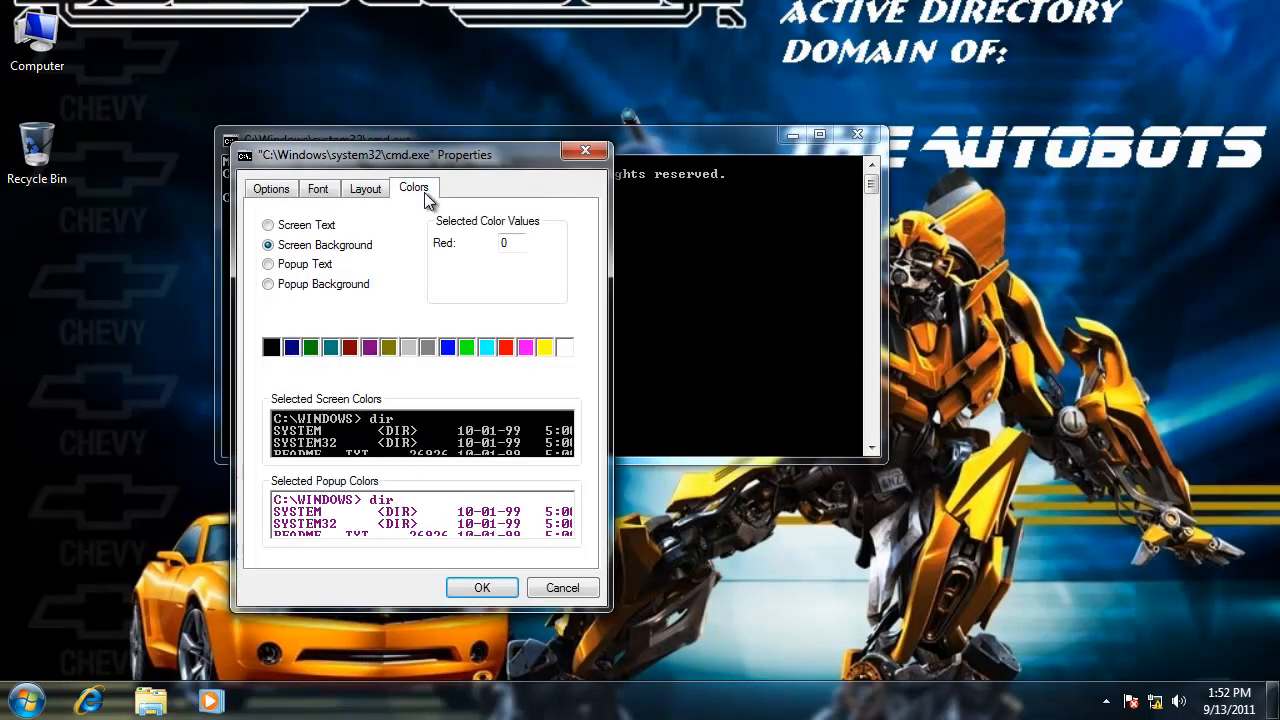
{"action": "left_click", "coordinate": [267, 224]}
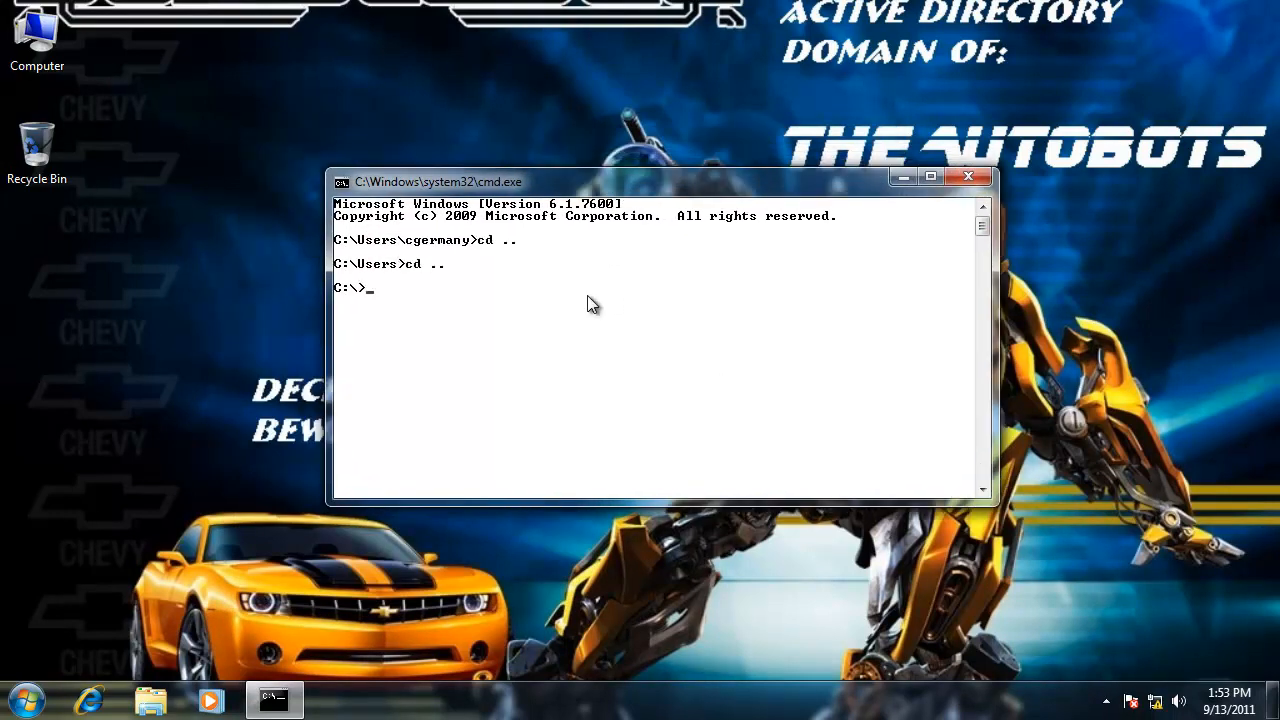
- Run ipconfig to show IPv4 address 222.222.222.11 and gateway 222.222.222.1
{"action": "type", "text": "ipcon"}
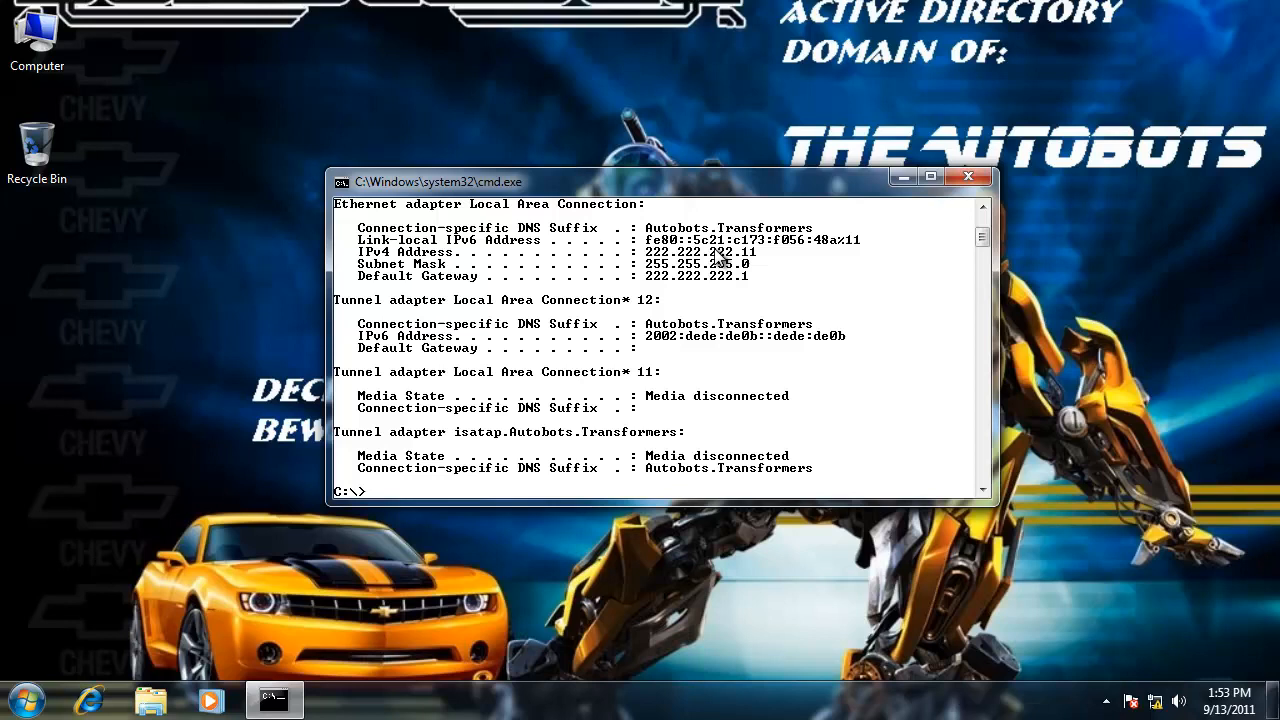
{"action": "mouse_move", "coordinate": [755, 268]}
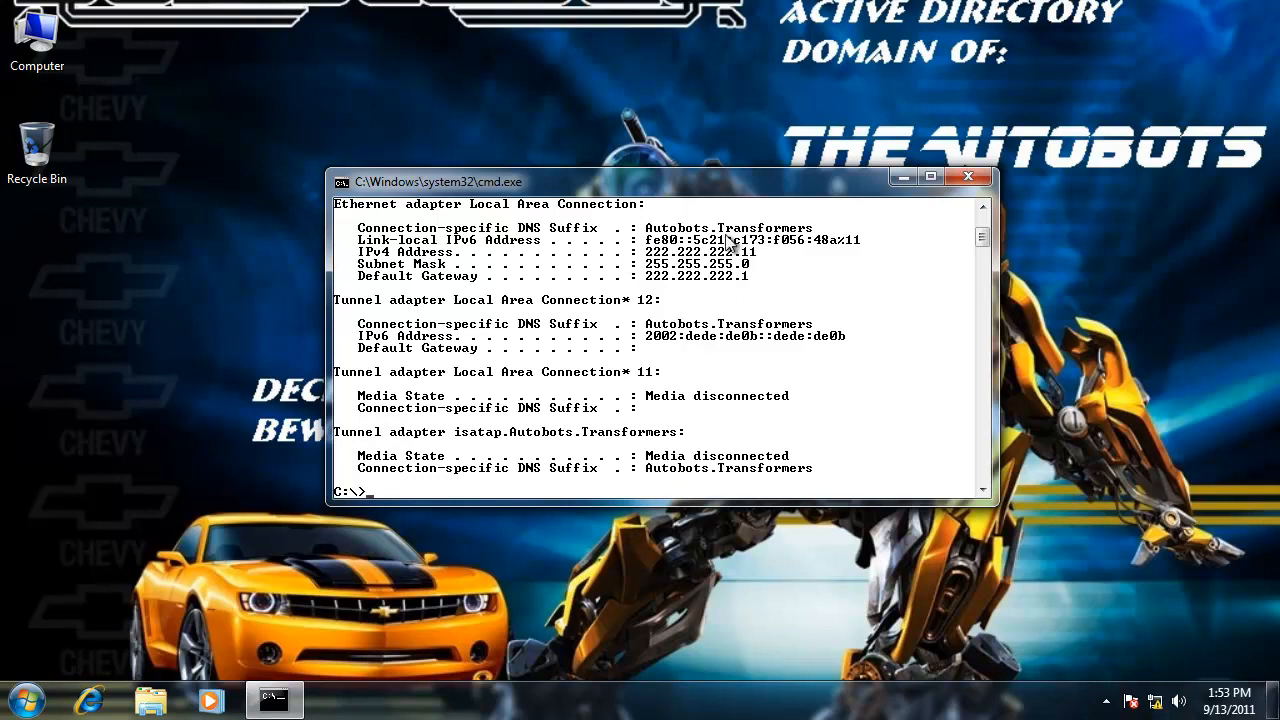
{"action": "mouse_move", "coordinate": [787, 327]}
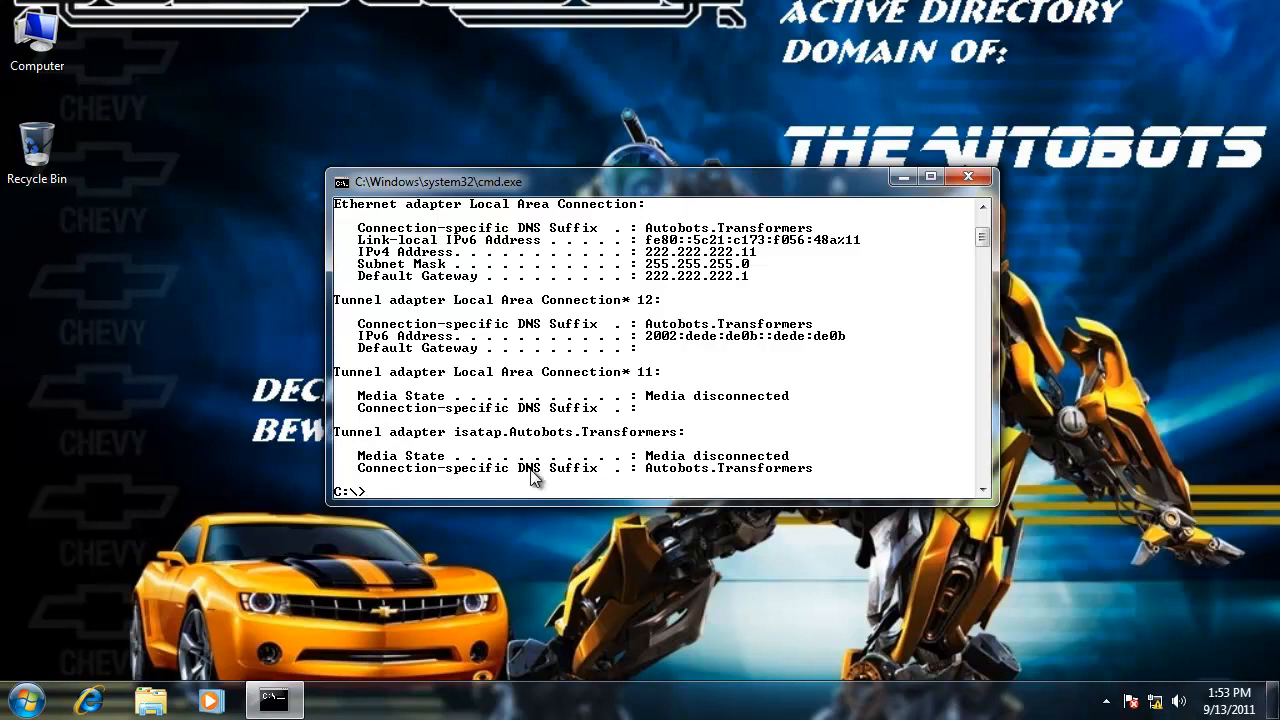
{"action": "mouse_move", "coordinate": [742, 483]}
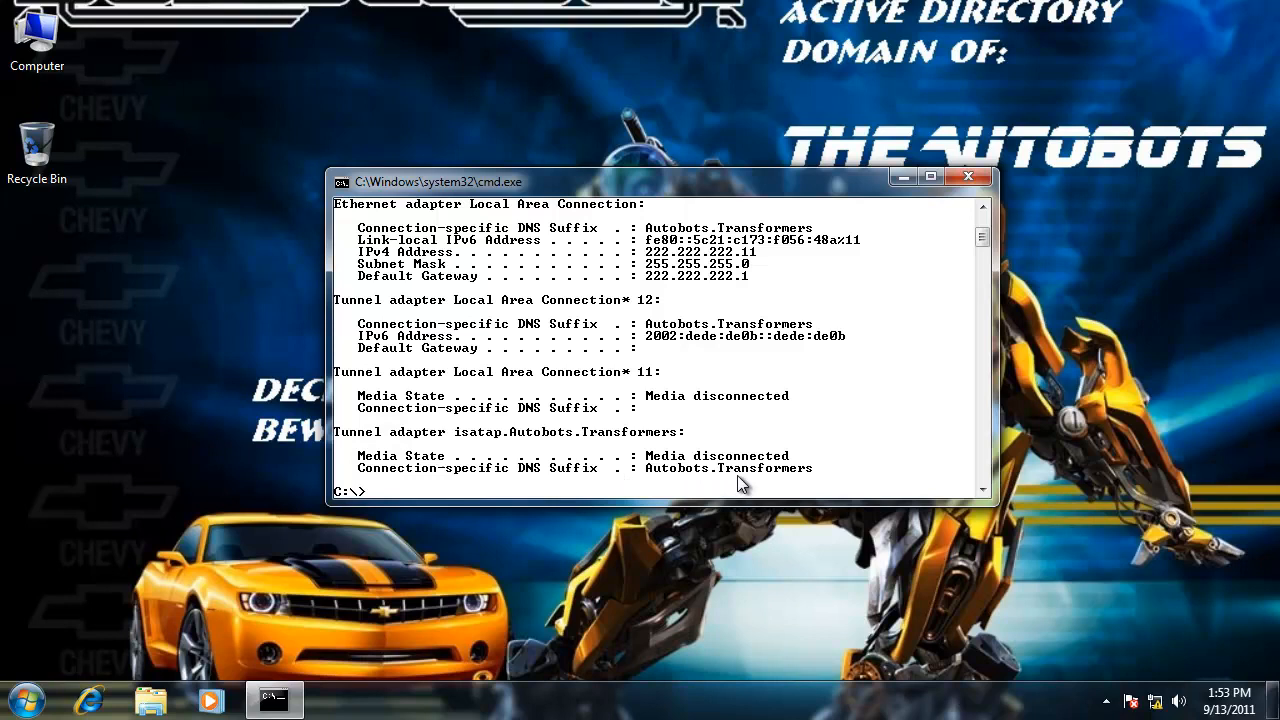
{"action": "mouse_move", "coordinate": [873, 343]}
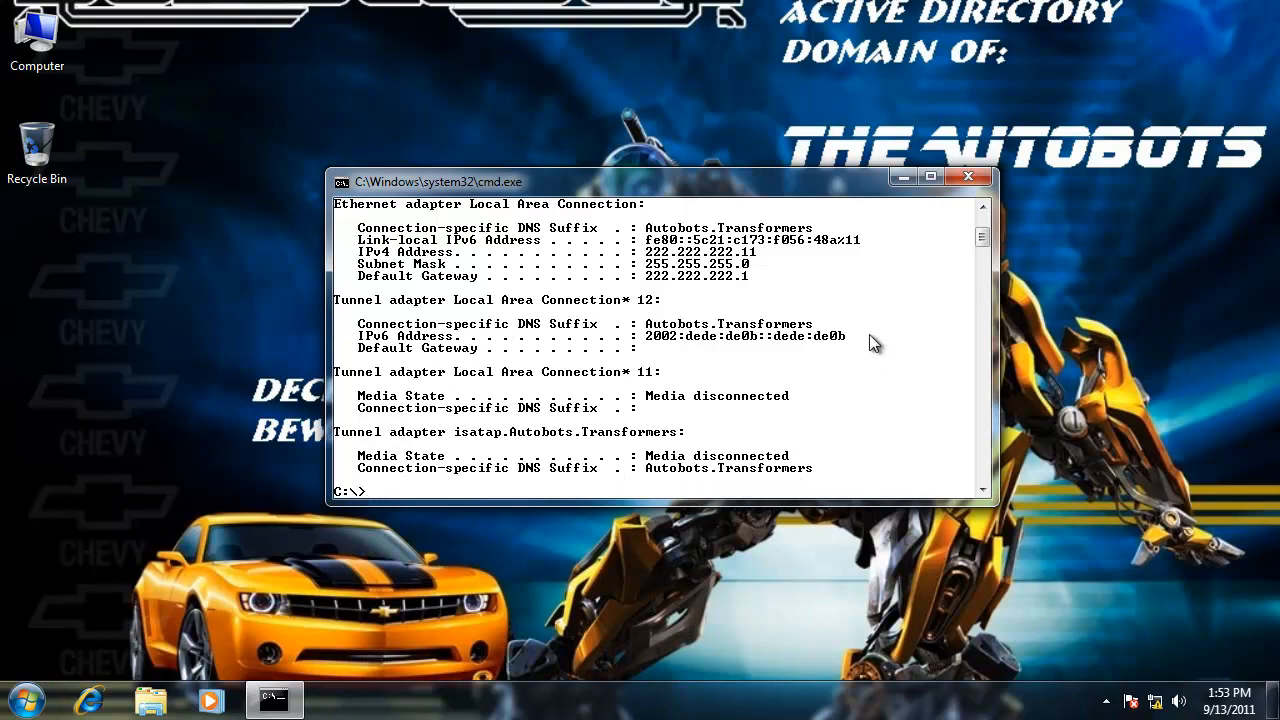
{"action": "mouse_move", "coordinate": [855, 348]}
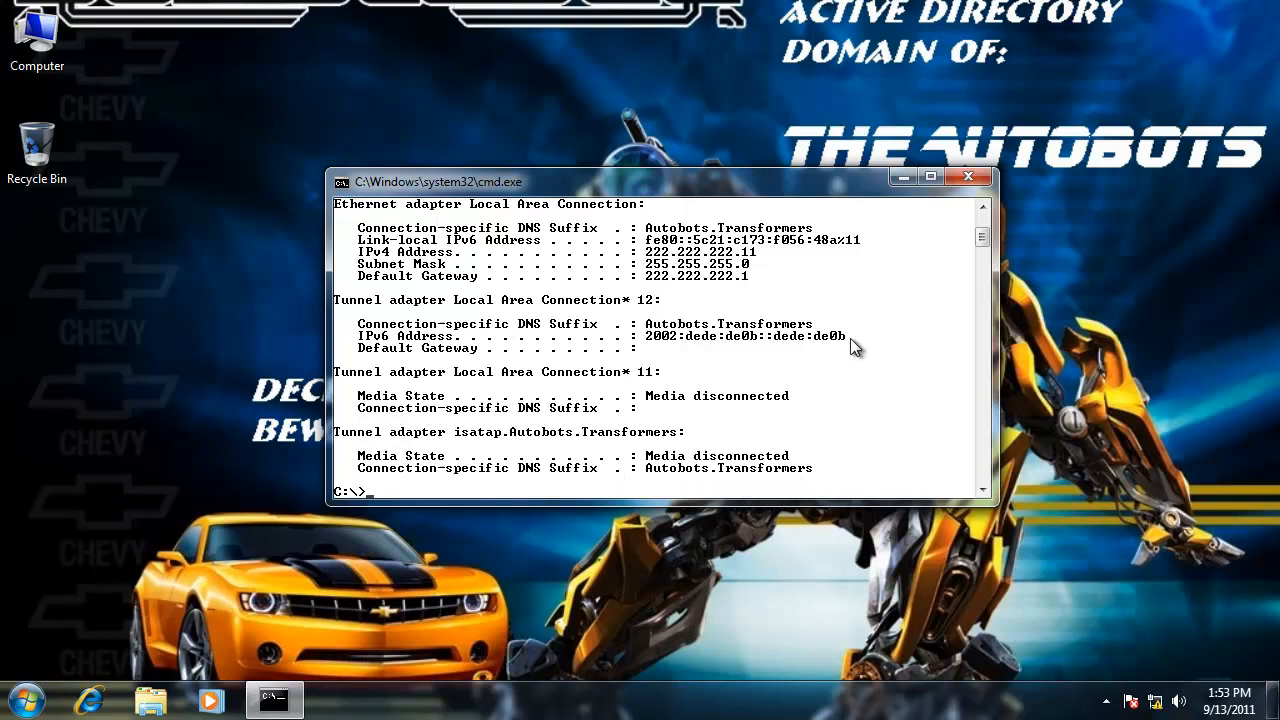
{"action": "mouse_move", "coordinate": [847, 342]}
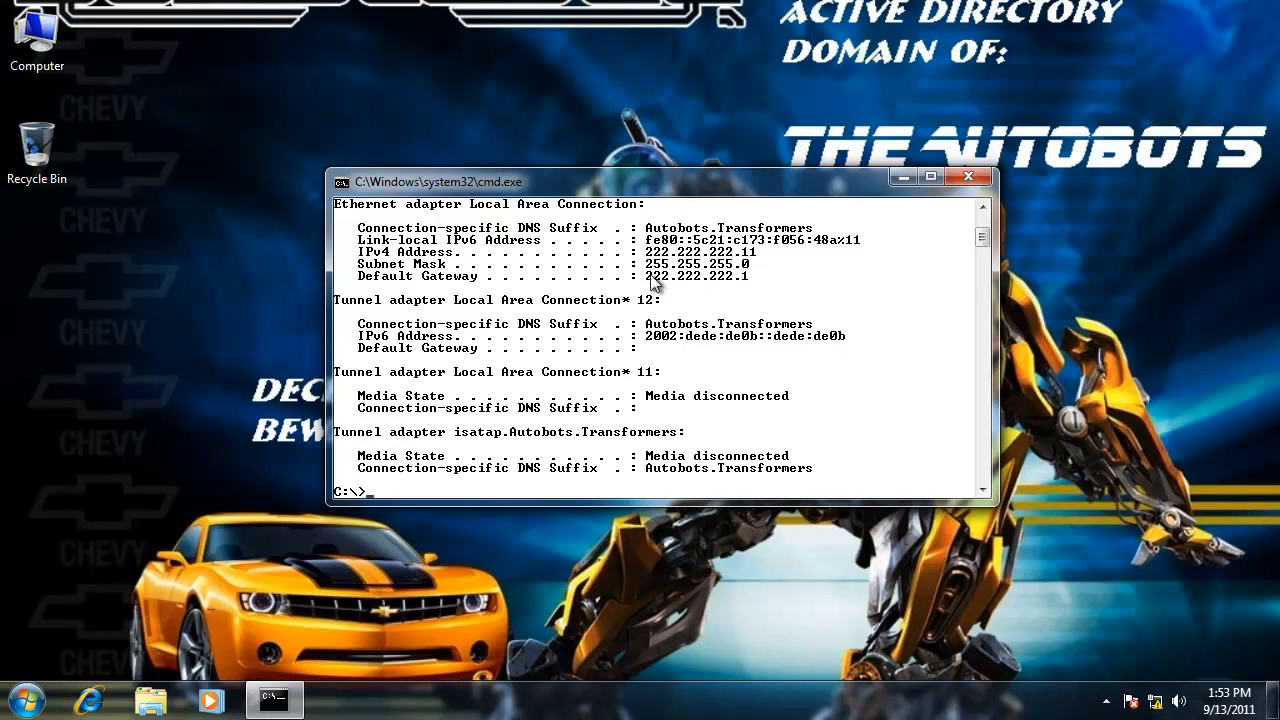
- Page through the ipconfig /all output with its DHCP lease details, then exit the prompt
{"action": "type", "text": "ipconfig"}
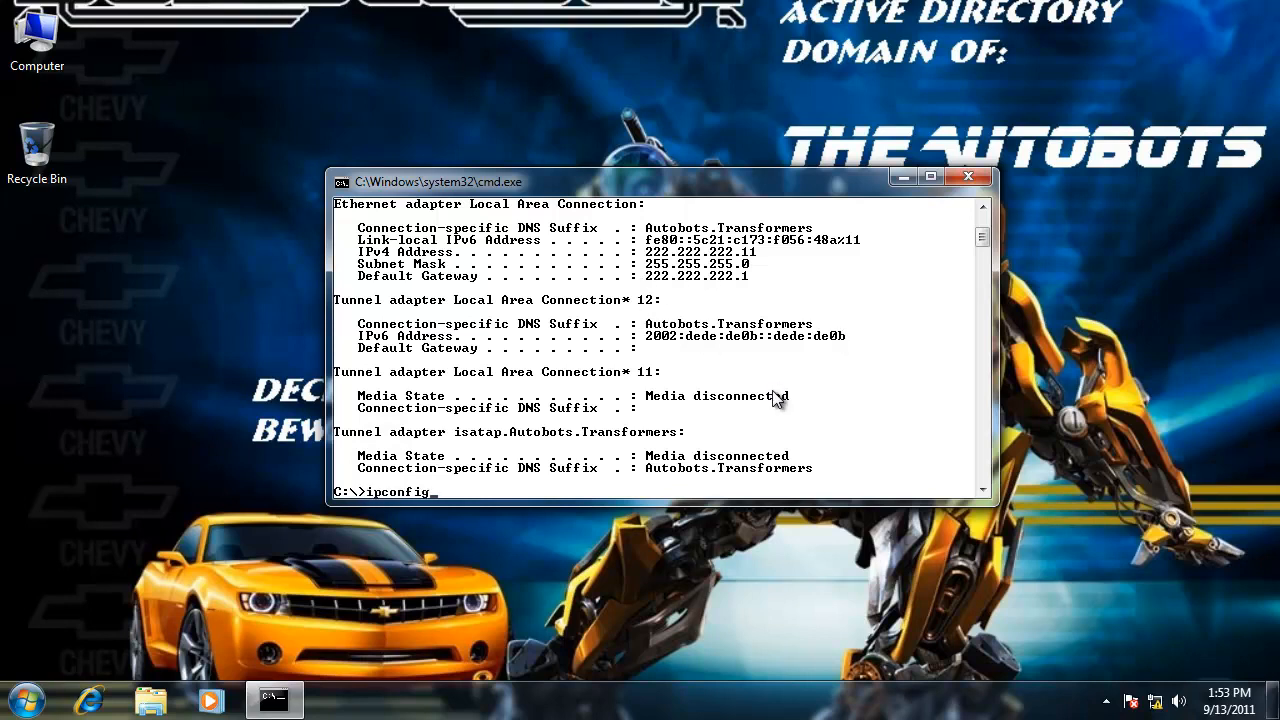
{"action": "type", "text": "/all | mor"}
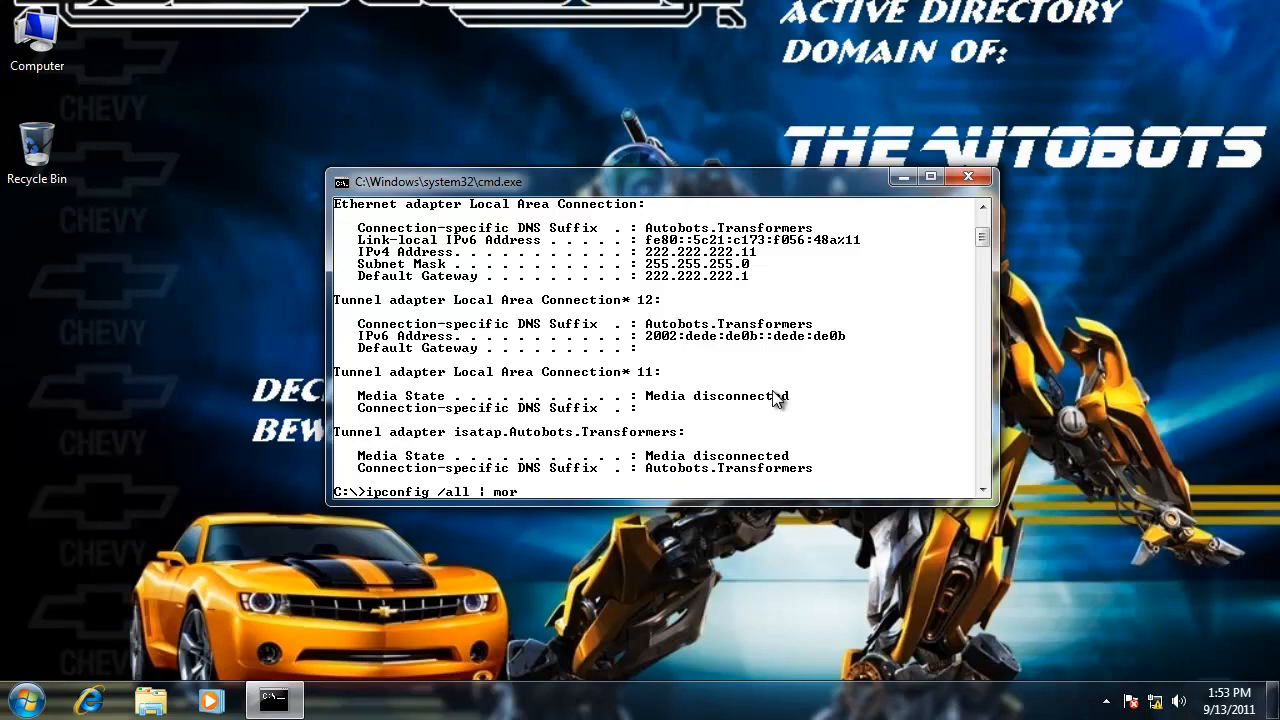
{"action": "key", "text": "Return"}
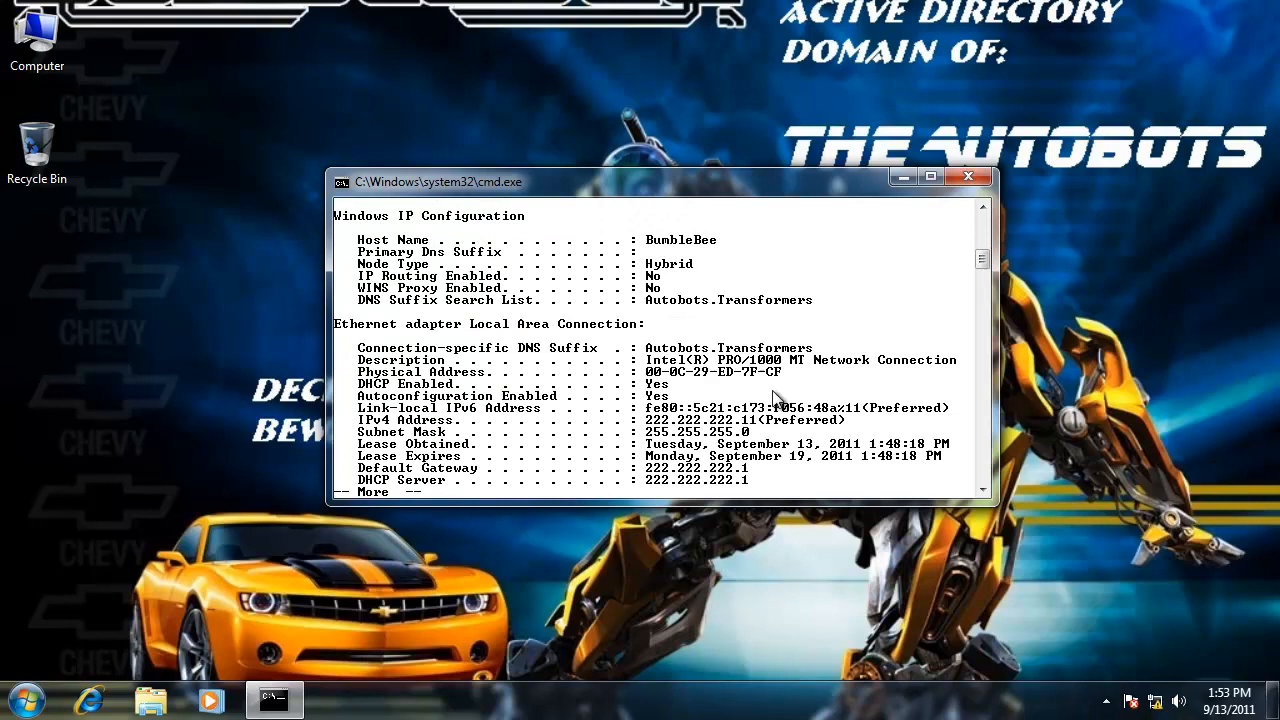
{"action": "mouse_move", "coordinate": [445, 393]}
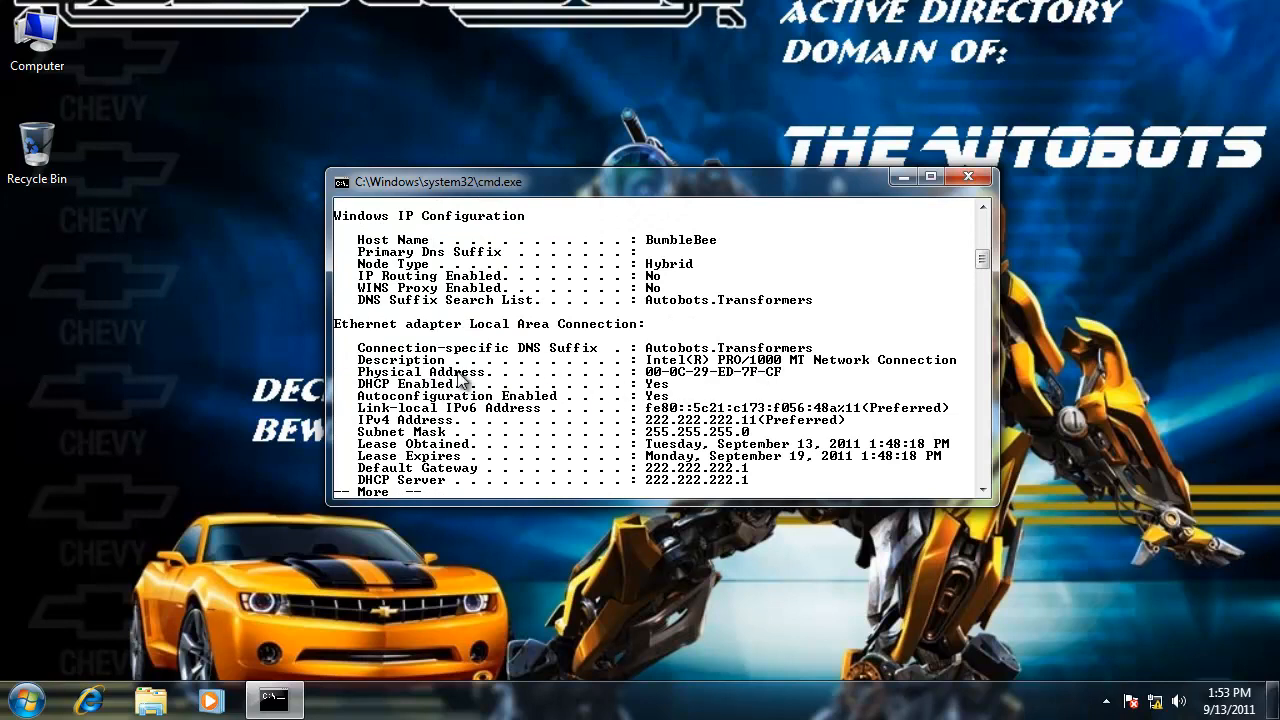
{"action": "mouse_move", "coordinate": [765, 375]}
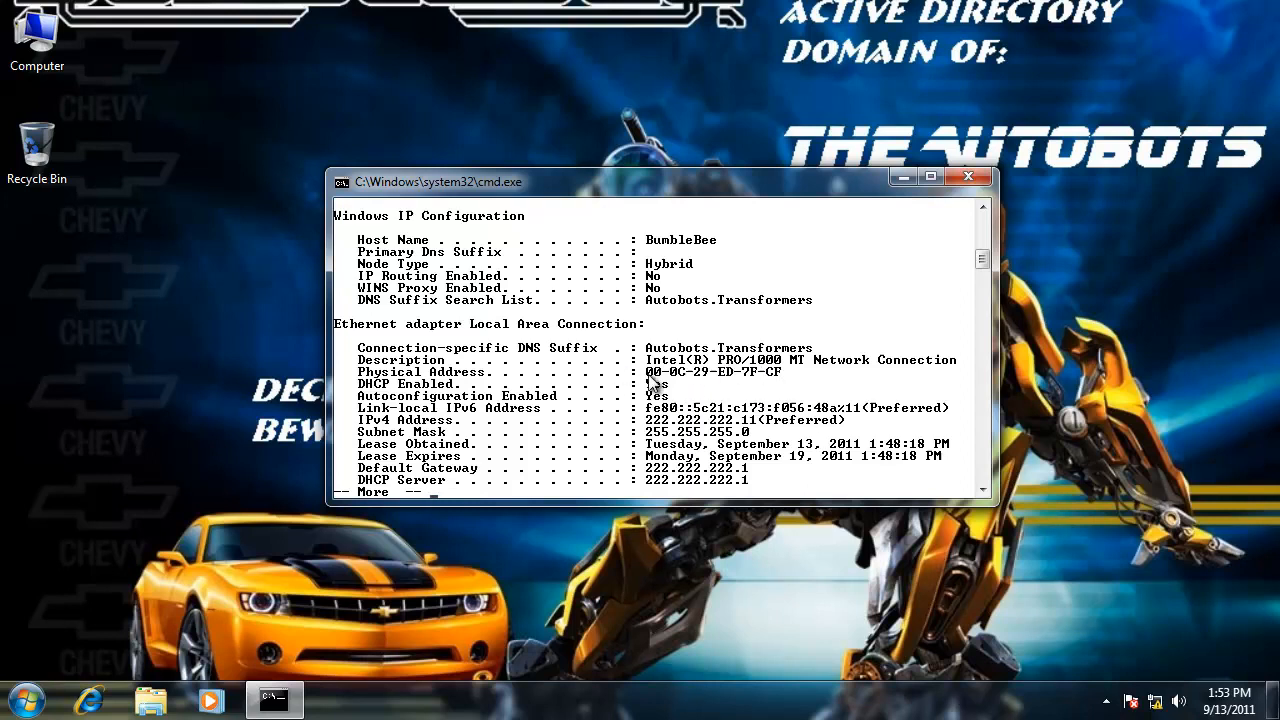
{"action": "mouse_move", "coordinate": [515, 437]}
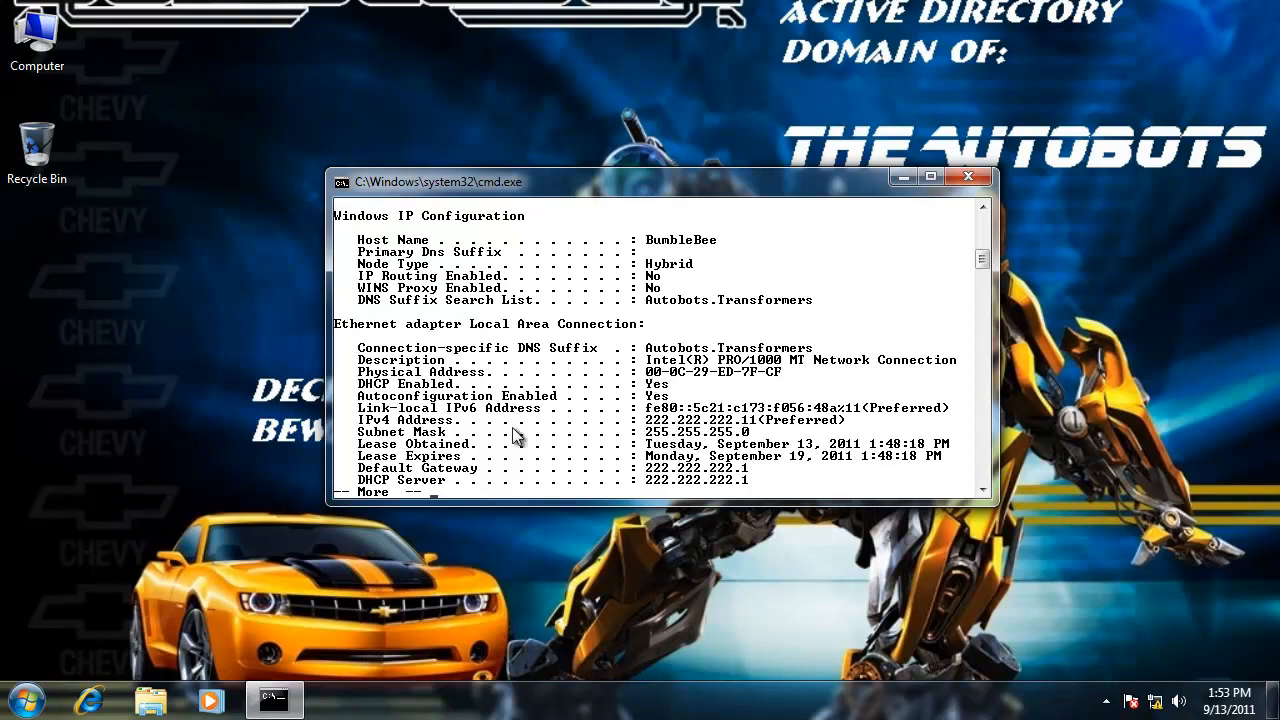
{"action": "mouse_move", "coordinate": [815, 453]}
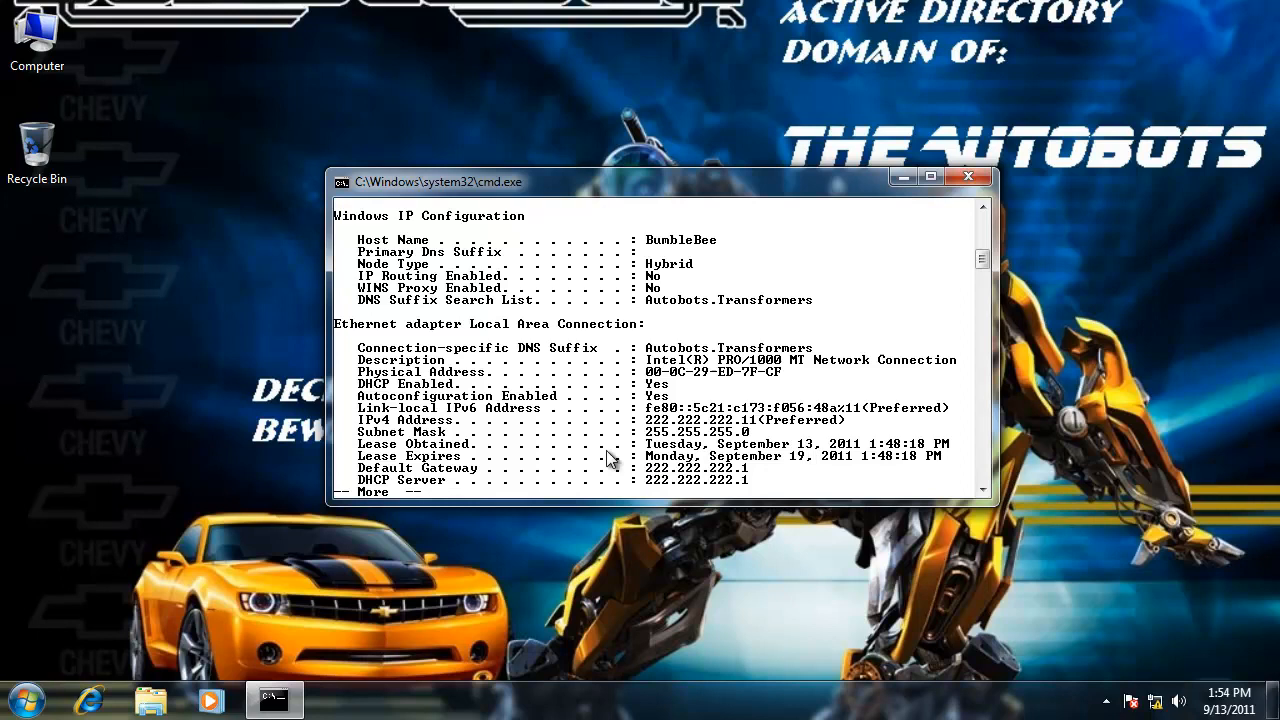
{"action": "mouse_move", "coordinate": [730, 468]}
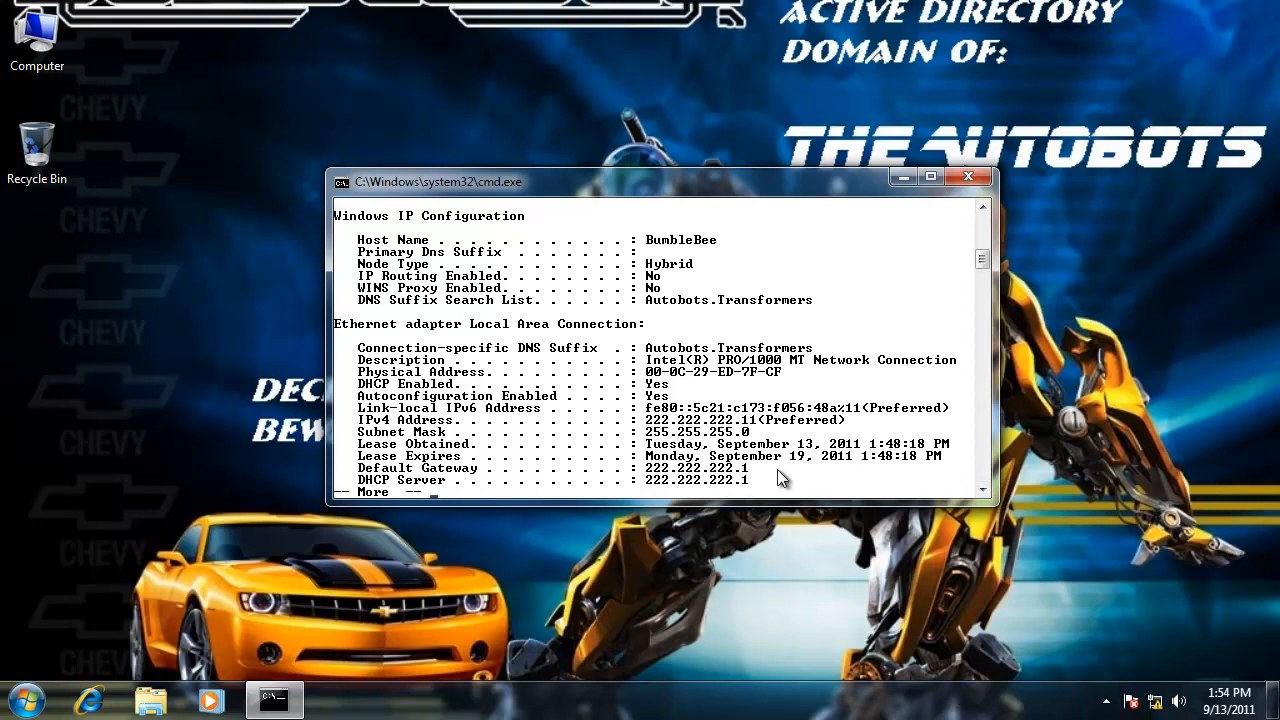
{"action": "mouse_move", "coordinate": [645, 490]}
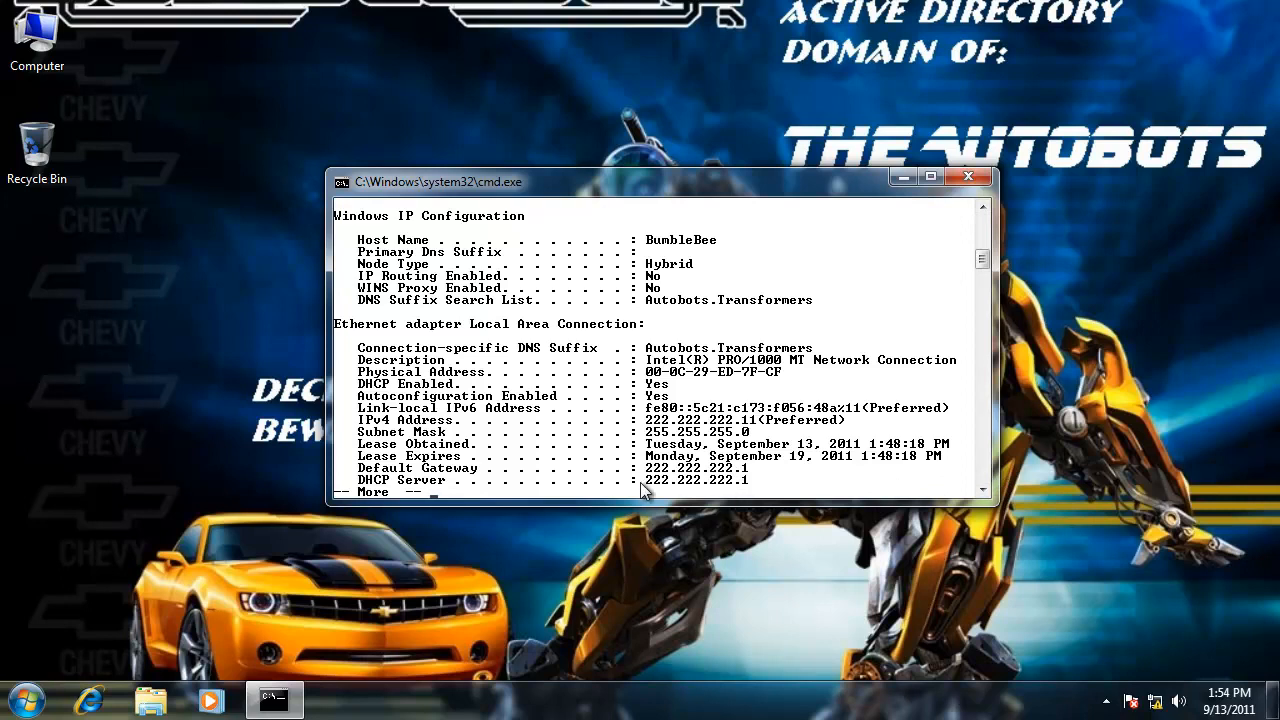
{"action": "key", "text": "space"}
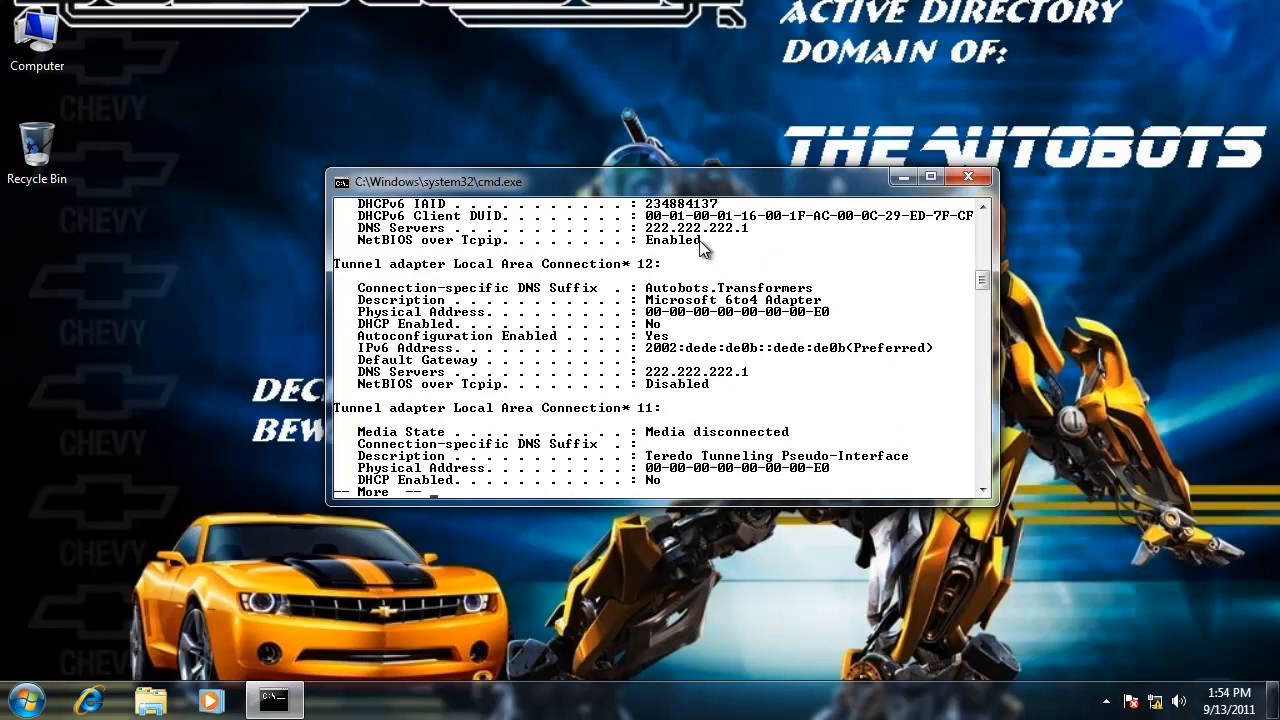
{"action": "mouse_move", "coordinate": [730, 245]}
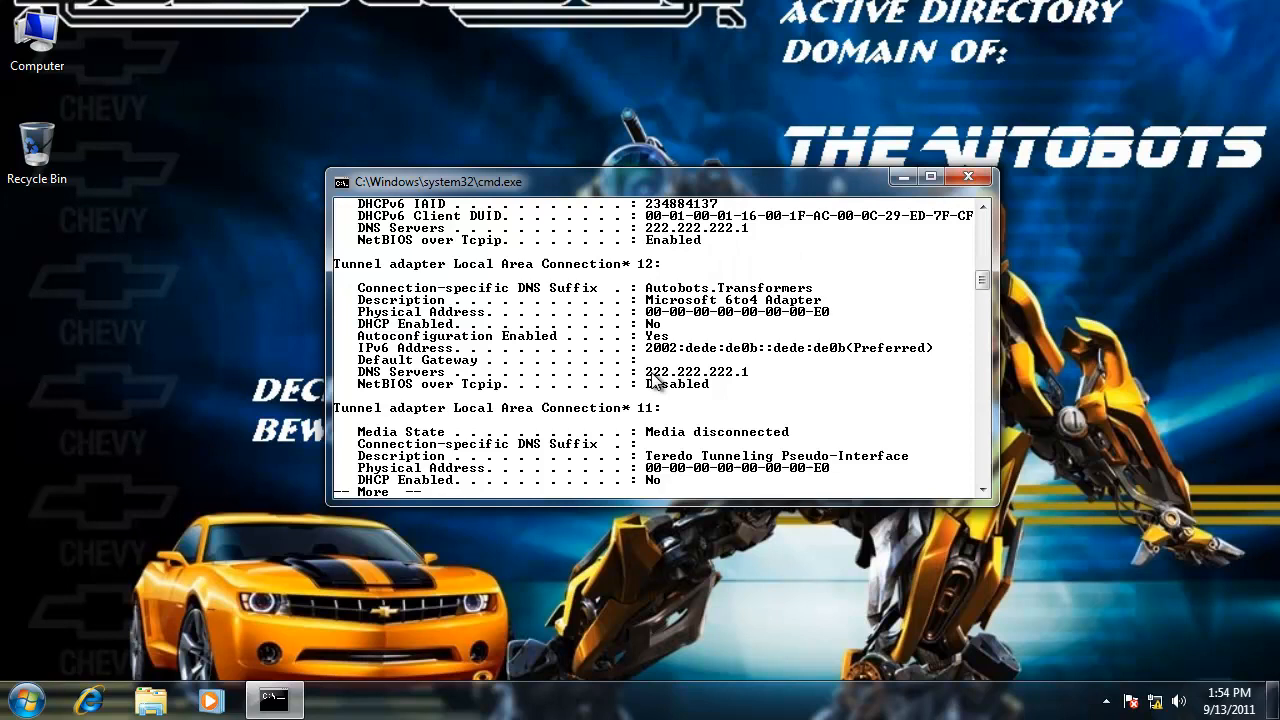
{"action": "key", "text": "space"}
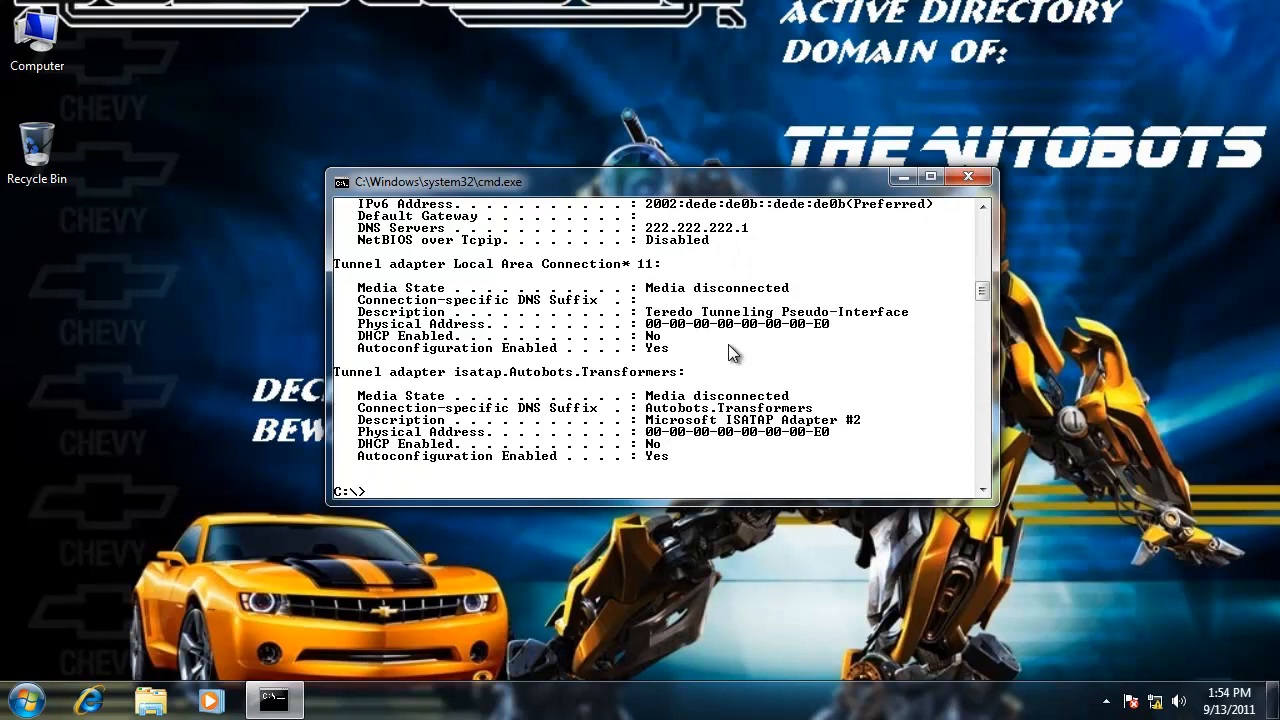
{"action": "type", "text": "exit"}
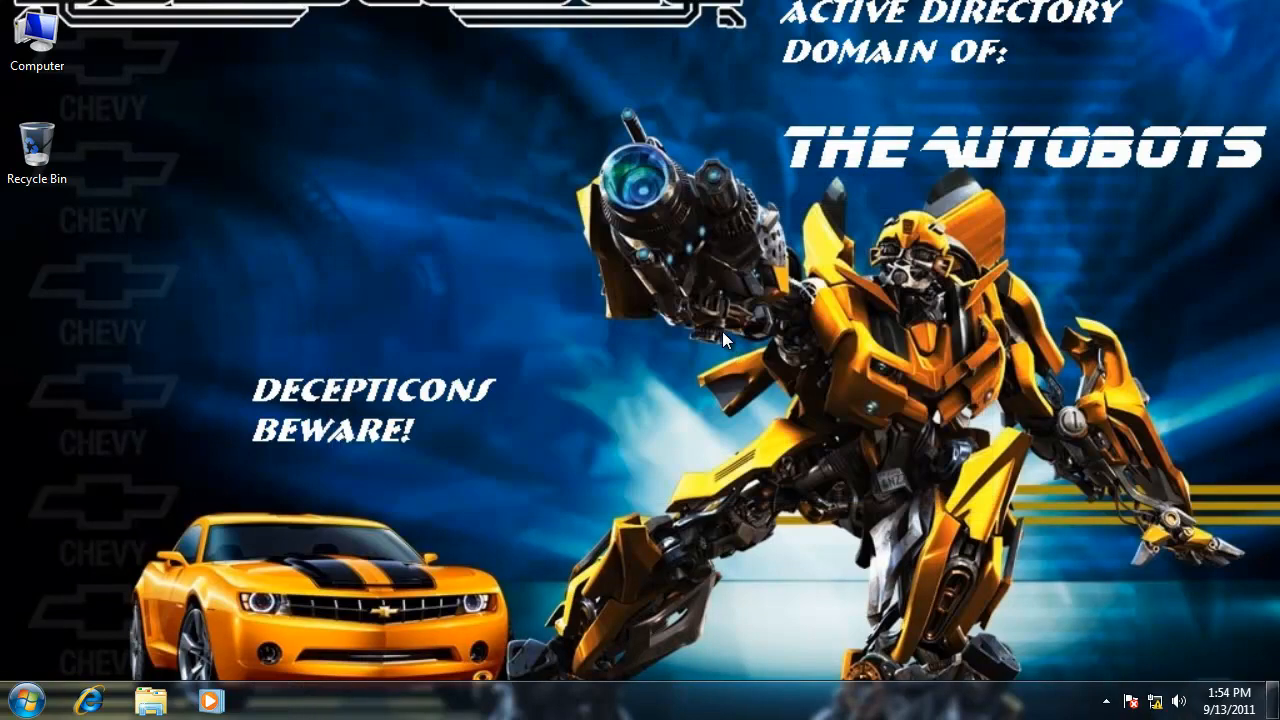
{"action": "mouse_move", "coordinate": [587, 335]}
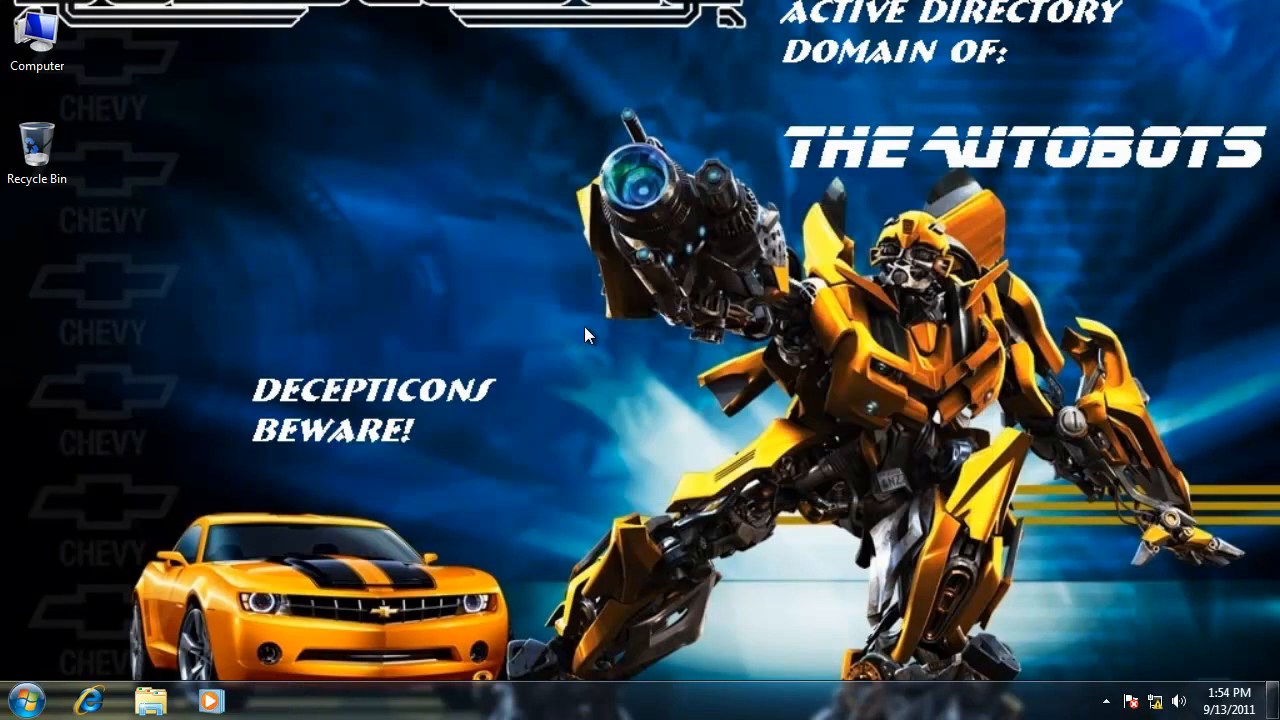
{"action": "mouse_move", "coordinate": [285, 214]}
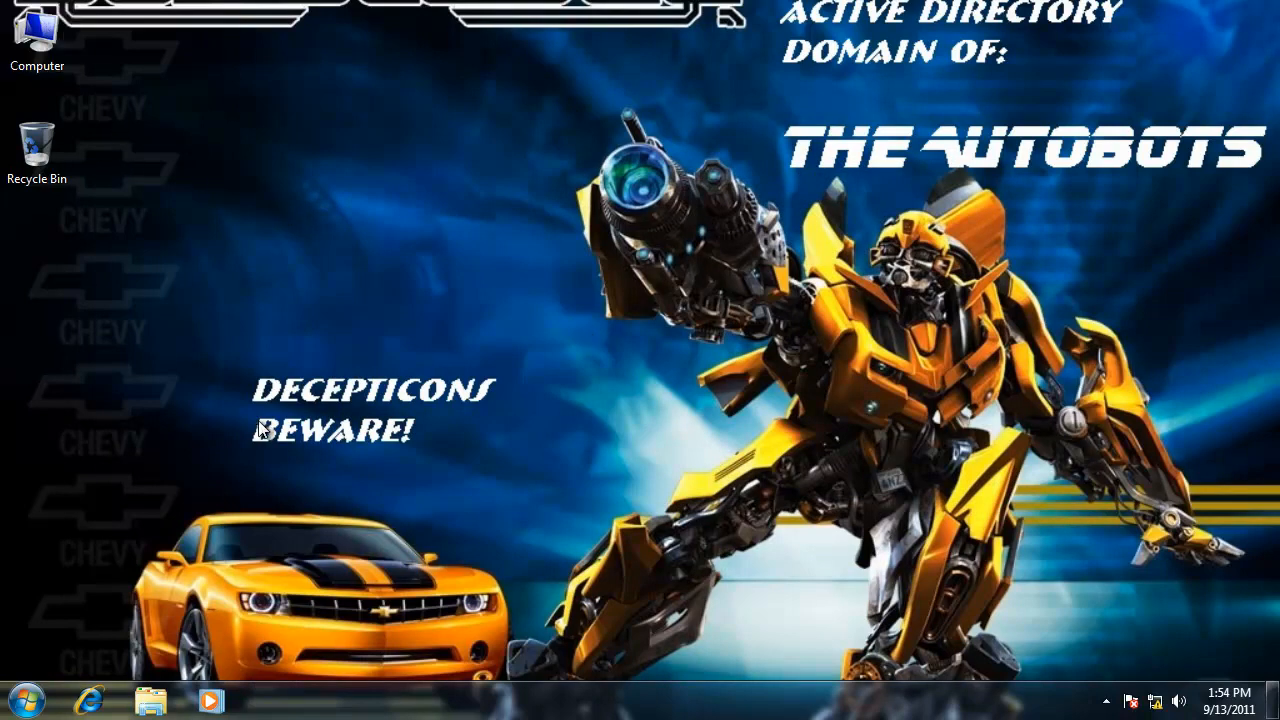
- Open Advanced system settings from Computer's Properties and reposition the System Properties window
{"action": "left_click", "coordinate": [37, 35]}
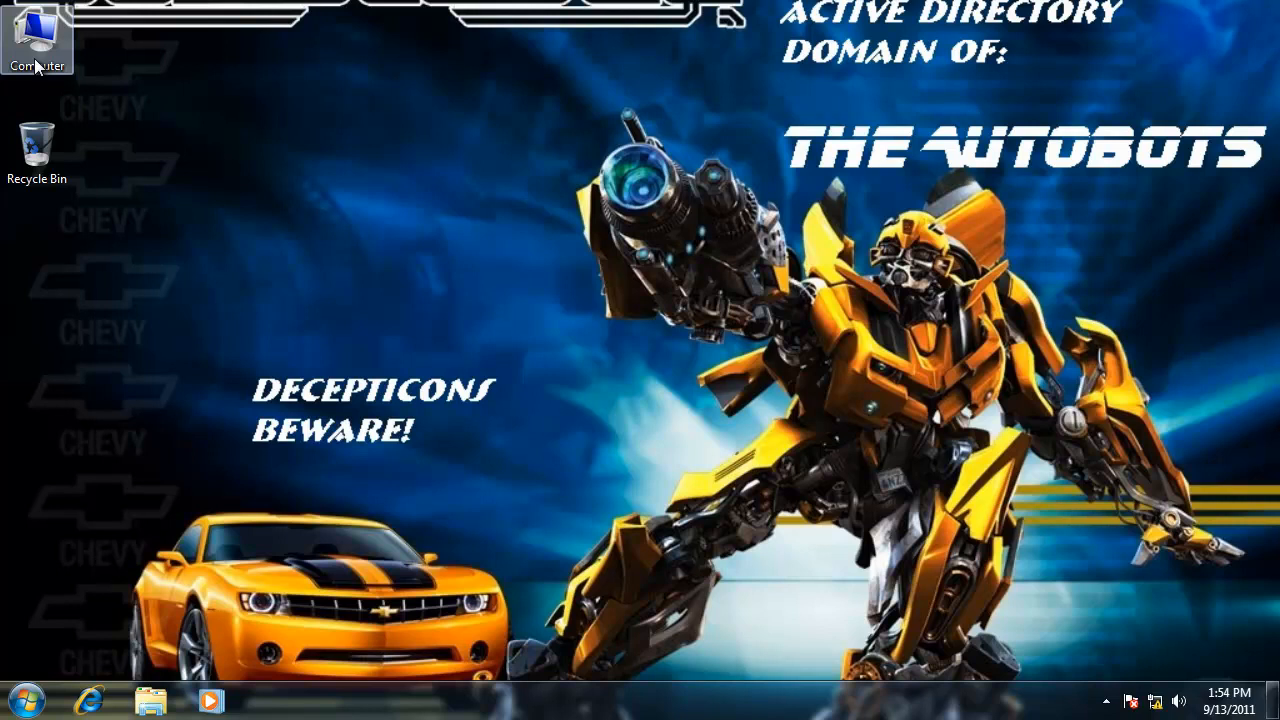
{"action": "right_click", "coordinate": [37, 37]}
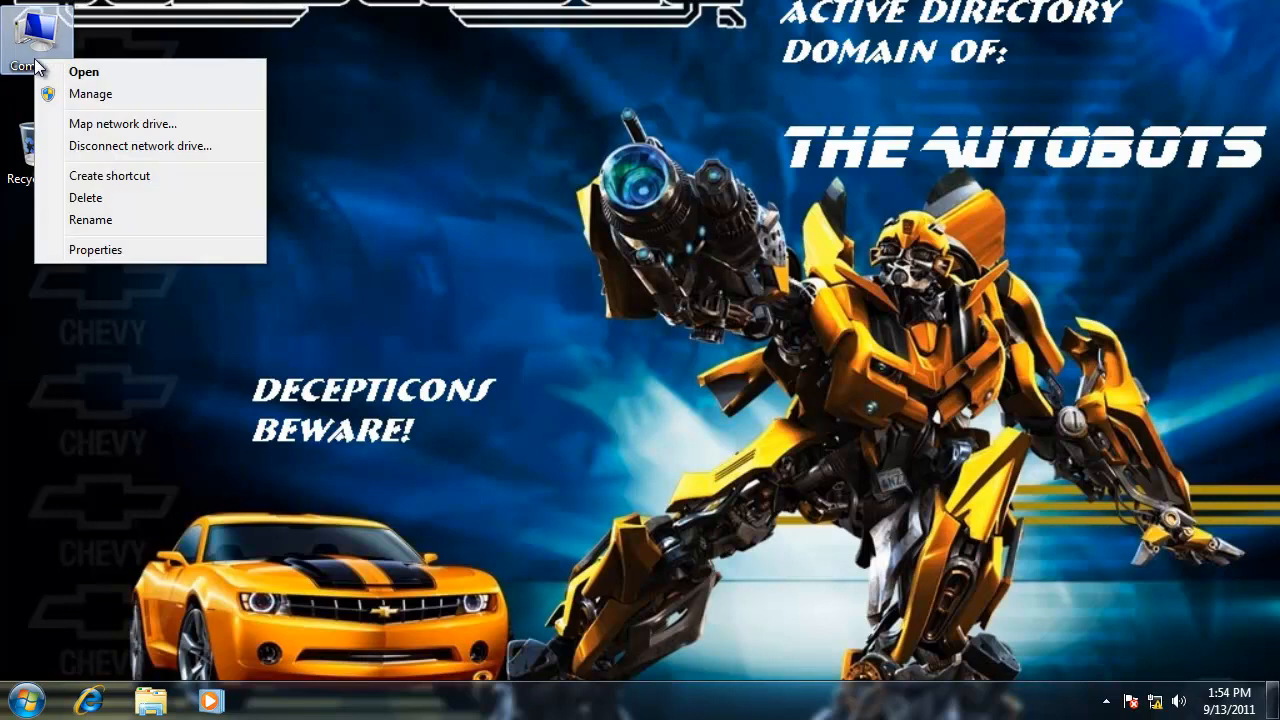
{"action": "left_click", "coordinate": [640, 256]}
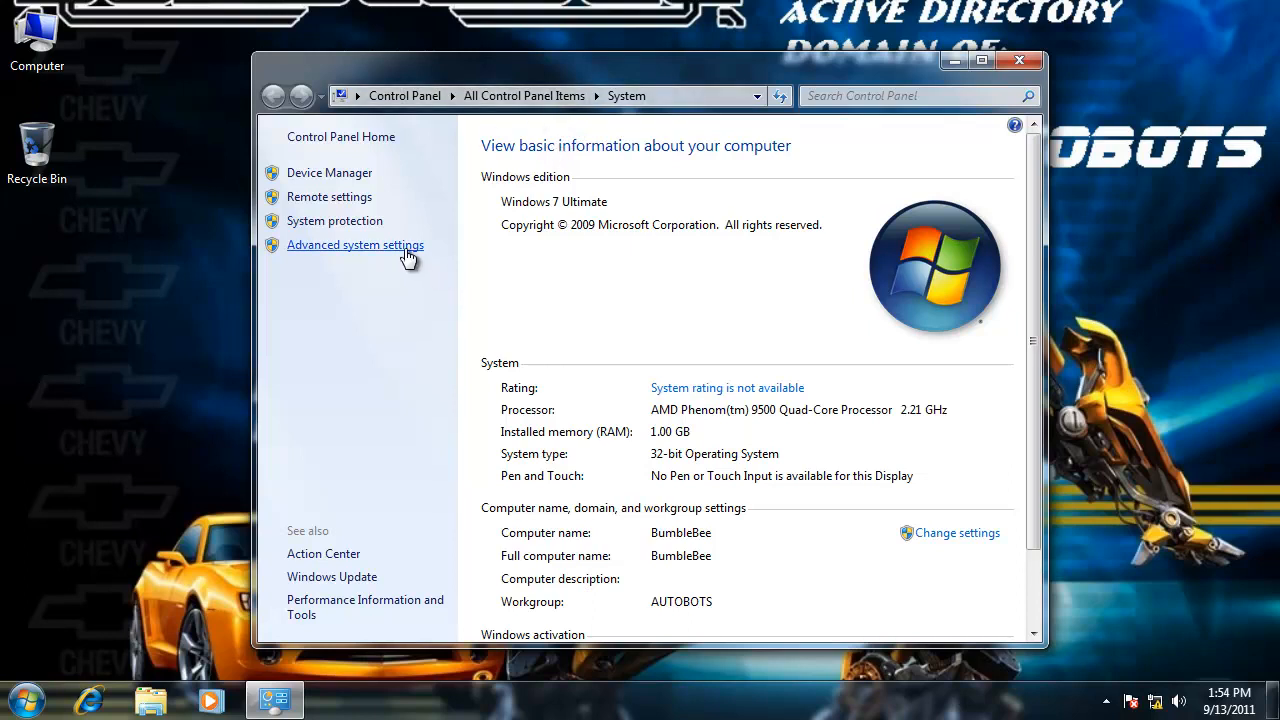
{"action": "left_click", "coordinate": [355, 245]}
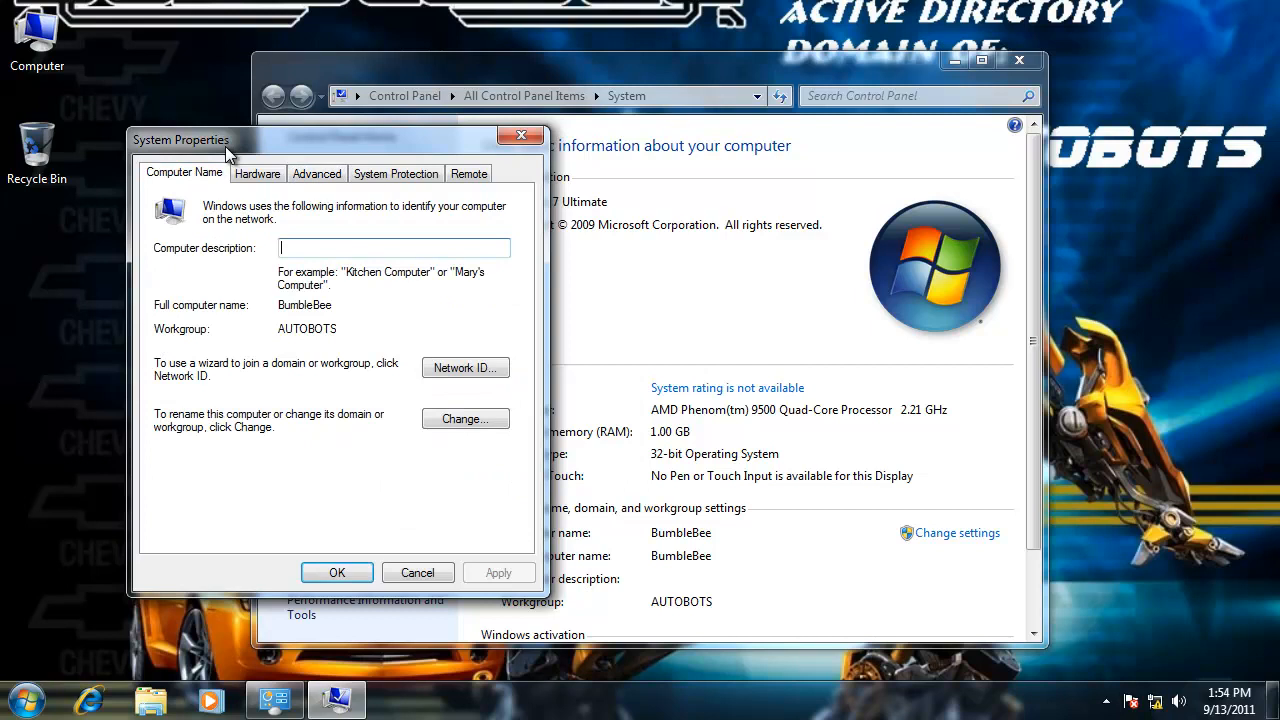
{"action": "left_click_drag", "start_coordinate": [180, 139], "coordinate": [342, 129]}
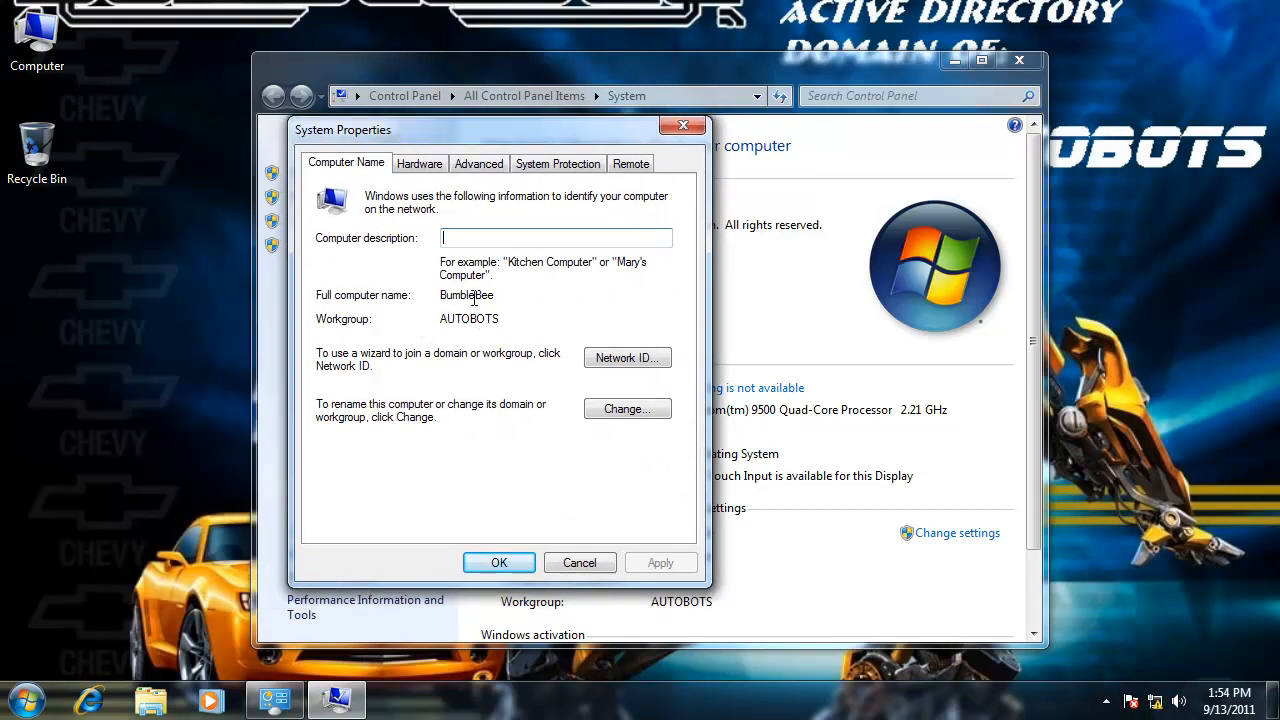
- Set the computer's domain membership to 'Autobots' and submit the change
{"action": "left_click", "coordinate": [627, 409]}
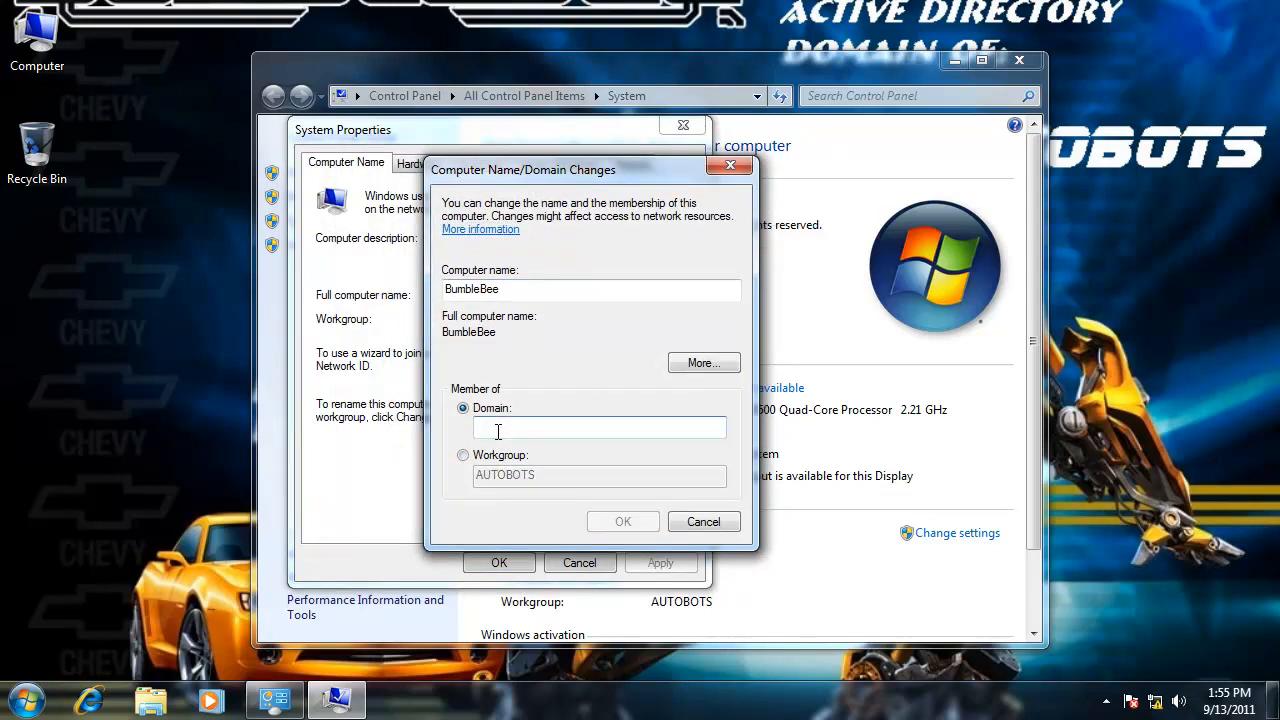
{"action": "type", "text": "AUtobots"}
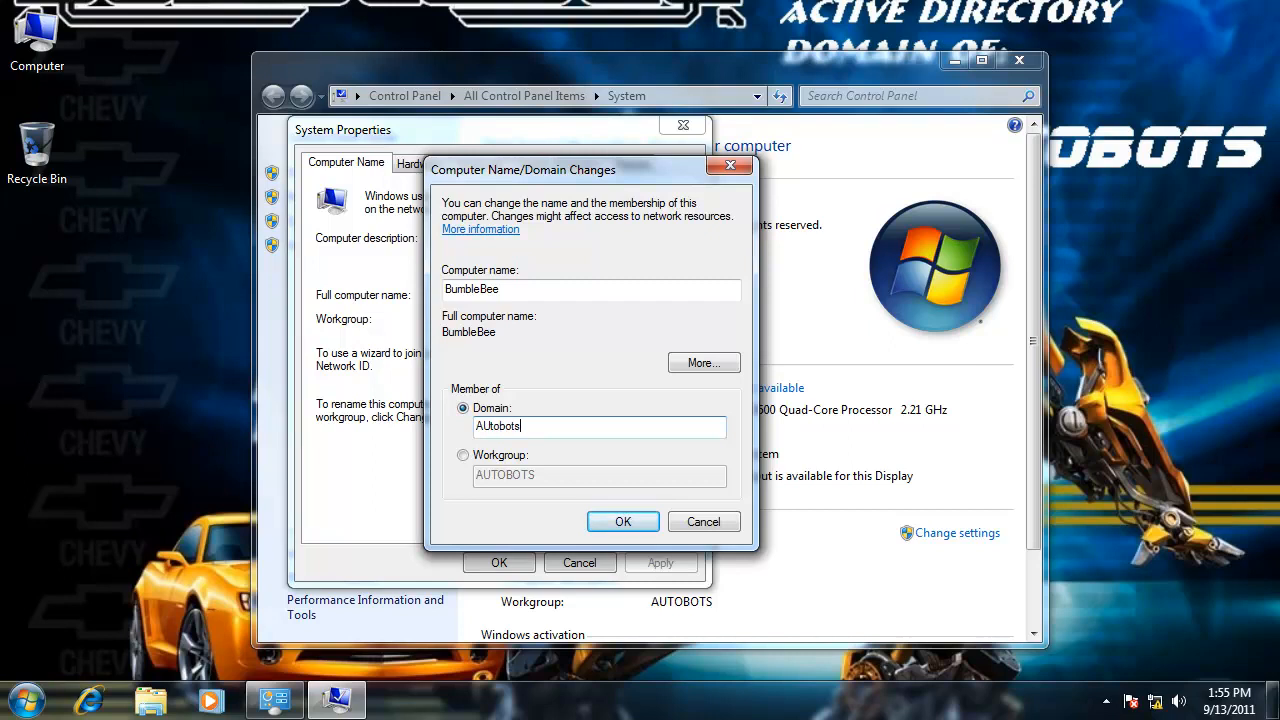
{"action": "key", "text": "BackSpace"}
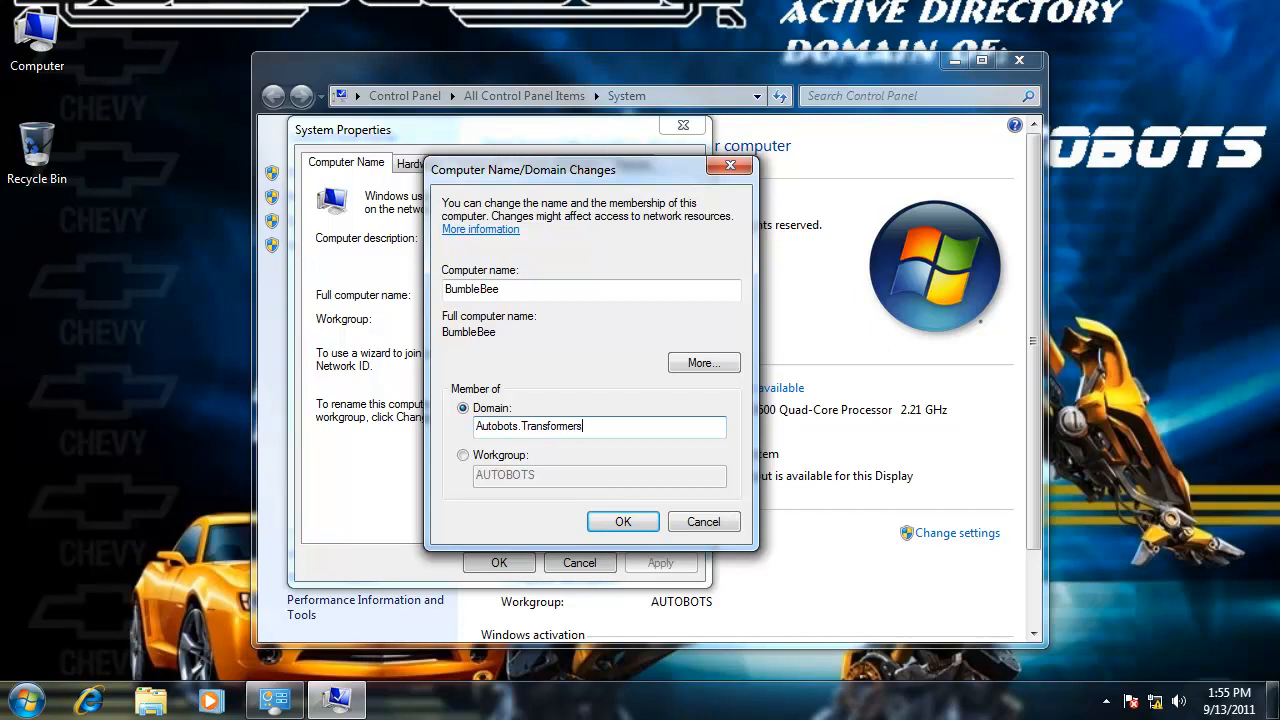
{"action": "key", "text": "BackSpace"}
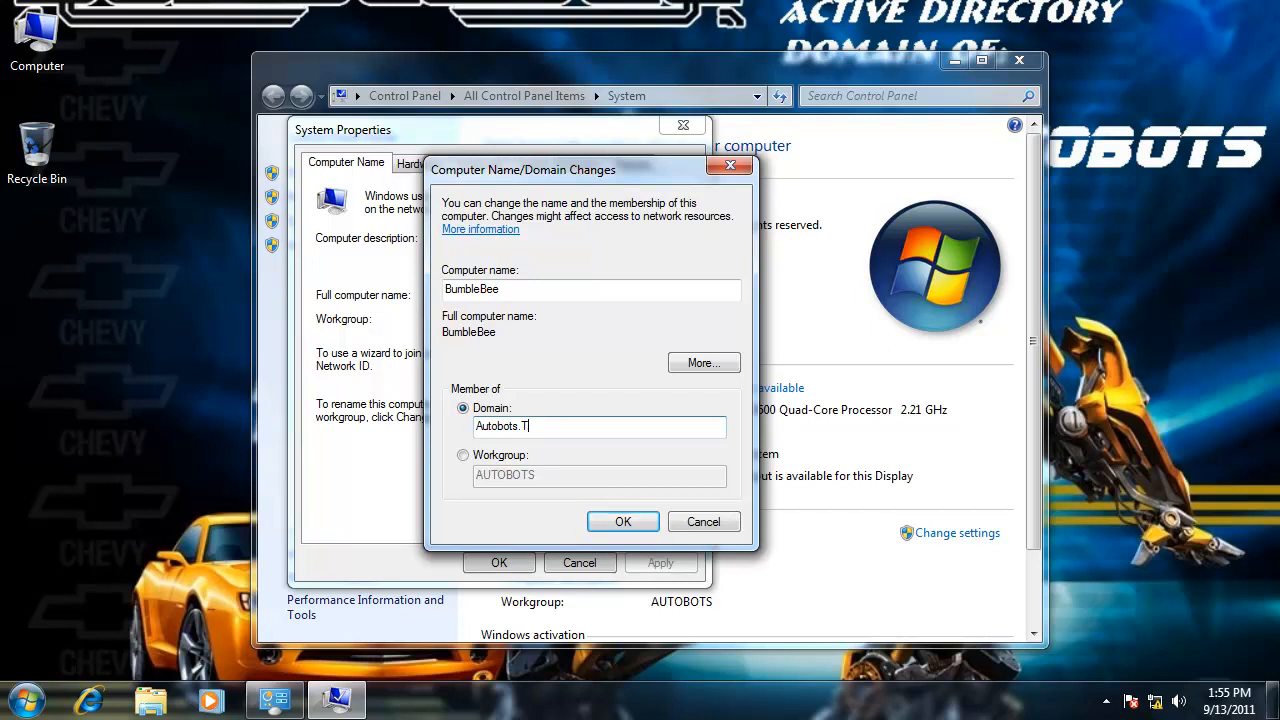
{"action": "key", "text": "BackSpace"}
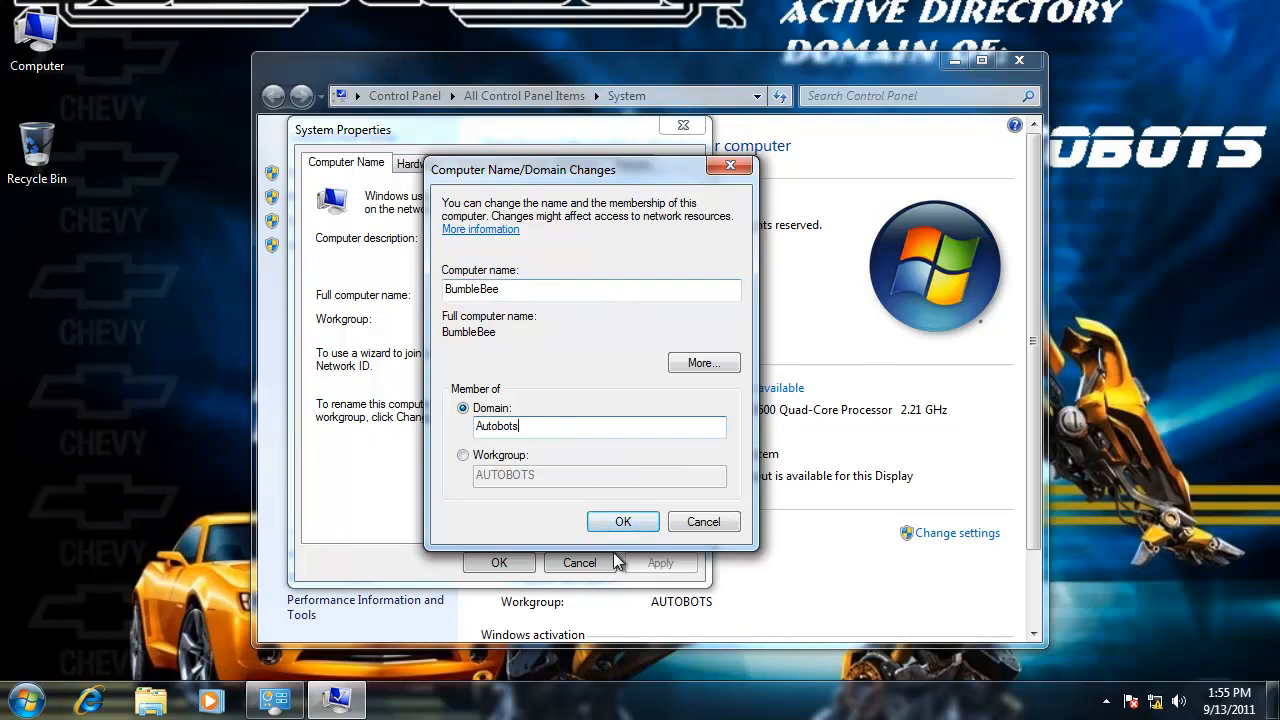
{"action": "left_click", "coordinate": [622, 521]}
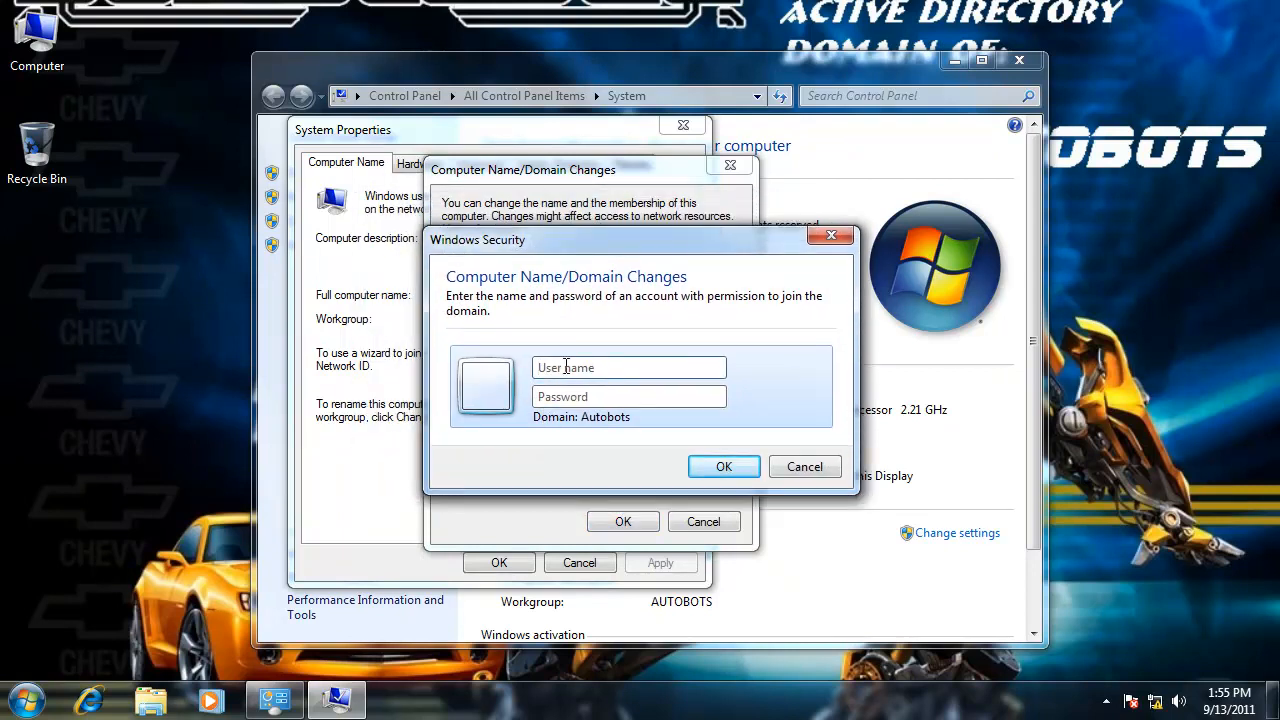
- Enter the administrator account name and password, and submit them
{"action": "left_click", "coordinate": [629, 367]}
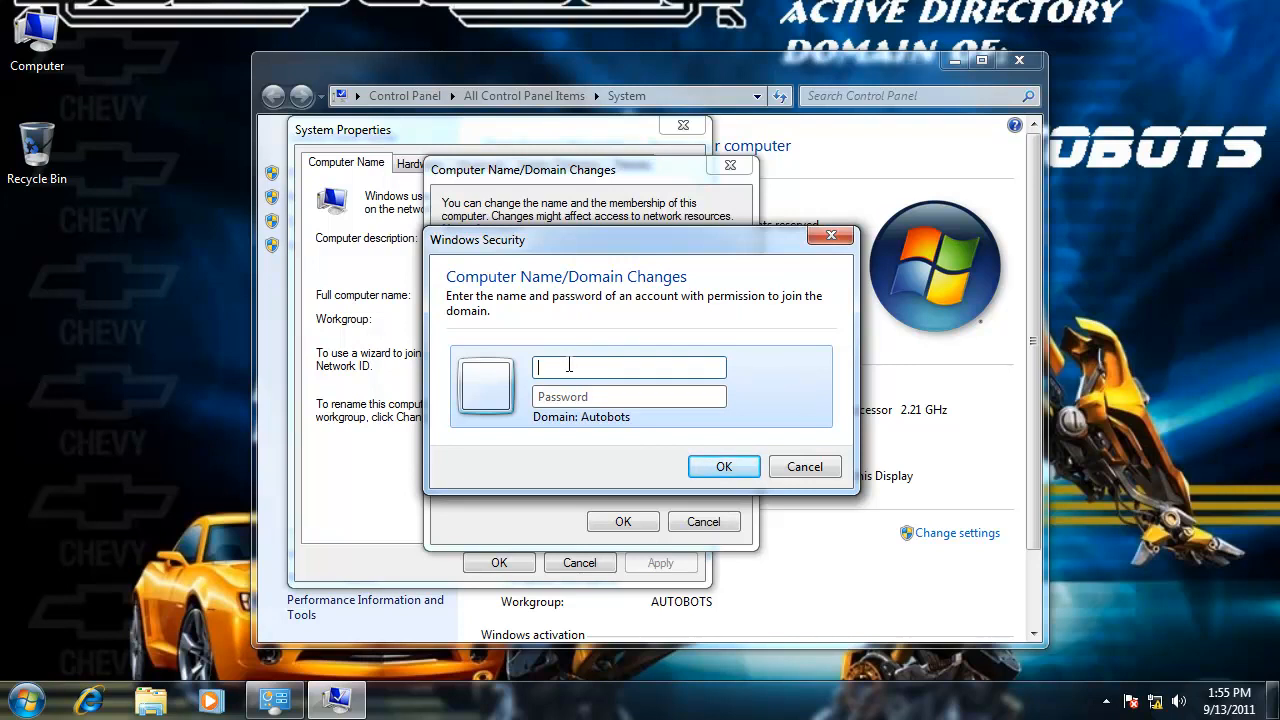
{"action": "type", "text": "administrator"}
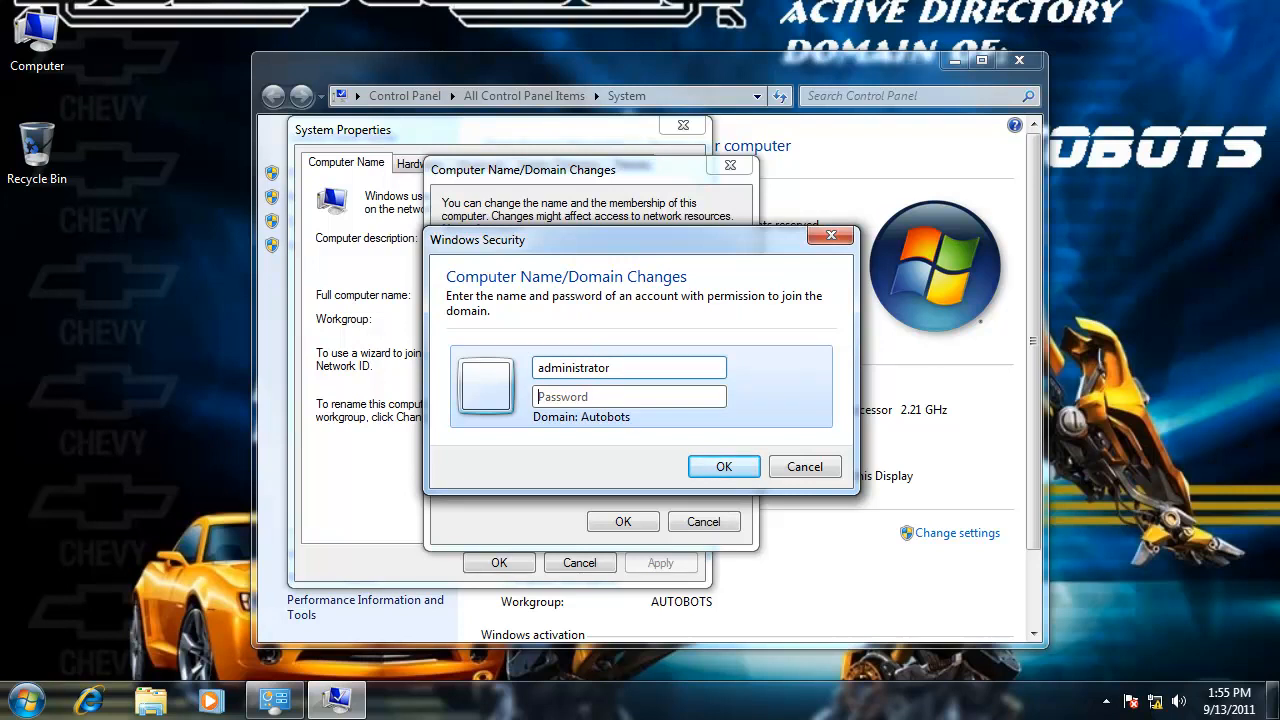
{"action": "type", "text": "●"}
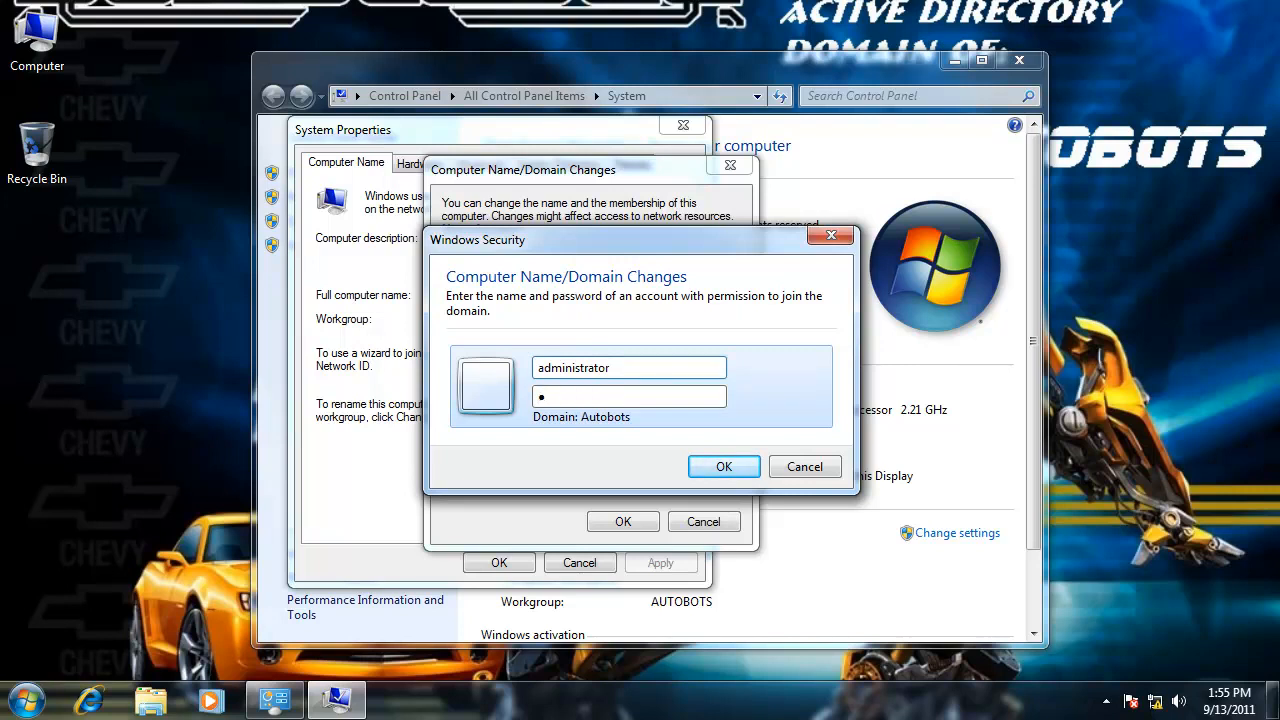
{"action": "type", "text": "•"}
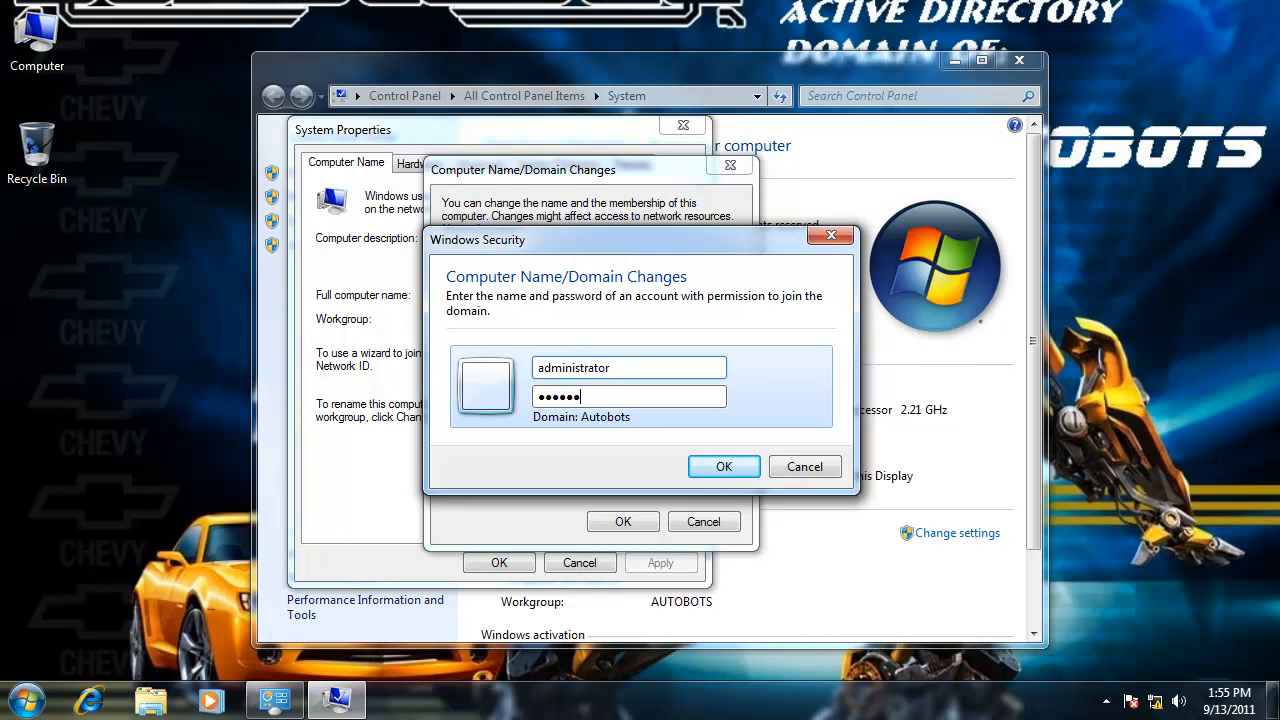
{"action": "type", "text": "•"}
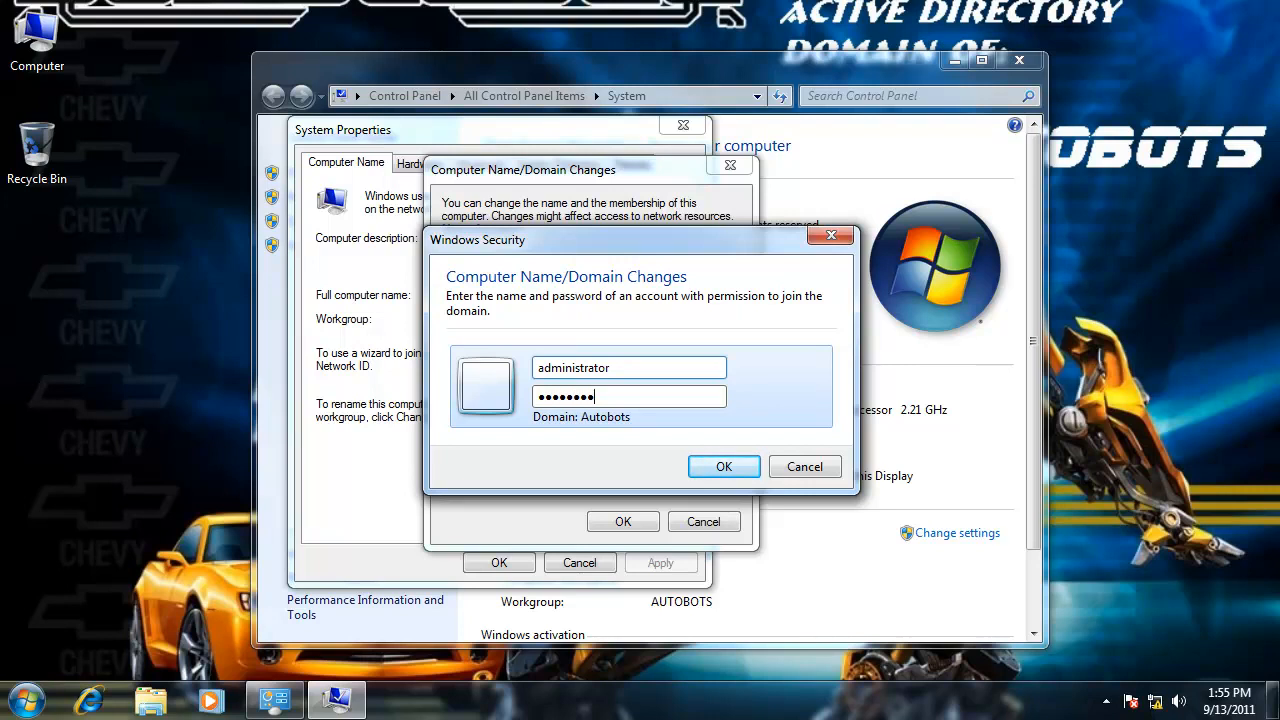
{"action": "left_click", "coordinate": [723, 466]}
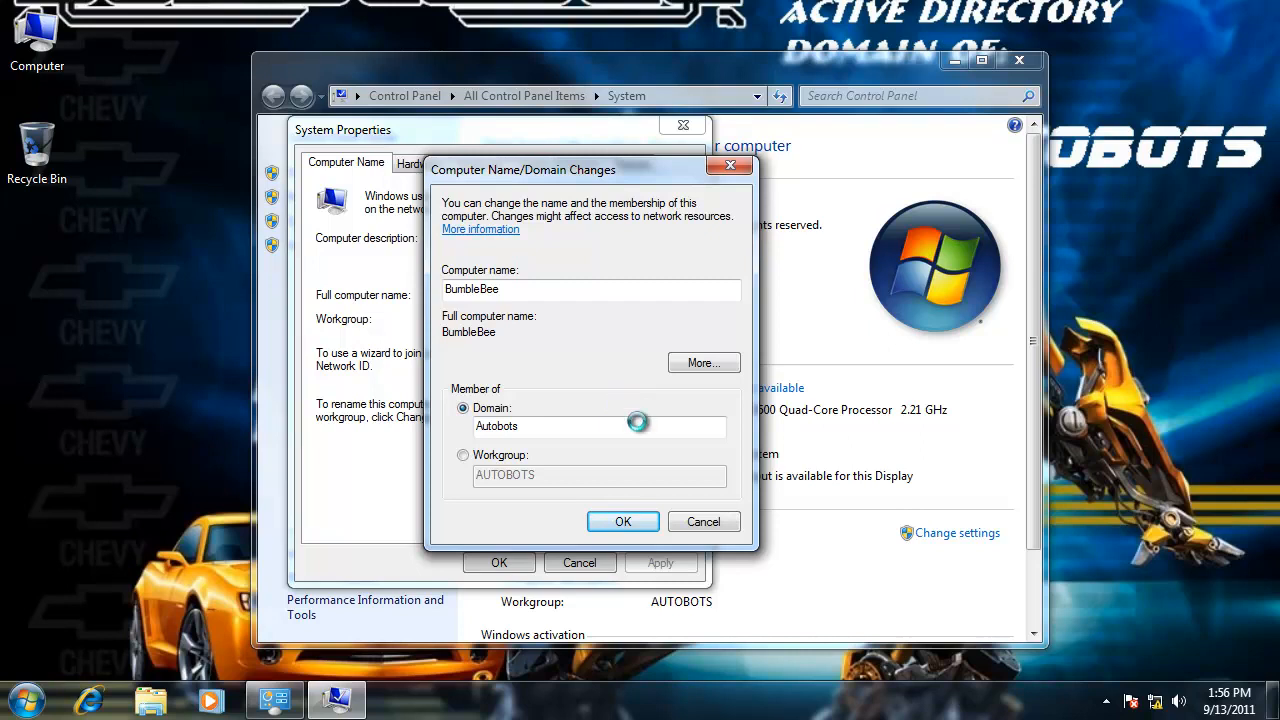
{"action": "mouse_move", "coordinate": [619, 402]}
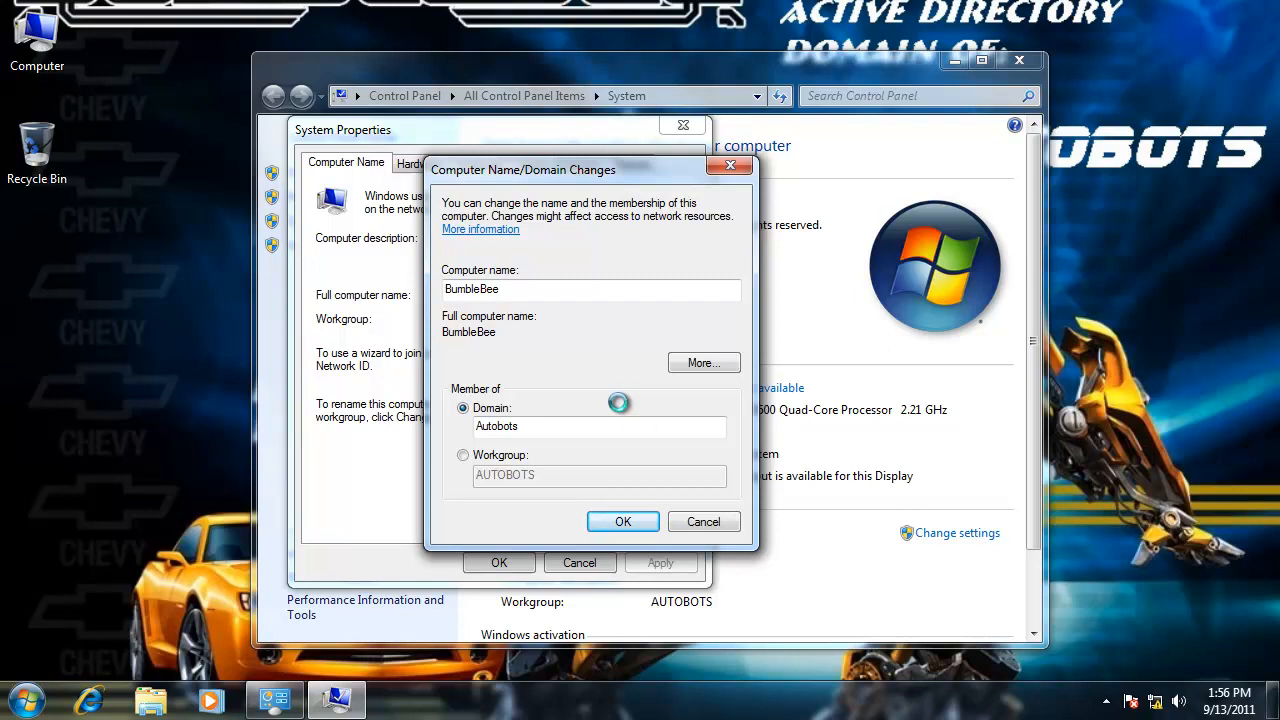
- Acknowledge the Autobots domain welcome and restart notices, then close System Properties
{"action": "left_click", "coordinate": [622, 521]}
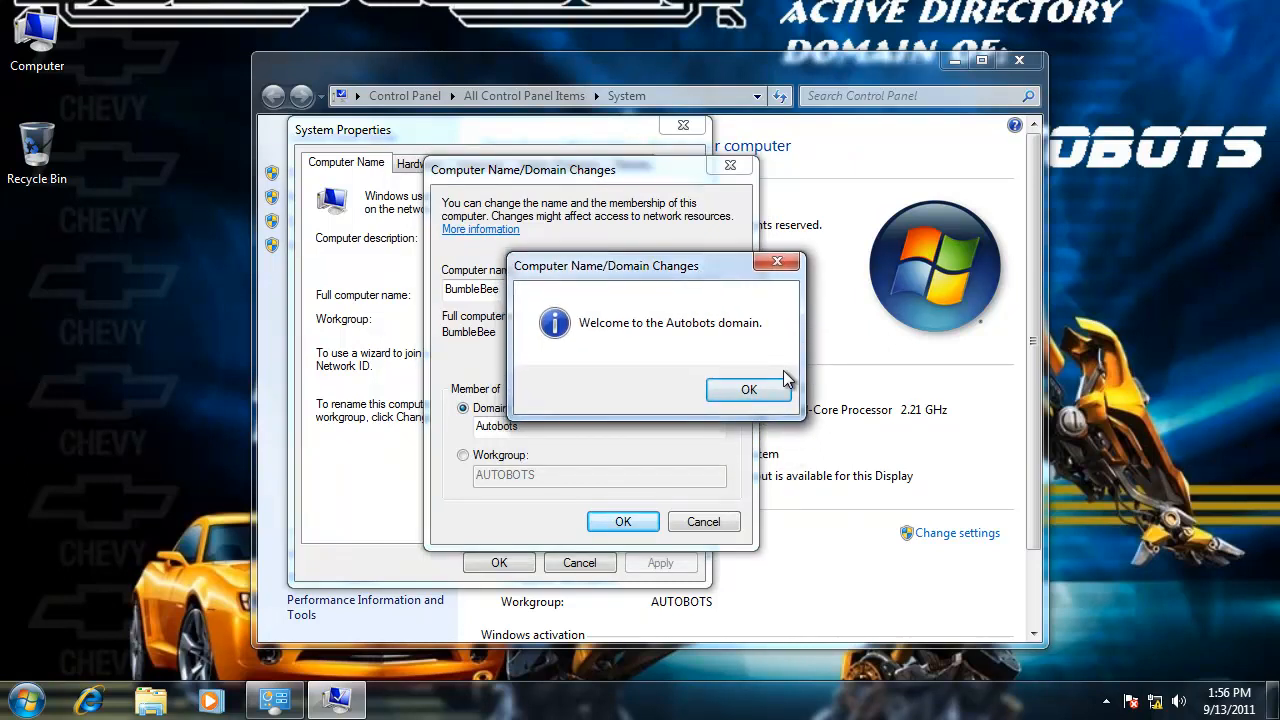
{"action": "left_click", "coordinate": [748, 389]}
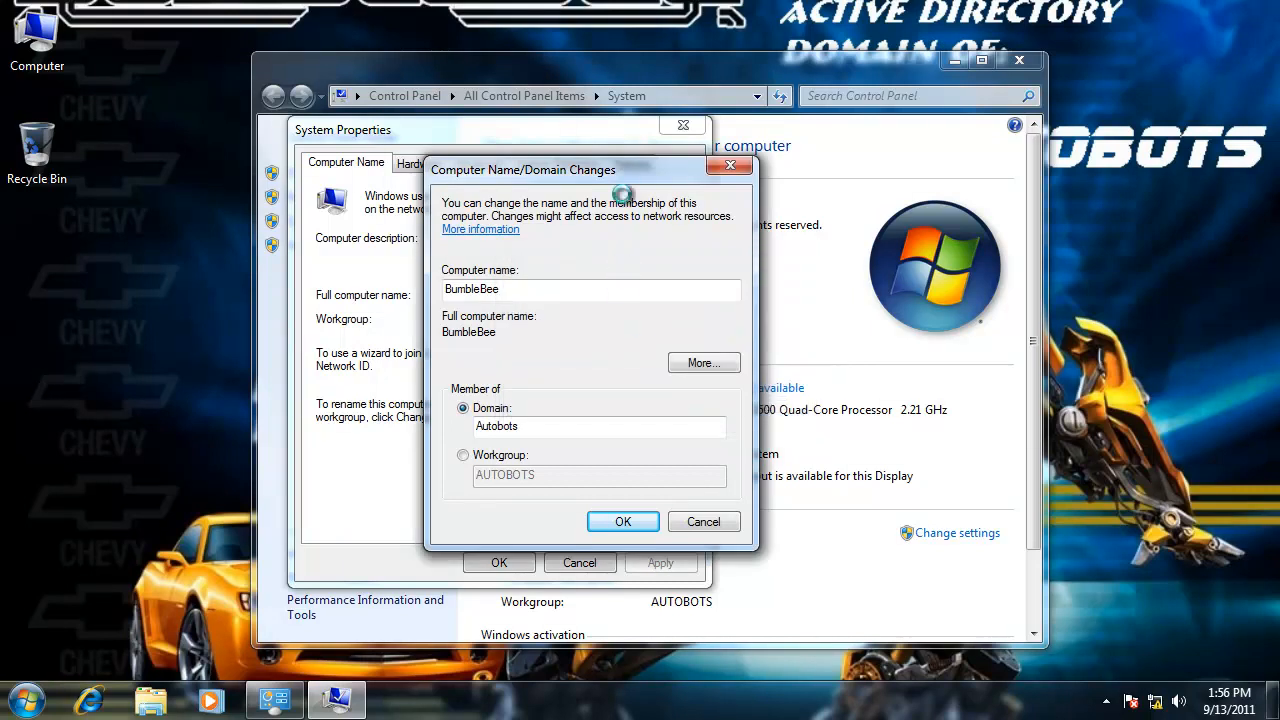
{"action": "left_click", "coordinate": [622, 521]}
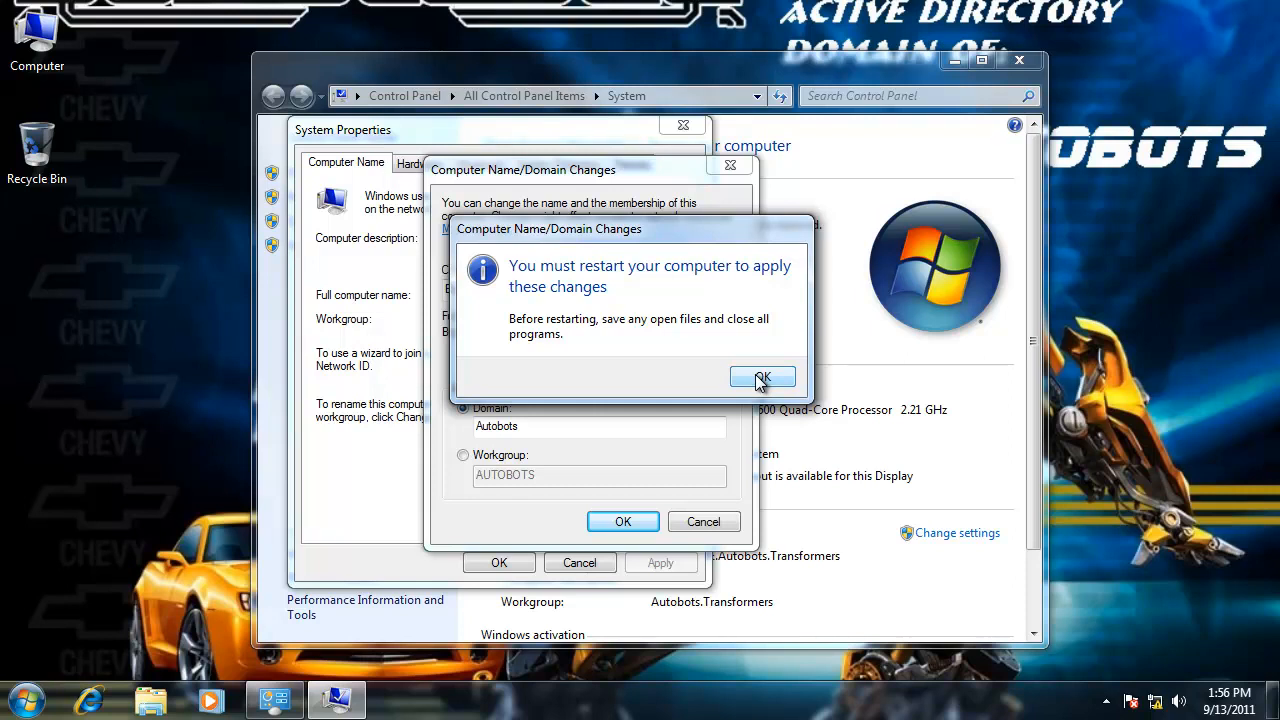
{"action": "left_click", "coordinate": [762, 377]}
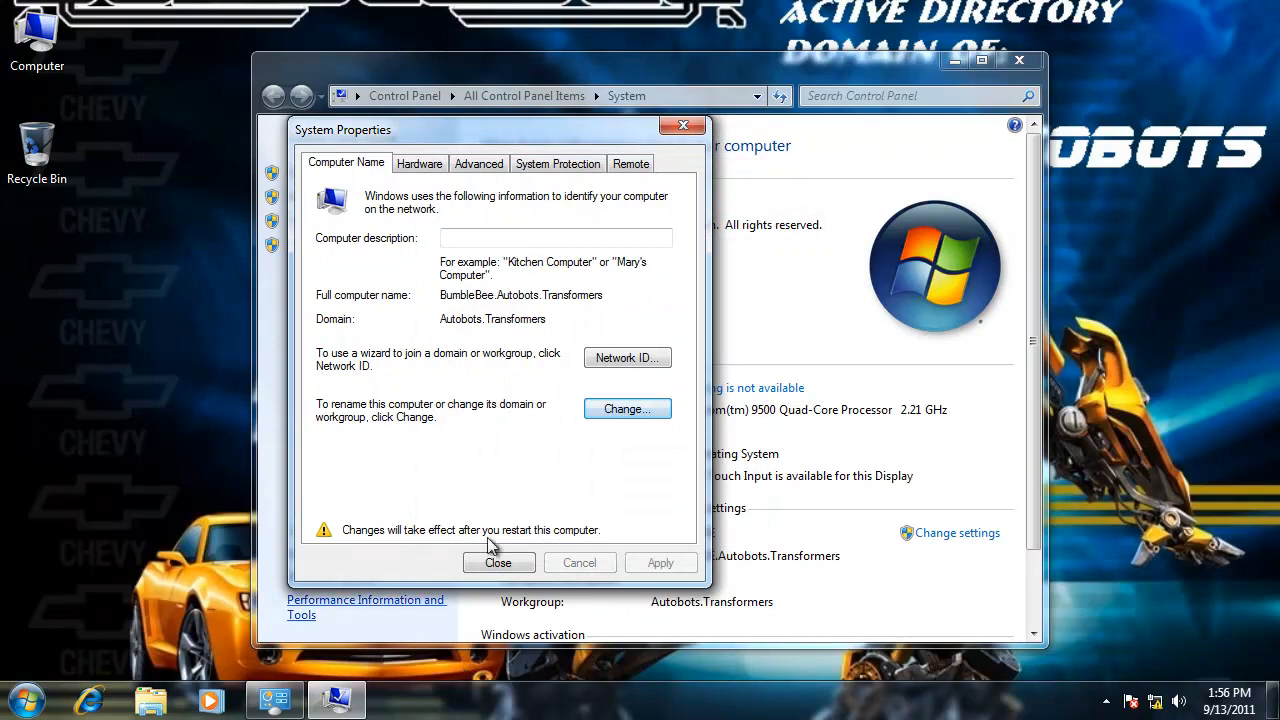
{"action": "left_click", "coordinate": [498, 562]}
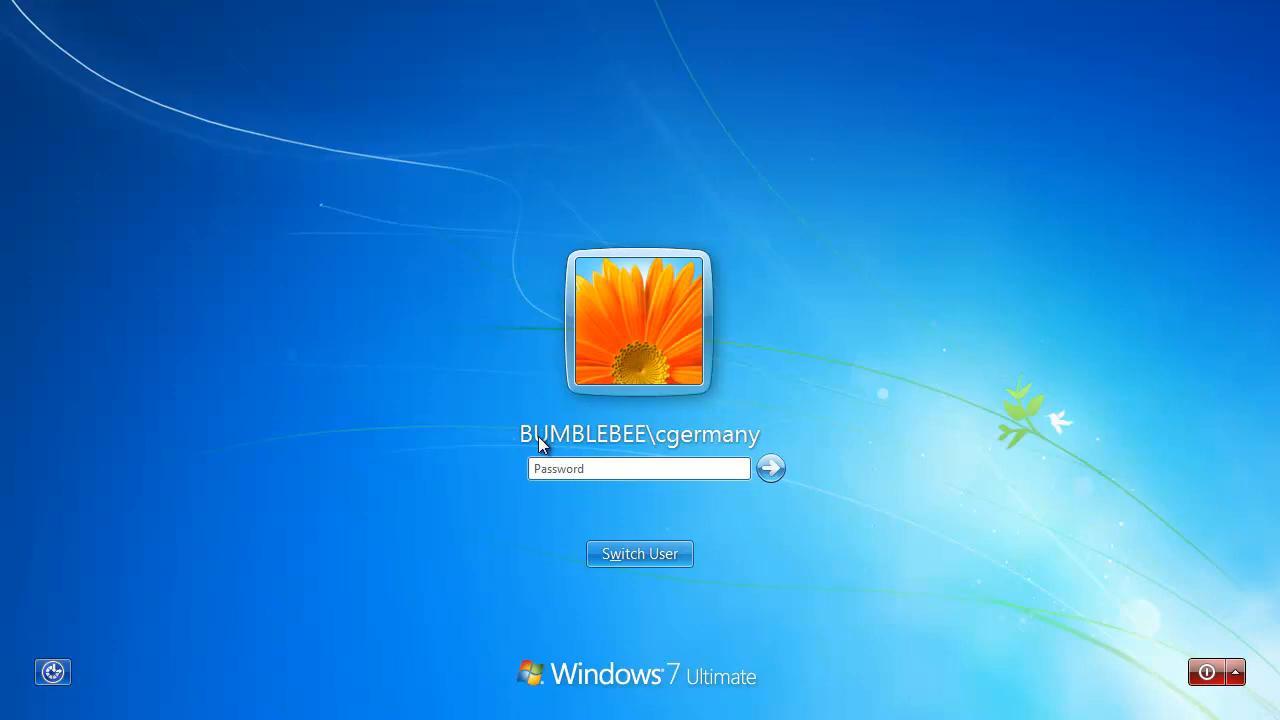
{"action": "mouse_move", "coordinate": [625, 469]}
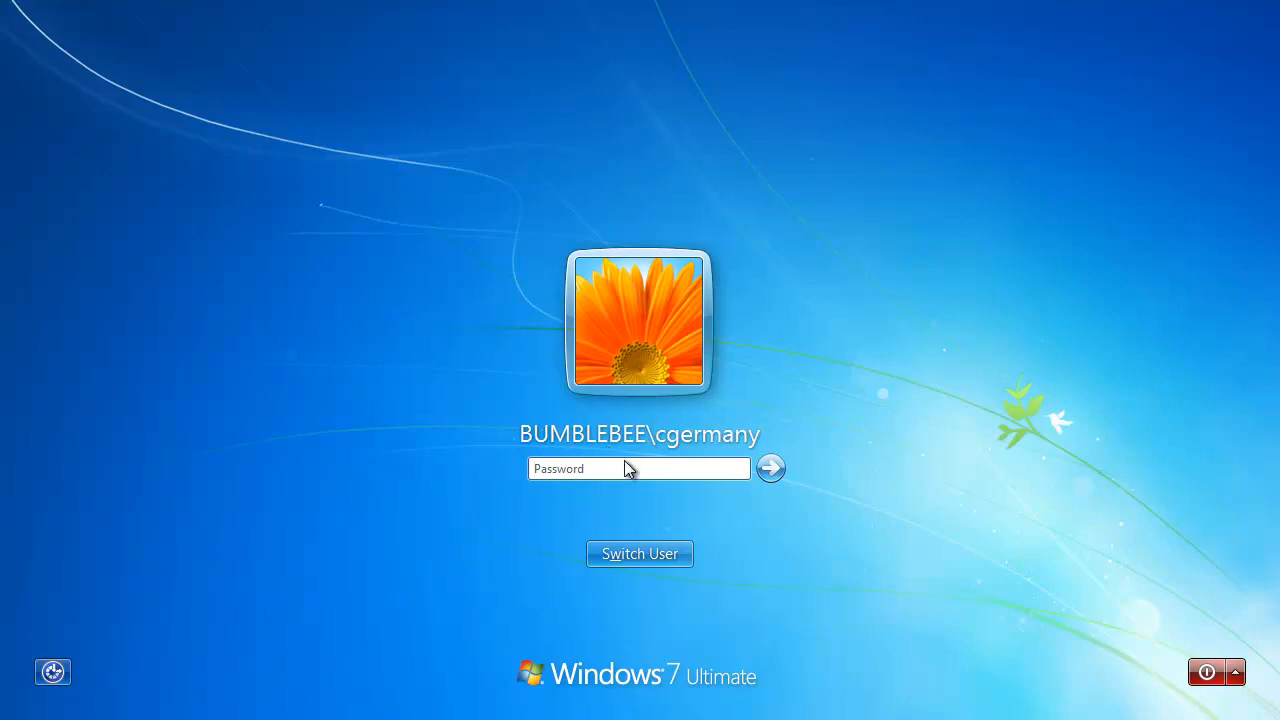
{"action": "mouse_move", "coordinate": [700, 444]}
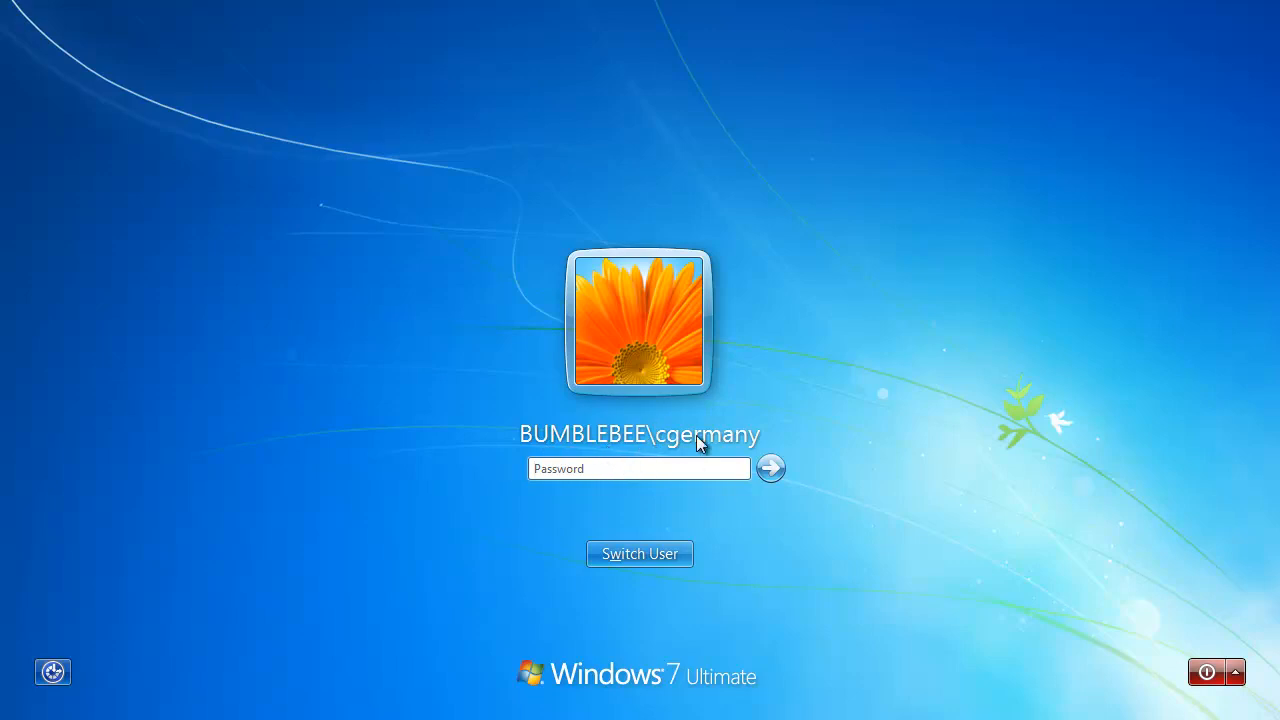
{"action": "mouse_move", "coordinate": [748, 460]}
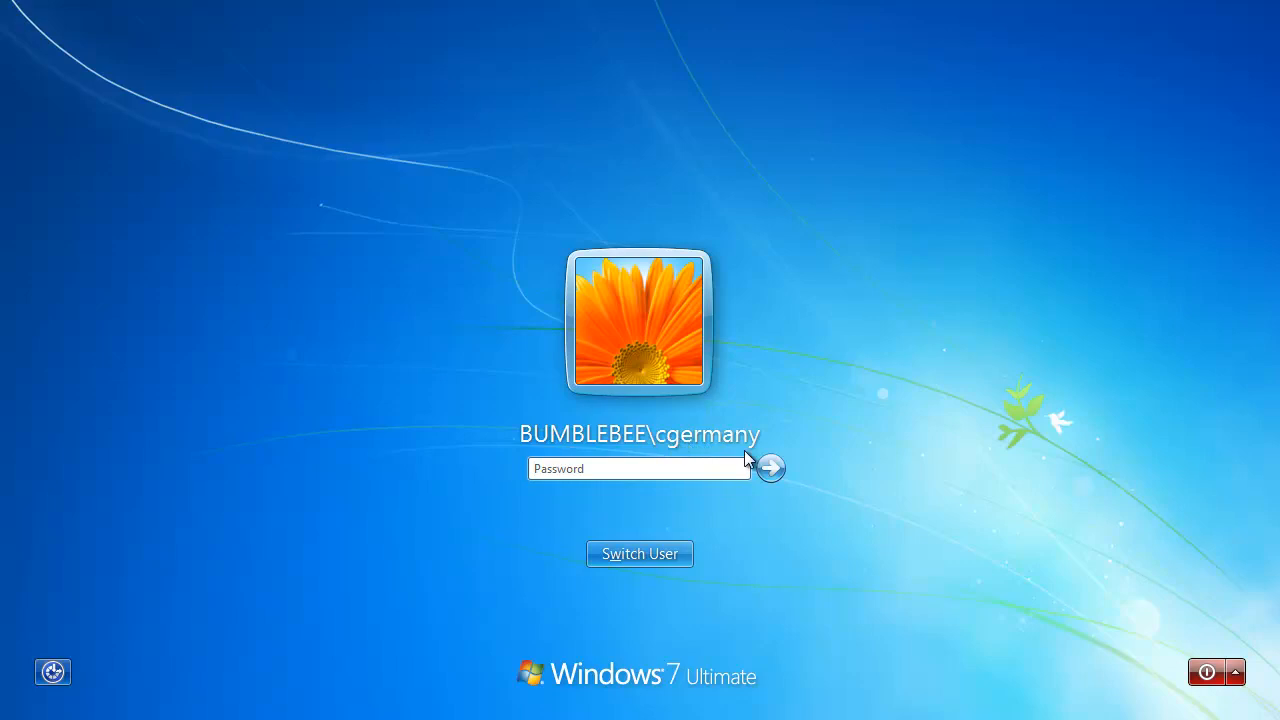
- Restart now and wait for the BUMBLEBEE\cgermany logon screen
{"action": "left_click", "coordinate": [639, 468]}
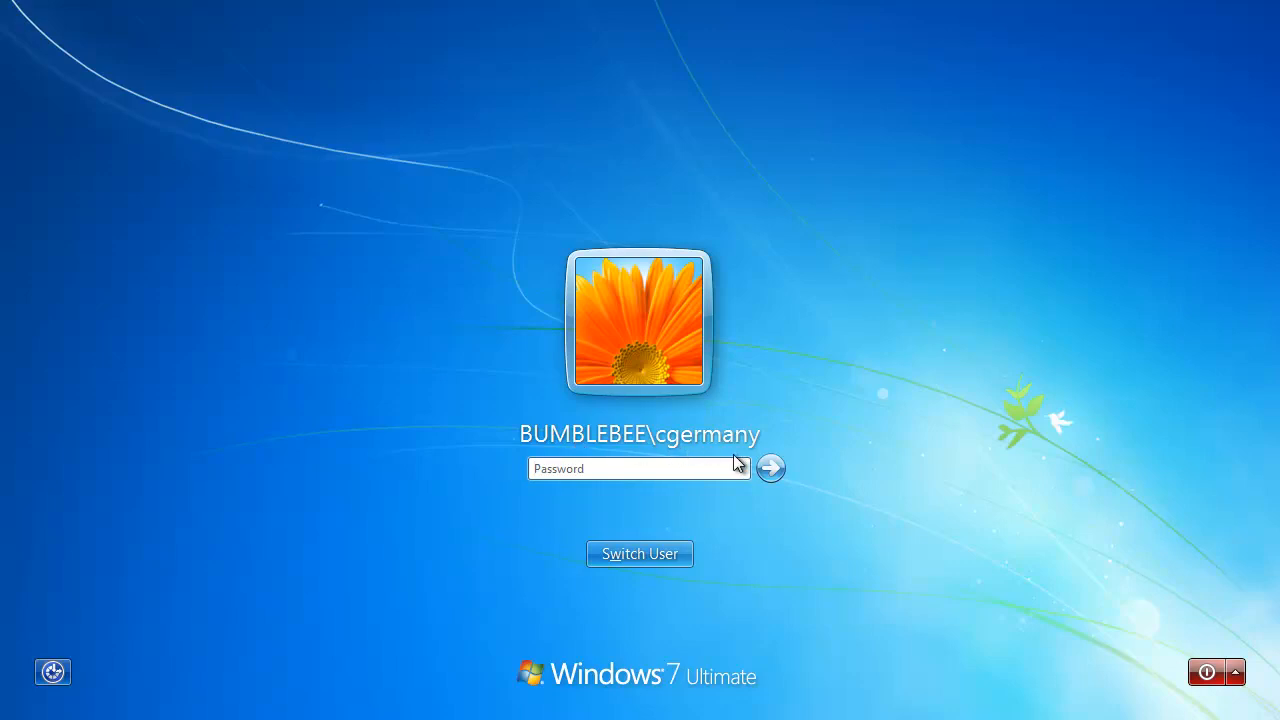
{"action": "mouse_move", "coordinate": [705, 467]}
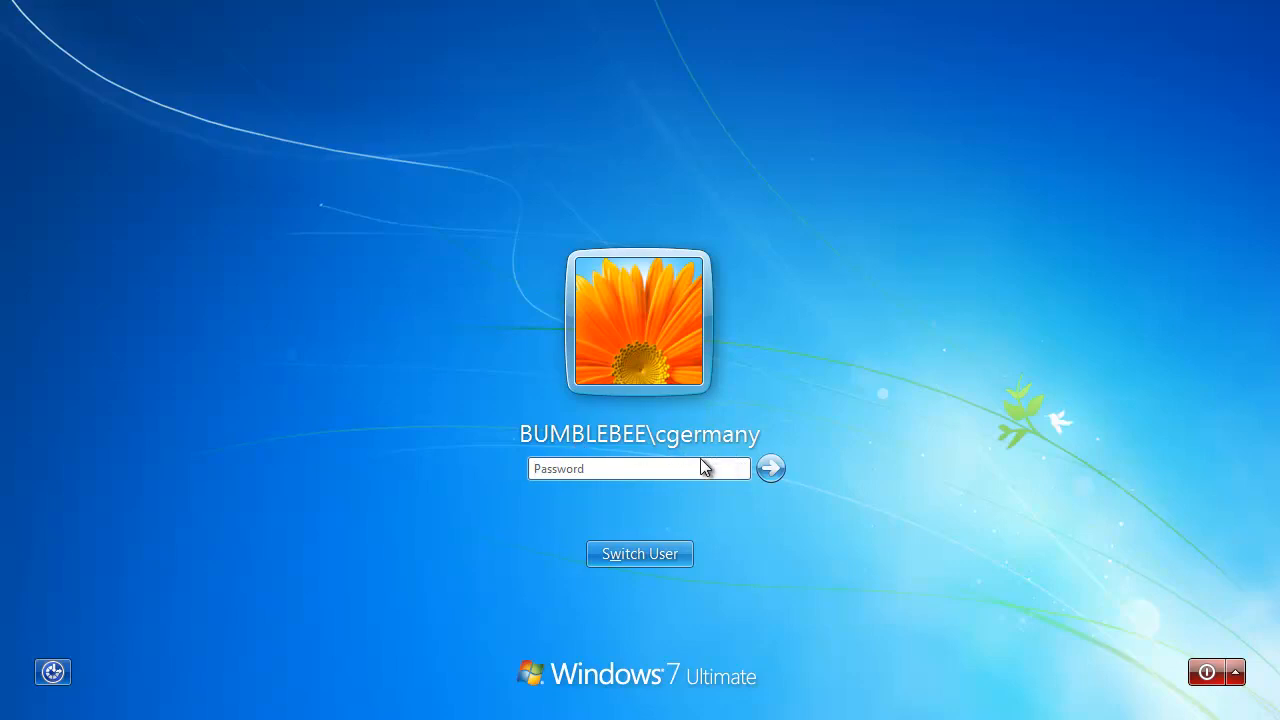
{"action": "left_click", "coordinate": [639, 468]}
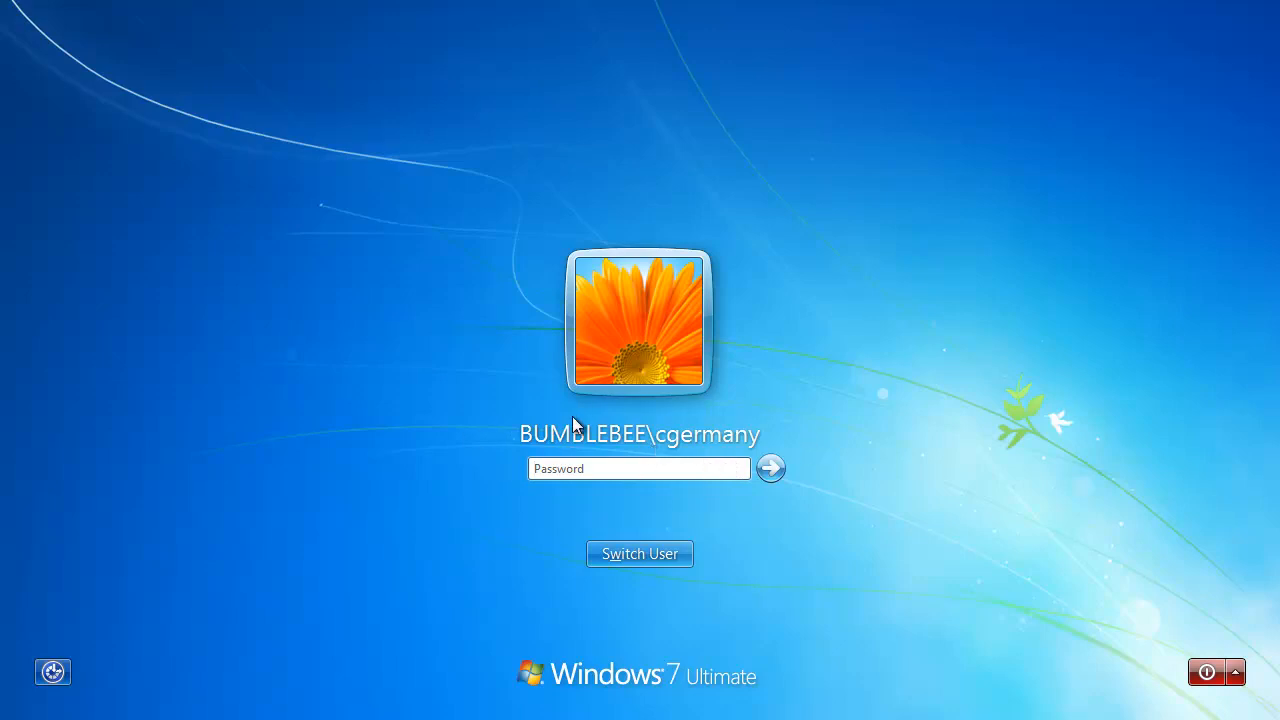
{"action": "left_click", "coordinate": [639, 468]}
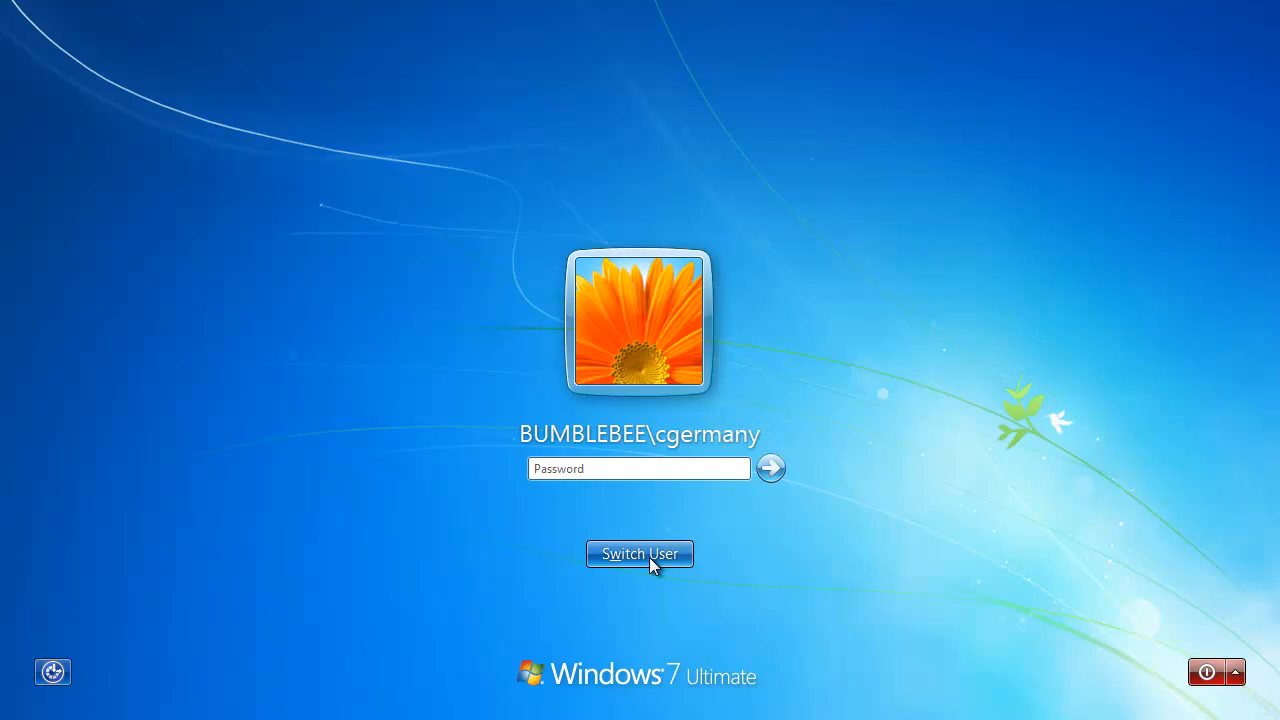
- Log on as autobots\administrator via Other User, correcting the misspelled domain name
{"action": "left_click", "coordinate": [639, 554]}
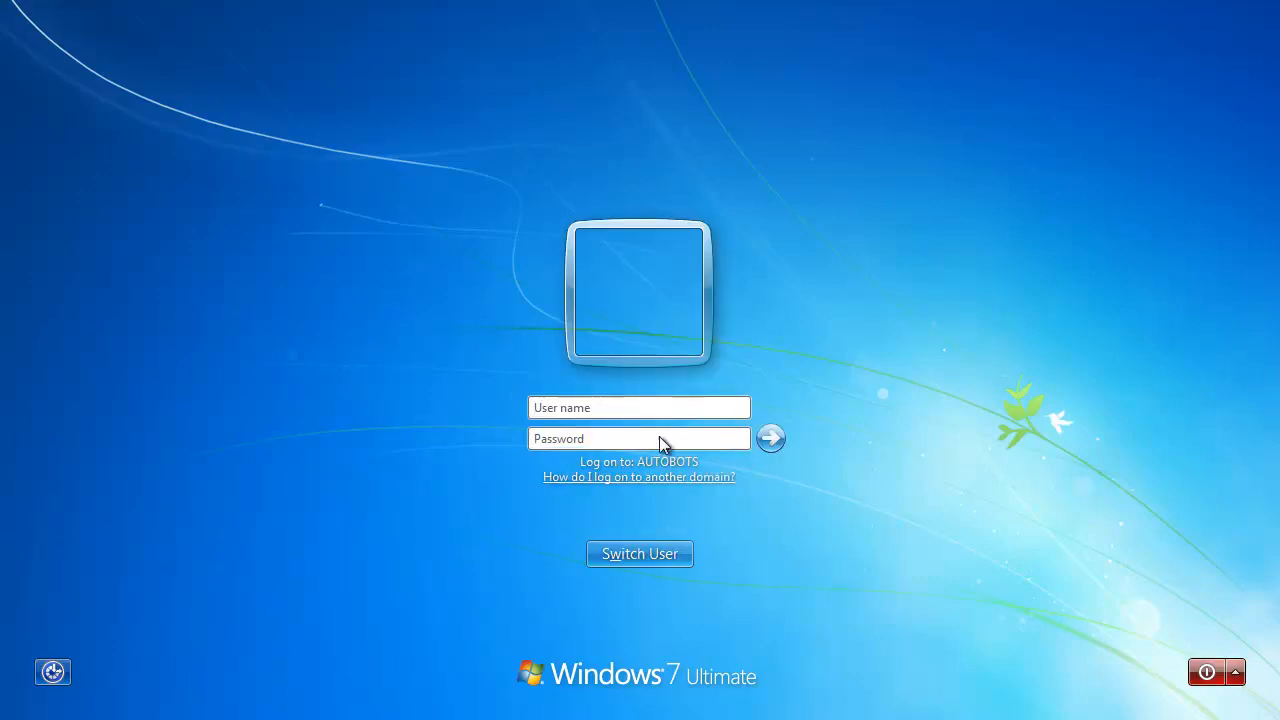
{"action": "mouse_move", "coordinate": [678, 472]}
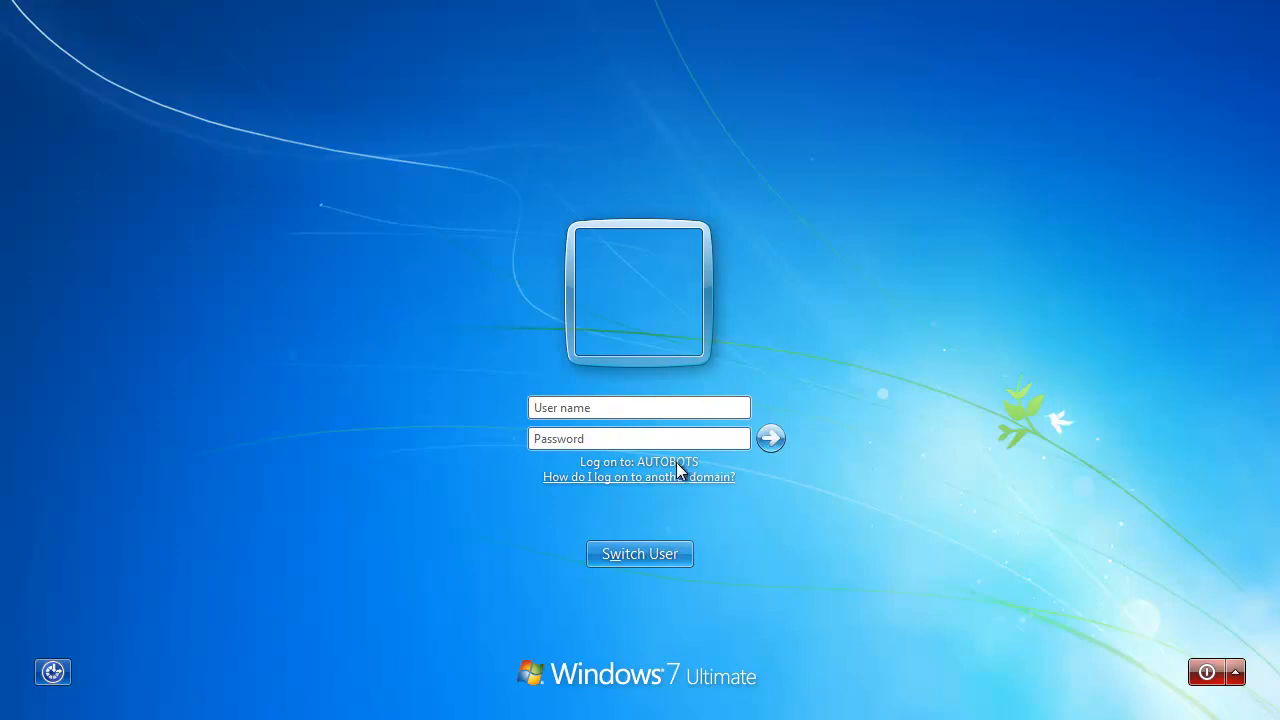
{"action": "left_click", "coordinate": [639, 407]}
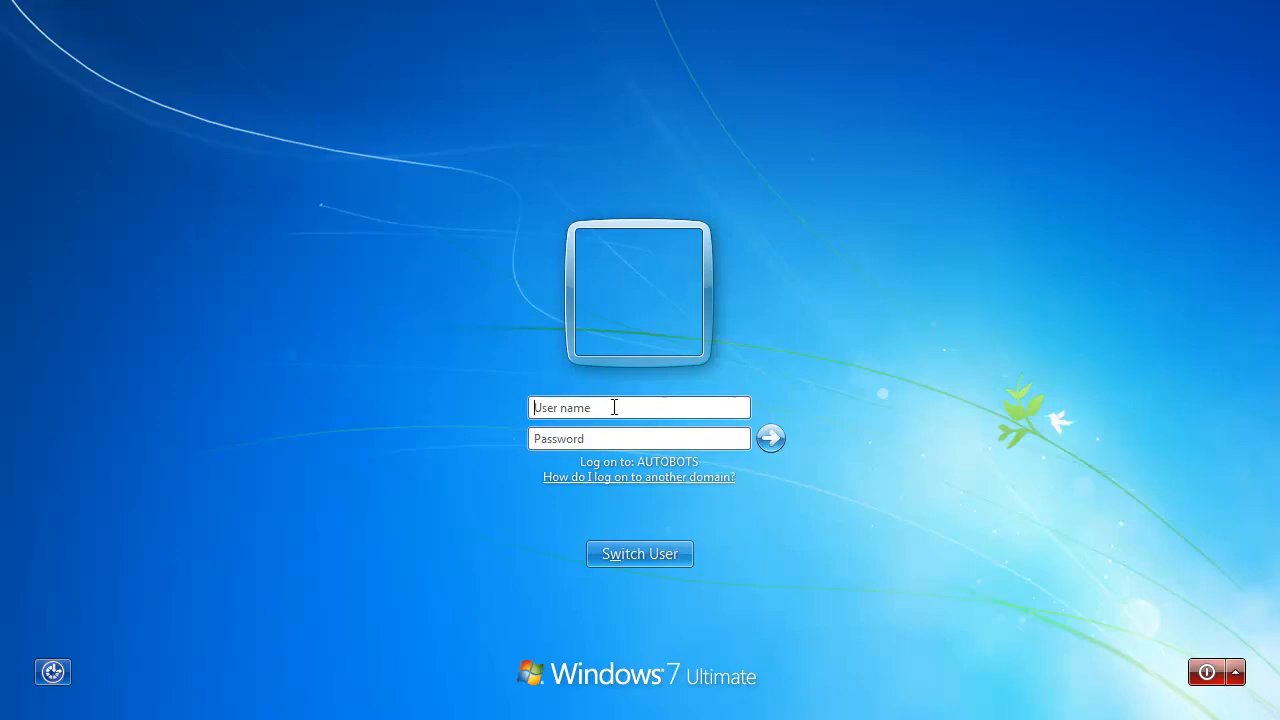
{"action": "type", "text": "aotubots\\"}
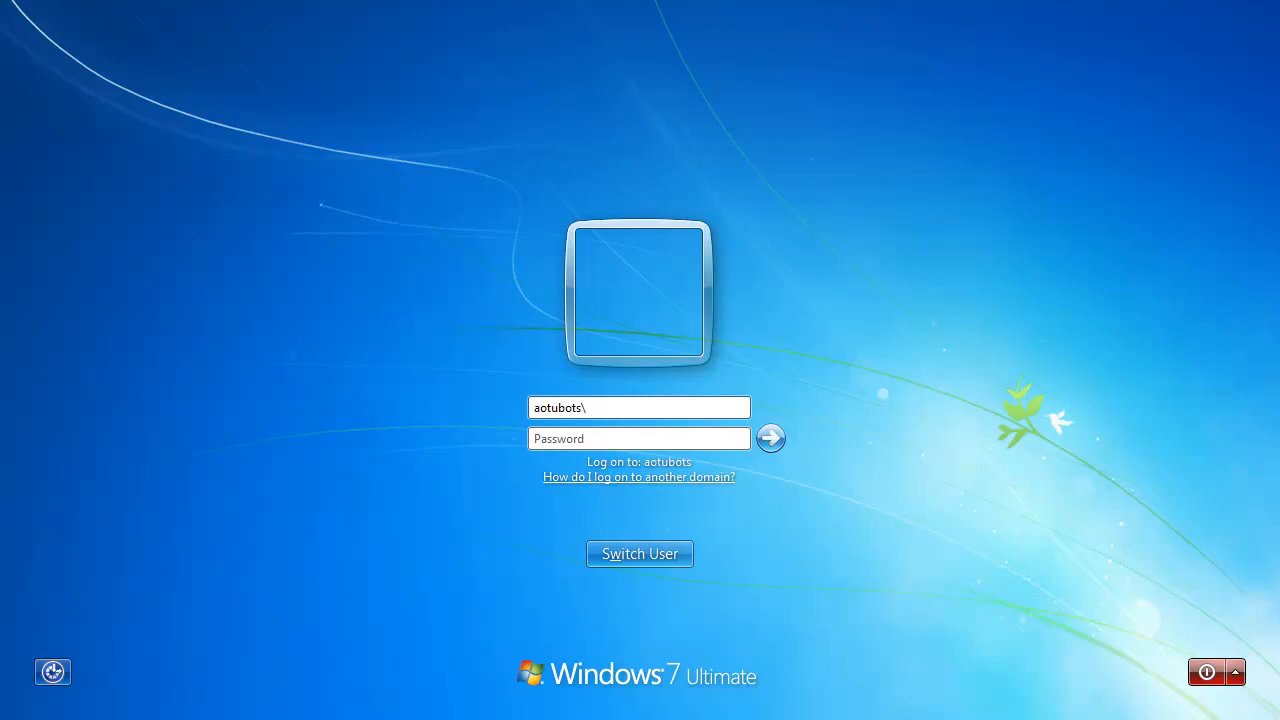
{"action": "type", "text": "admini"}
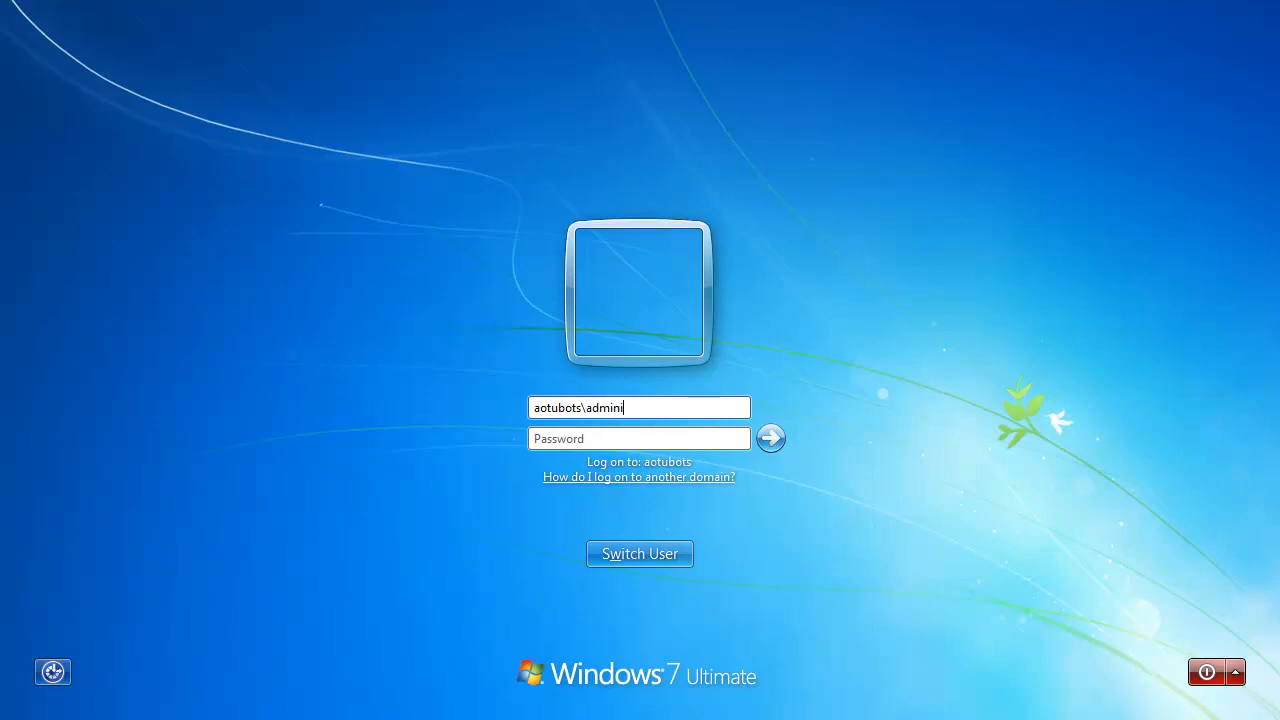
{"action": "type", "text": "strator"}
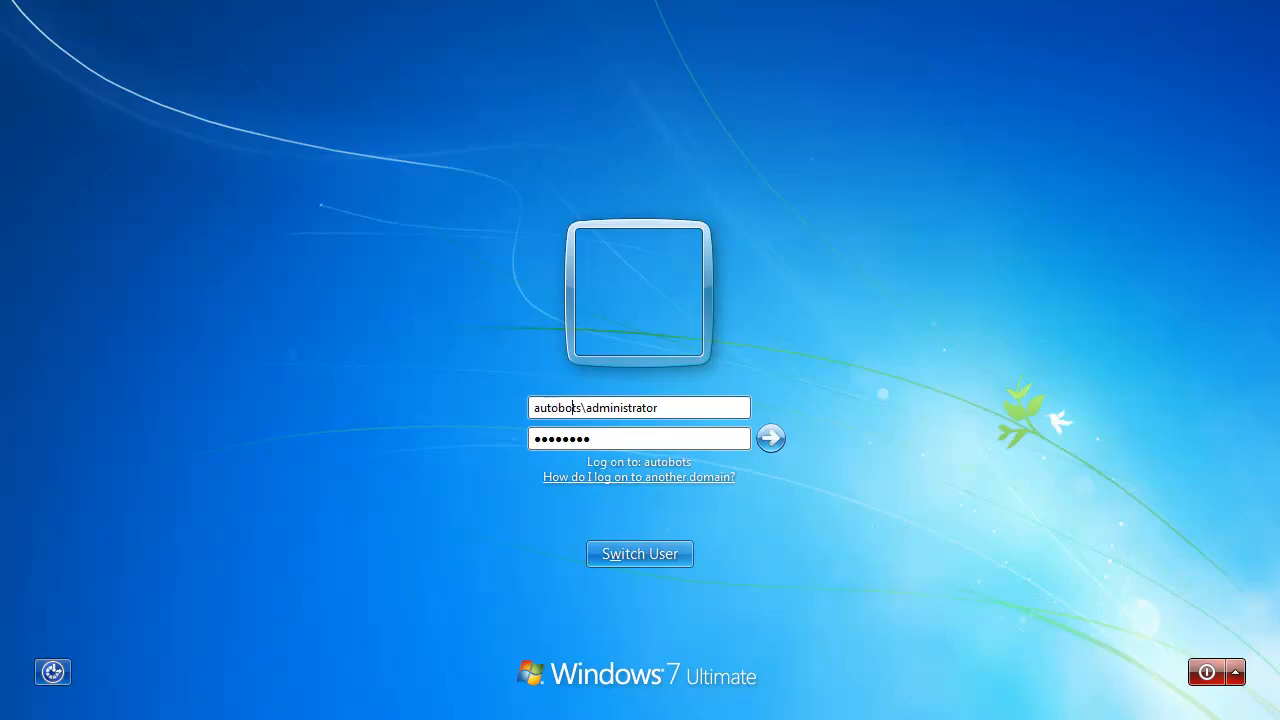
{"action": "left_click", "coordinate": [610, 439]}
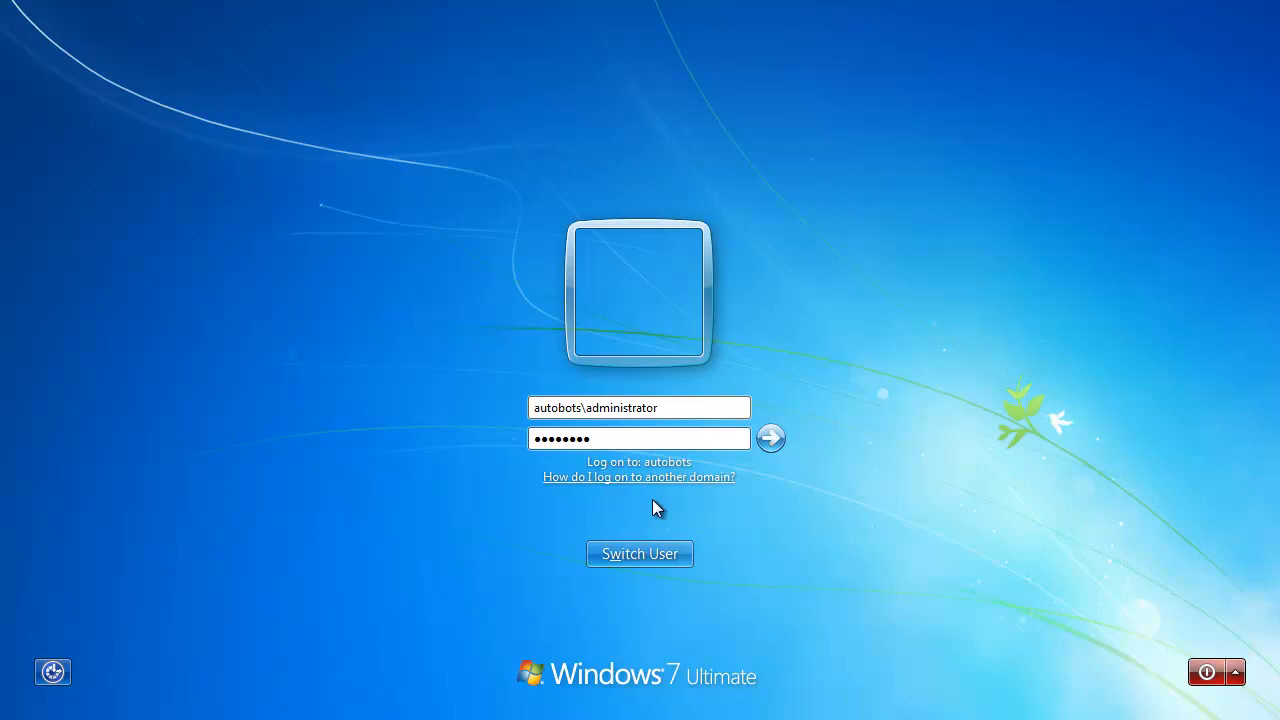
{"action": "mouse_move", "coordinate": [770, 438]}
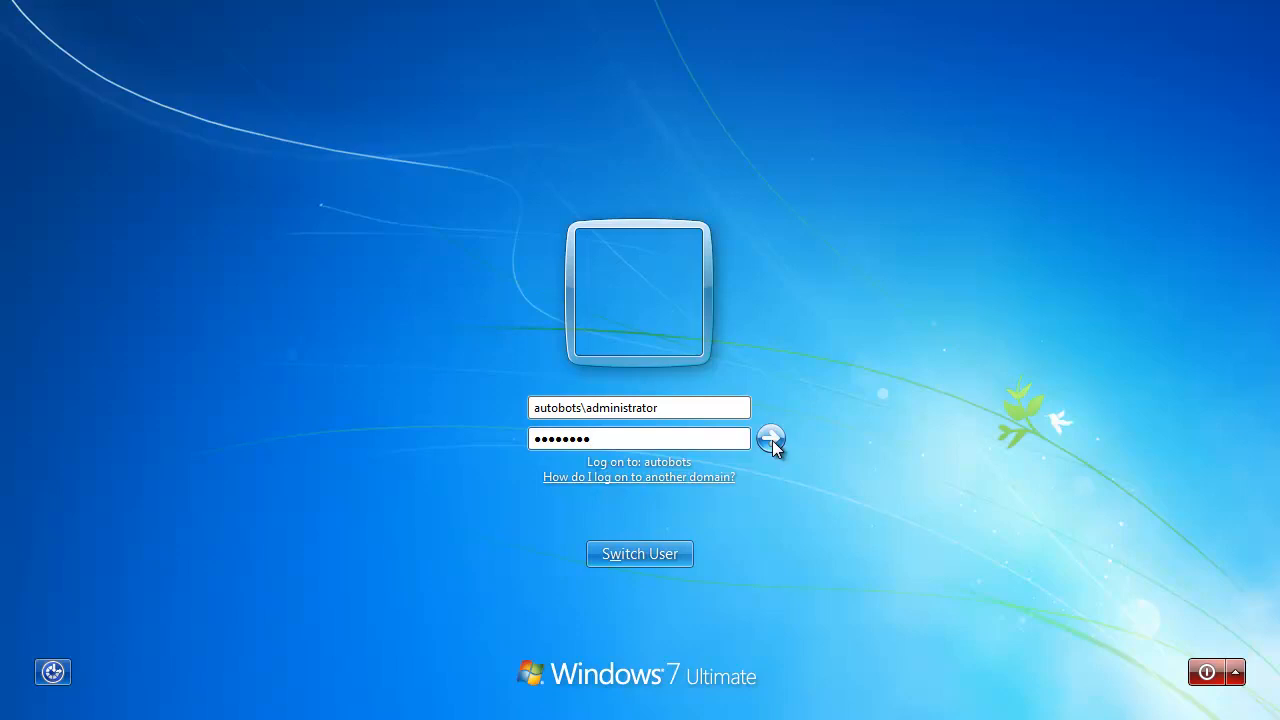
{"action": "left_click", "coordinate": [771, 439]}
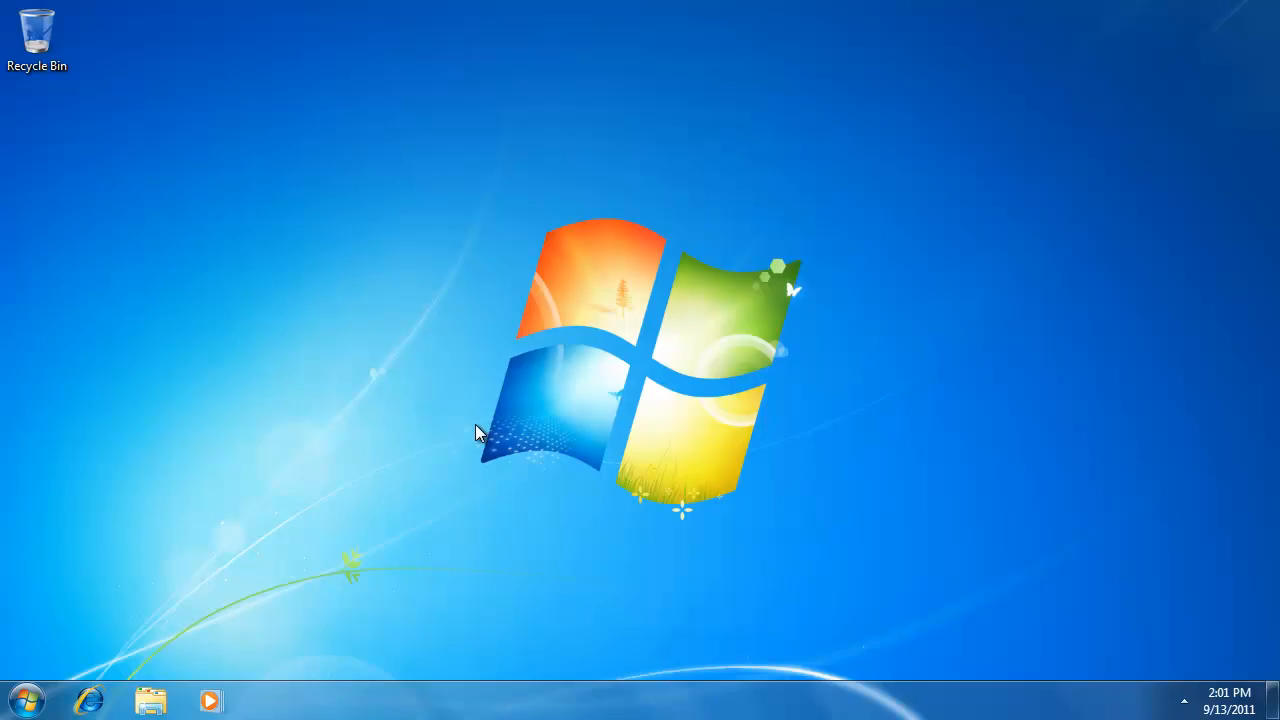
{"action": "mouse_move", "coordinate": [620, 366]}
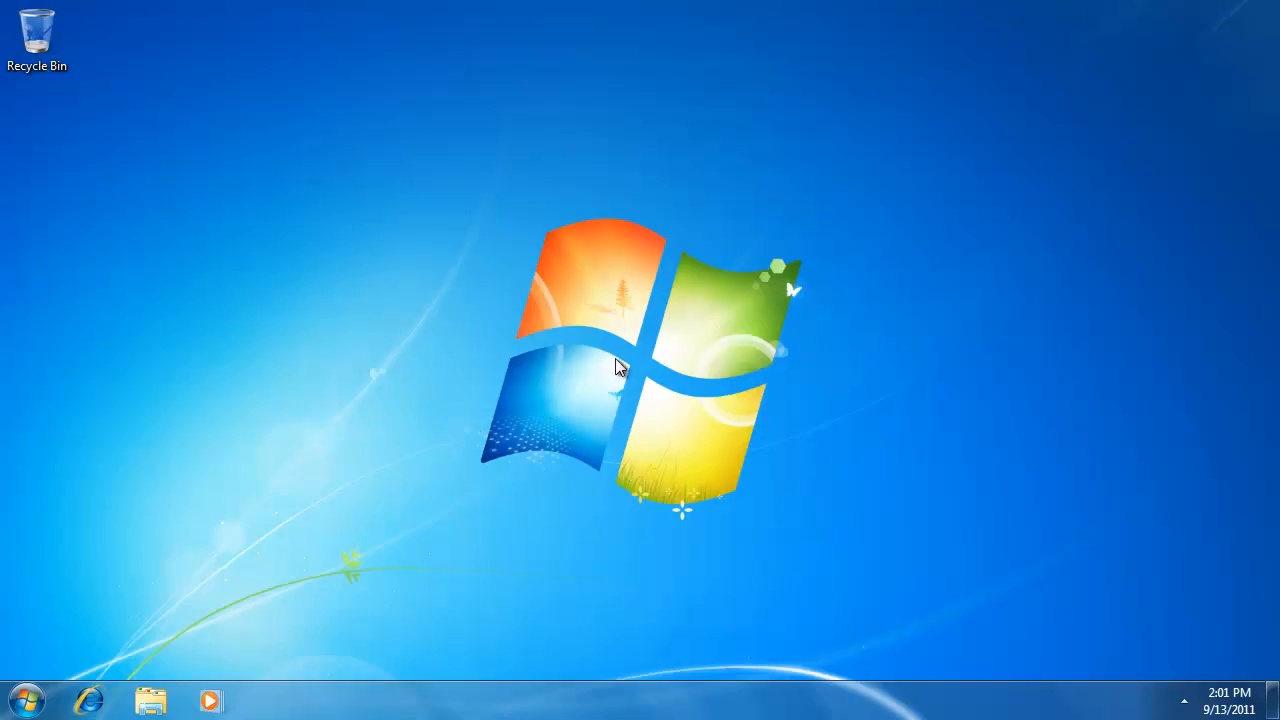
{"action": "mouse_move", "coordinate": [590, 366]}
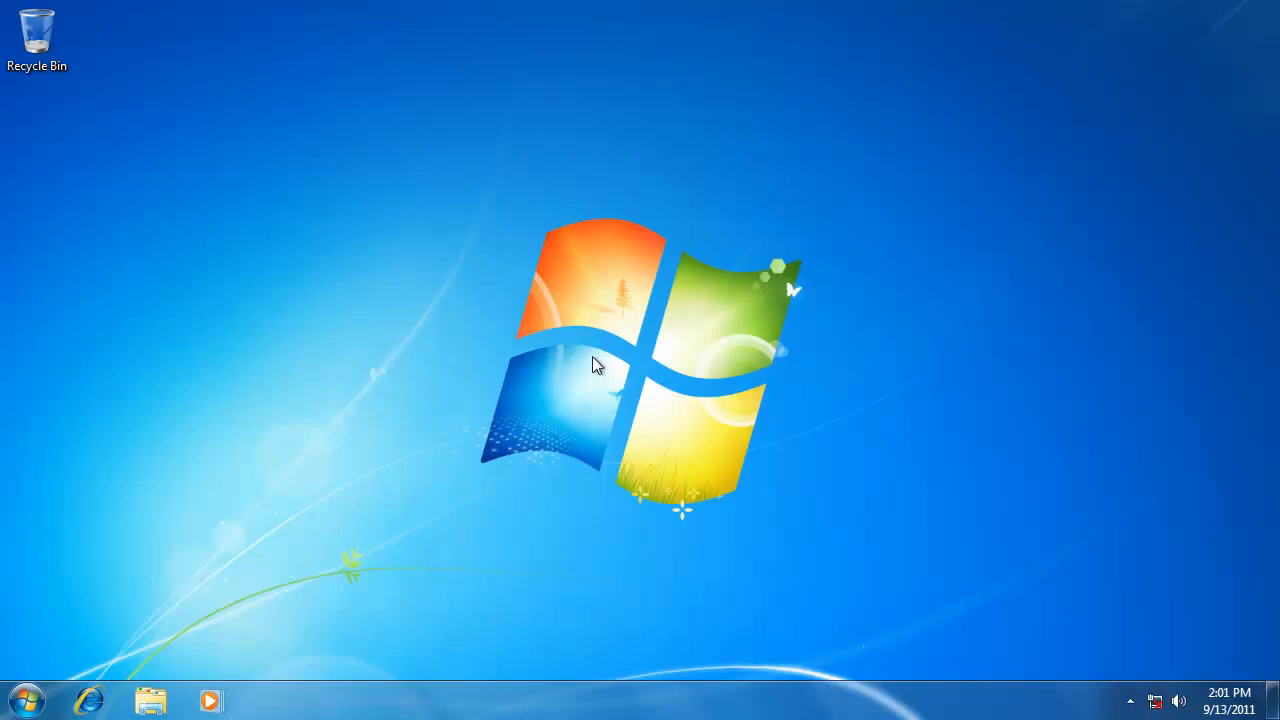
{"action": "mouse_move", "coordinate": [22, 700]}
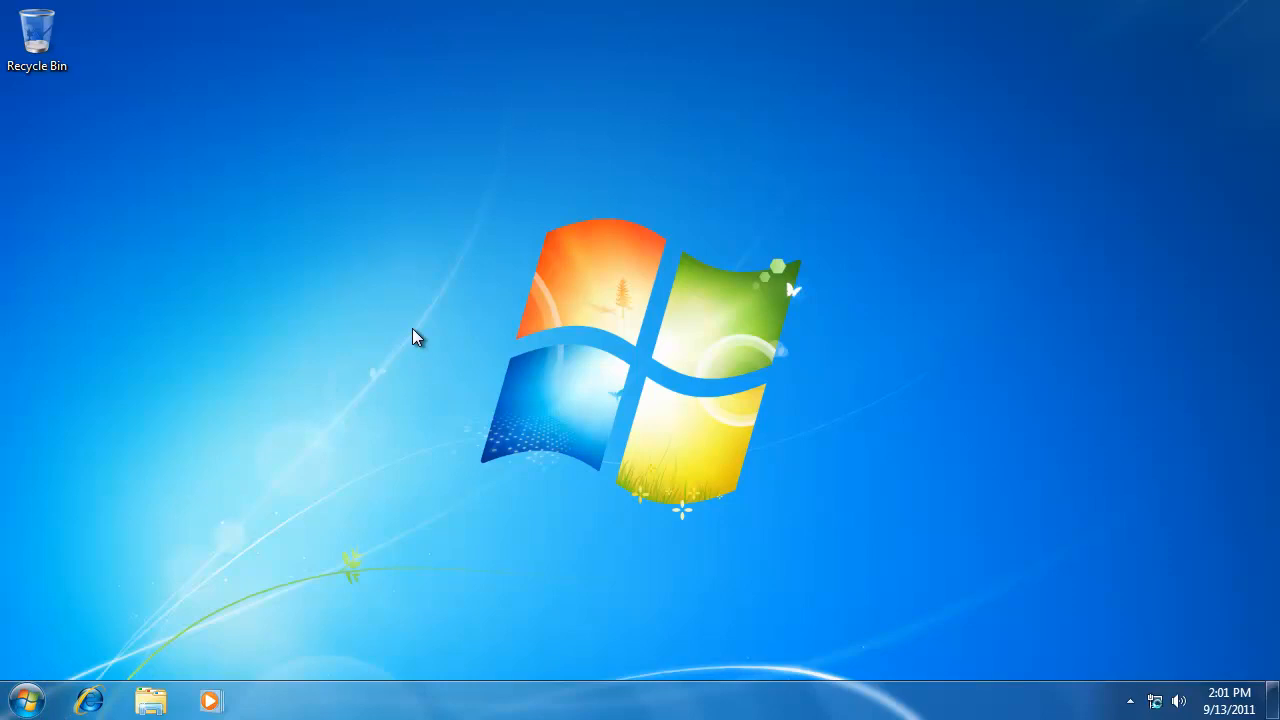
- Show Computer on the desktop from the Start menu and place it above Recycle Bin
{"action": "left_click", "coordinate": [27, 699]}
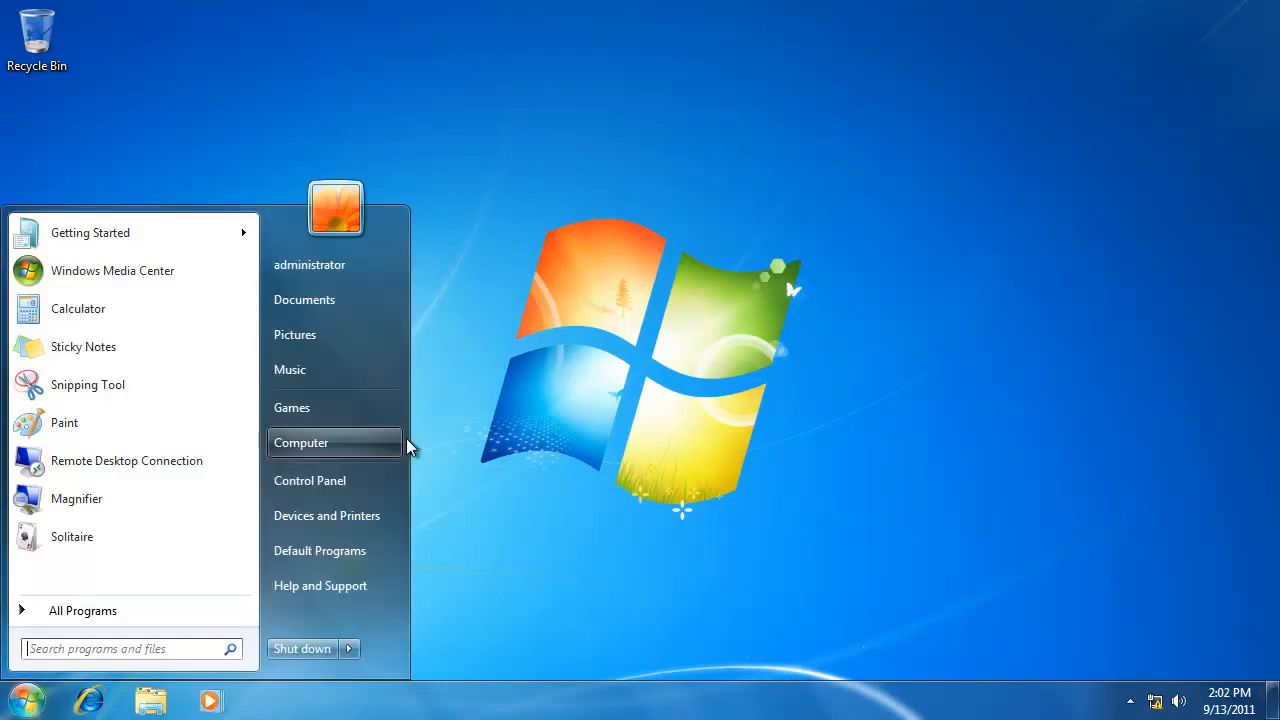
{"action": "left_click", "coordinate": [27, 699]}
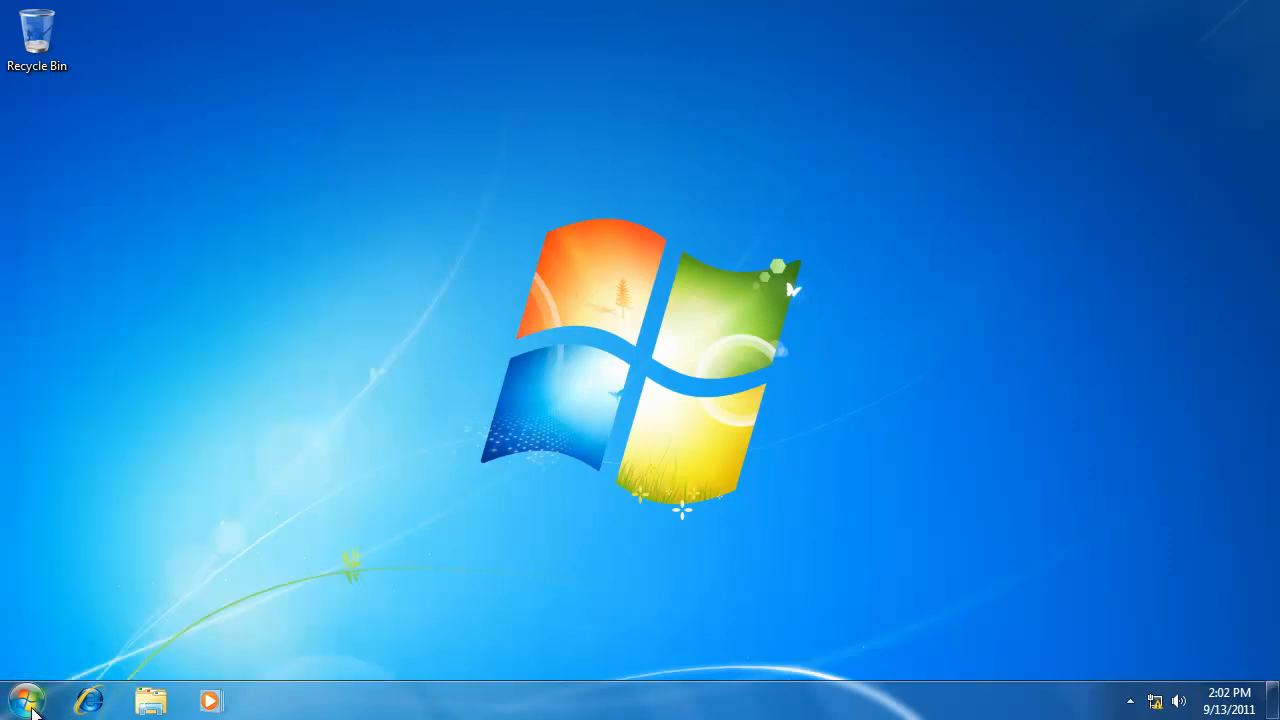
{"action": "right_click", "coordinate": [301, 442]}
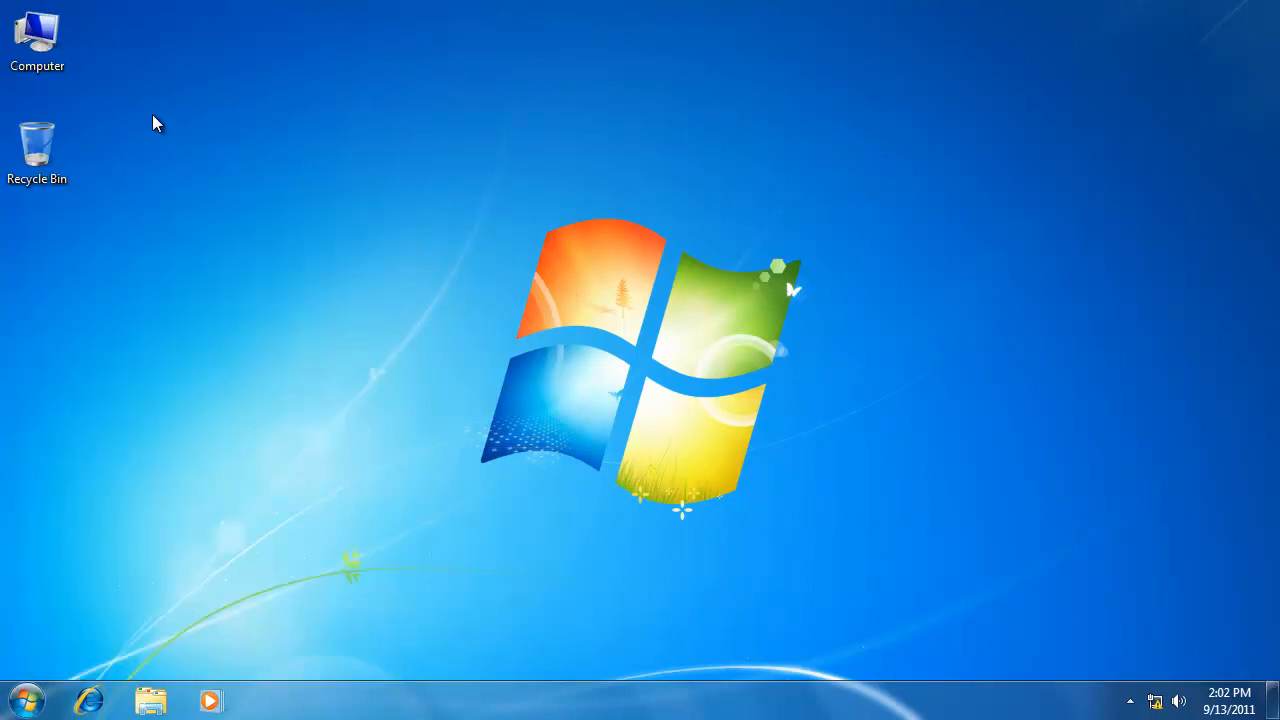
{"action": "left_click", "coordinate": [37, 150]}
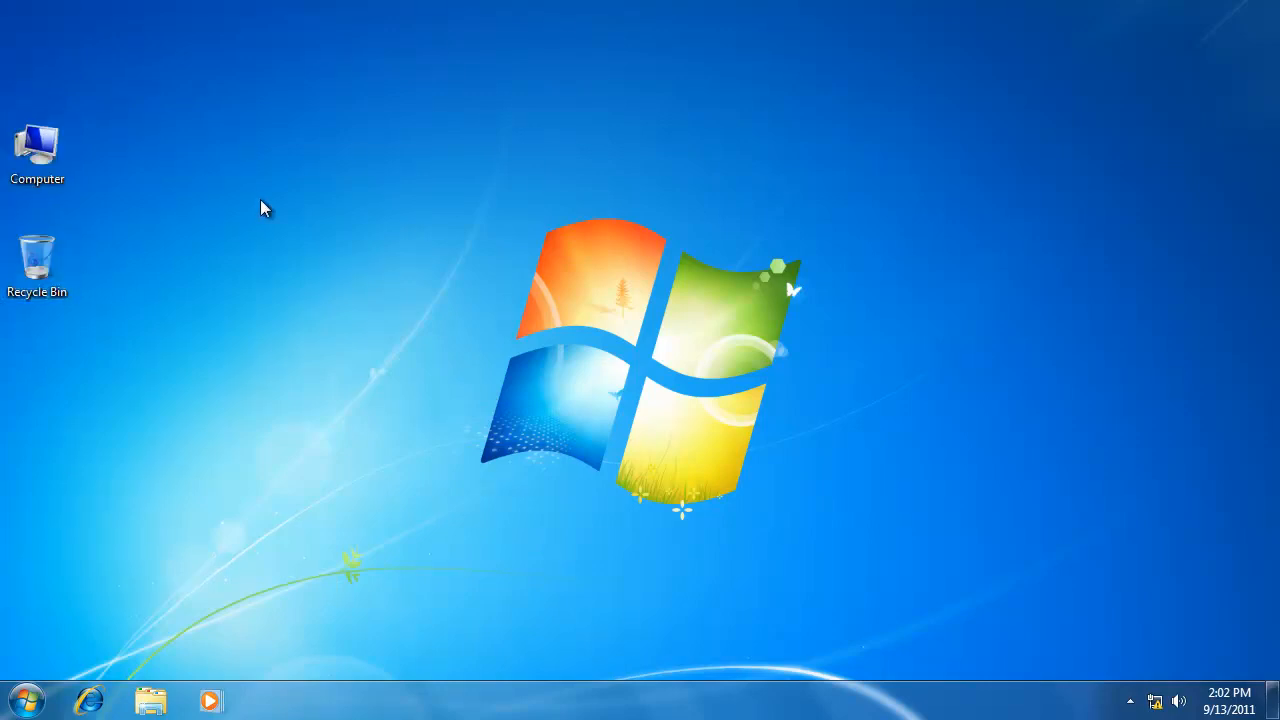
{"action": "right_click", "coordinate": [265, 208]}
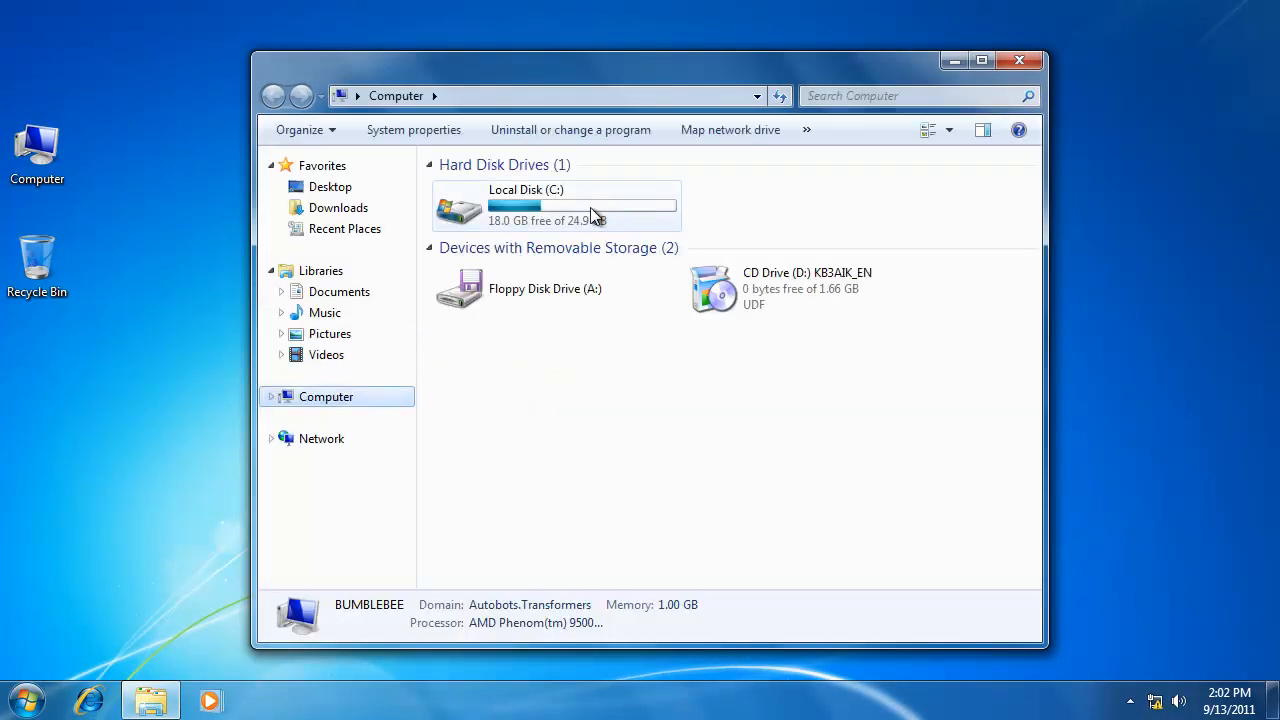
{"action": "left_click", "coordinate": [555, 205]}
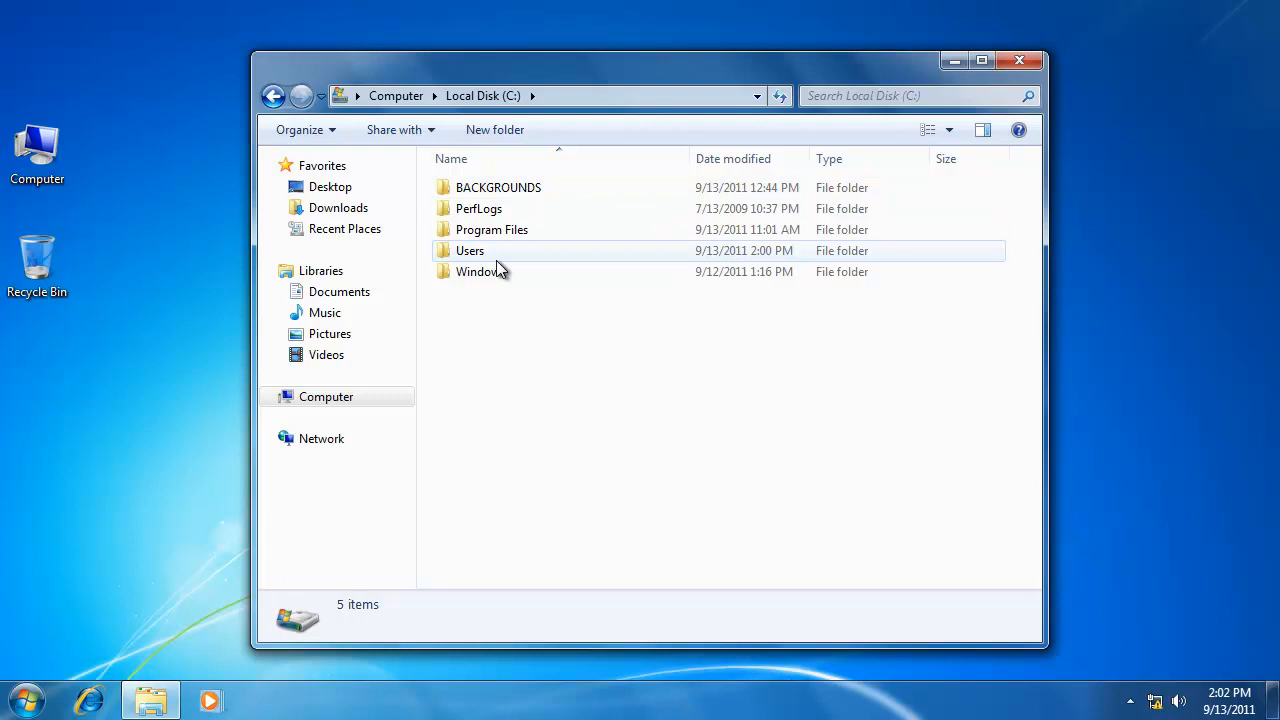
{"action": "left_click", "coordinate": [469, 250]}
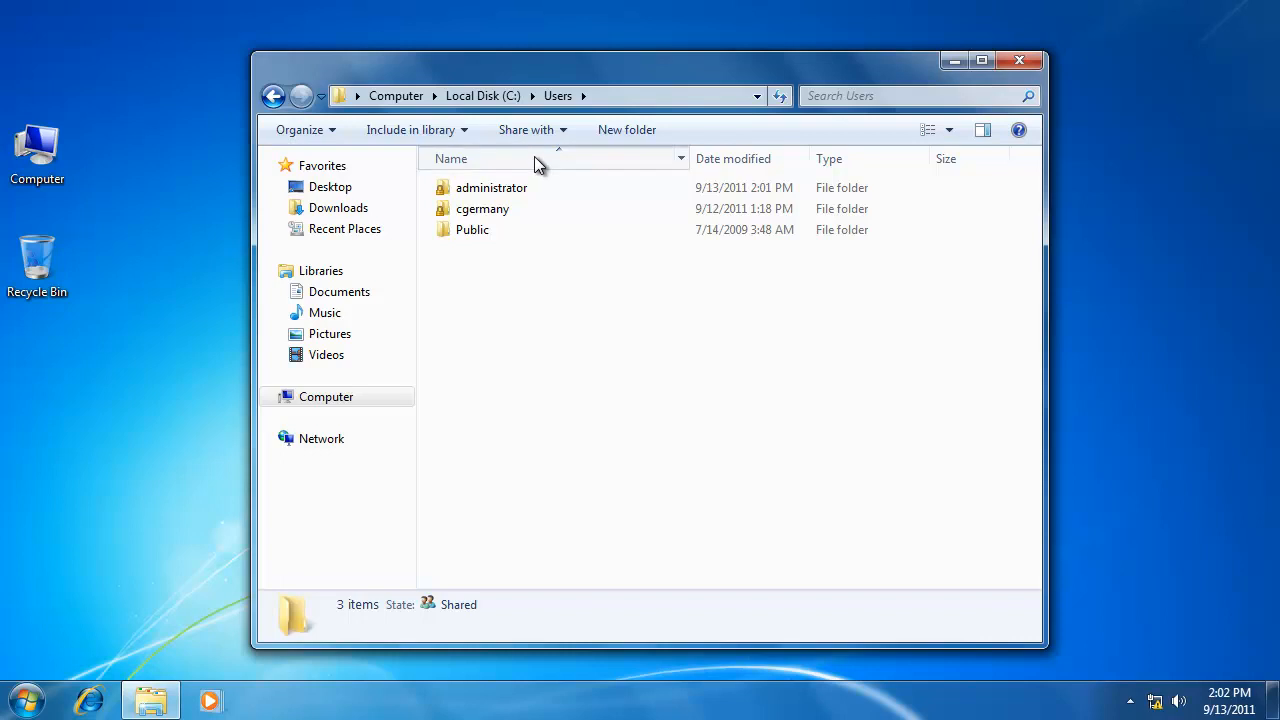
{"action": "left_click", "coordinate": [451, 158]}
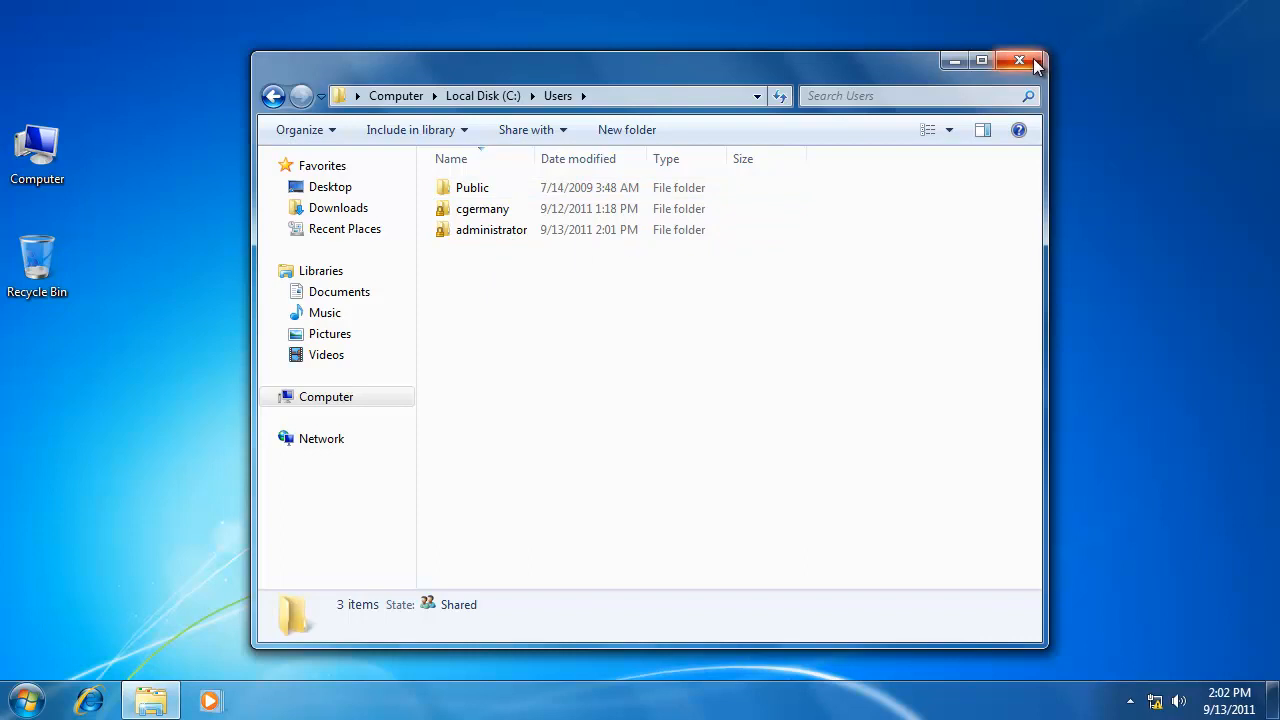
{"action": "mouse_move", "coordinate": [1033, 61]}
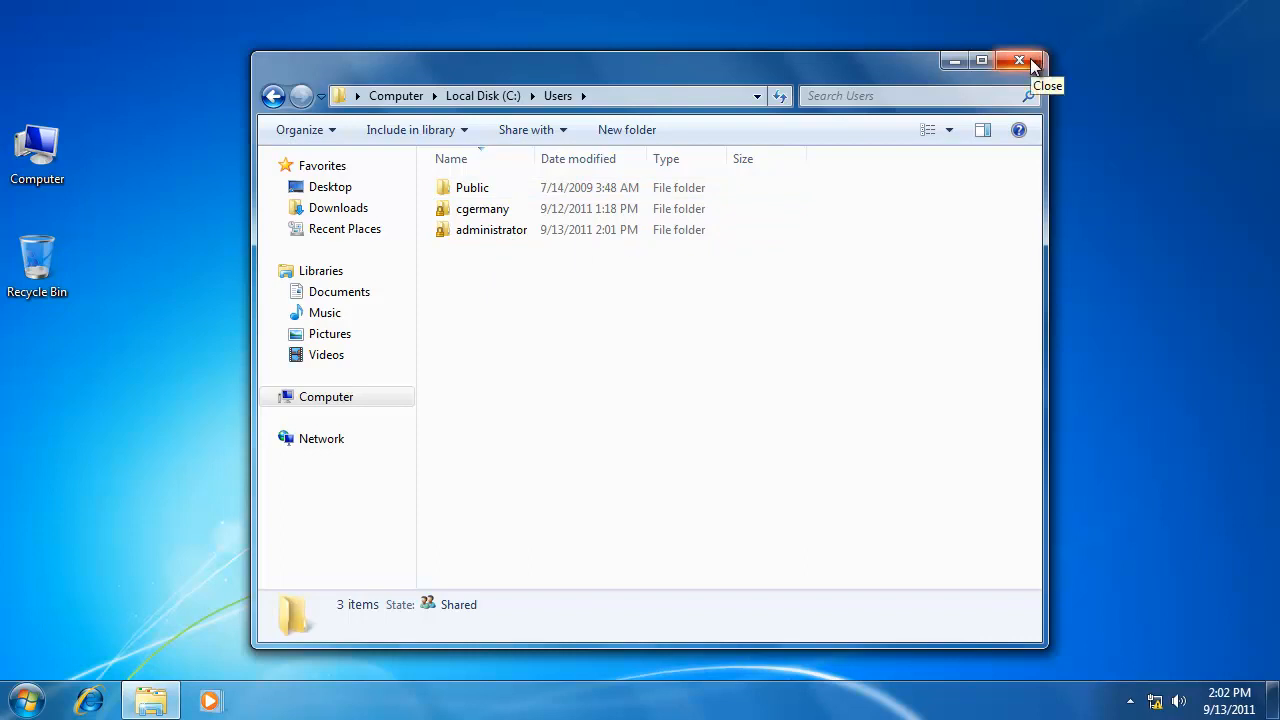
{"action": "left_click", "coordinate": [1019, 60]}
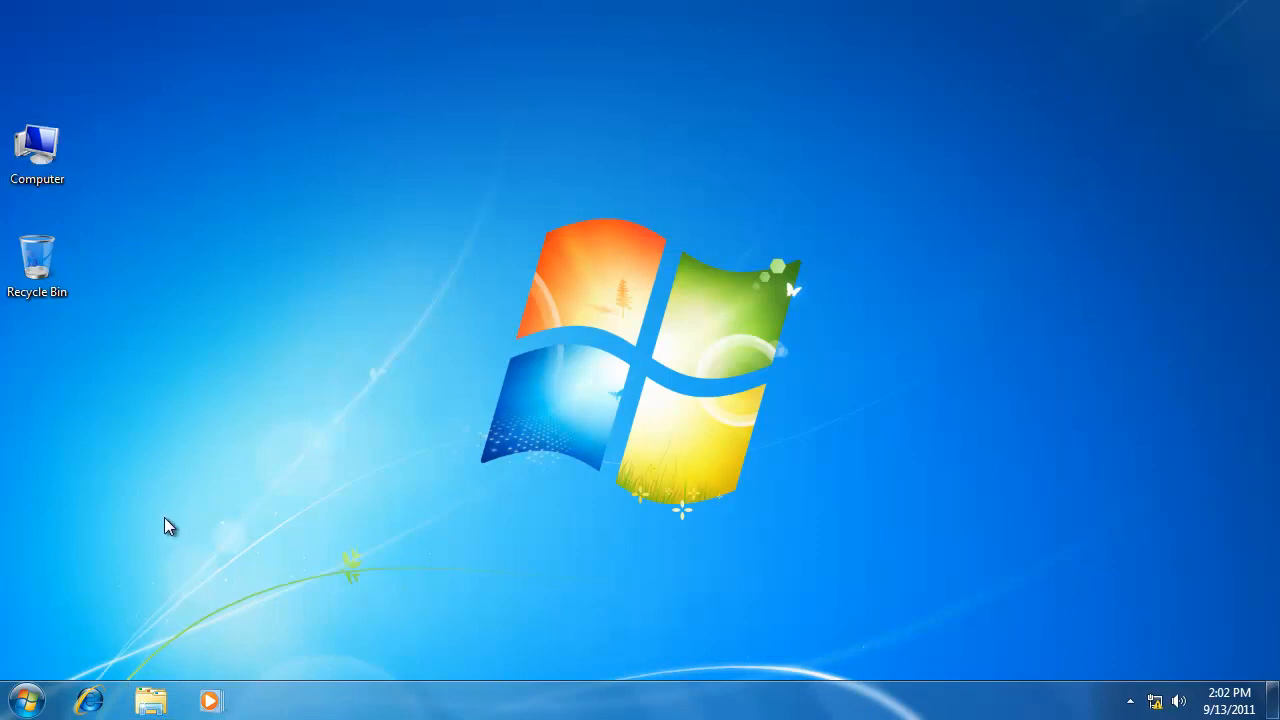
- Choose Manage from the Computer desktop icon's context menu
{"action": "right_click", "coordinate": [37, 150]}
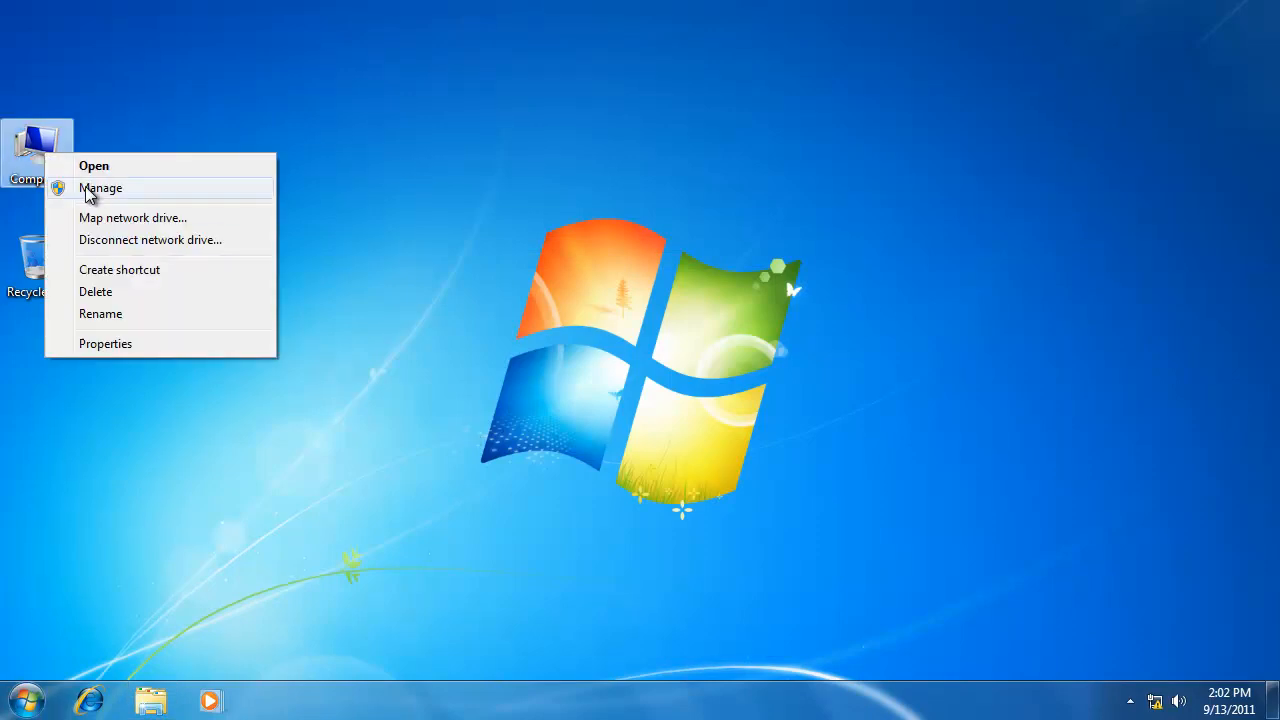
{"action": "left_click", "coordinate": [478, 276]}
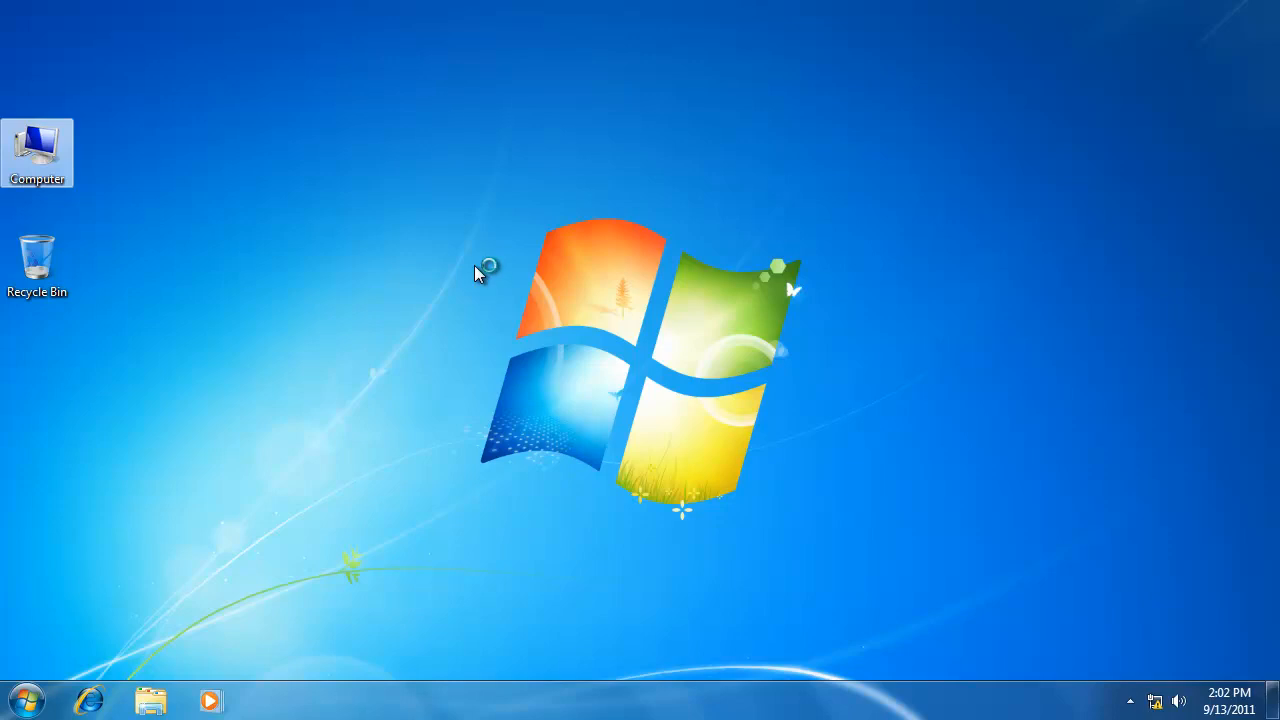
{"action": "mouse_move", "coordinate": [478, 275]}
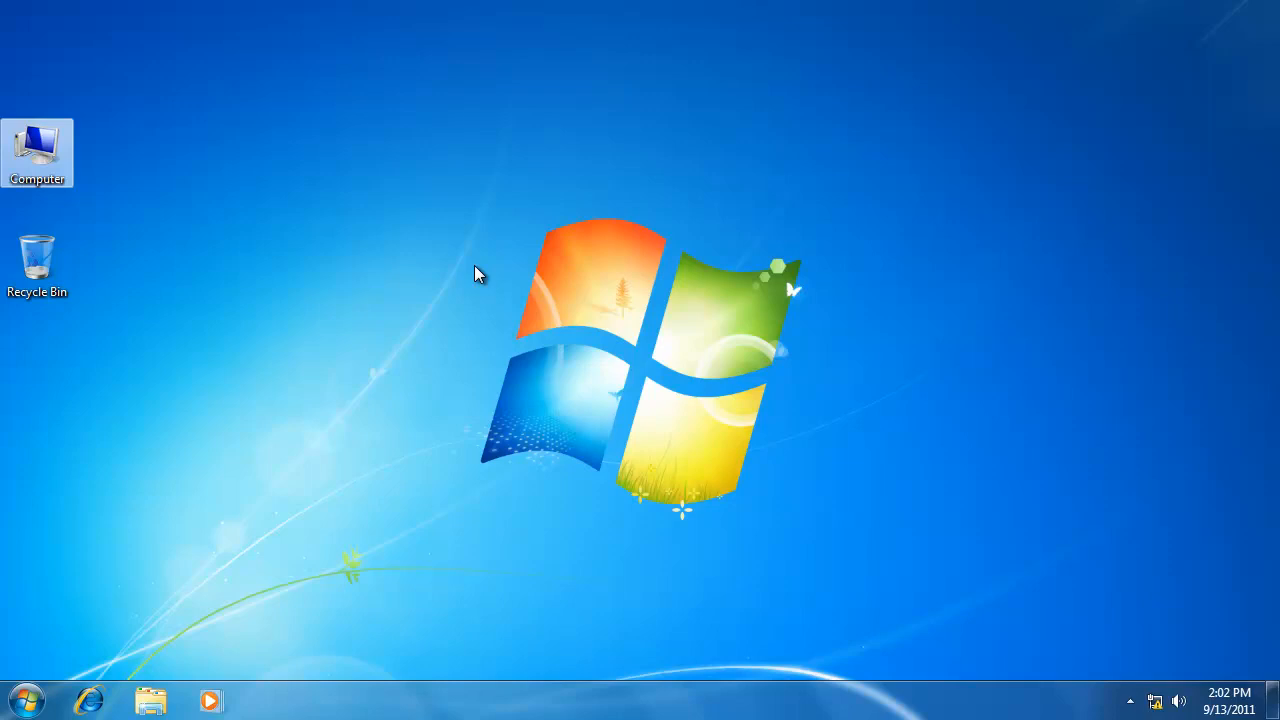
{"action": "mouse_move", "coordinate": [463, 245]}
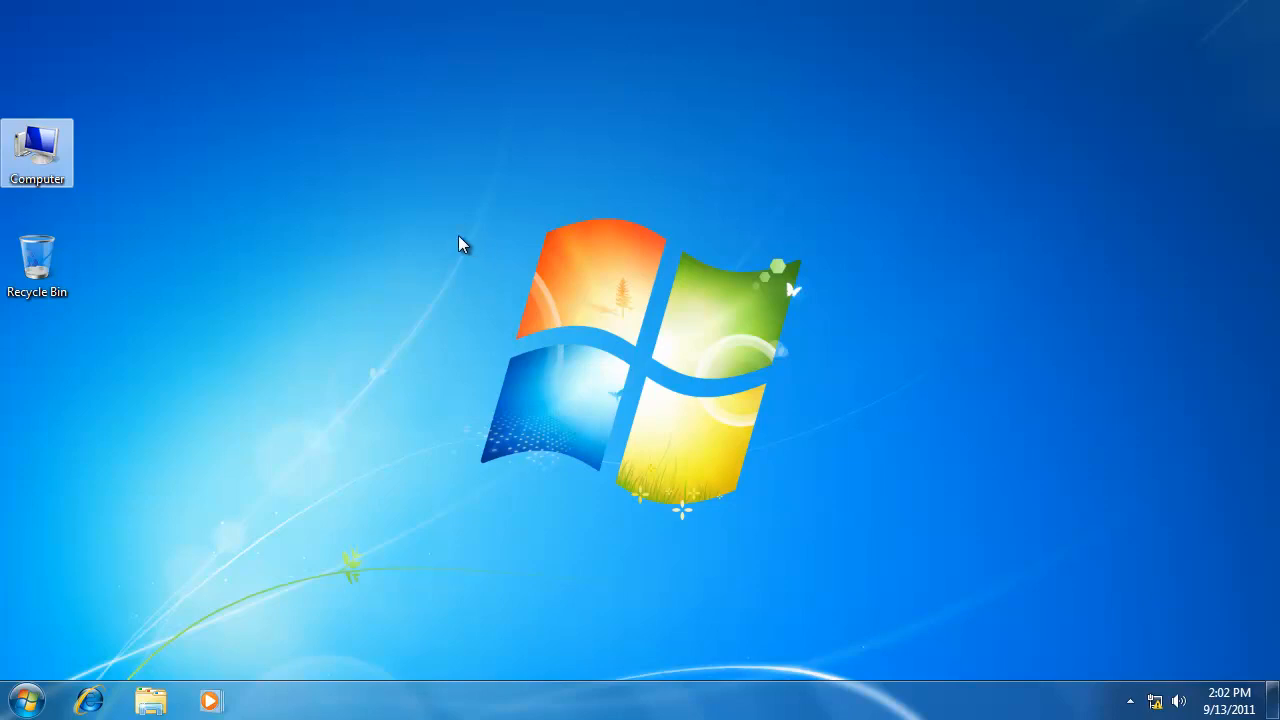
{"action": "mouse_move", "coordinate": [469, 281]}
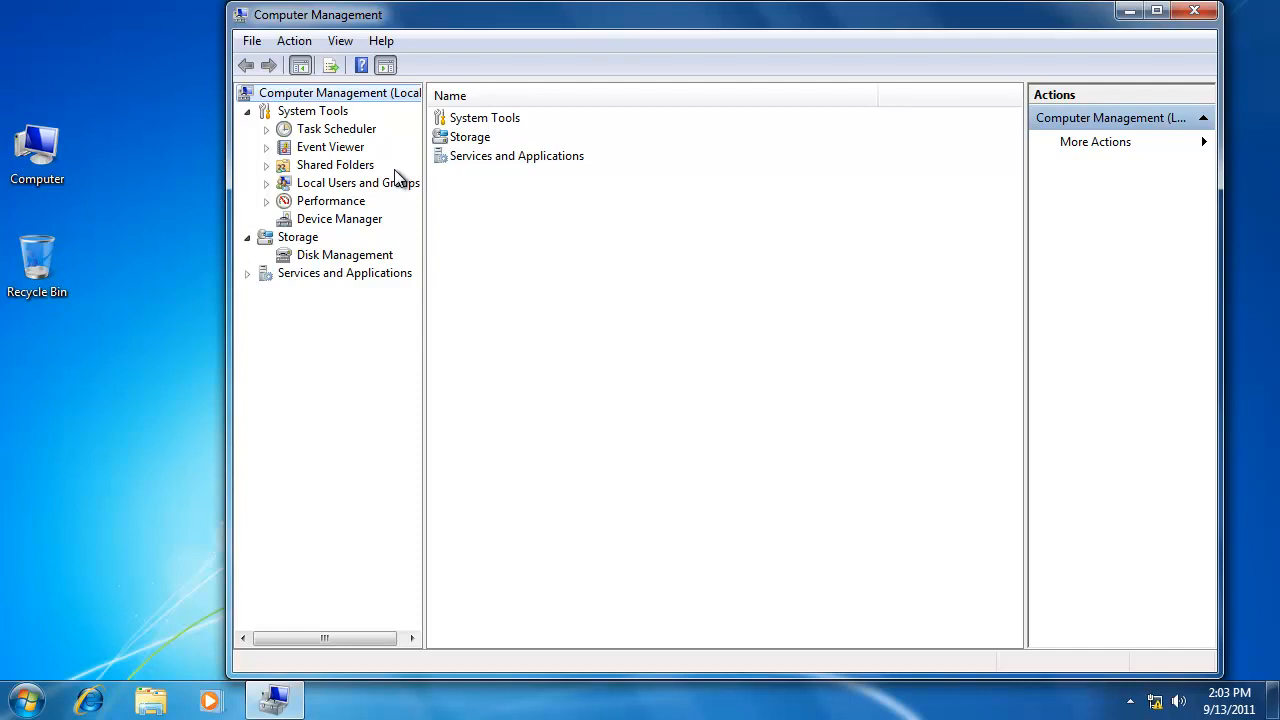
{"action": "mouse_move", "coordinate": [338, 218]}
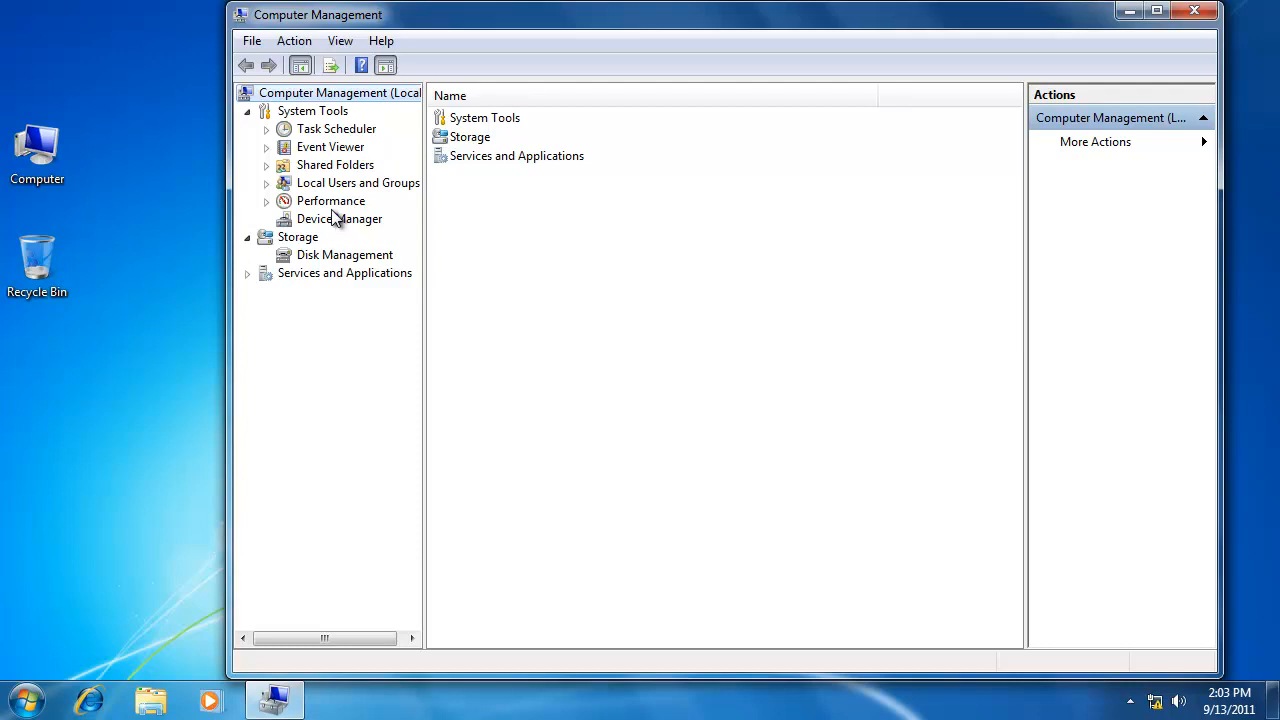
- Open the local Users list and check Administrator's Member Of groups (Administrators)
{"action": "left_click", "coordinate": [358, 182]}
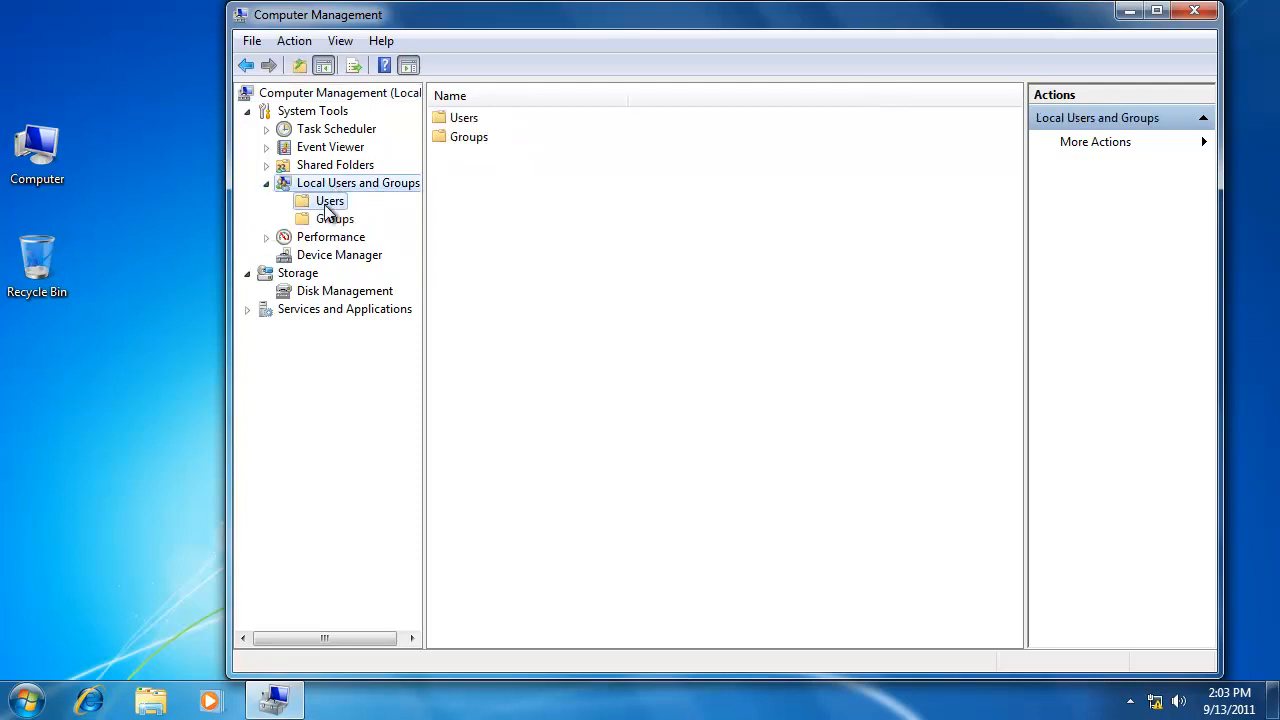
{"action": "right_click", "coordinate": [487, 117]}
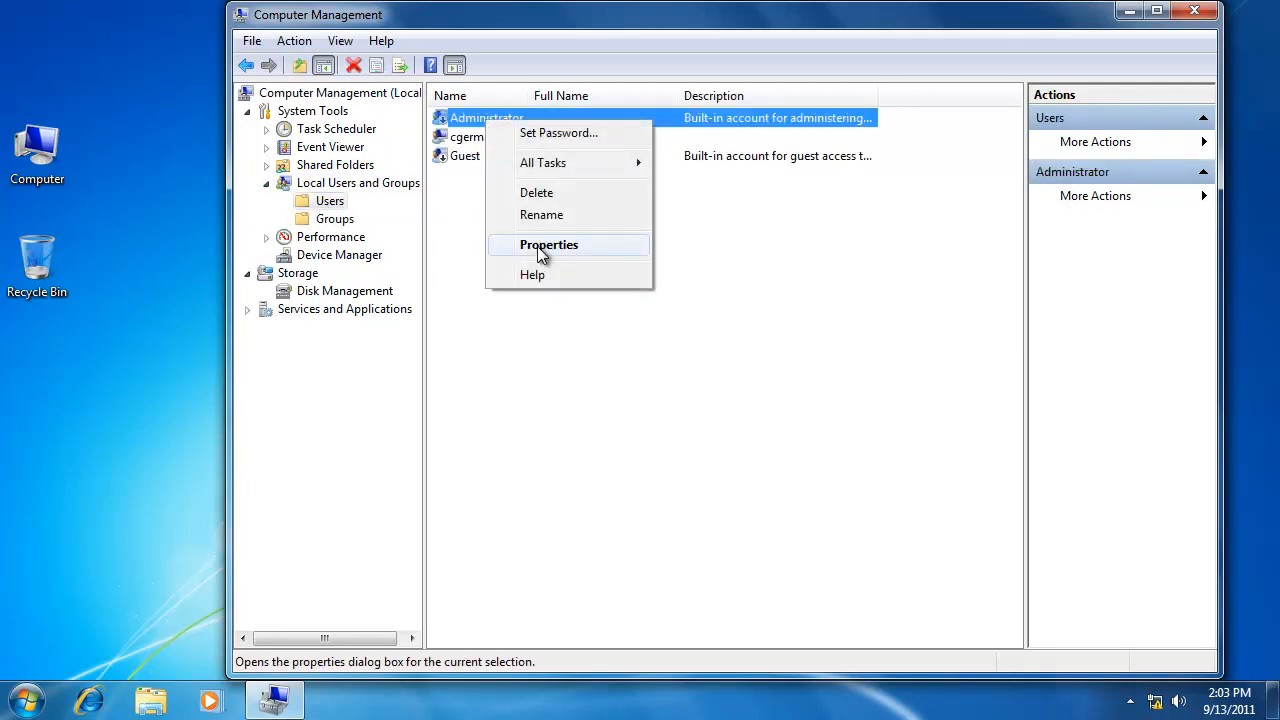
{"action": "left_click", "coordinate": [549, 245]}
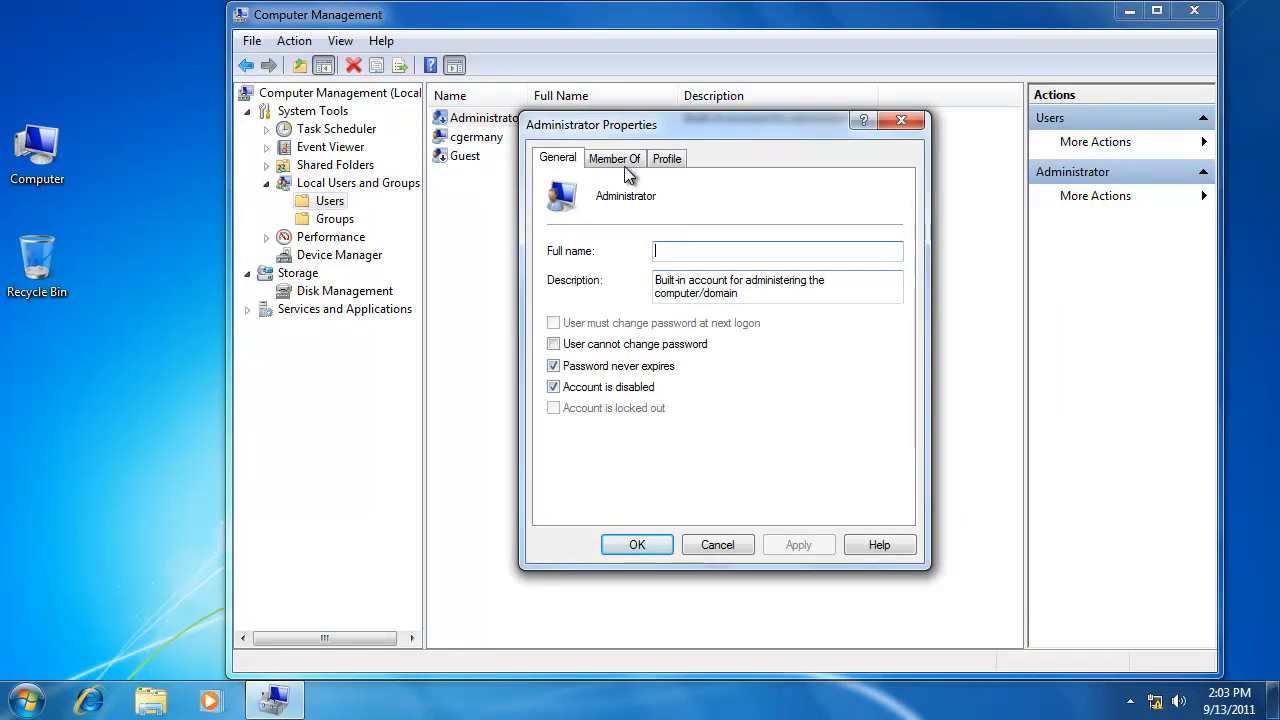
{"action": "left_click", "coordinate": [614, 158]}
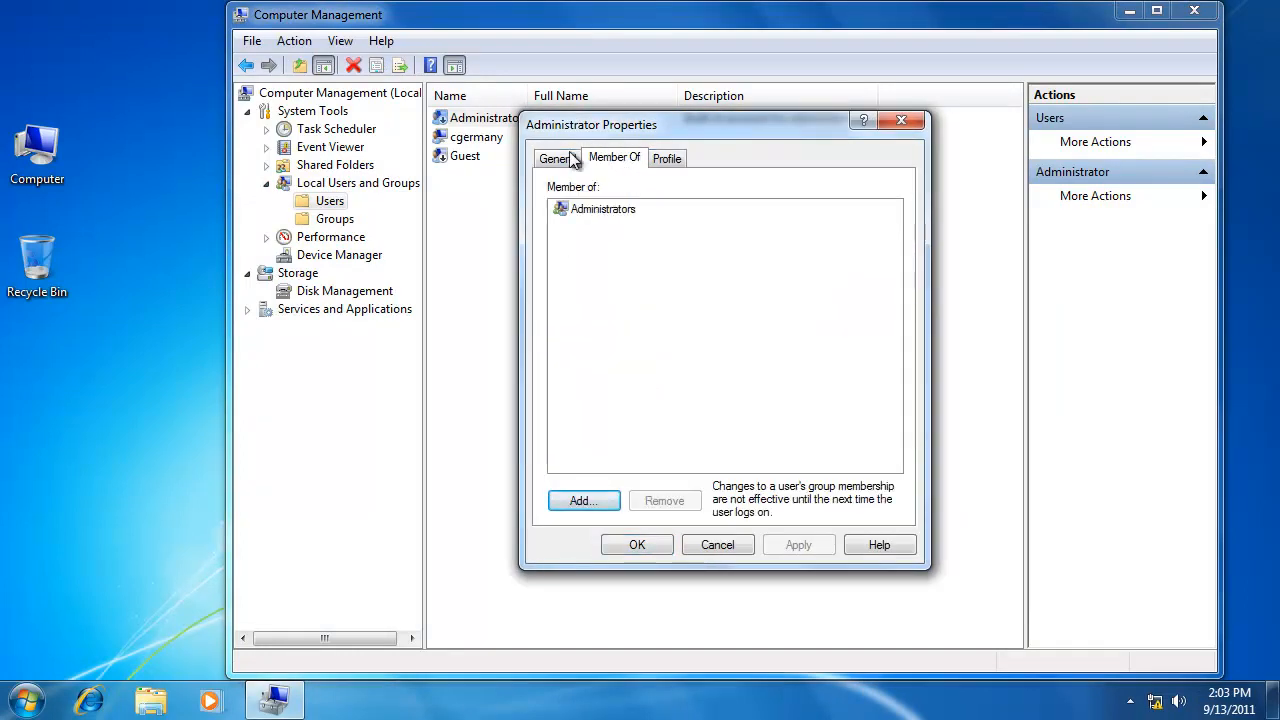
{"action": "left_click", "coordinate": [557, 158]}
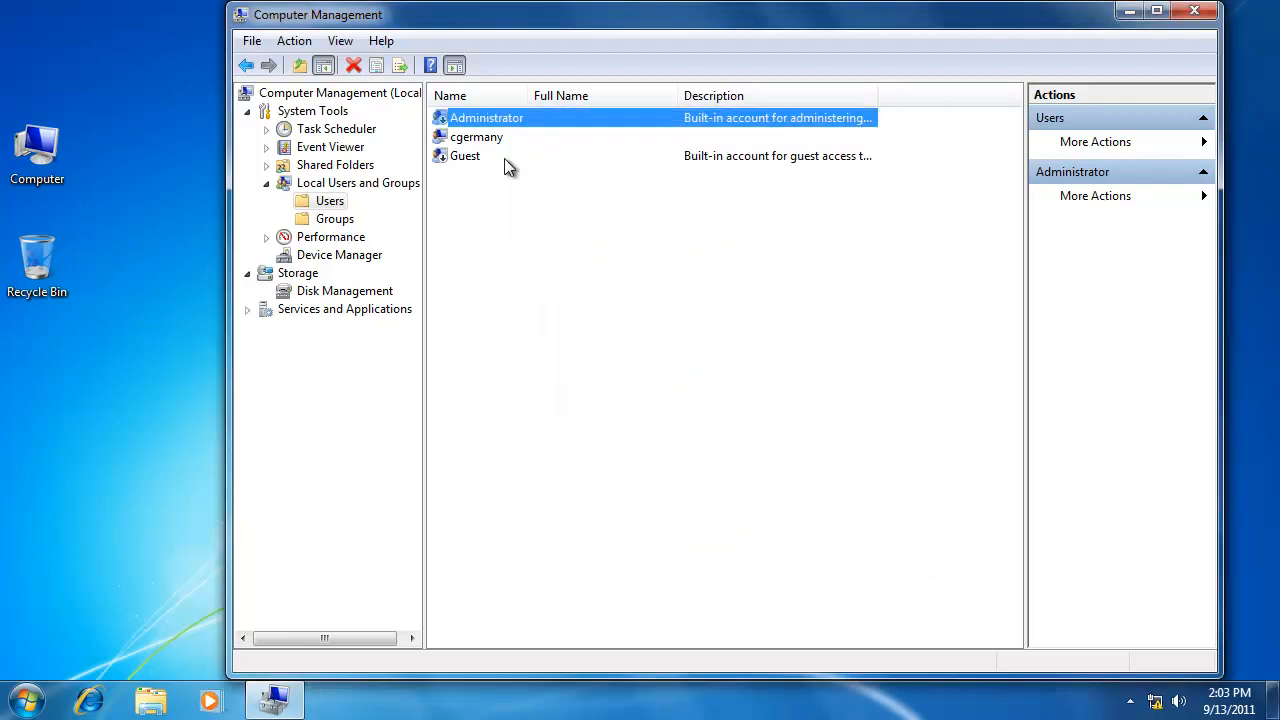
{"action": "right_click", "coordinate": [476, 137]}
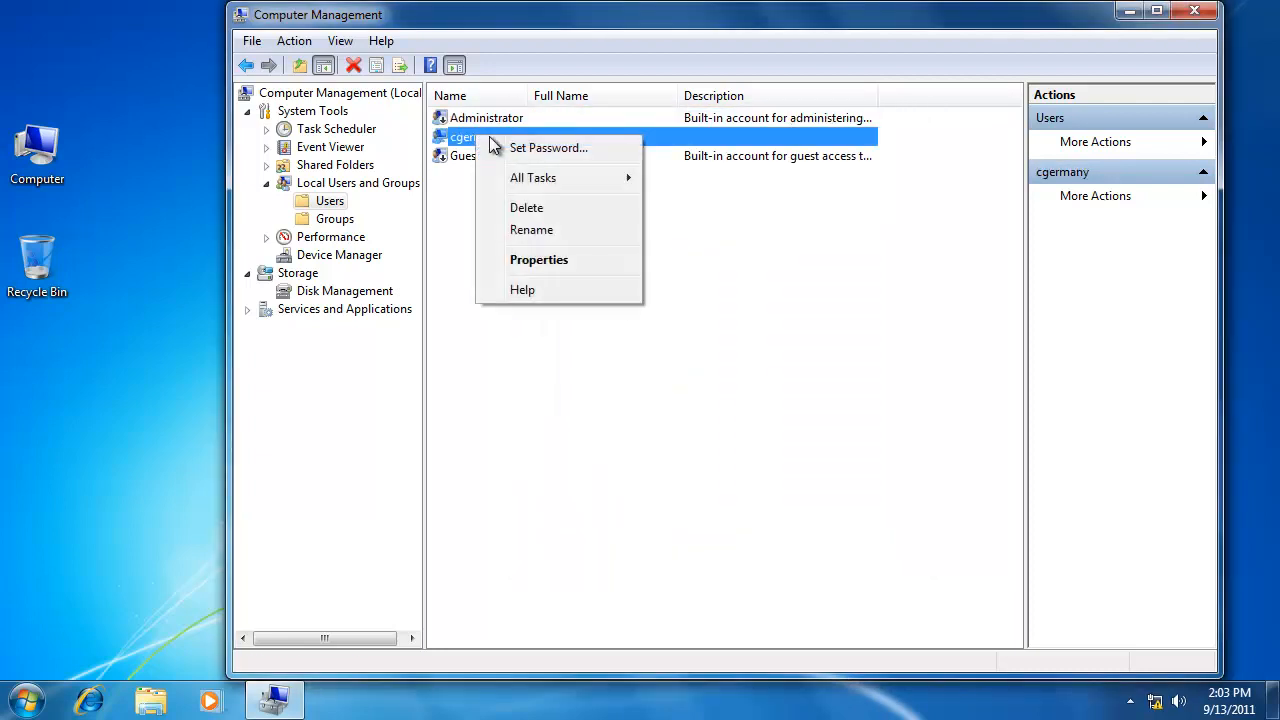
{"action": "left_click", "coordinate": [539, 260]}
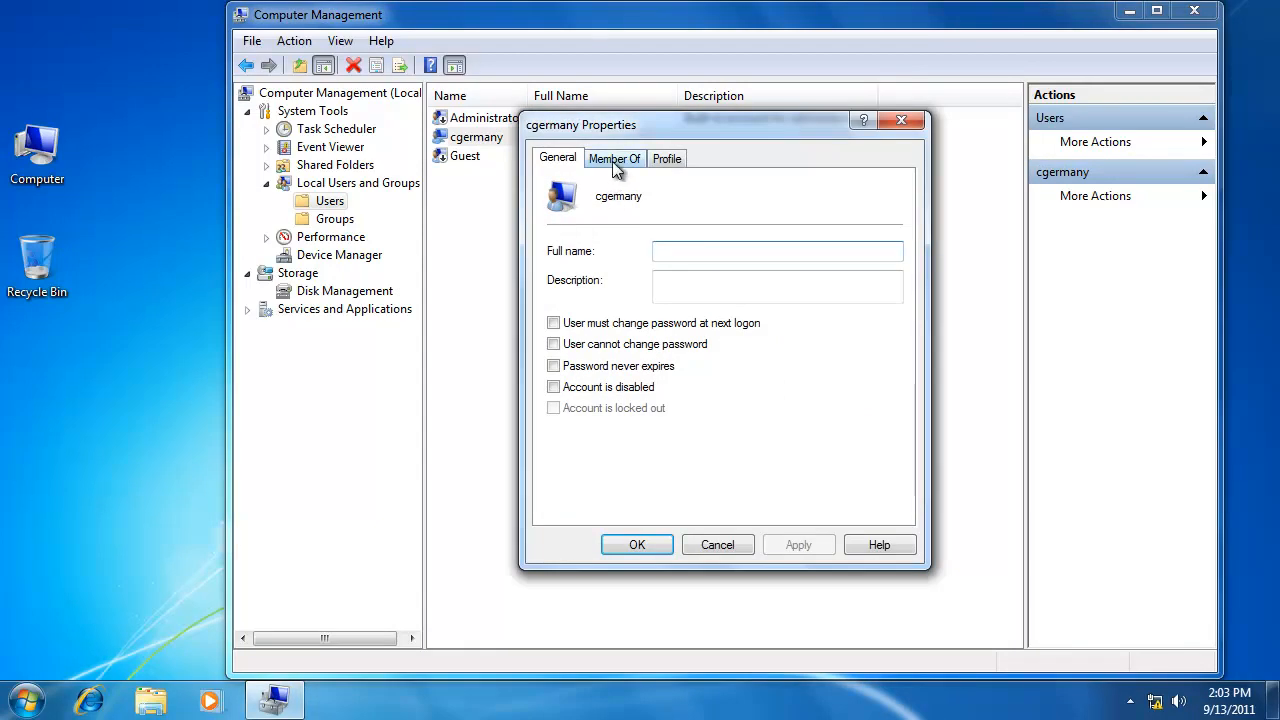
{"action": "left_click", "coordinate": [614, 158]}
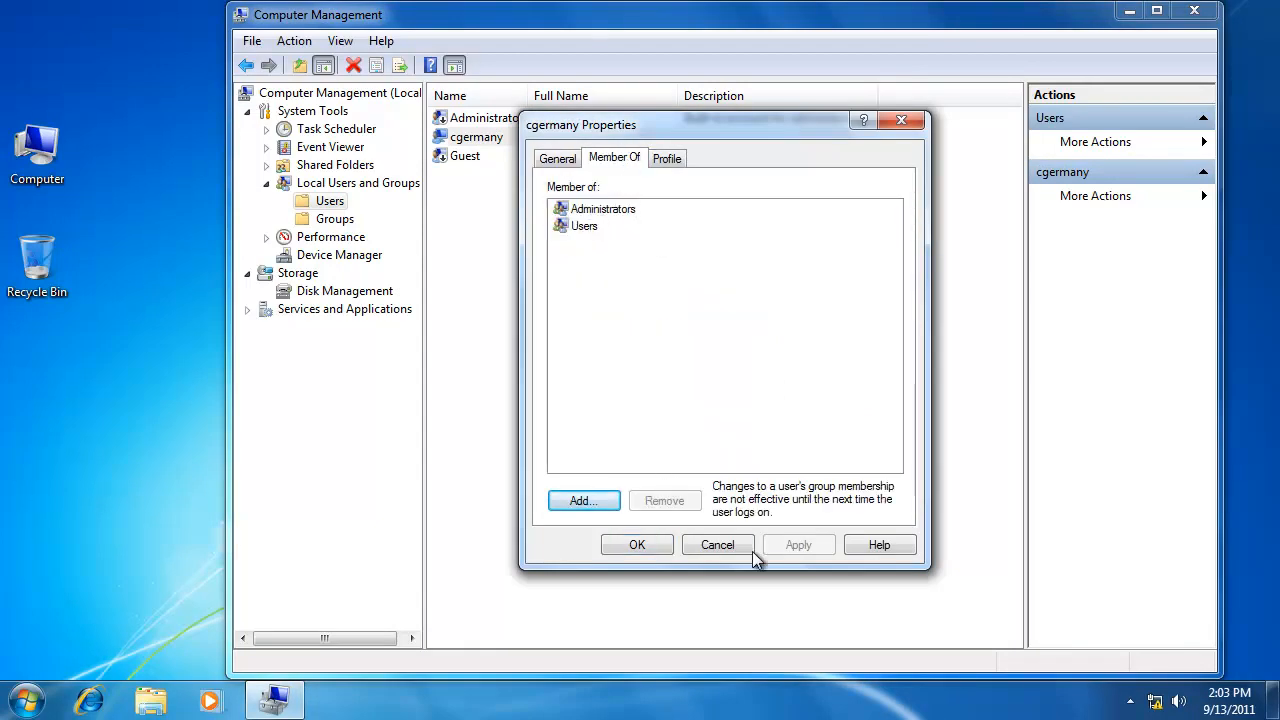
{"action": "left_click", "coordinate": [717, 544]}
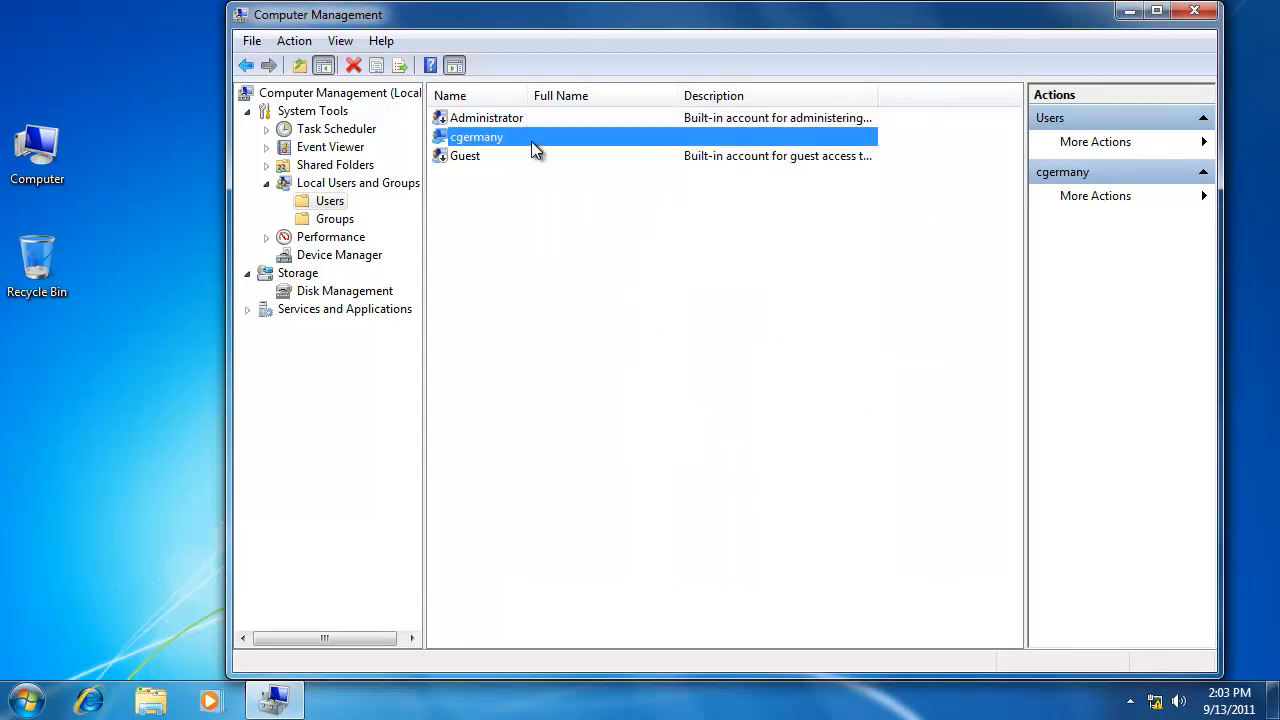
{"action": "left_click", "coordinate": [487, 117]}
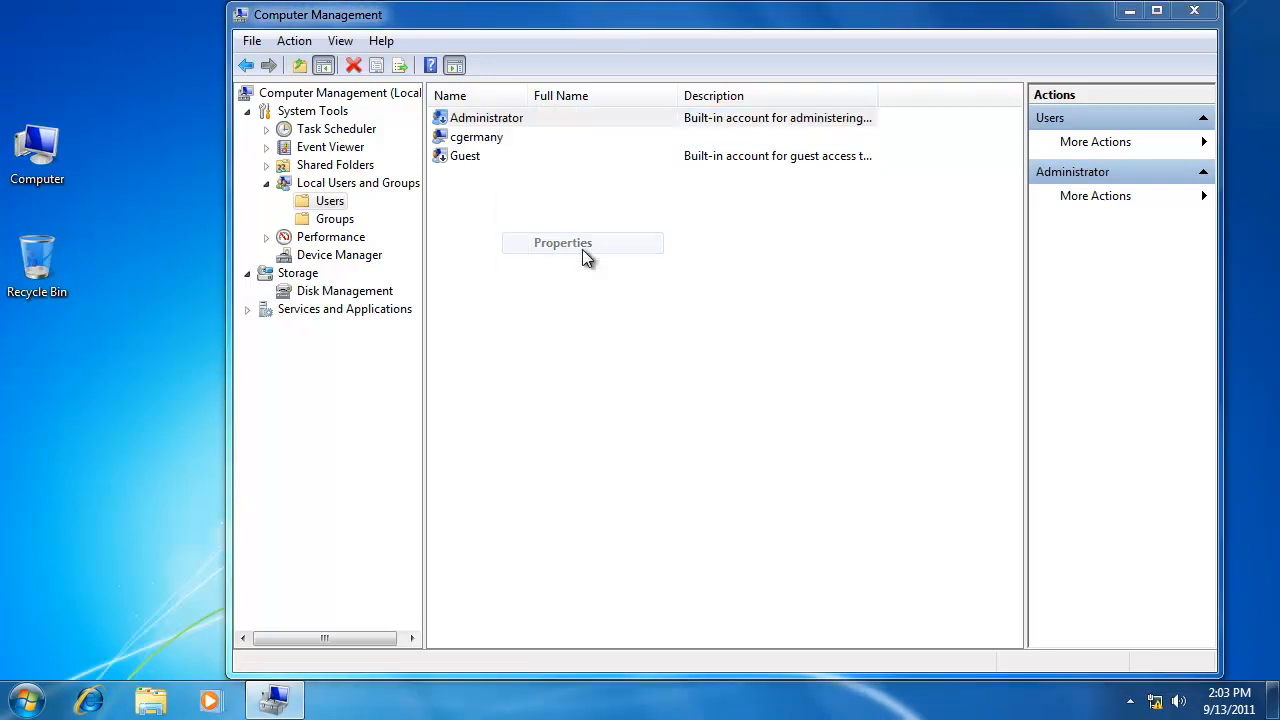
- Uncheck Account is disabled for Administrator, apply, and dismiss the password policy error
{"action": "left_click", "coordinate": [562, 242]}
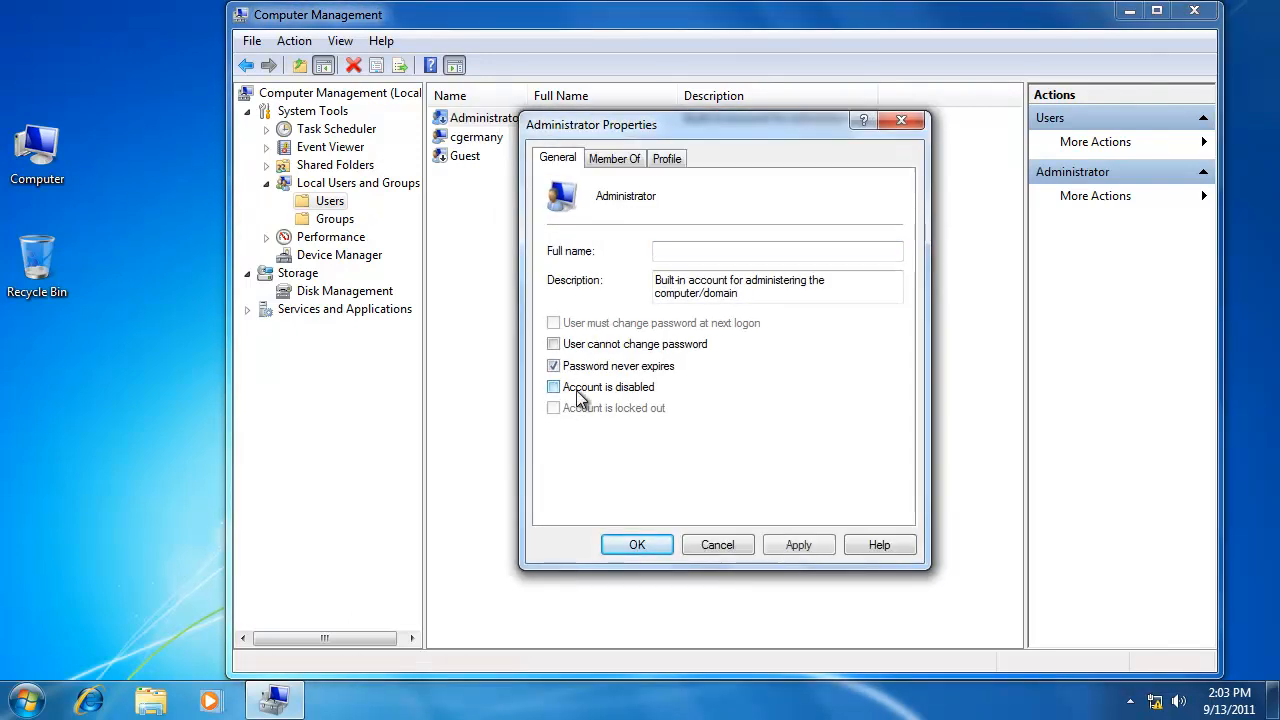
{"action": "left_click", "coordinate": [553, 387]}
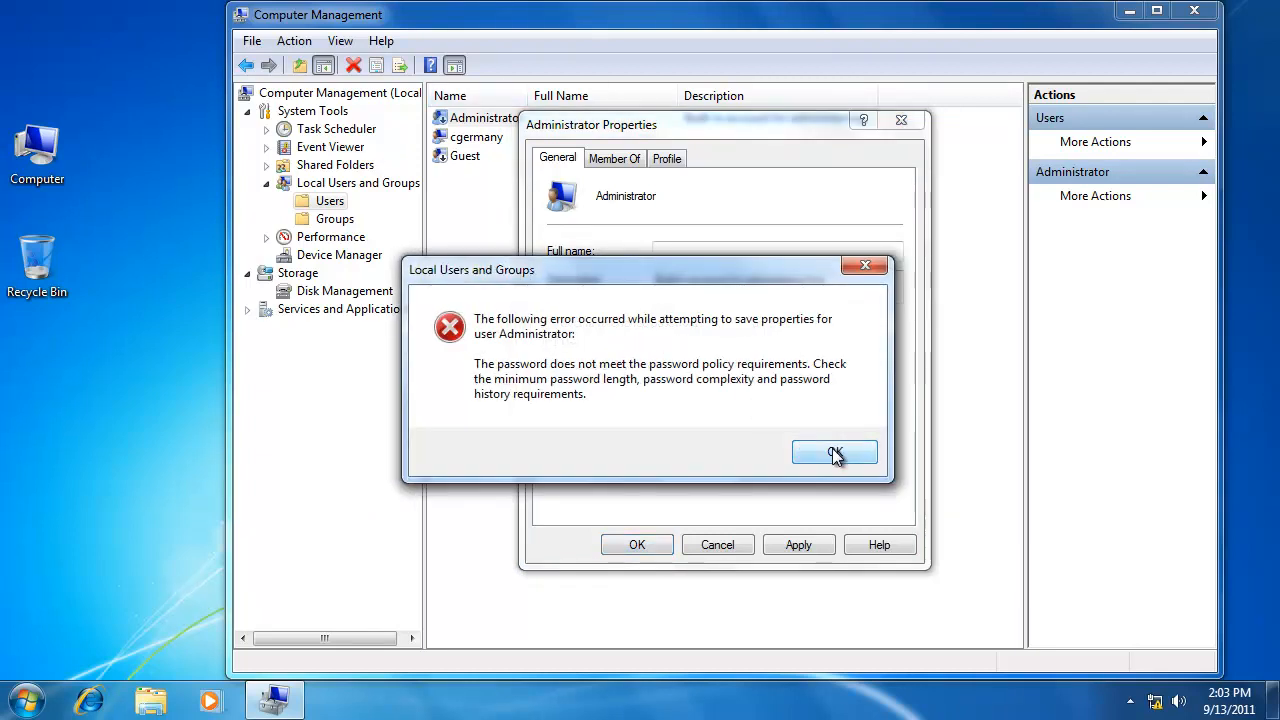
{"action": "left_click", "coordinate": [835, 453]}
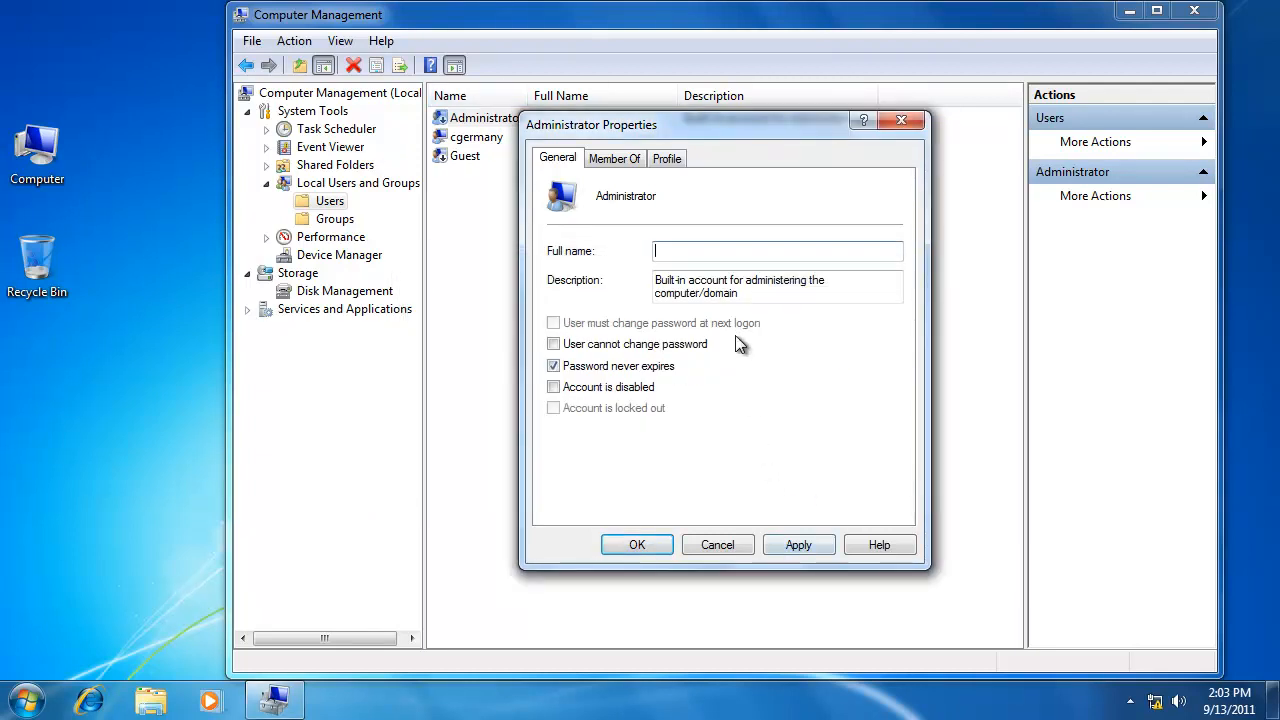
{"action": "mouse_move", "coordinate": [725, 428]}
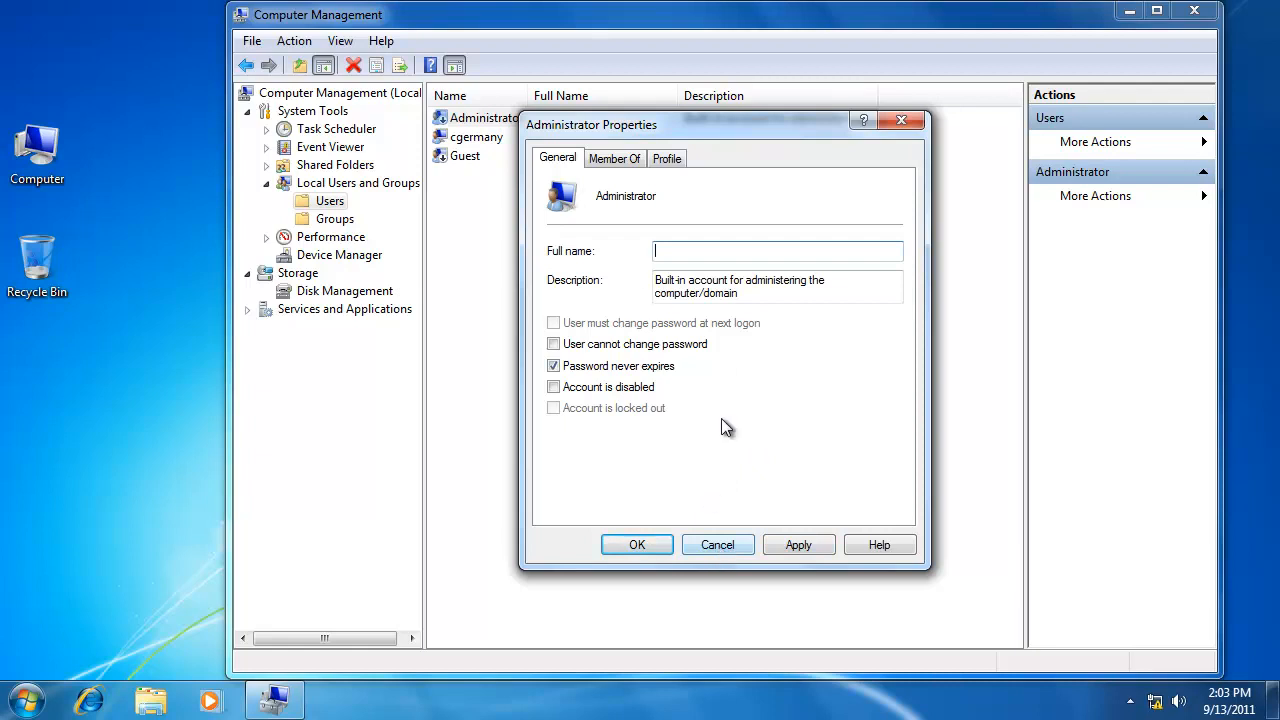
{"action": "left_click", "coordinate": [717, 544]}
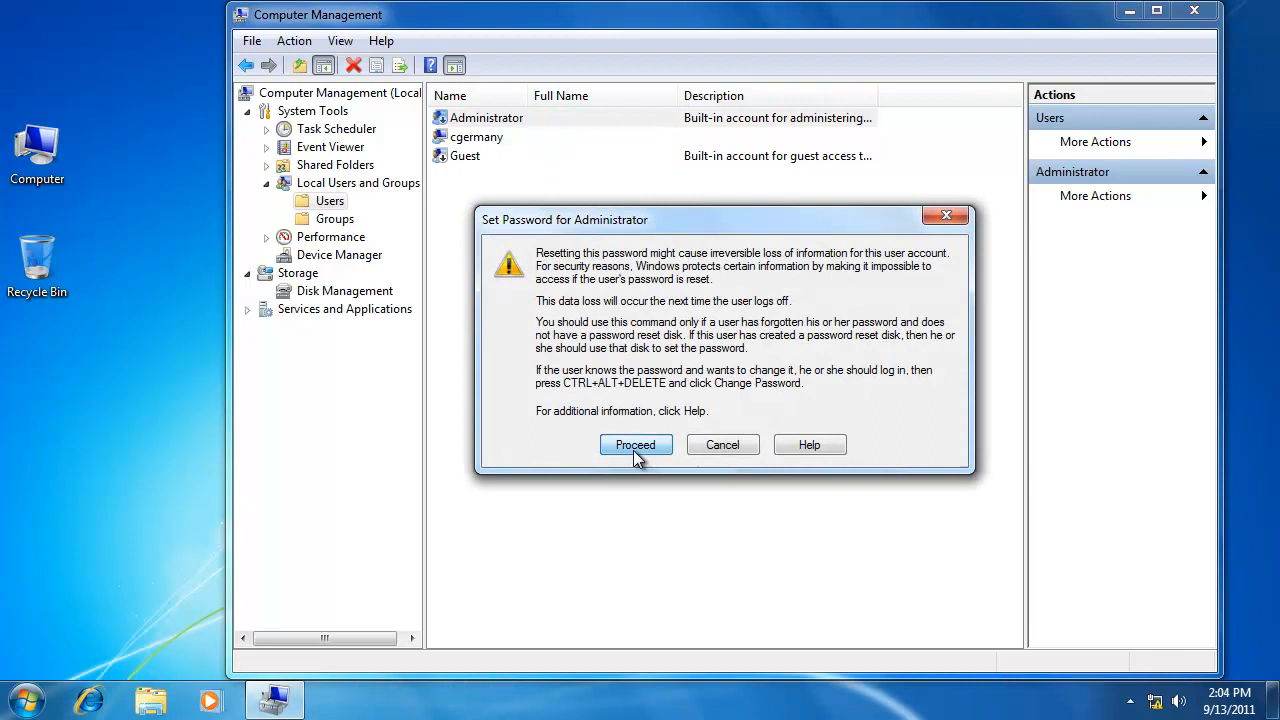
- Proceed with resetting the Administrator password and confirm the new password
{"action": "left_click", "coordinate": [635, 444]}
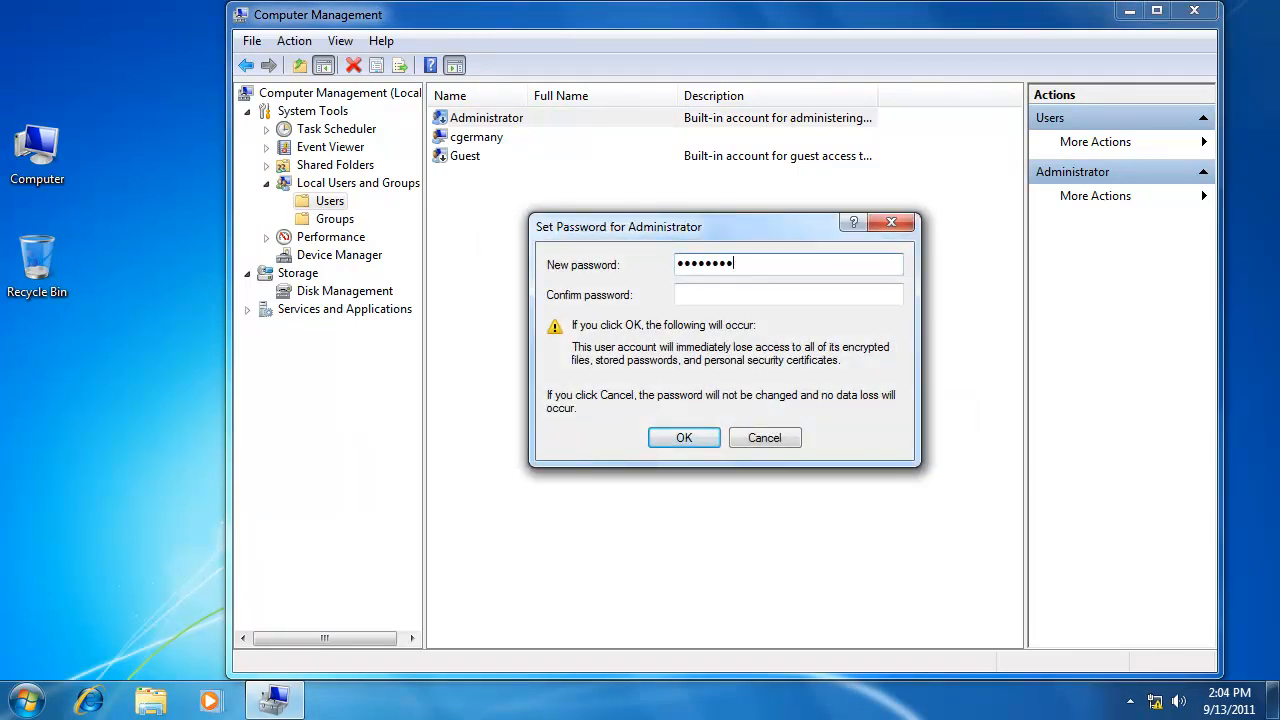
{"action": "type", "text": "••"}
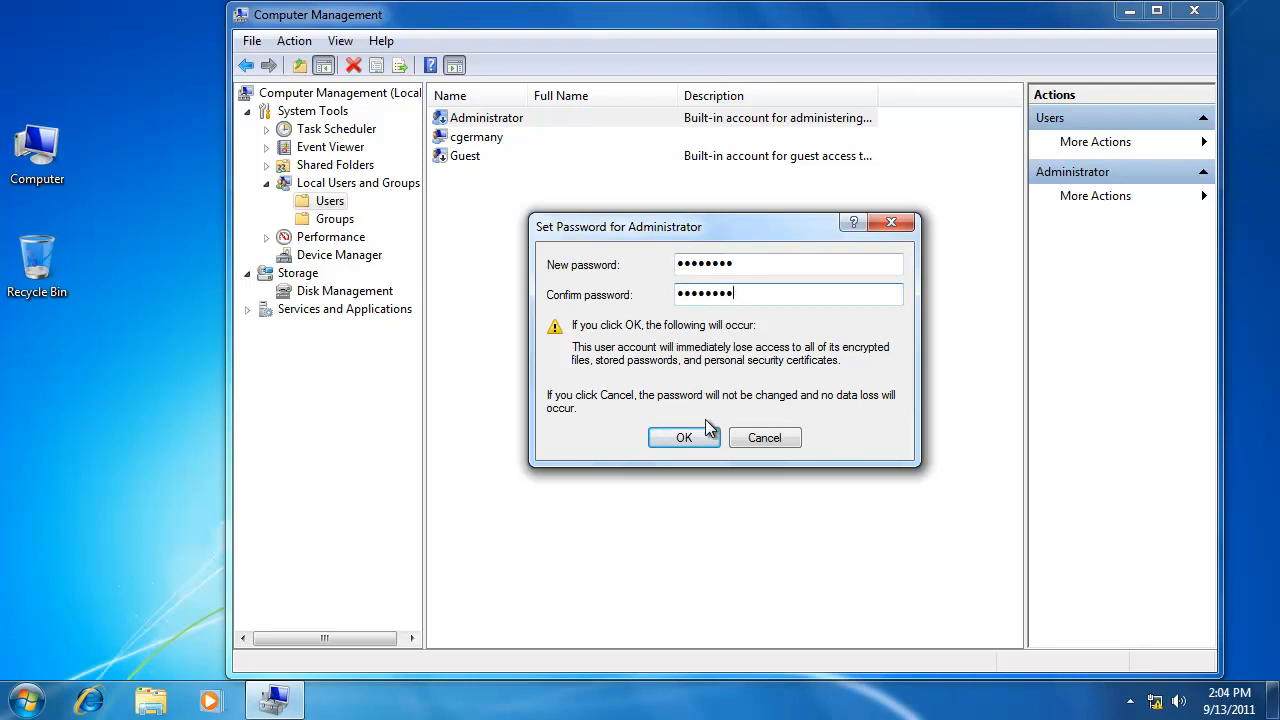
{"action": "left_click", "coordinate": [684, 437]}
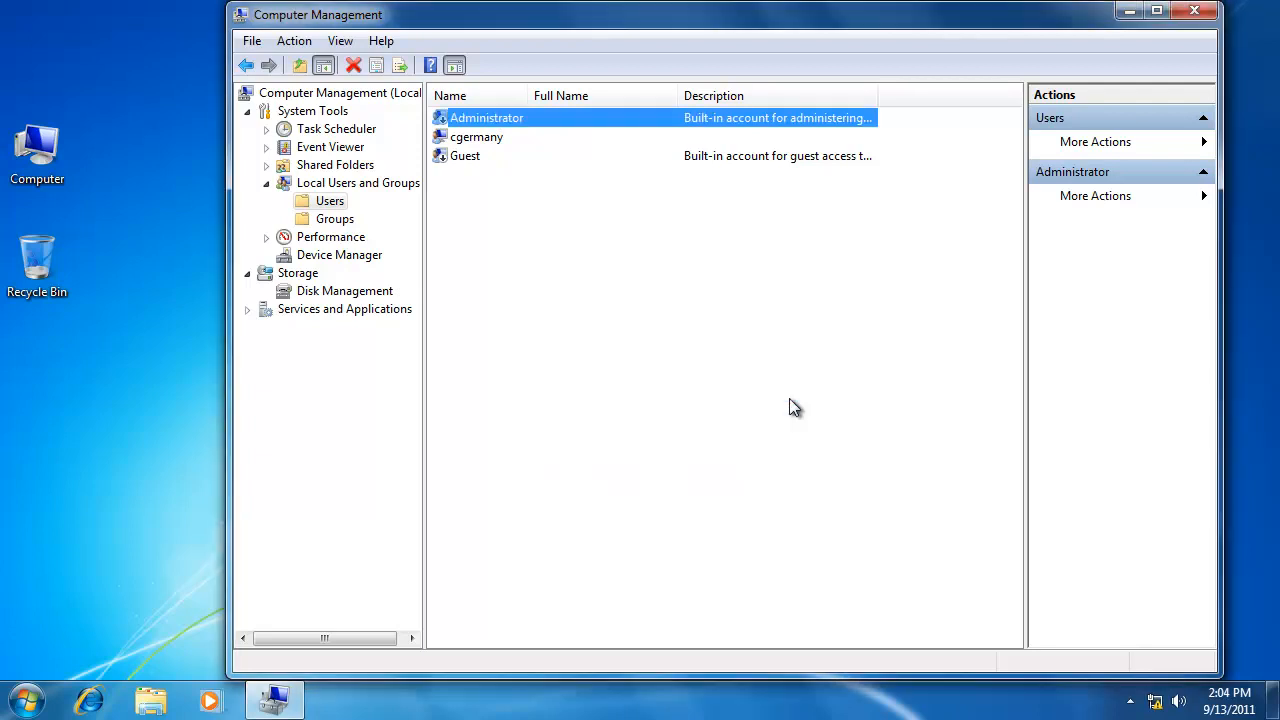
- Review Administrator's Member Of and General tabs, then close Computer Management
{"action": "right_click", "coordinate": [487, 117]}
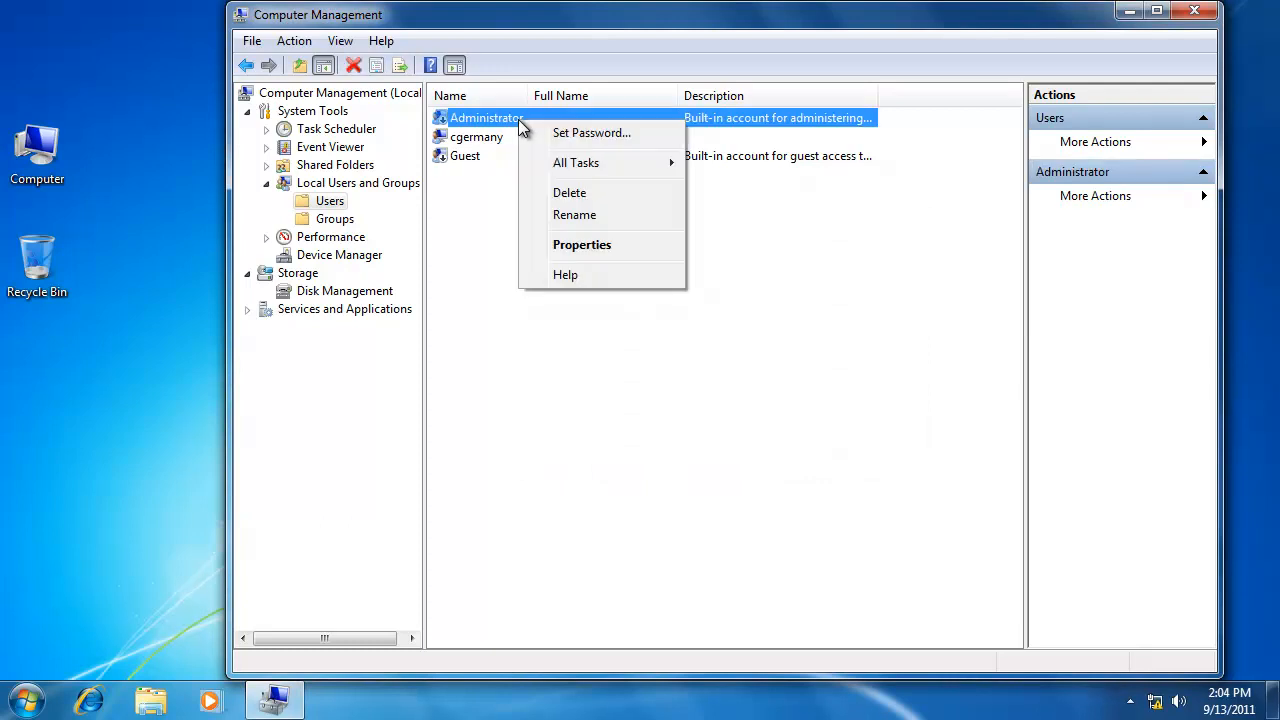
{"action": "left_click", "coordinate": [581, 244]}
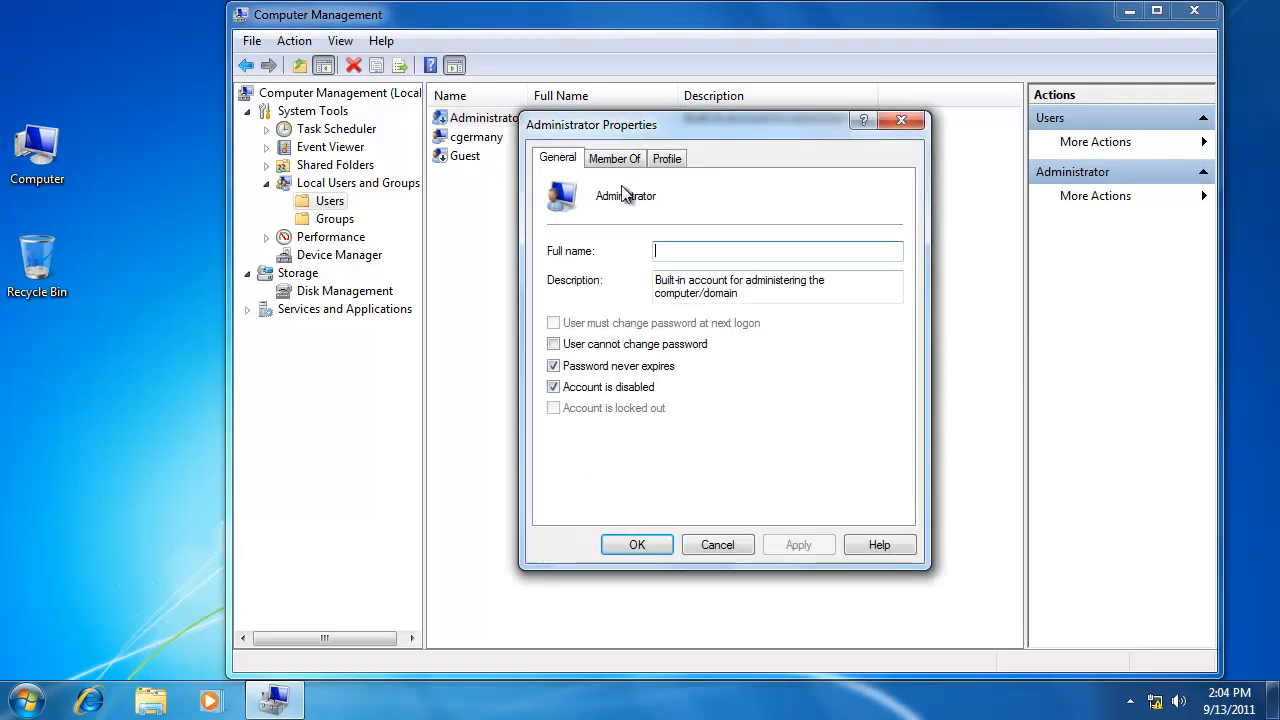
{"action": "left_click", "coordinate": [614, 158]}
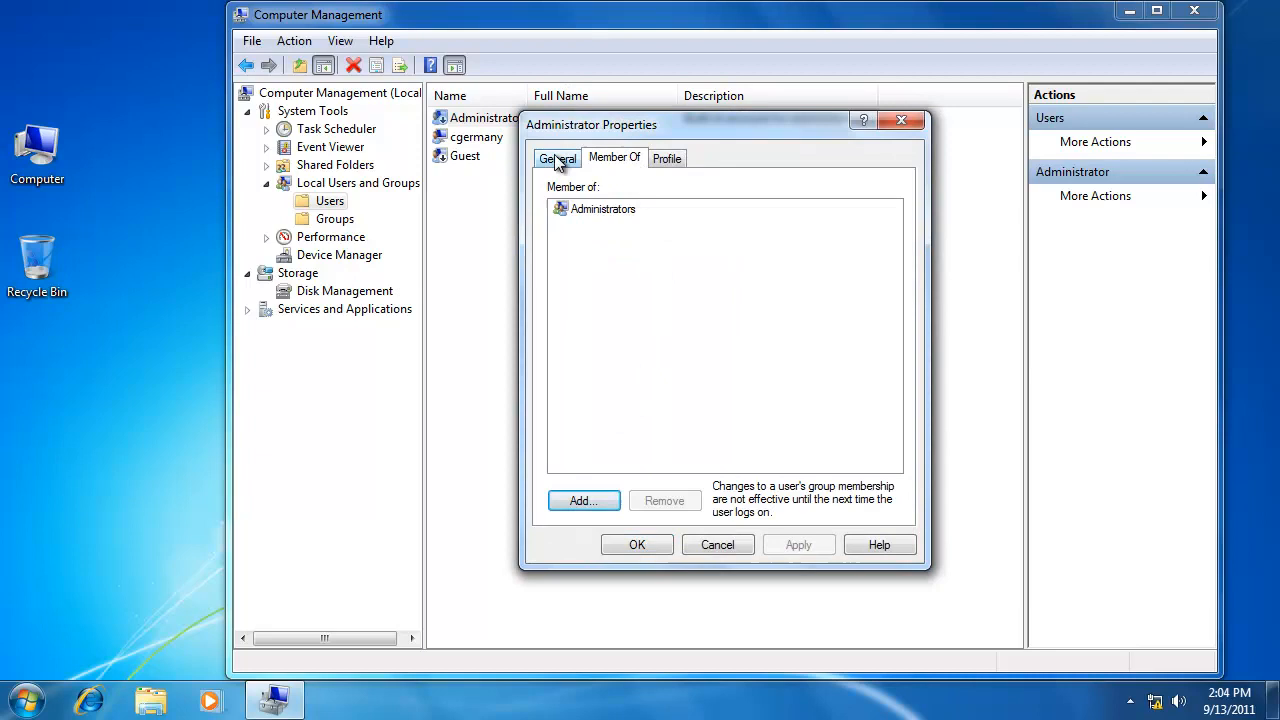
{"action": "left_click", "coordinate": [557, 158]}
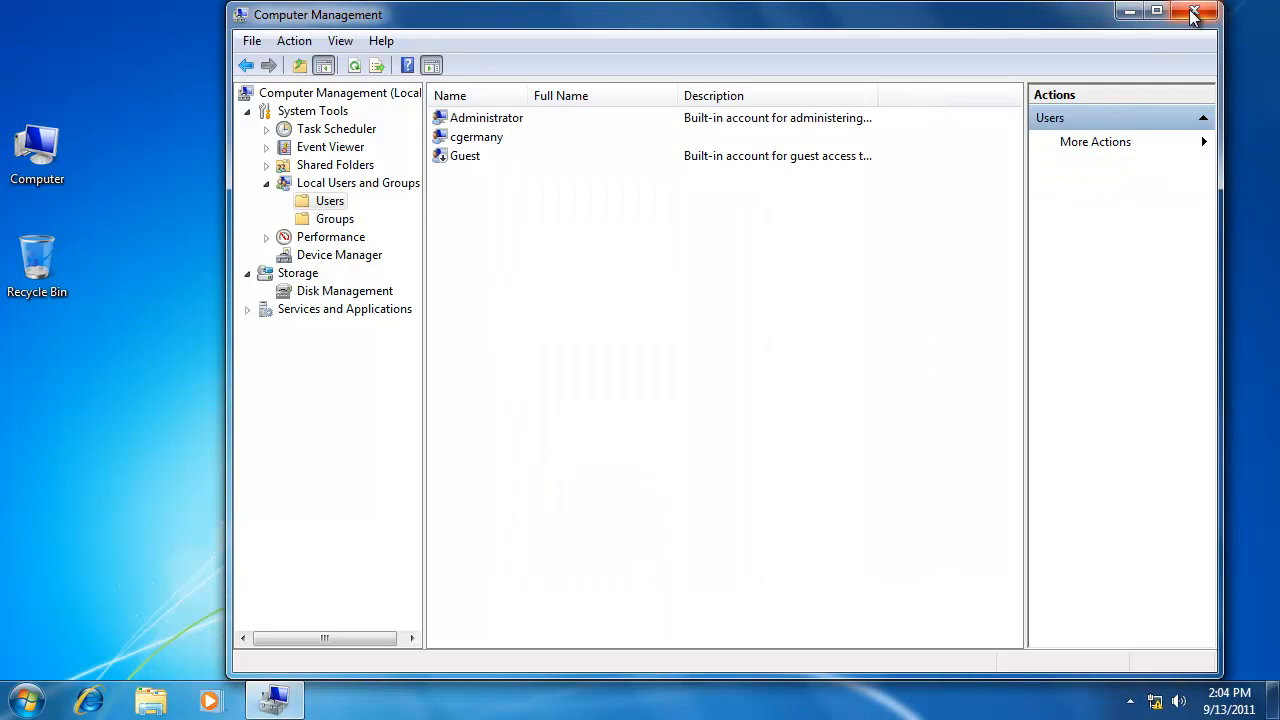
{"action": "left_click", "coordinate": [1203, 11]}
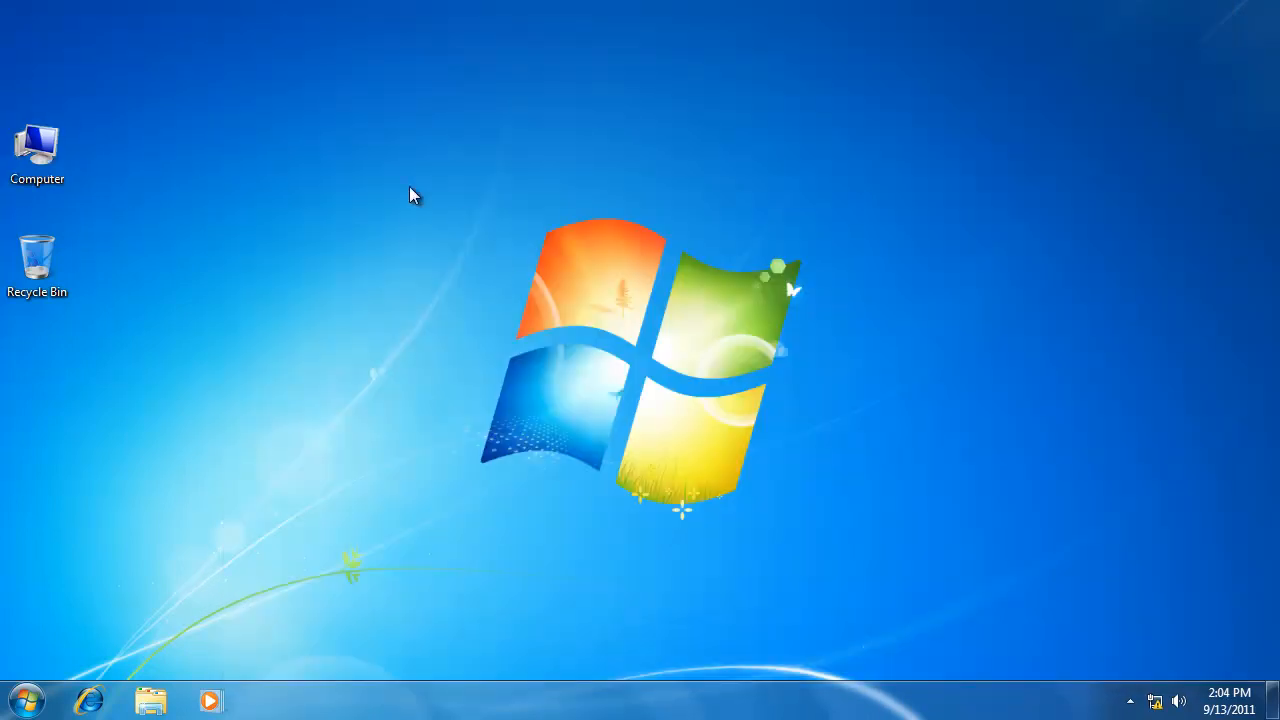
- Set the desktop background to the Bumblebee Autobots picture from C:\BACKGROUNDS and save
{"action": "right_click", "coordinate": [415, 195]}
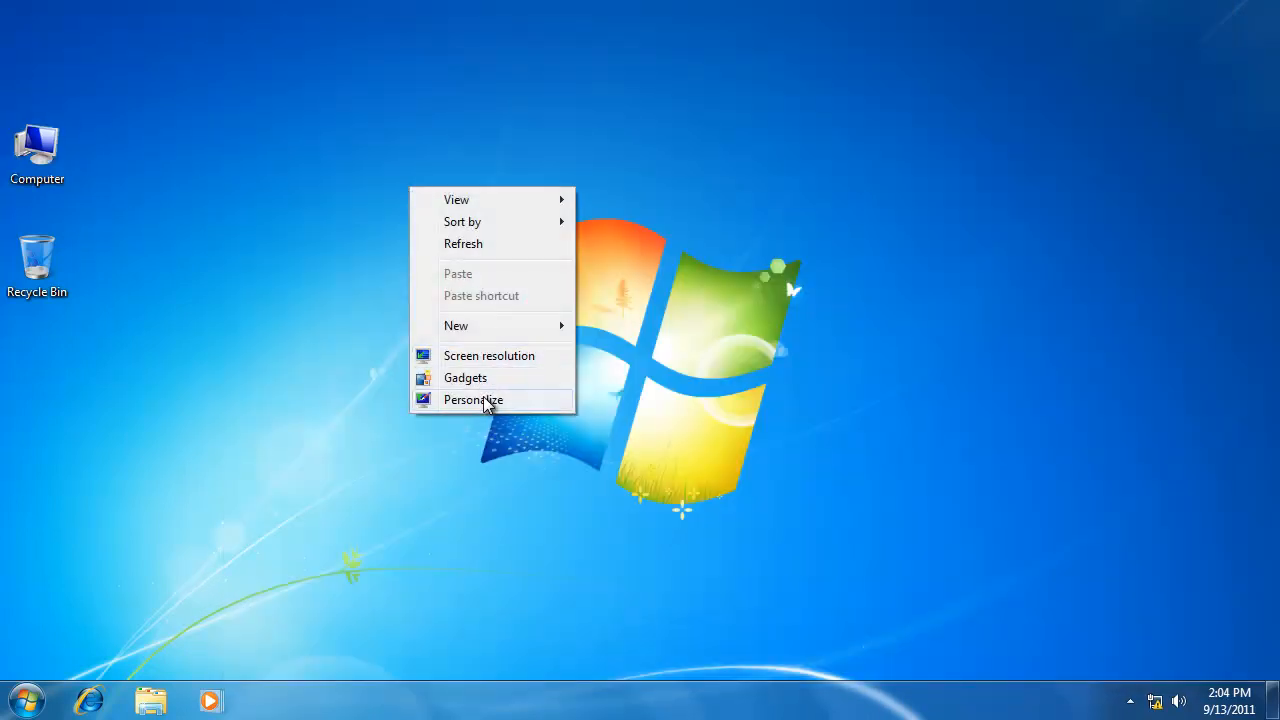
{"action": "left_click", "coordinate": [473, 399]}
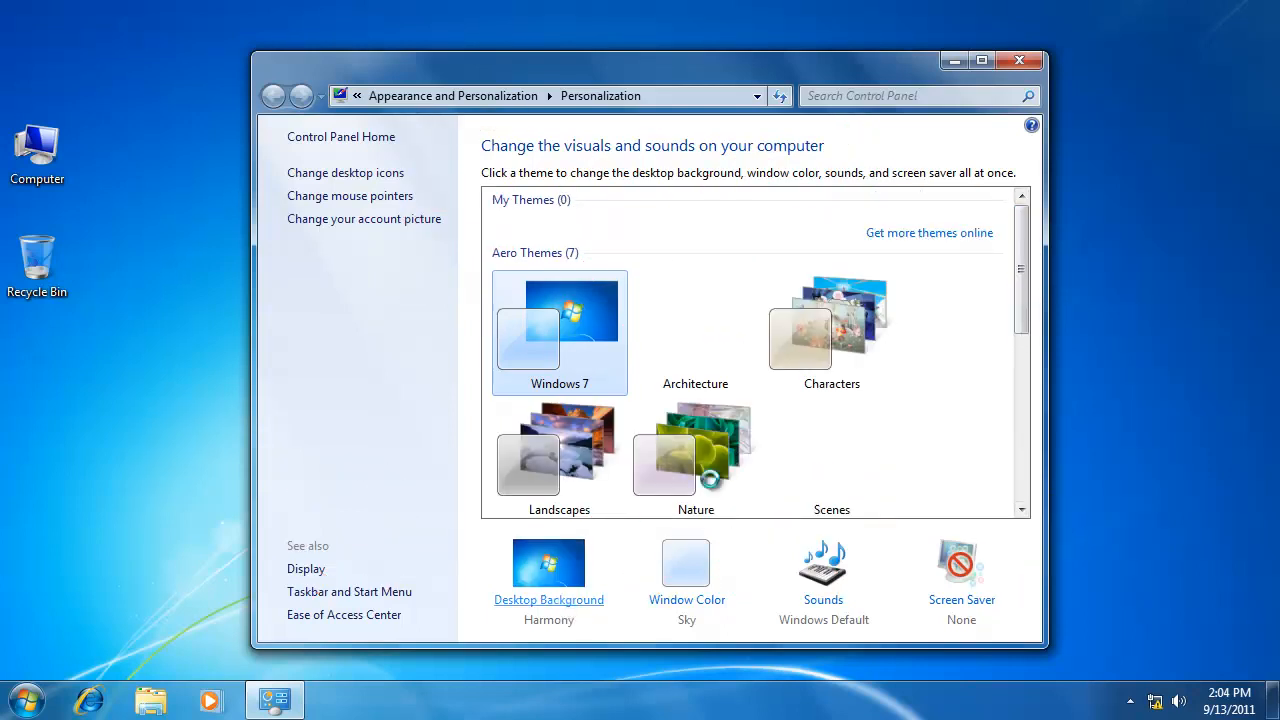
{"action": "left_click", "coordinate": [548, 599]}
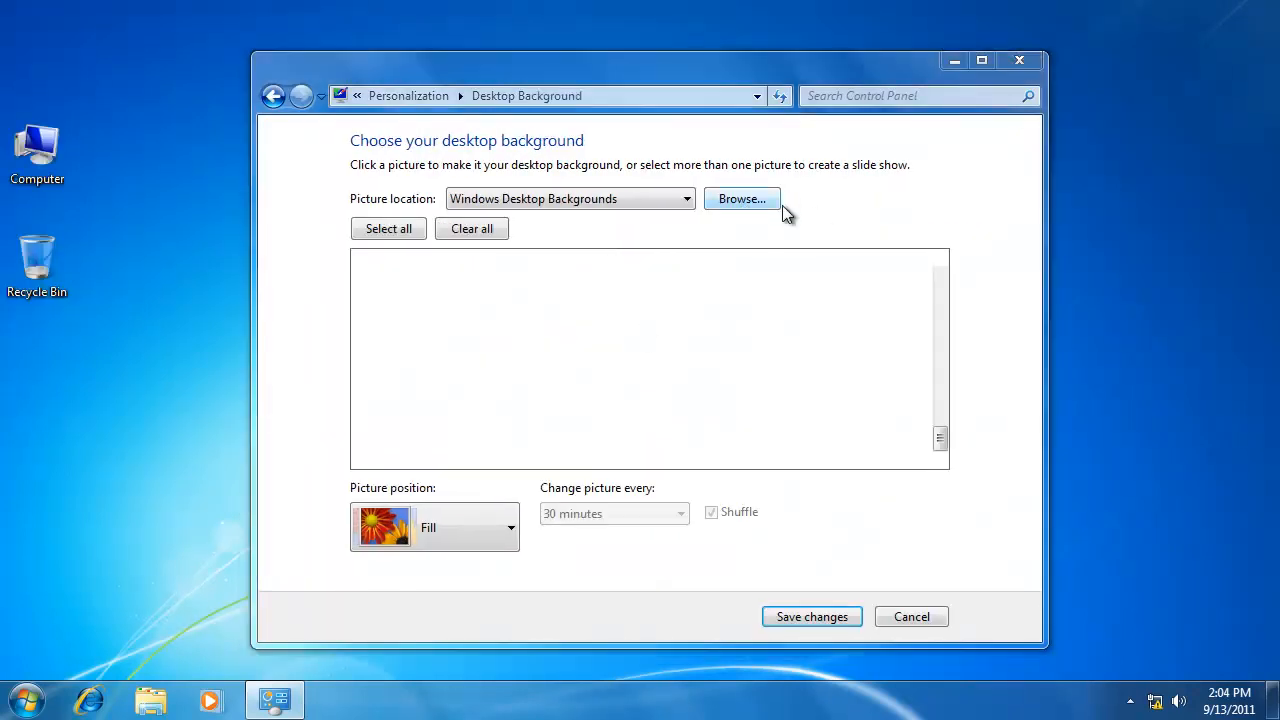
{"action": "left_click", "coordinate": [742, 198]}
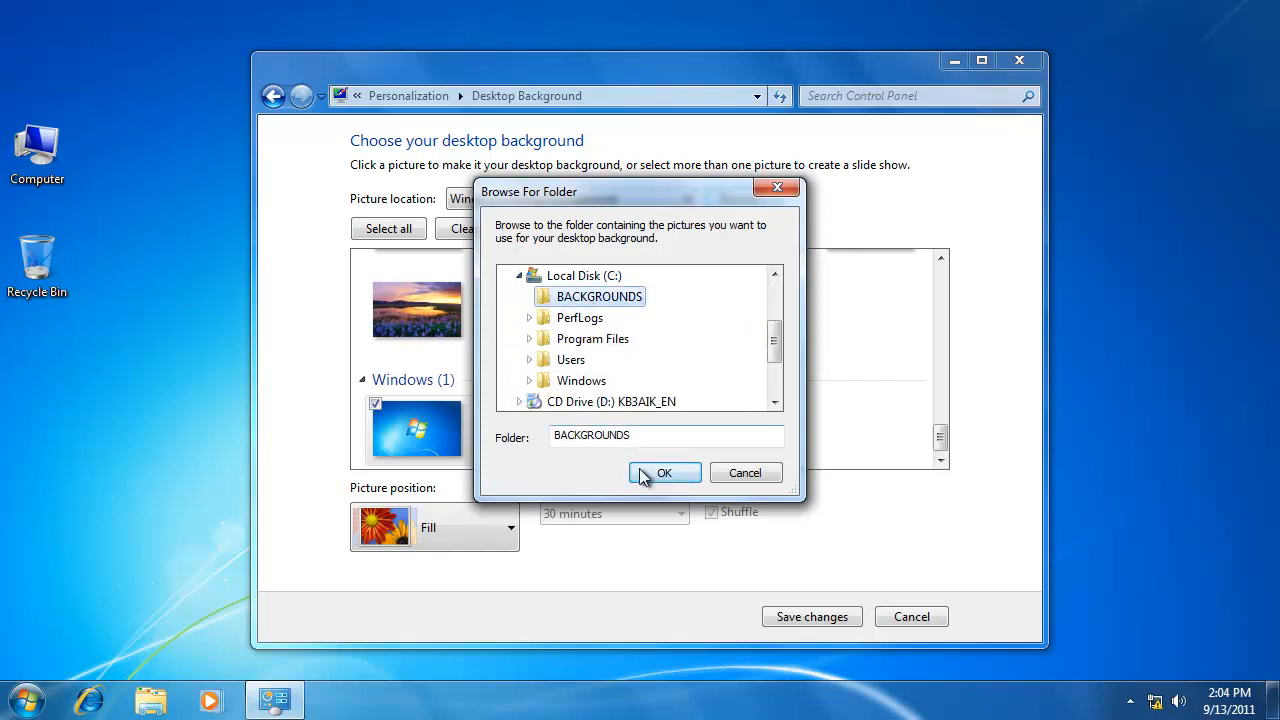
{"action": "left_click", "coordinate": [664, 472]}
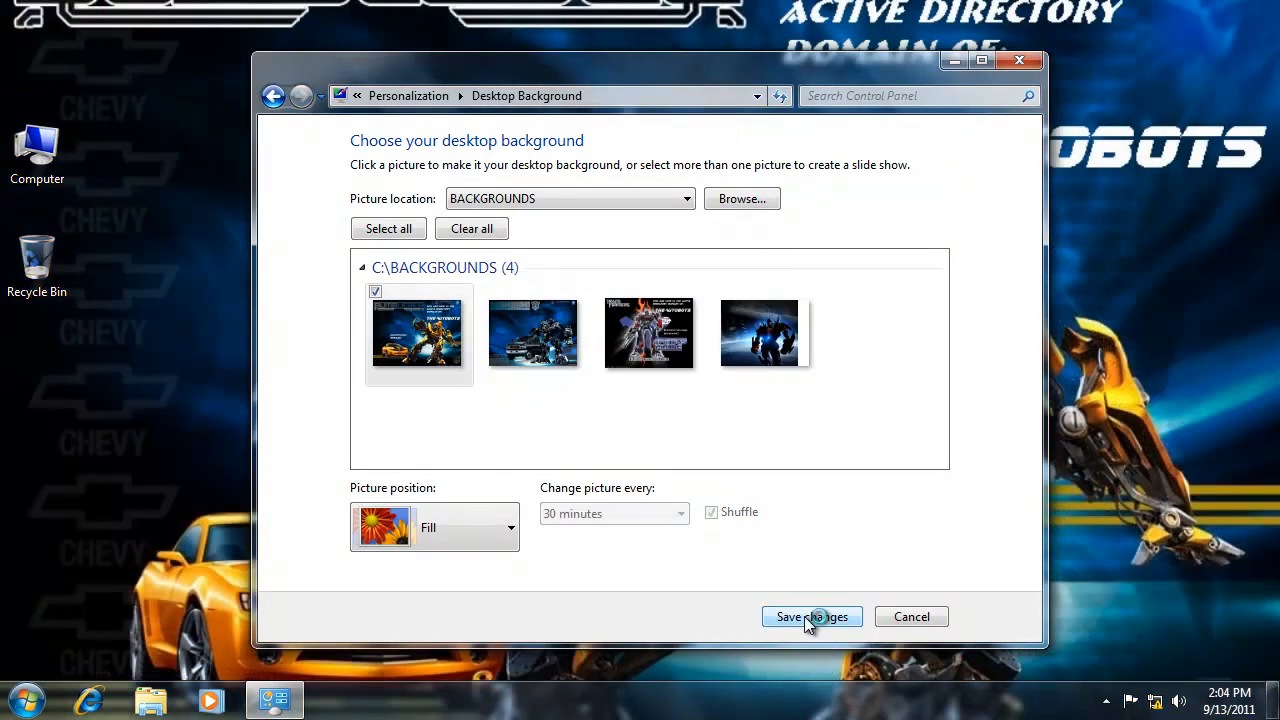
{"action": "left_click", "coordinate": [811, 616]}
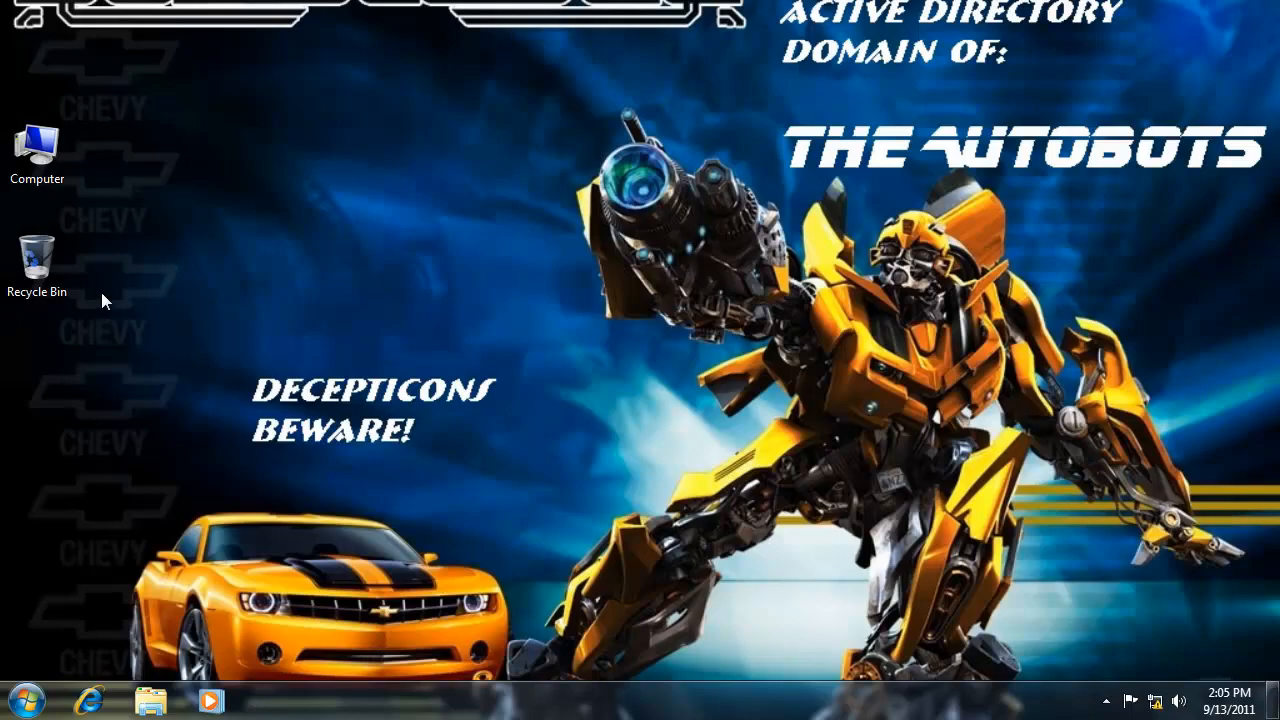
{"action": "left_click", "coordinate": [20, 698]}
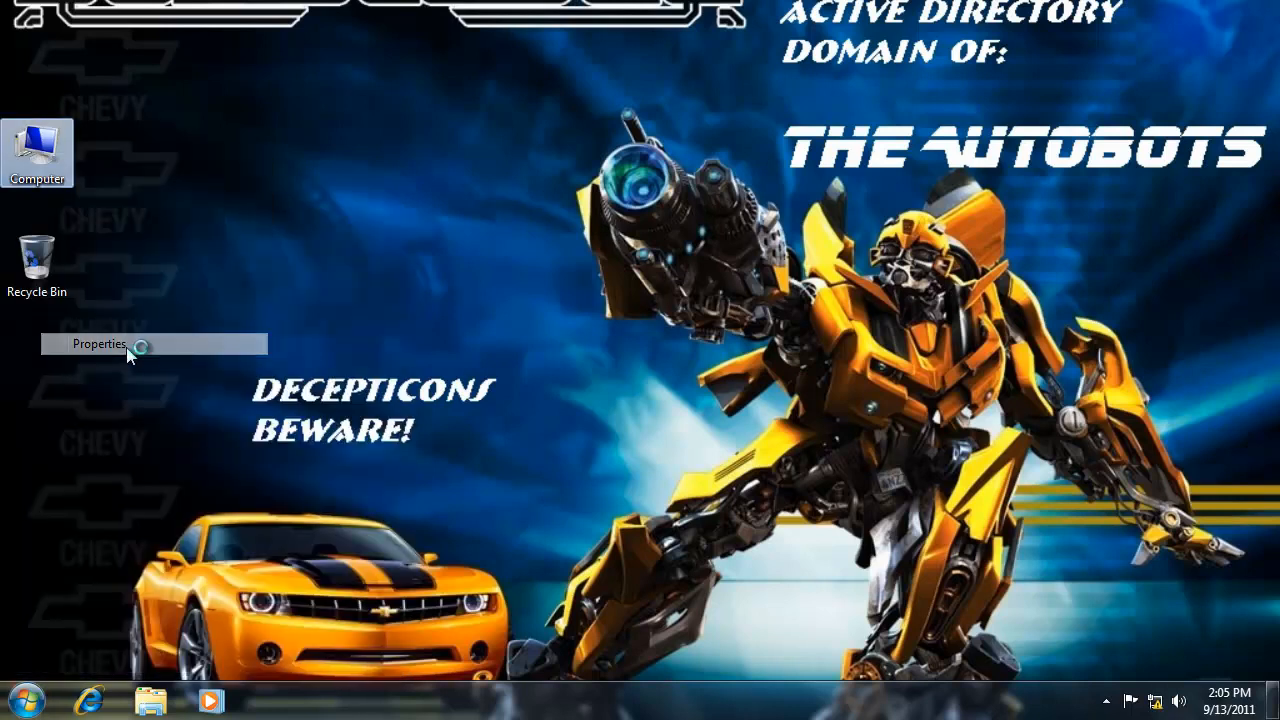
- Confirm BumbleBee's domain is Autobots.Transformers in System and Computer Name settings, then close
{"action": "left_click", "coordinate": [95, 343]}
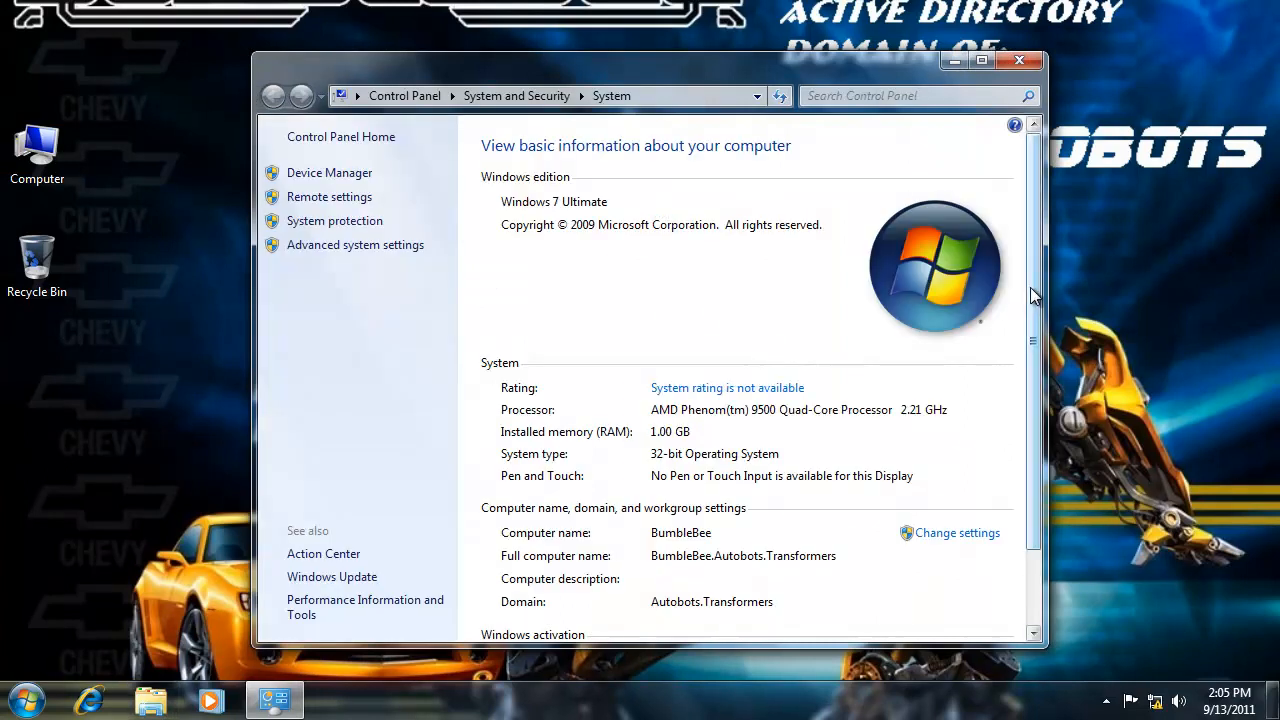
{"action": "scroll", "scroll_direction": "down", "scroll_amount": 3}
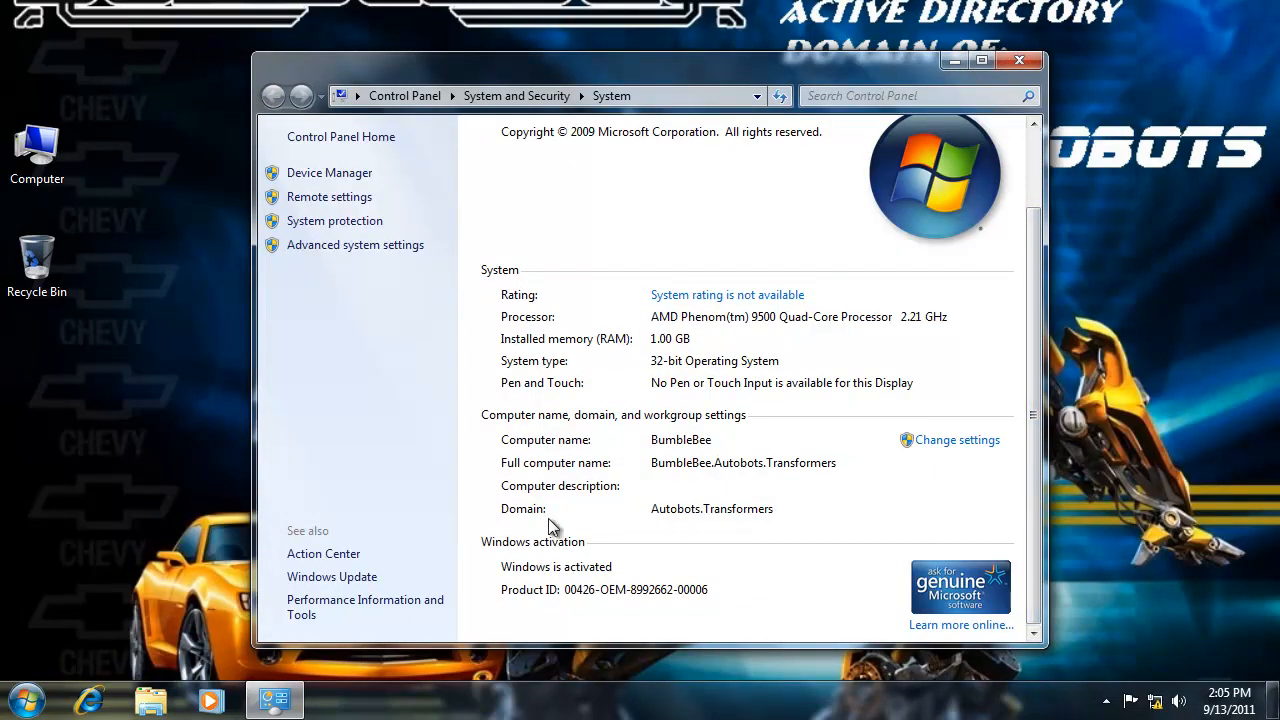
{"action": "mouse_move", "coordinate": [778, 513]}
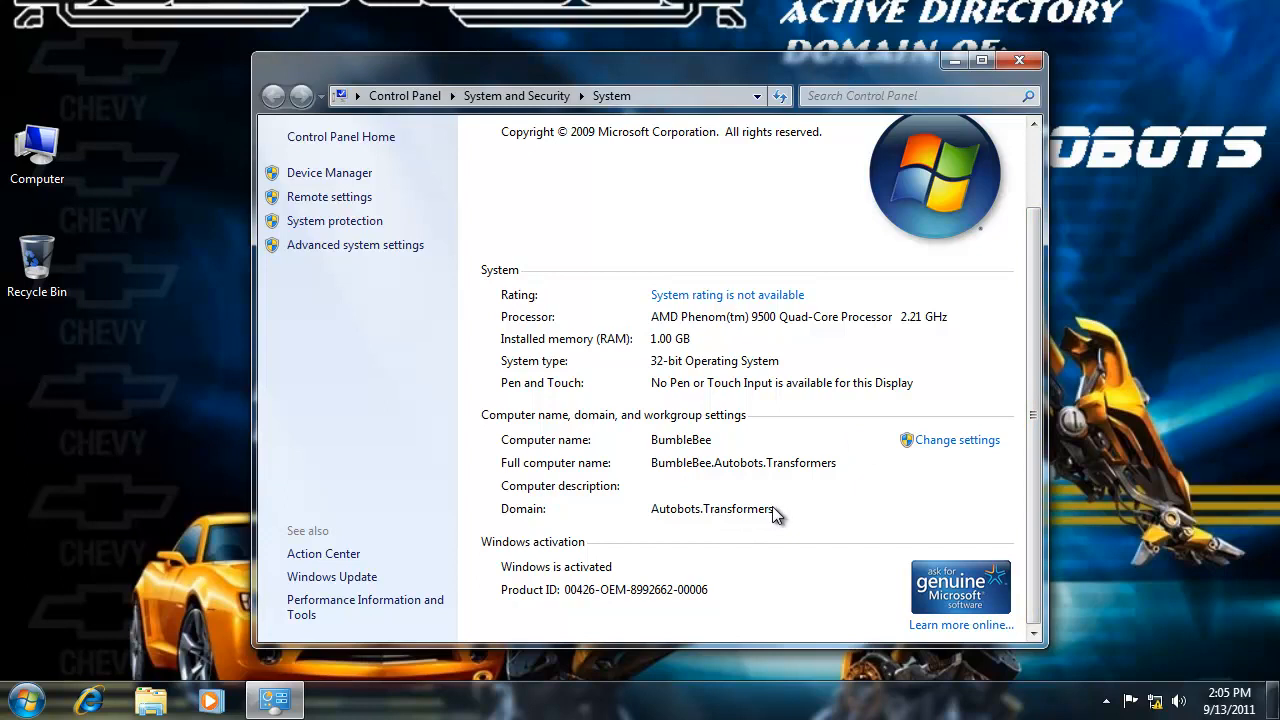
{"action": "mouse_move", "coordinate": [700, 473]}
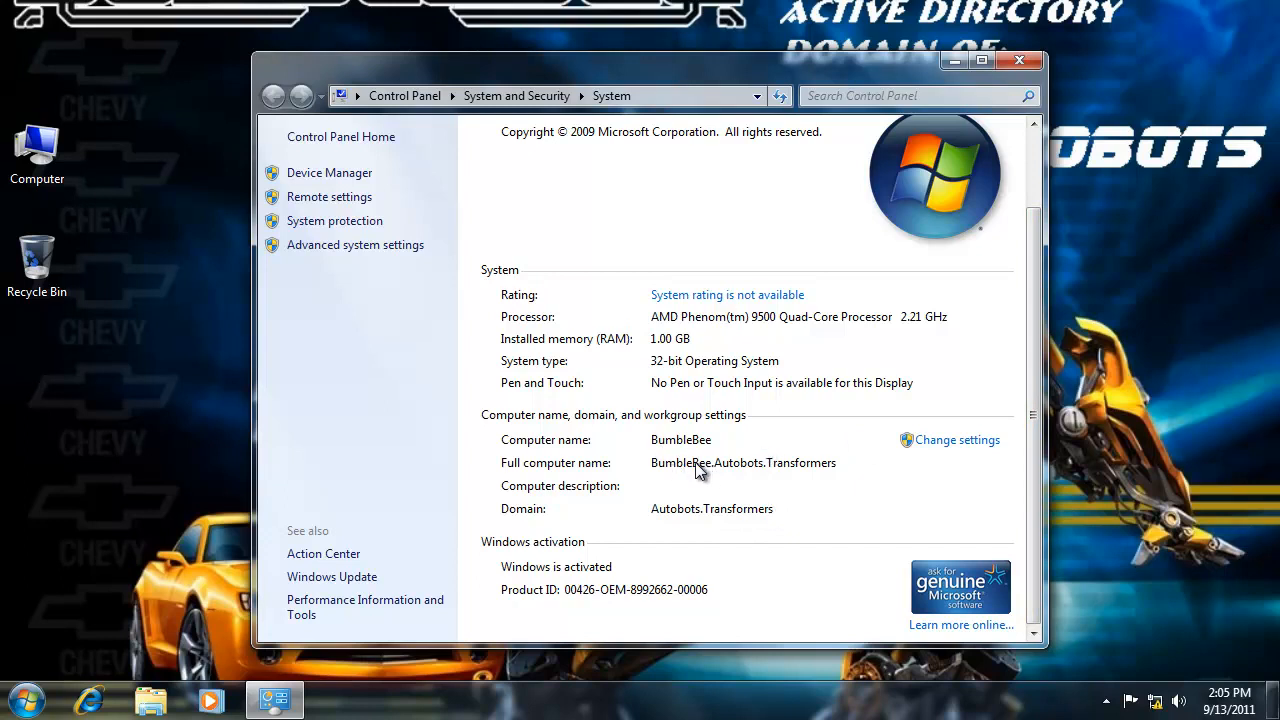
{"action": "mouse_move", "coordinate": [830, 462]}
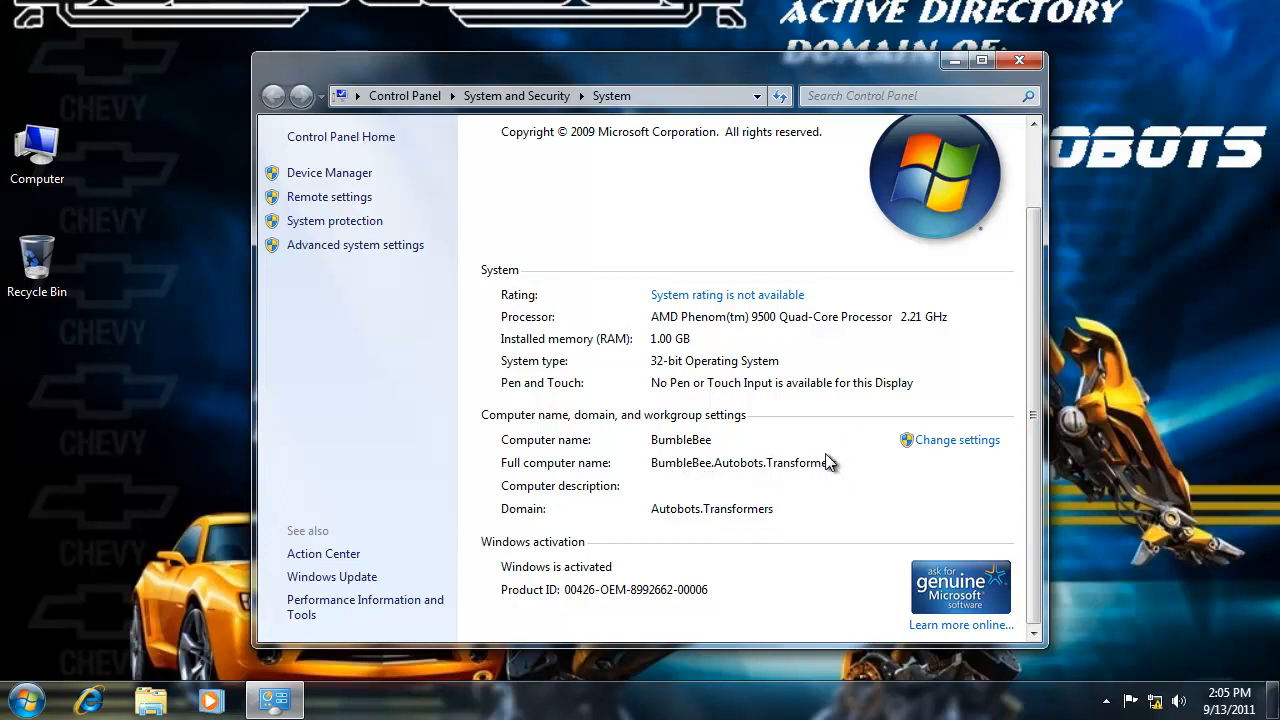
{"action": "mouse_move", "coordinate": [712, 476]}
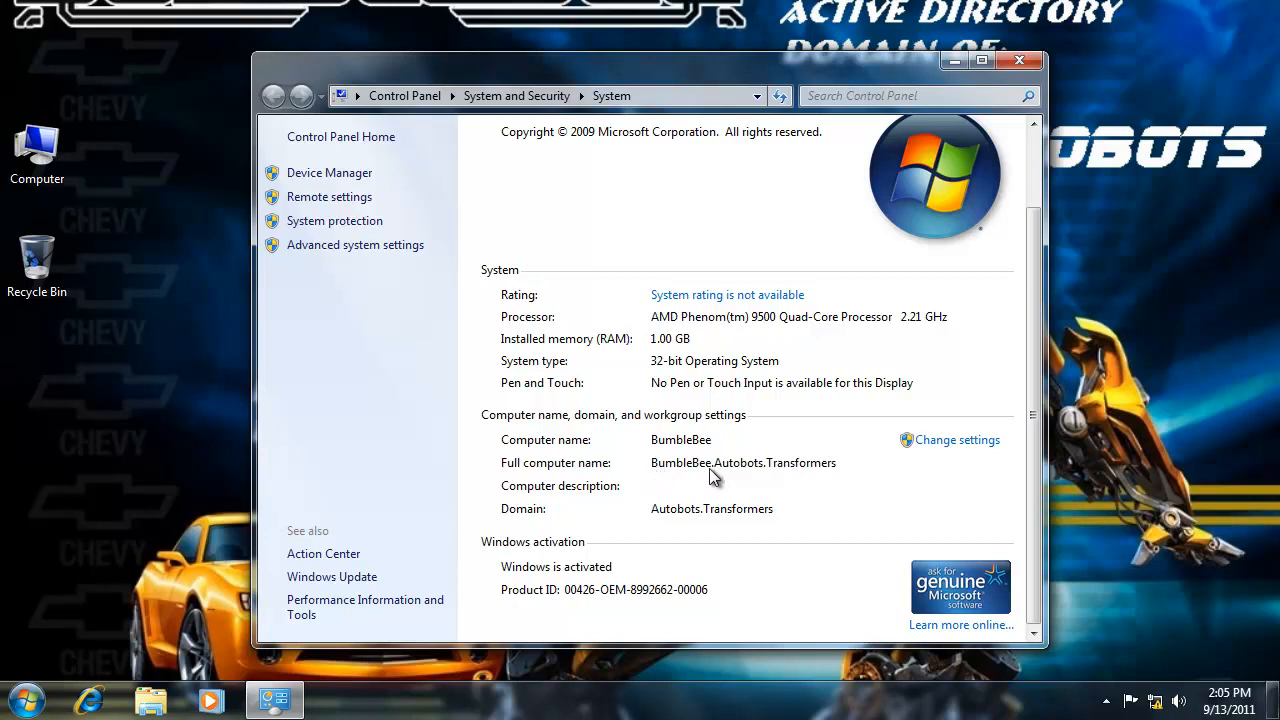
{"action": "mouse_move", "coordinate": [648, 478]}
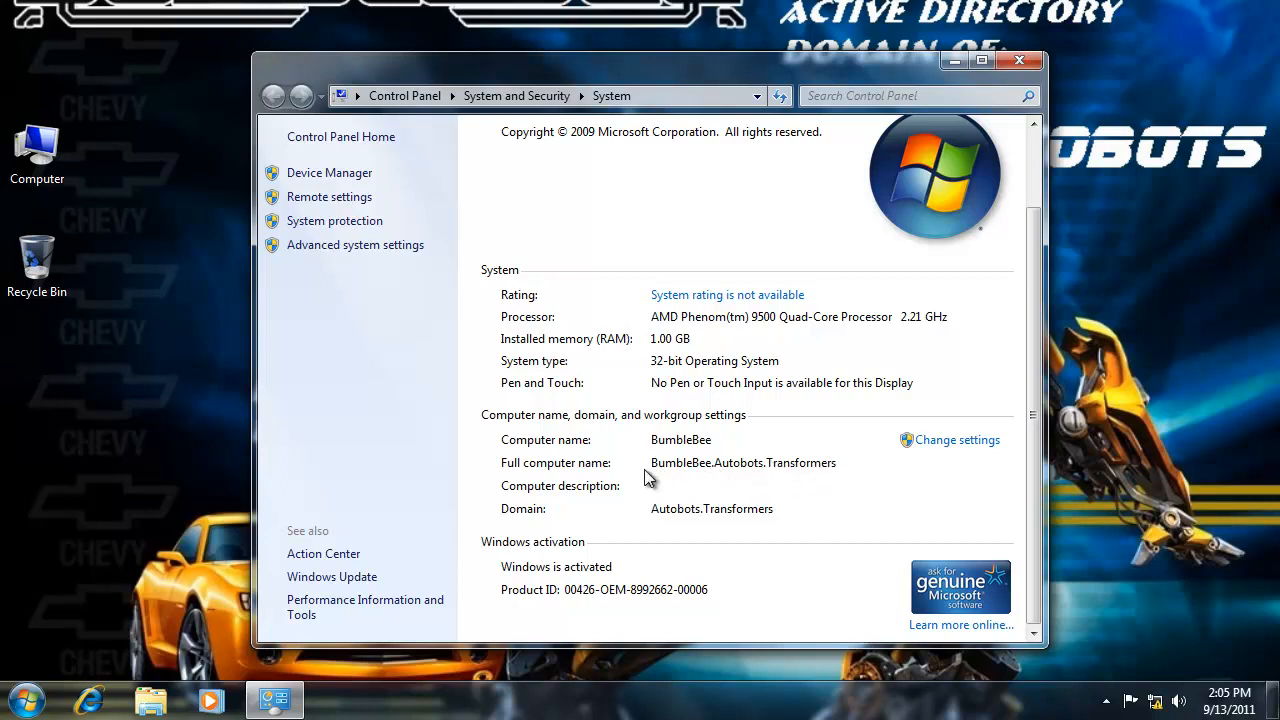
{"action": "mouse_move", "coordinate": [448, 340]}
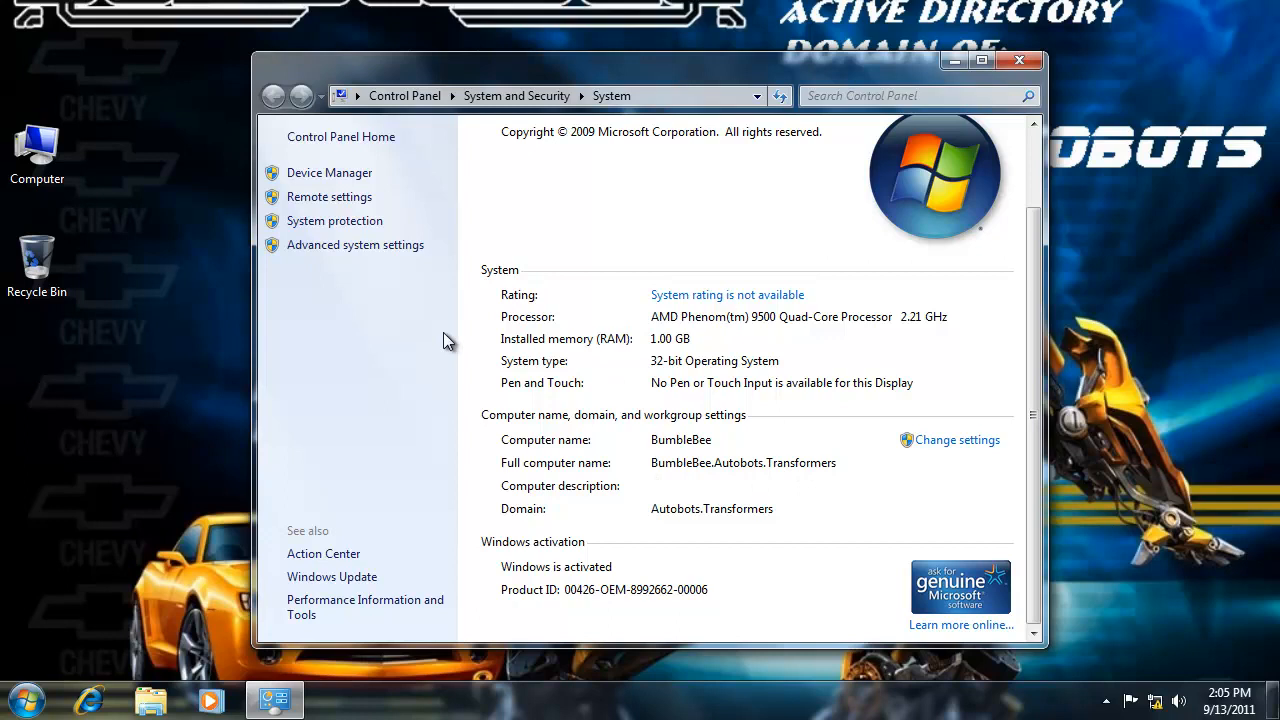
{"action": "left_click", "coordinate": [355, 244]}
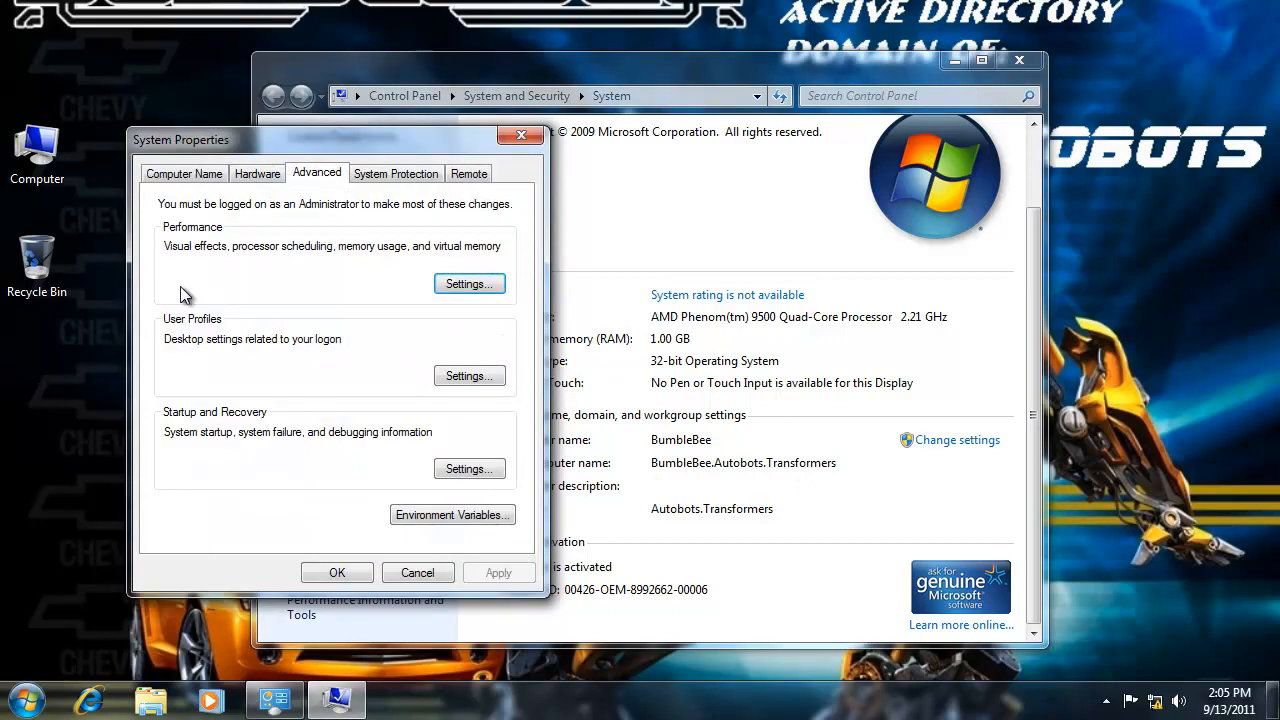
{"action": "left_click", "coordinate": [184, 173]}
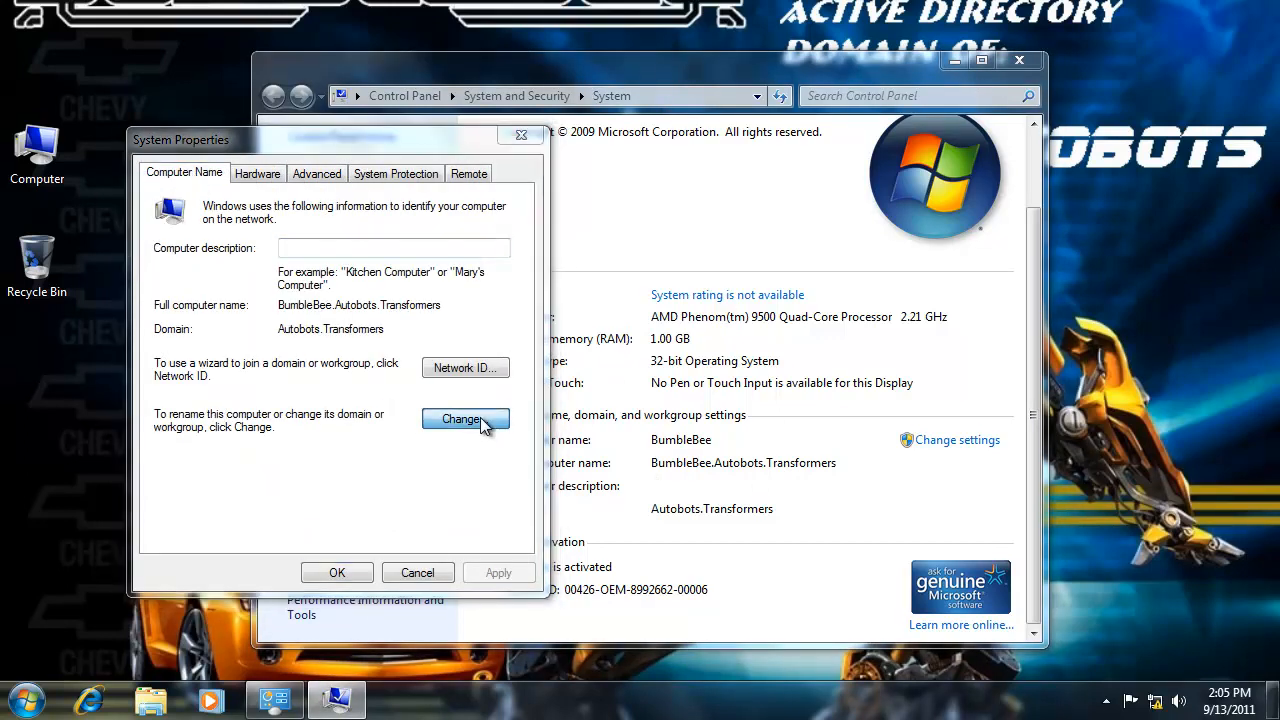
{"action": "left_click", "coordinate": [465, 418]}
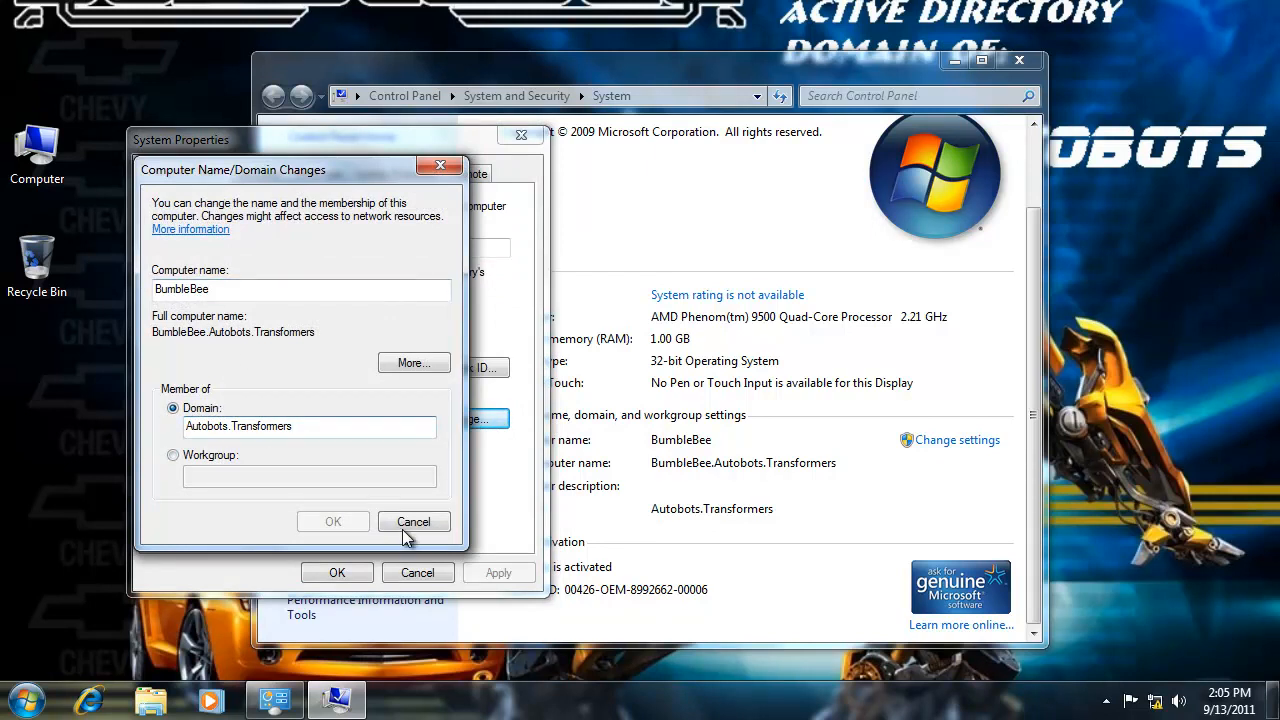
{"action": "left_click", "coordinate": [413, 521]}
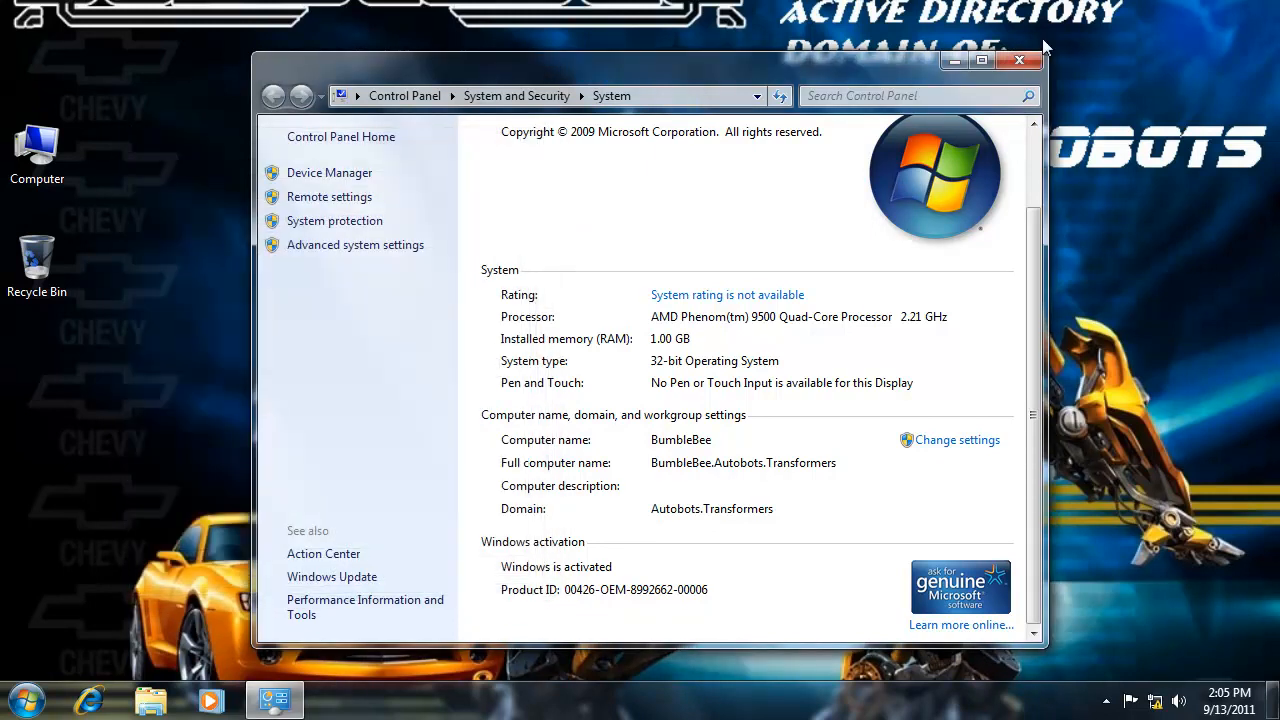
{"action": "left_click", "coordinate": [1020, 60]}
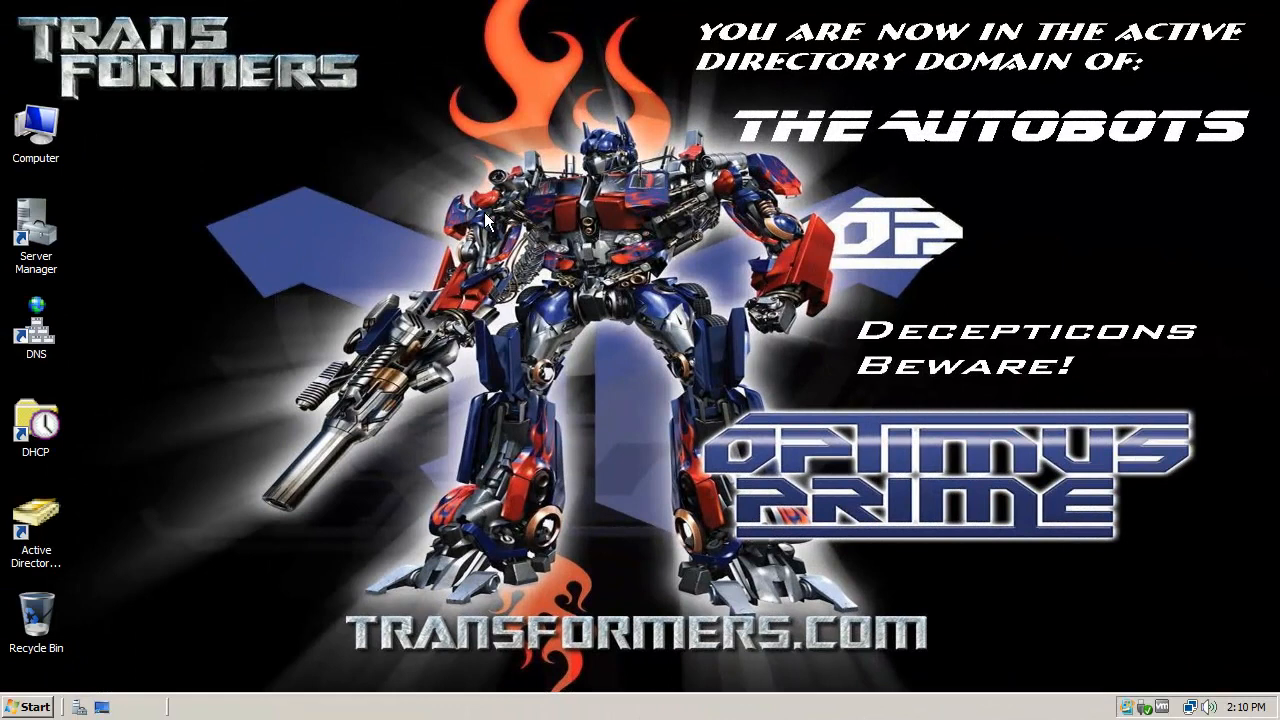
{"action": "mouse_move", "coordinate": [270, 380]}
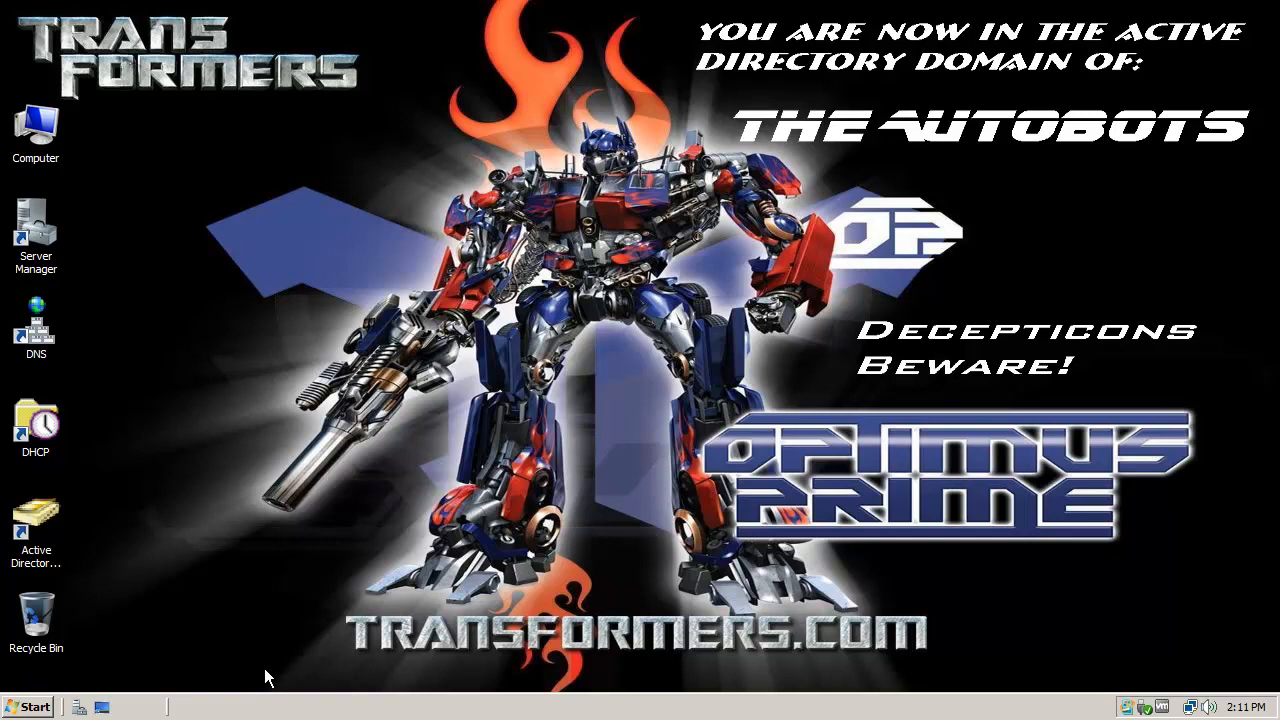
{"action": "mouse_move", "coordinate": [224, 449]}
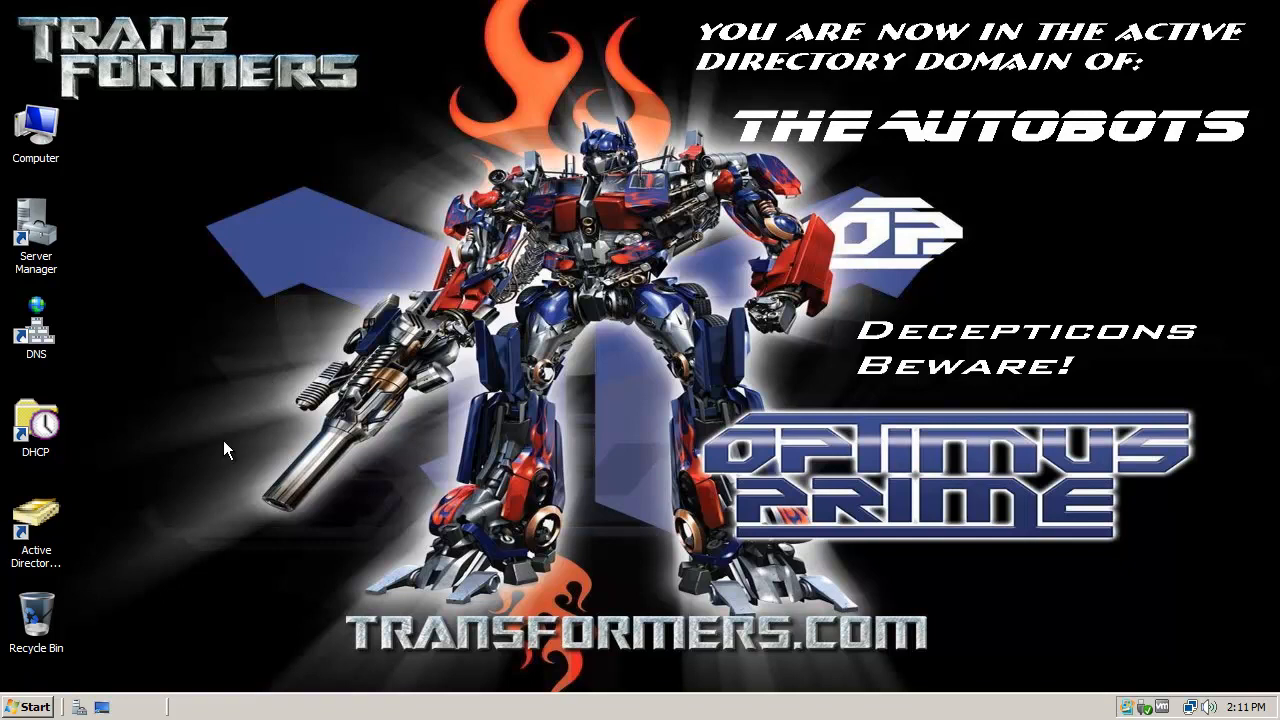
{"action": "mouse_move", "coordinate": [70, 508]}
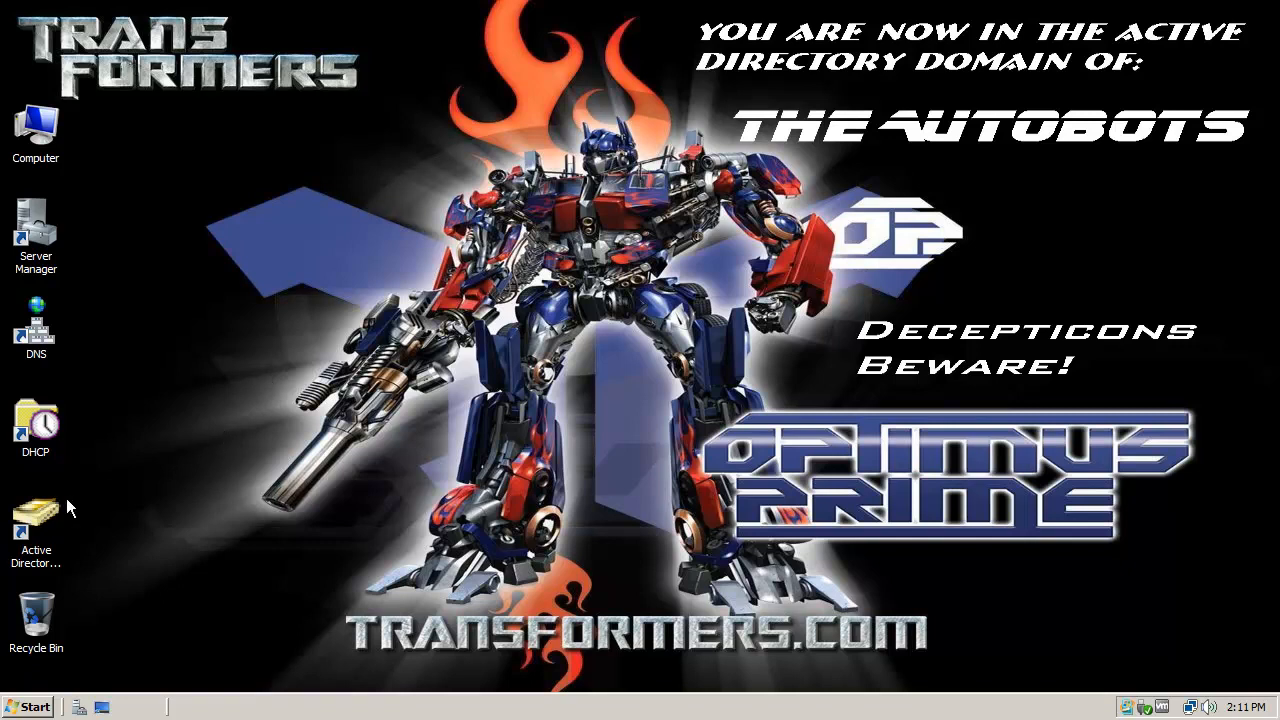
{"action": "left_click", "coordinate": [36, 510]}
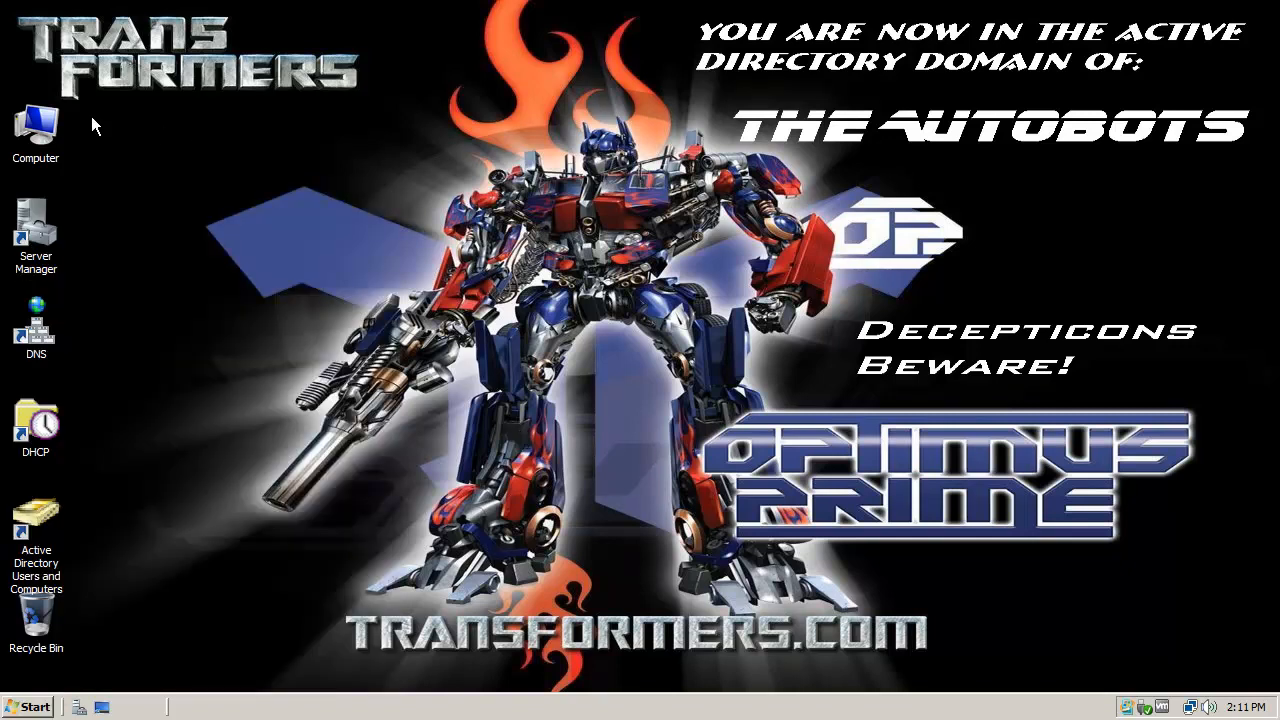
{"action": "mouse_move", "coordinate": [40, 140]}
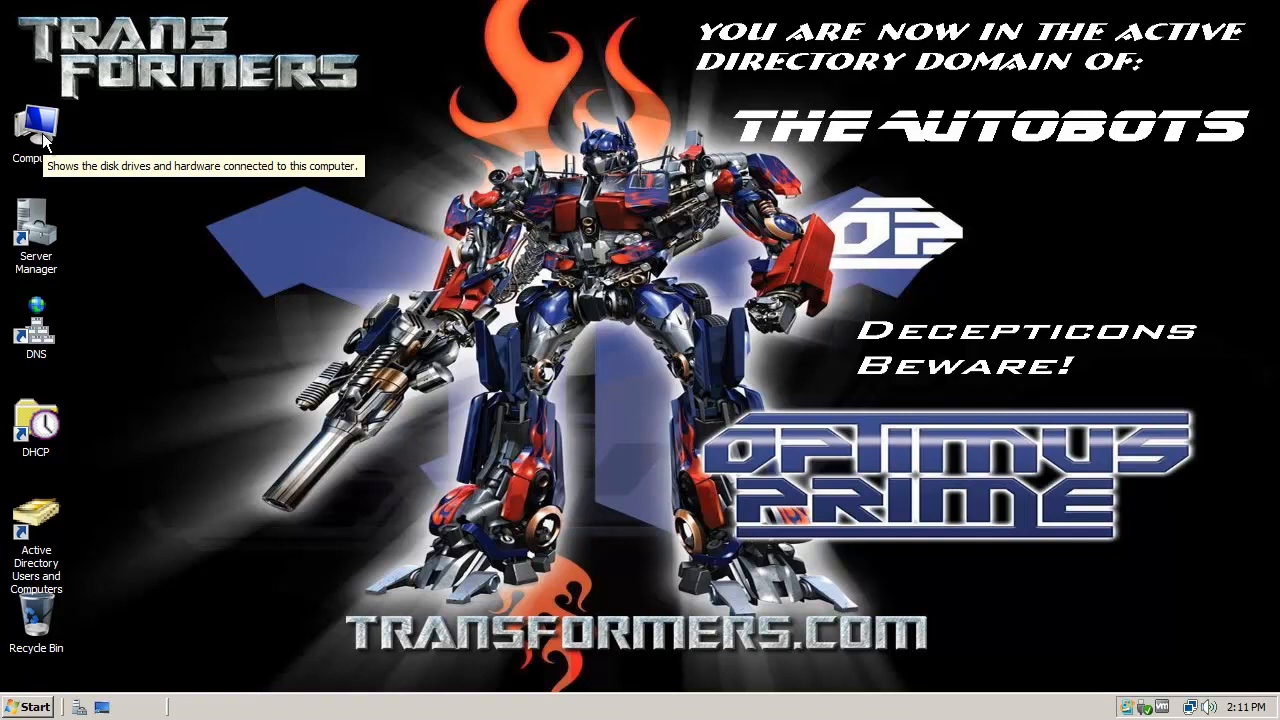
{"action": "mouse_move", "coordinate": [116, 387]}
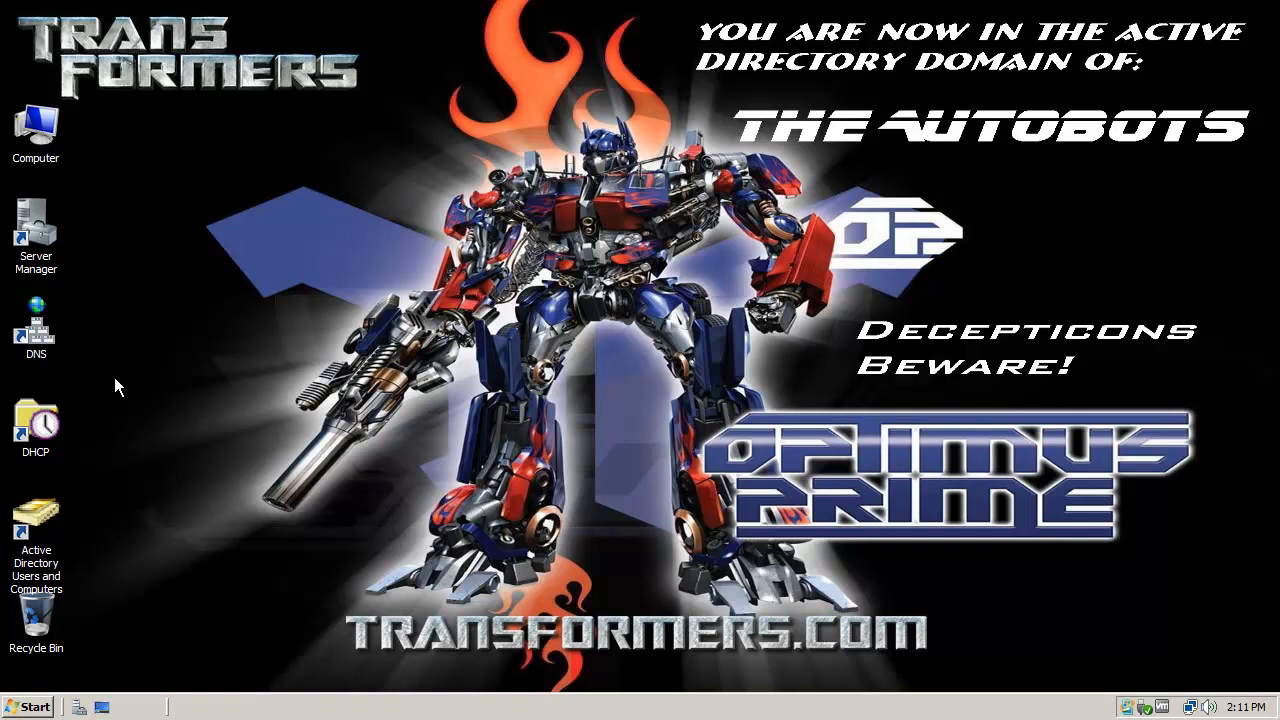
{"action": "left_click", "coordinate": [28, 706]}
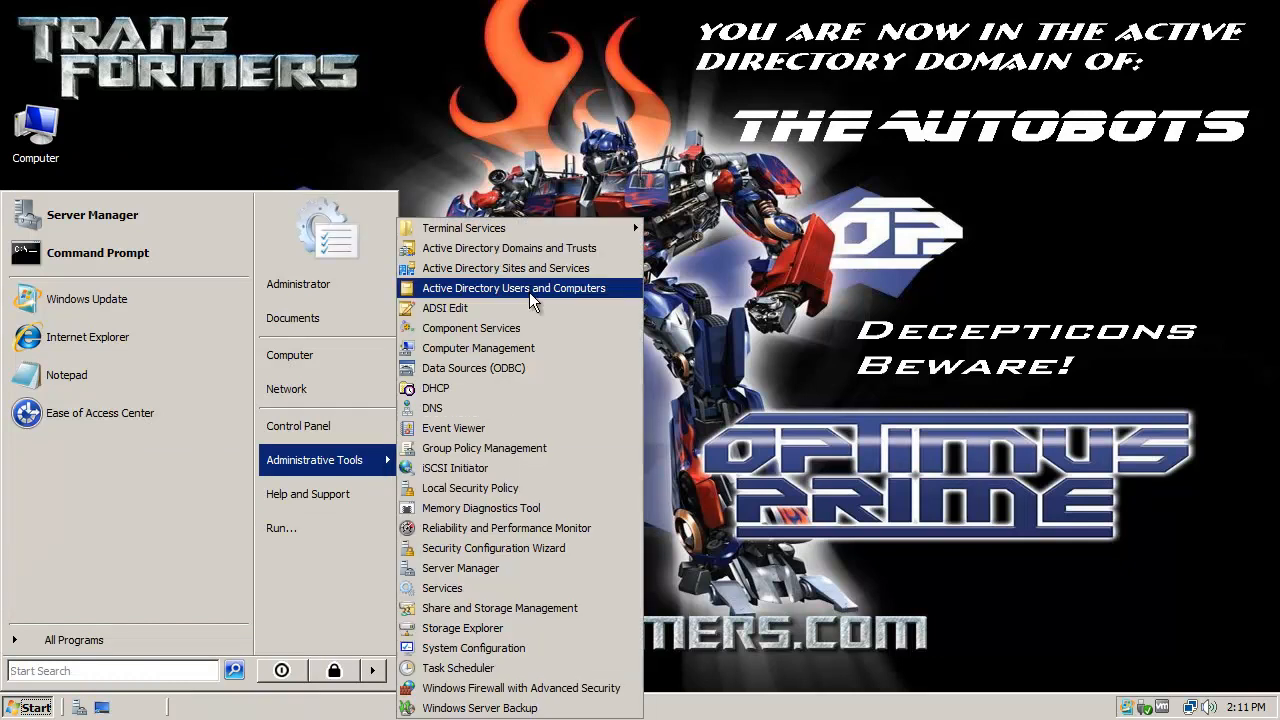
{"action": "mouse_move", "coordinate": [510, 248]}
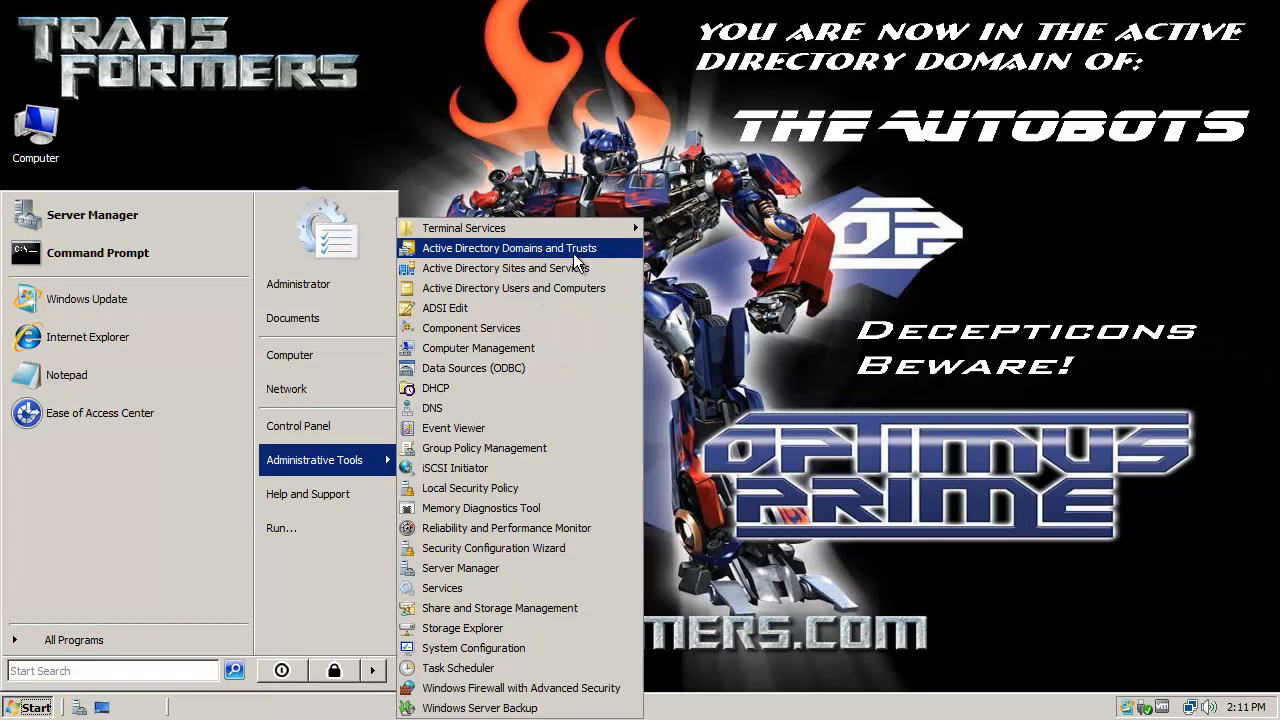
{"action": "mouse_move", "coordinate": [505, 268]}
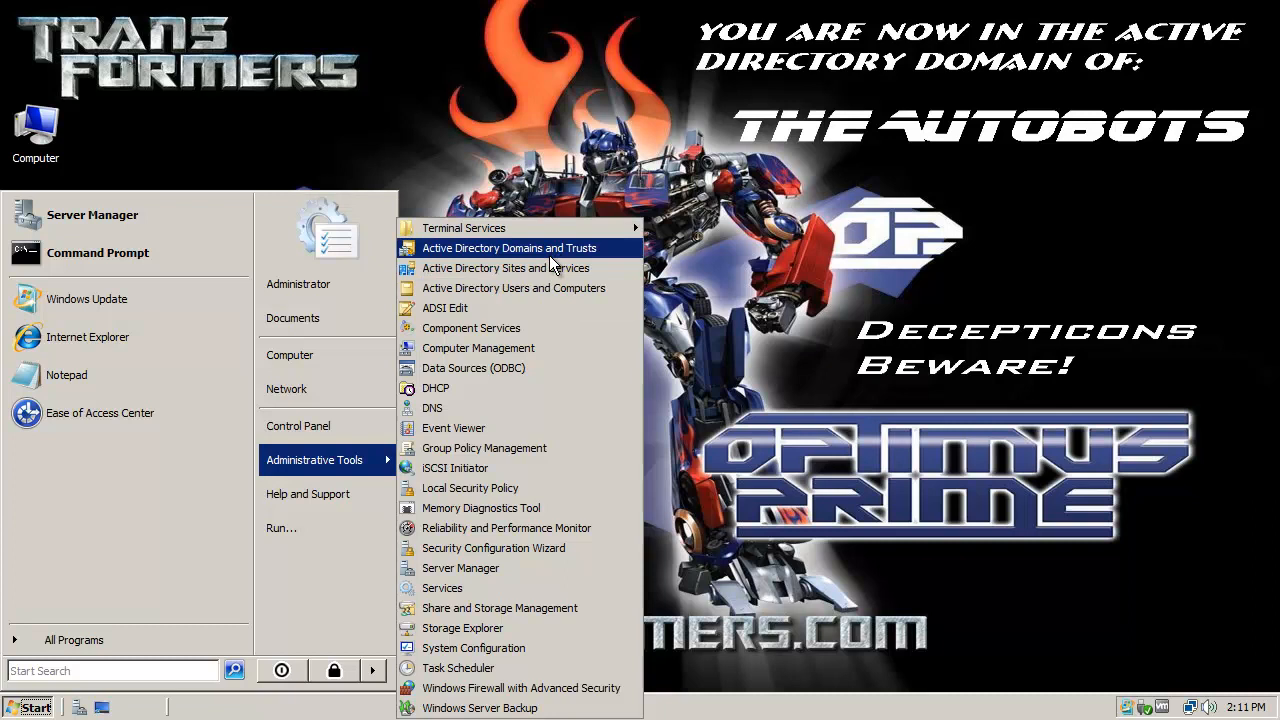
{"action": "mouse_move", "coordinate": [513, 288]}
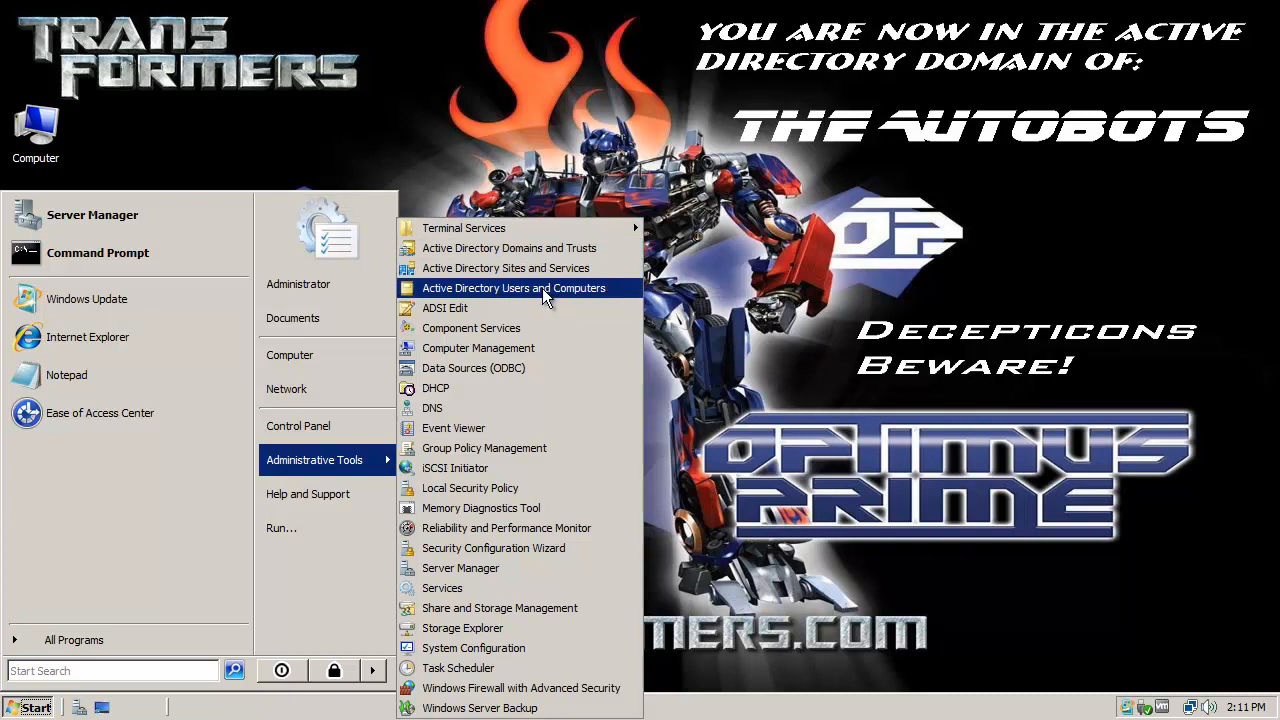
{"action": "mouse_move", "coordinate": [513, 288]}
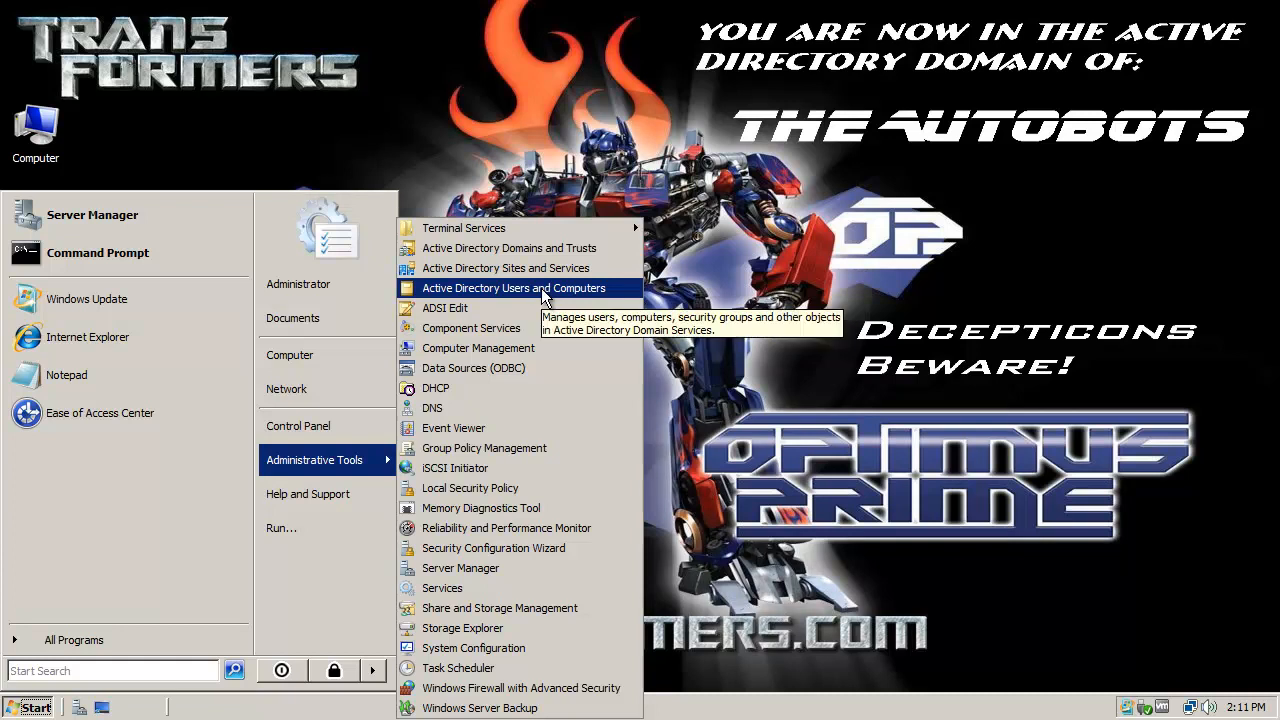
{"action": "mouse_move", "coordinate": [608, 303]}
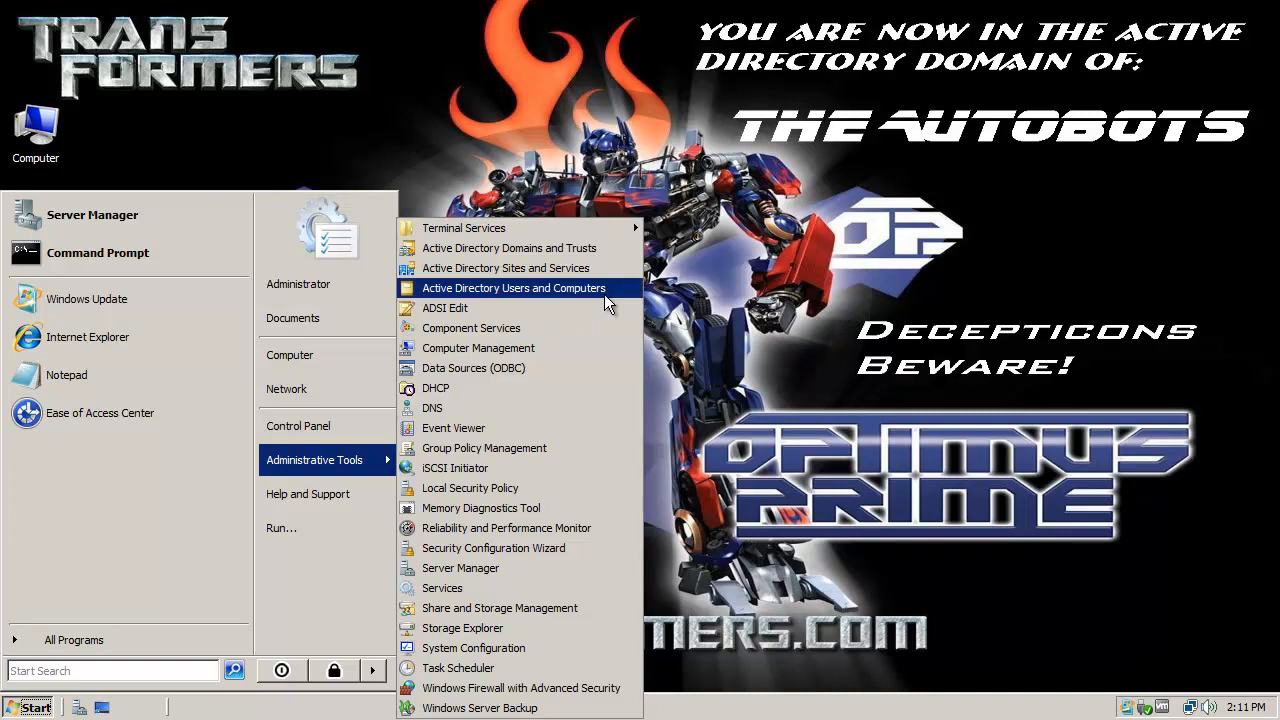
- Launch Active Directory Users and Computers from Administrative Tools
{"action": "left_click", "coordinate": [513, 288]}
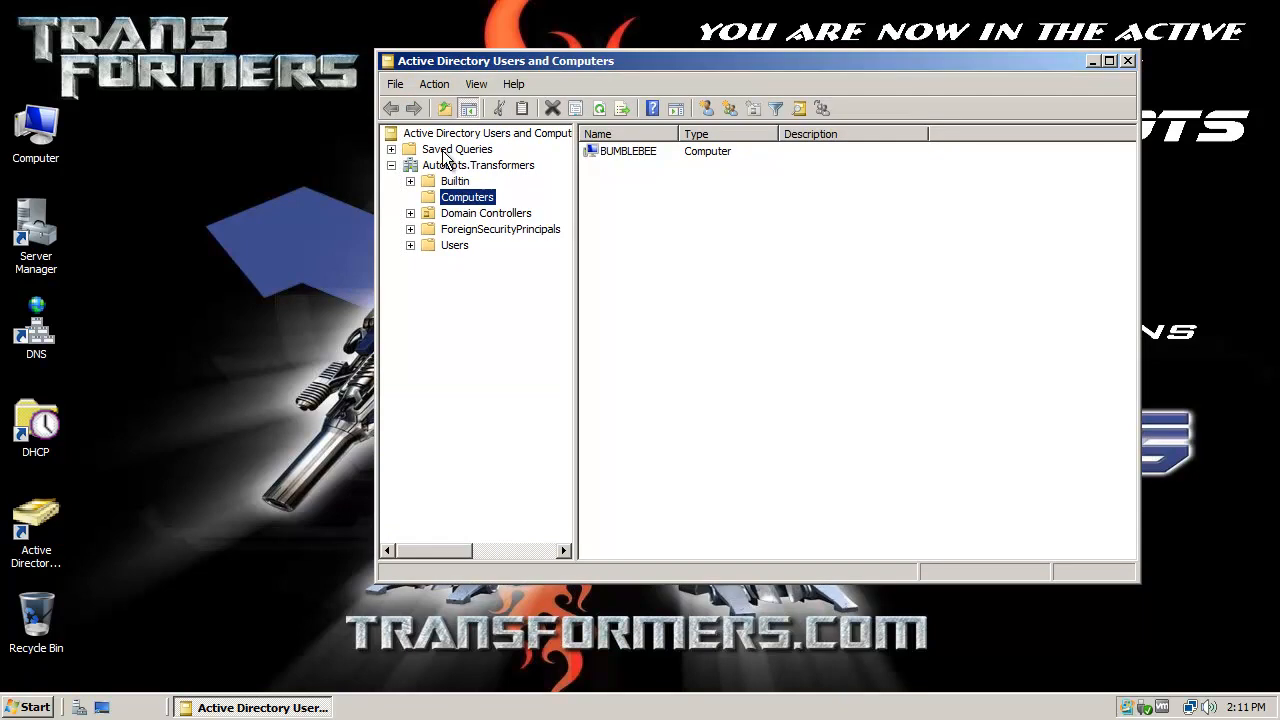
{"action": "mouse_move", "coordinate": [1141, 249]}
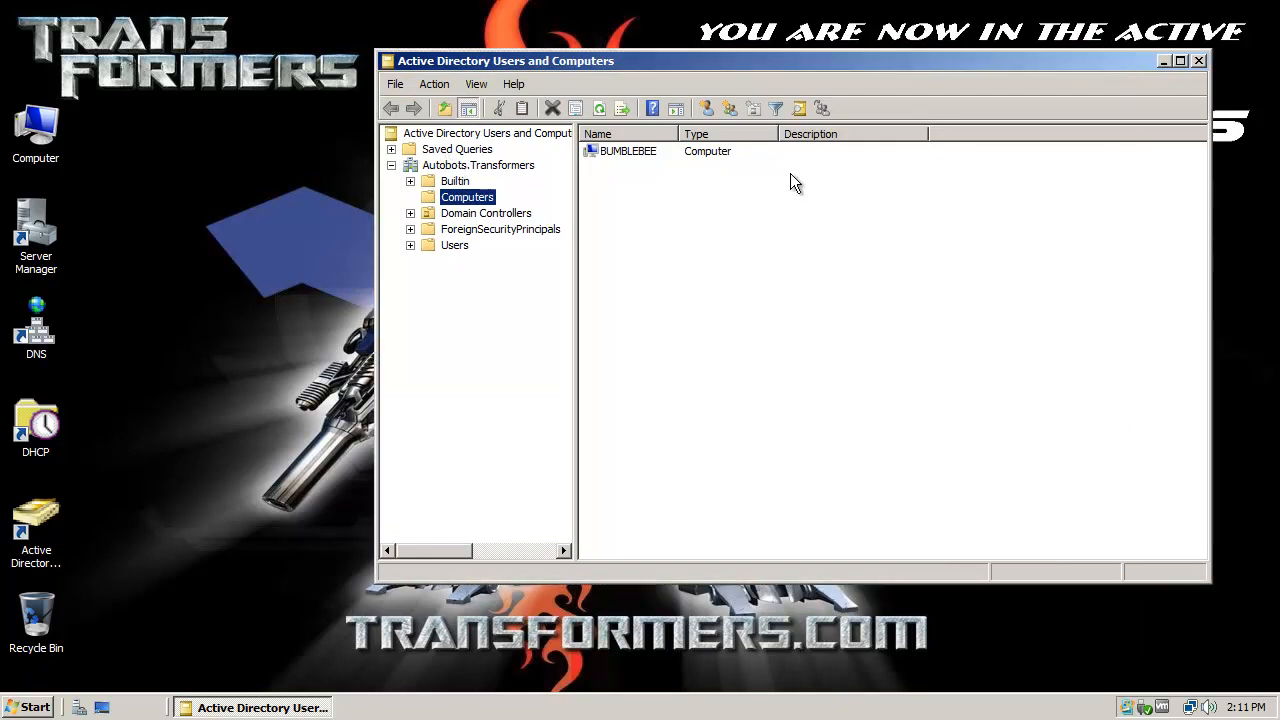
{"action": "mouse_move", "coordinate": [743, 255]}
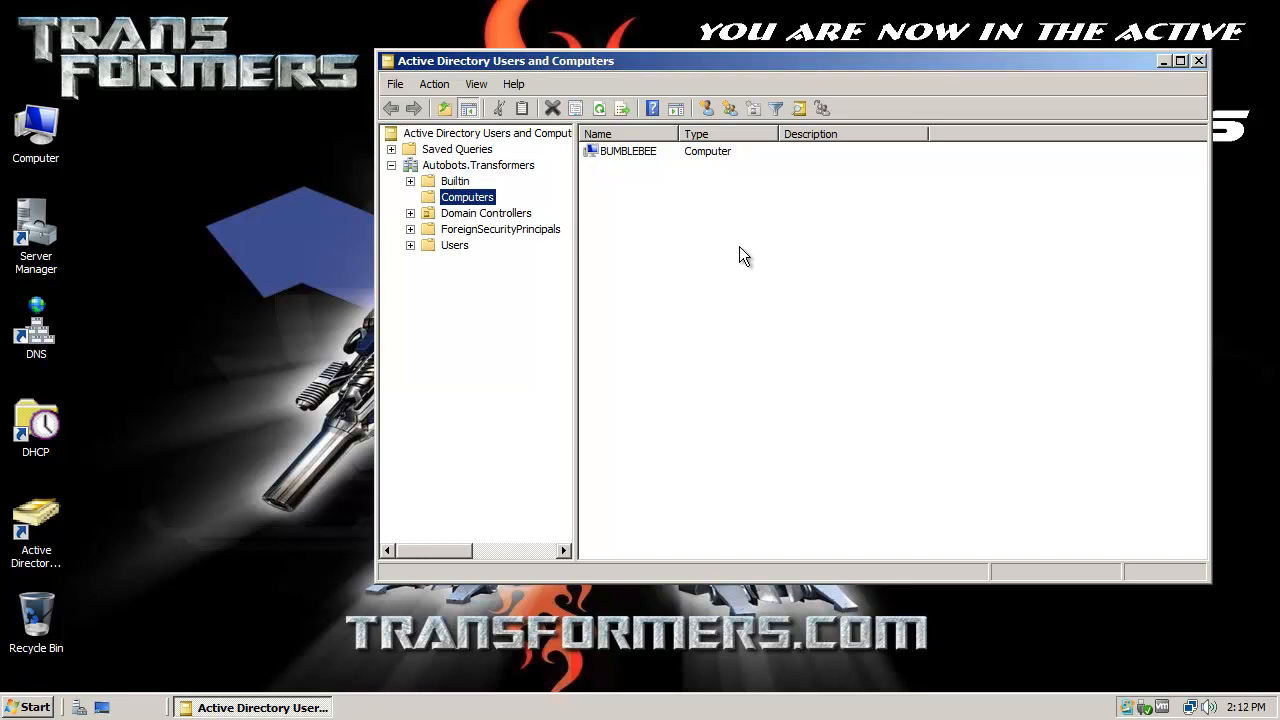
{"action": "mouse_move", "coordinate": [678, 238]}
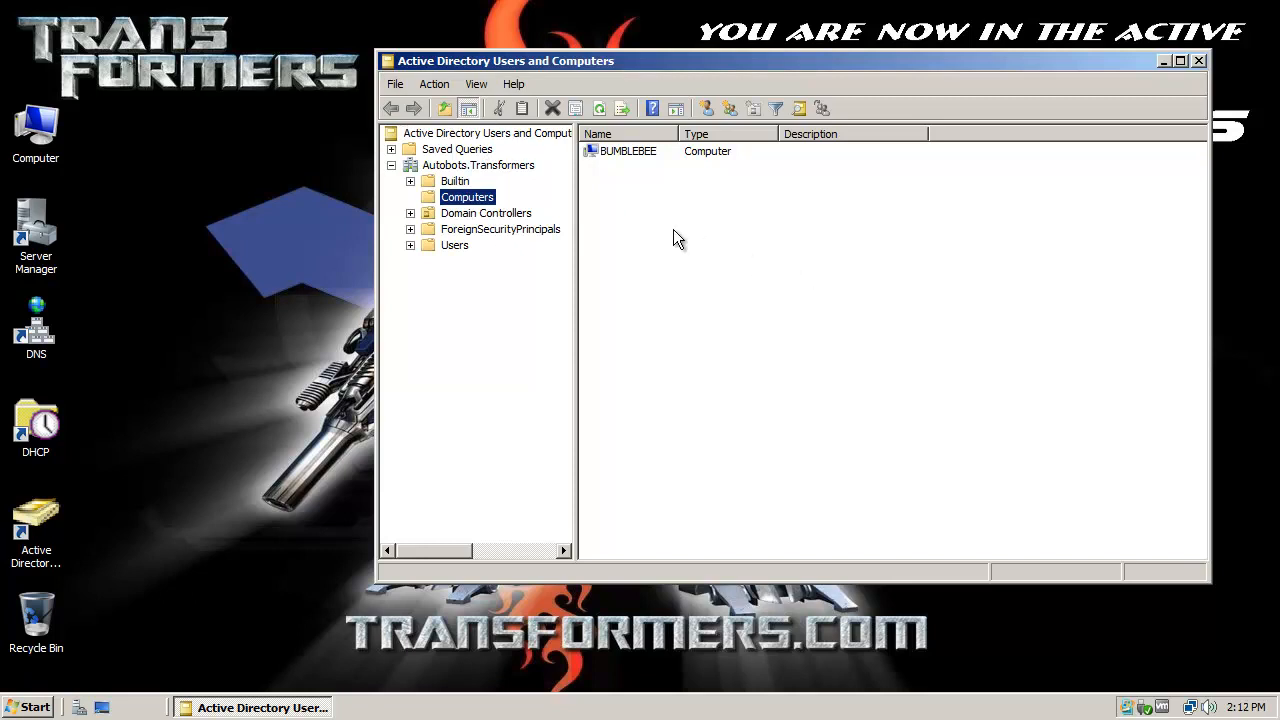
{"action": "mouse_move", "coordinate": [535, 216]}
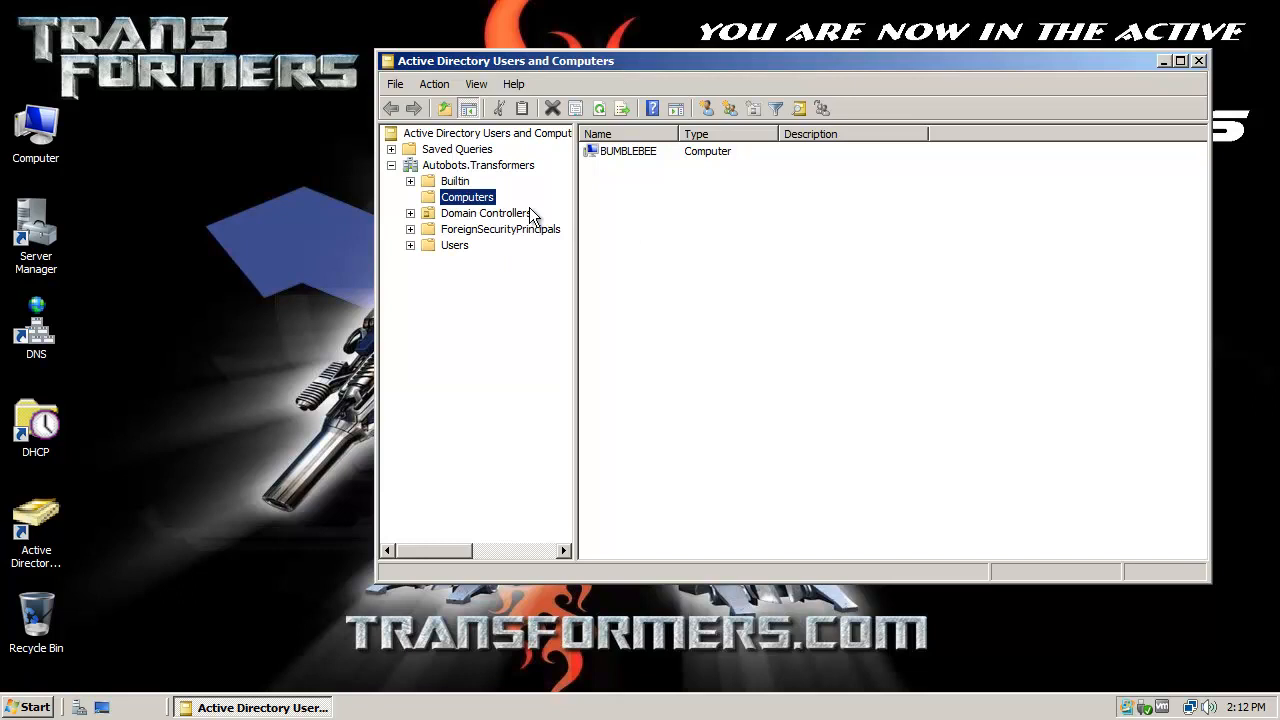
{"action": "mouse_move", "coordinate": [483, 218]}
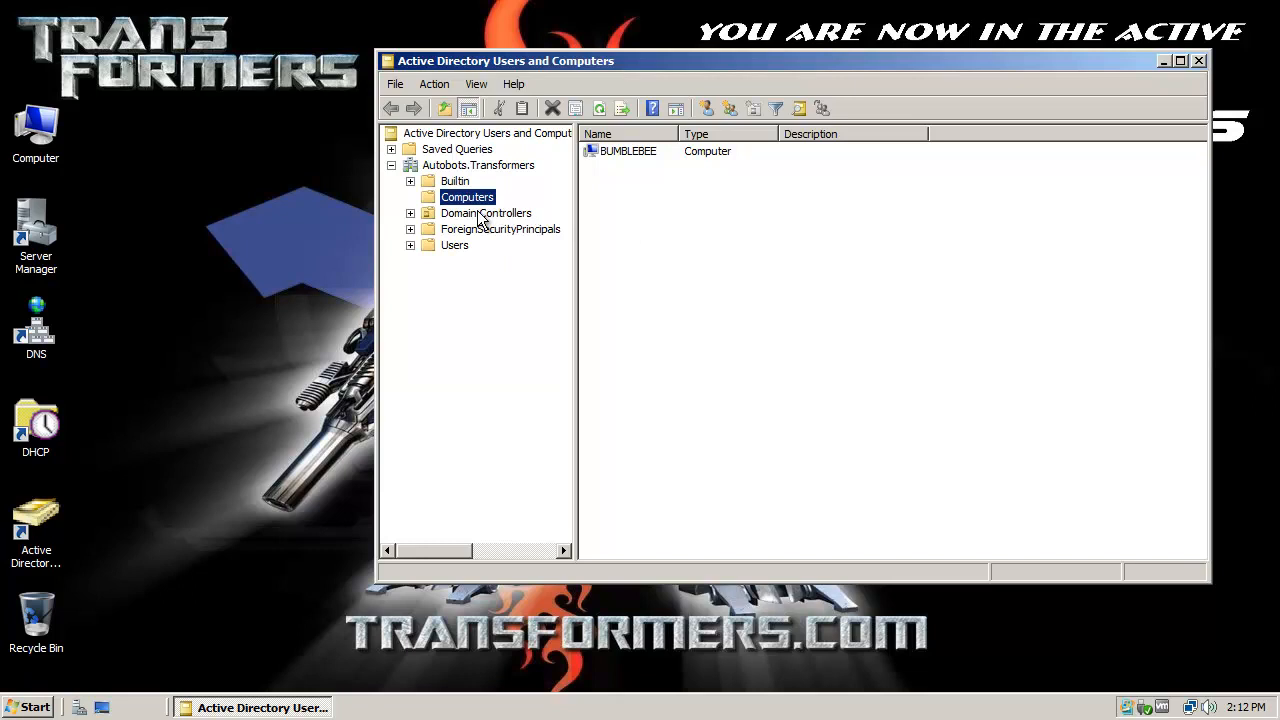
{"action": "mouse_move", "coordinate": [483, 220]}
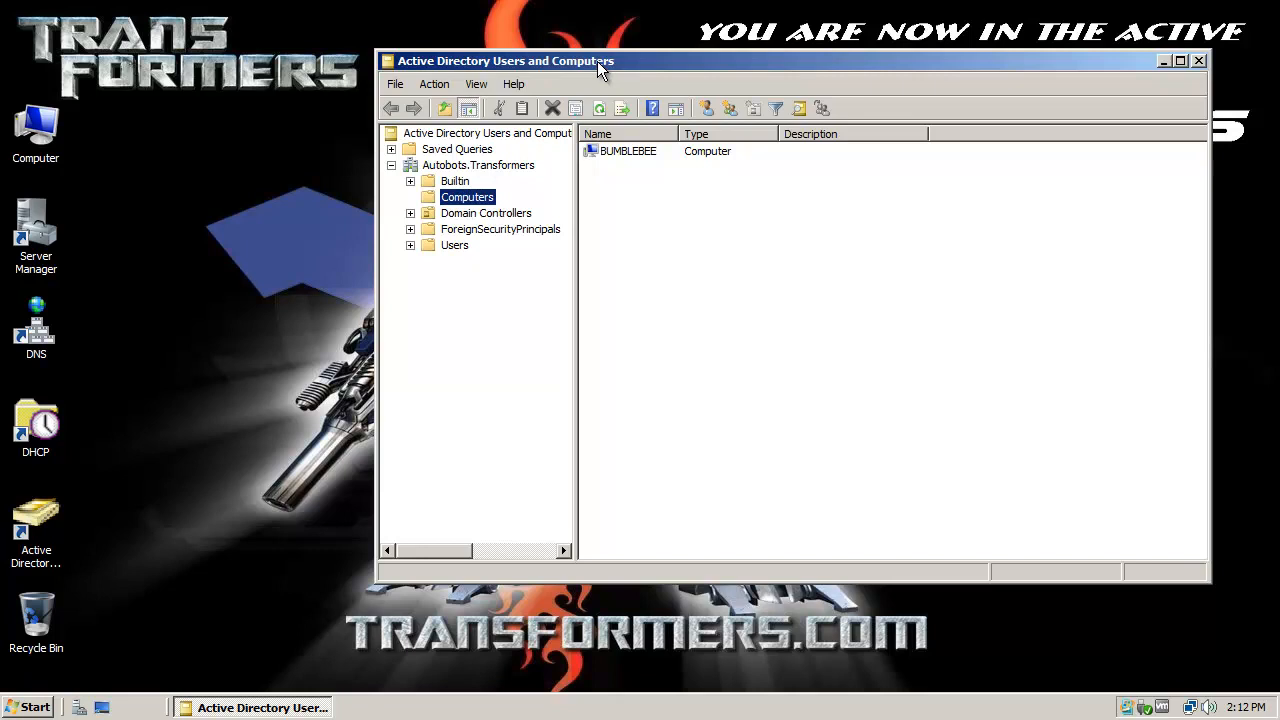
- Browse Builtin, return to Computers, and open the BUMBLEBEE account's properties
{"action": "left_click_drag", "start_coordinate": [600, 60], "coordinate": [480, 72]}
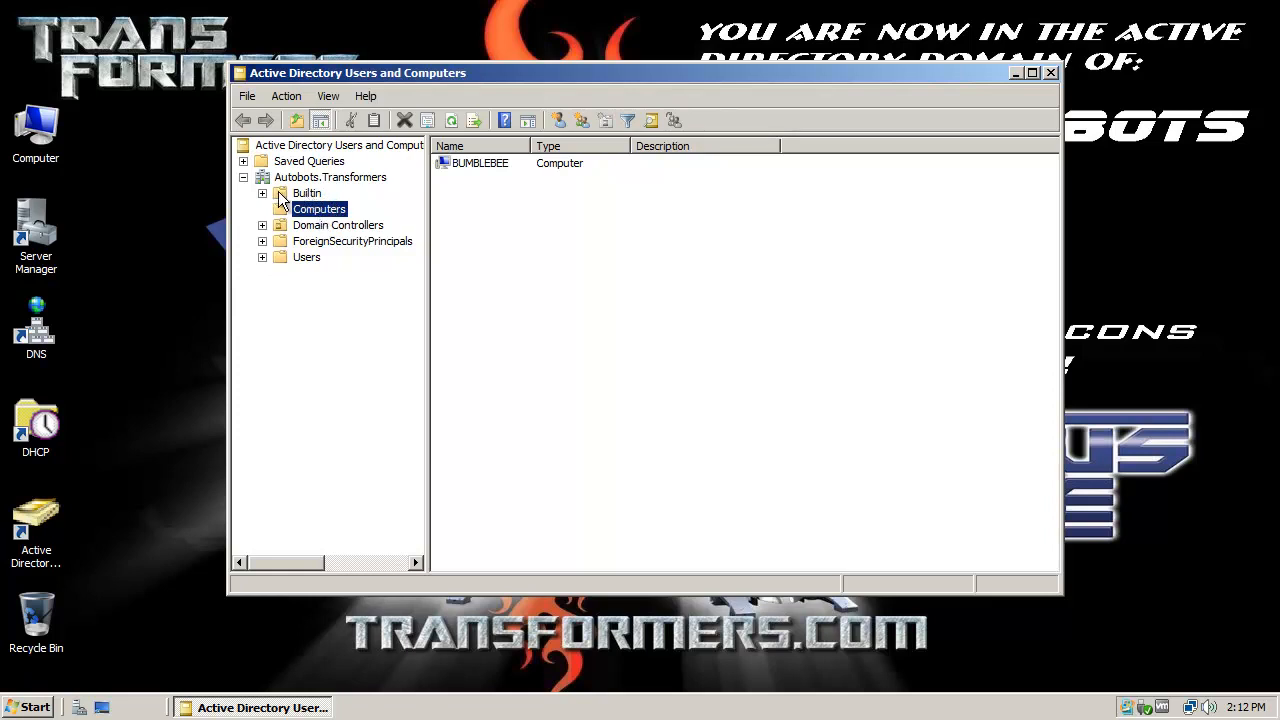
{"action": "left_click", "coordinate": [307, 193]}
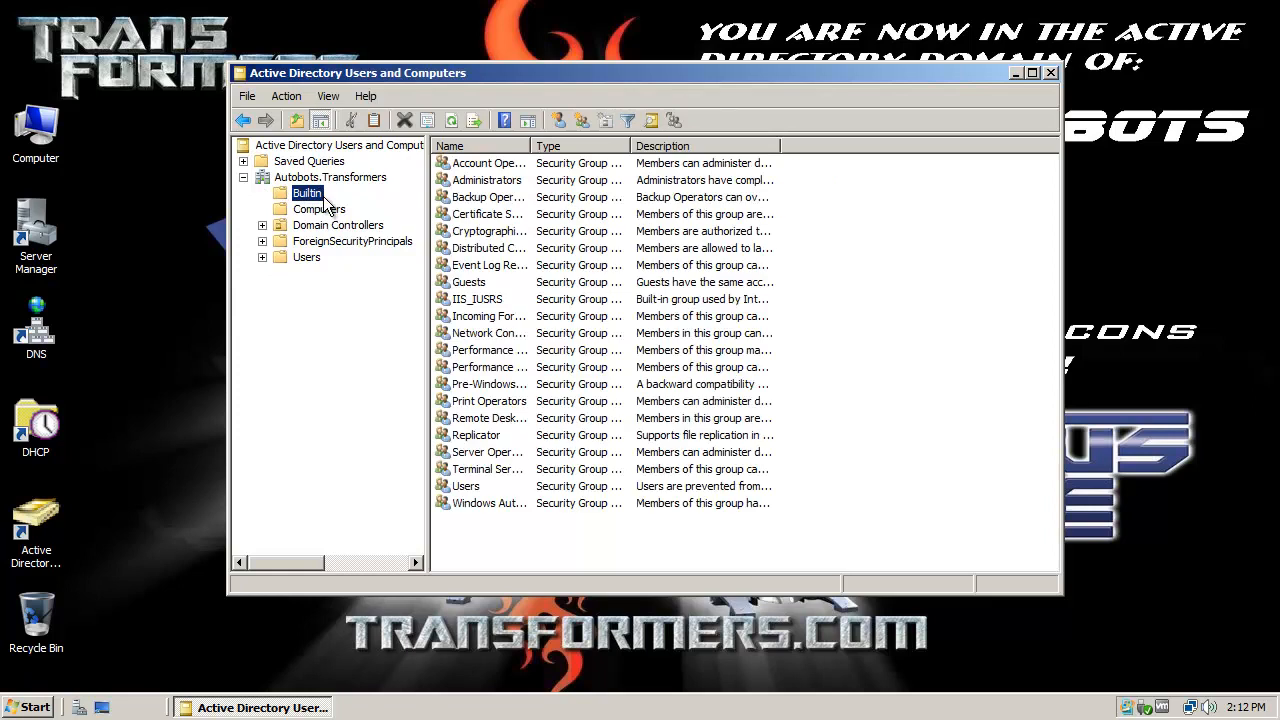
{"action": "left_click", "coordinate": [319, 208]}
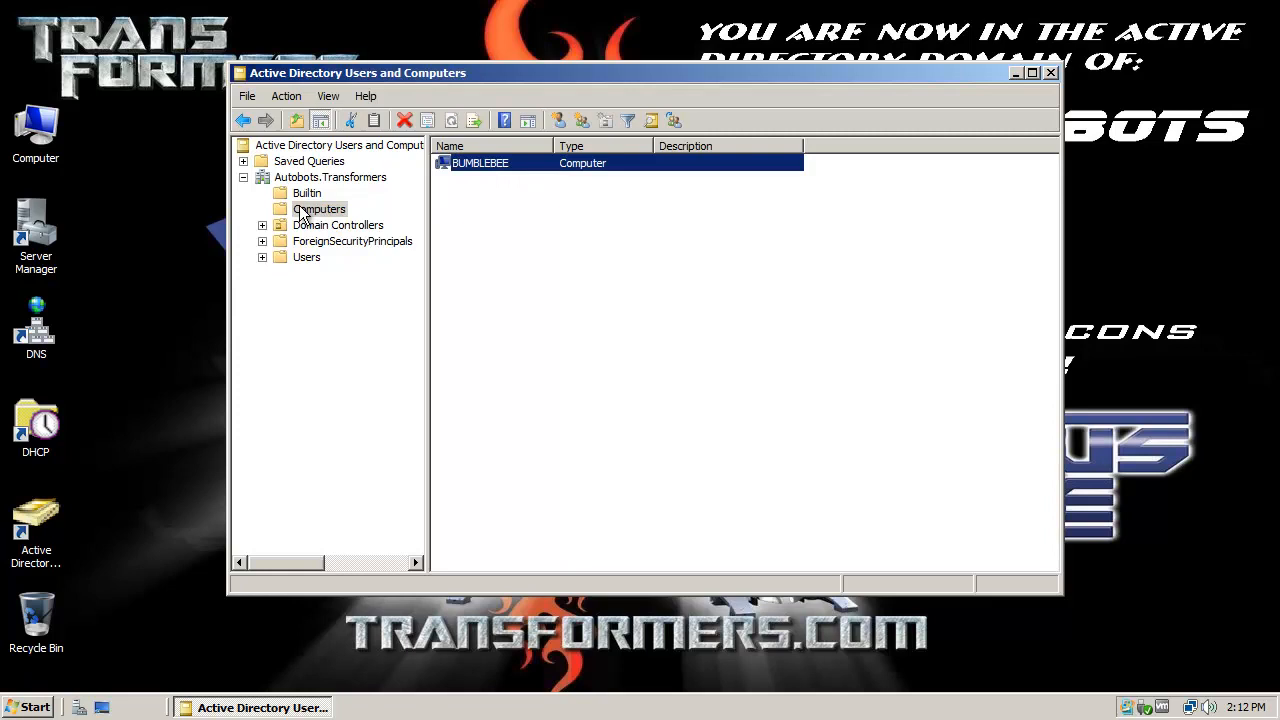
{"action": "mouse_move", "coordinate": [507, 184]}
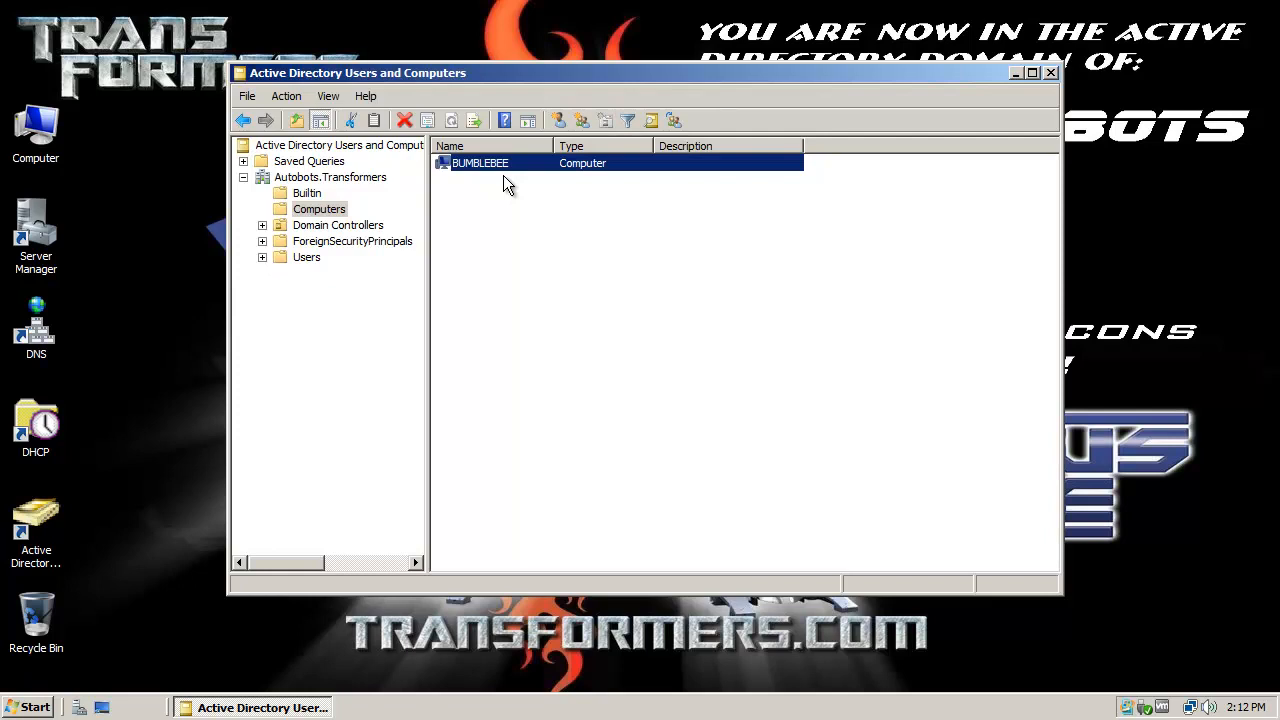
{"action": "mouse_move", "coordinate": [555, 128]}
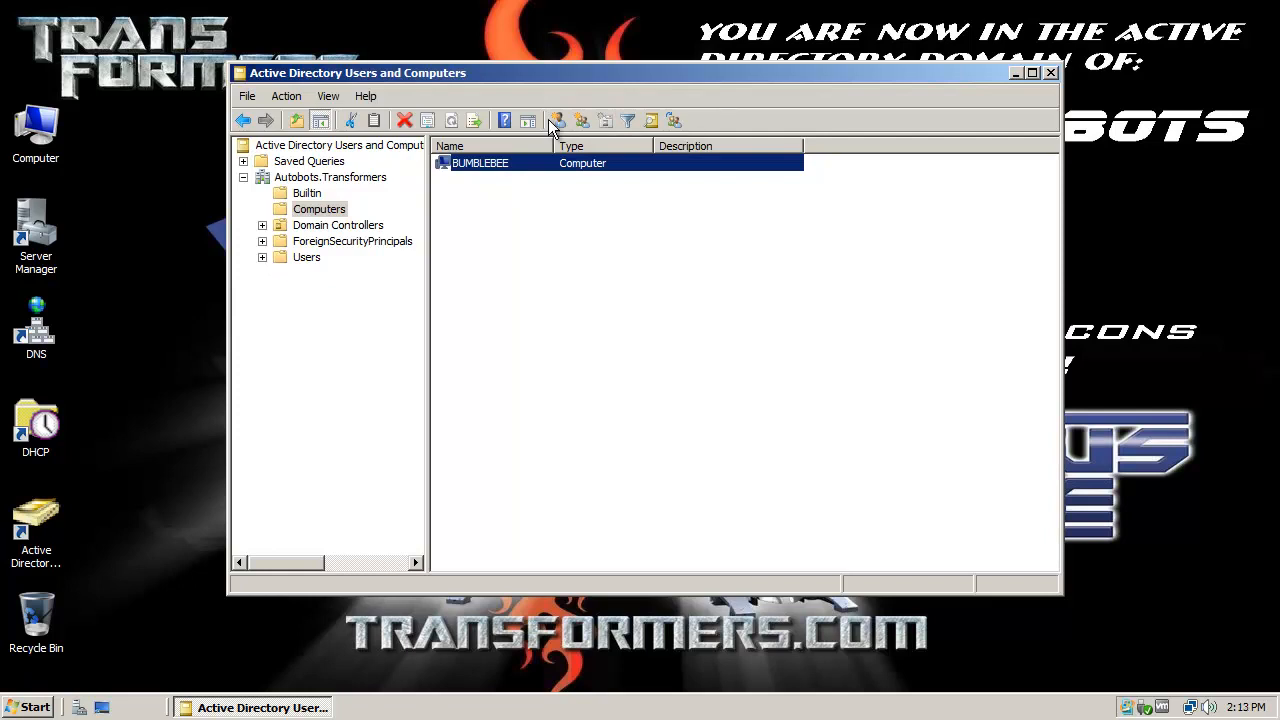
{"action": "right_click", "coordinate": [479, 162]}
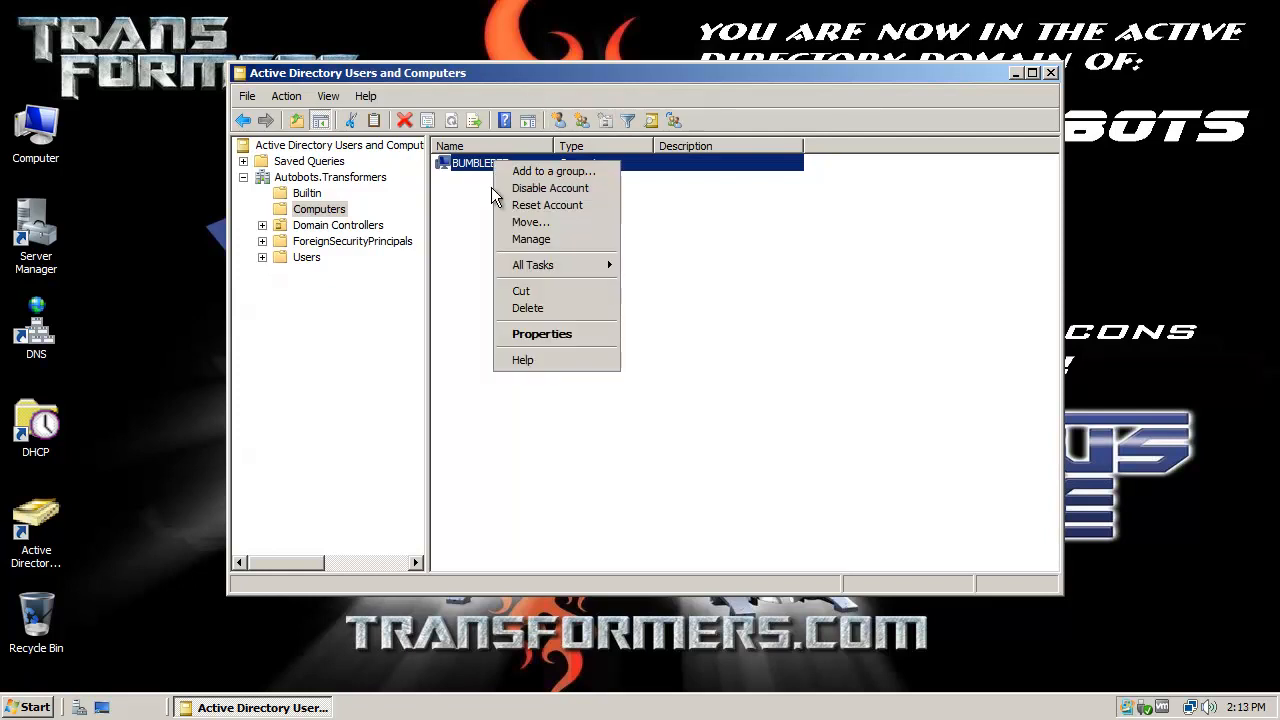
{"action": "left_click", "coordinate": [542, 333]}
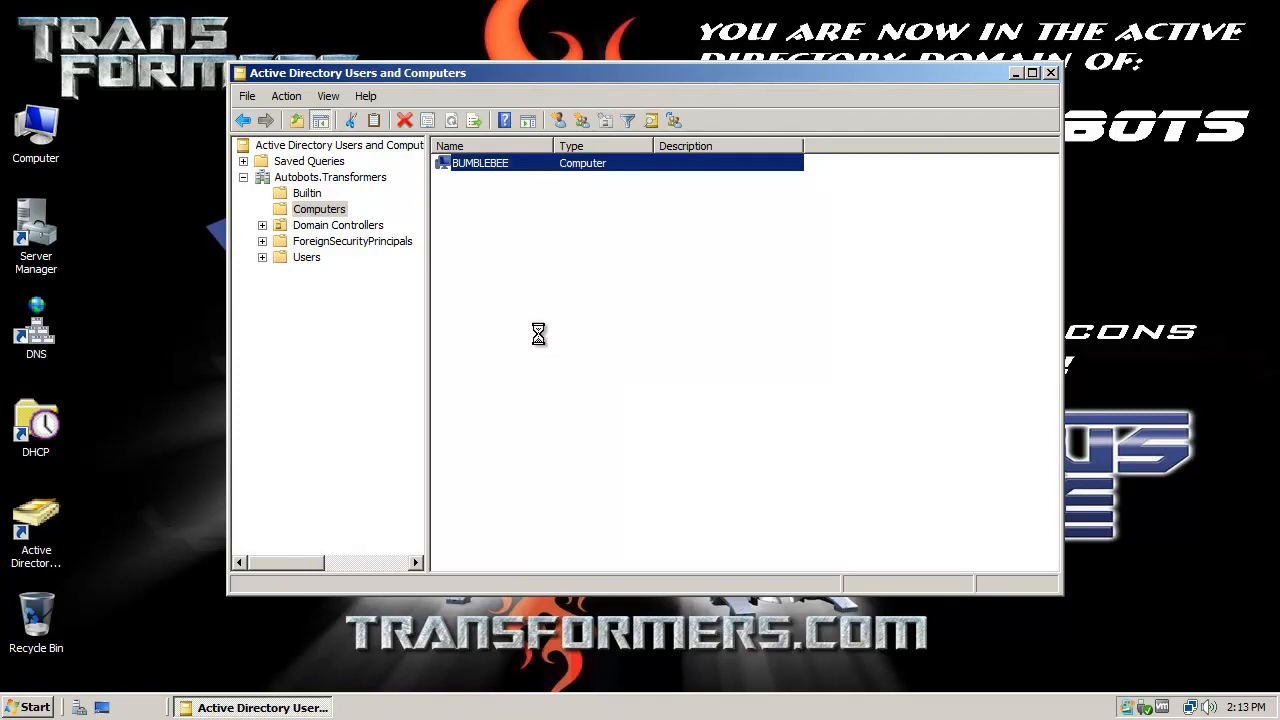
- Review BUMBLEBEE's computer properties, including operating system and delegation, then close Active Directory Users and Computers
{"action": "double_click", "coordinate": [480, 162]}
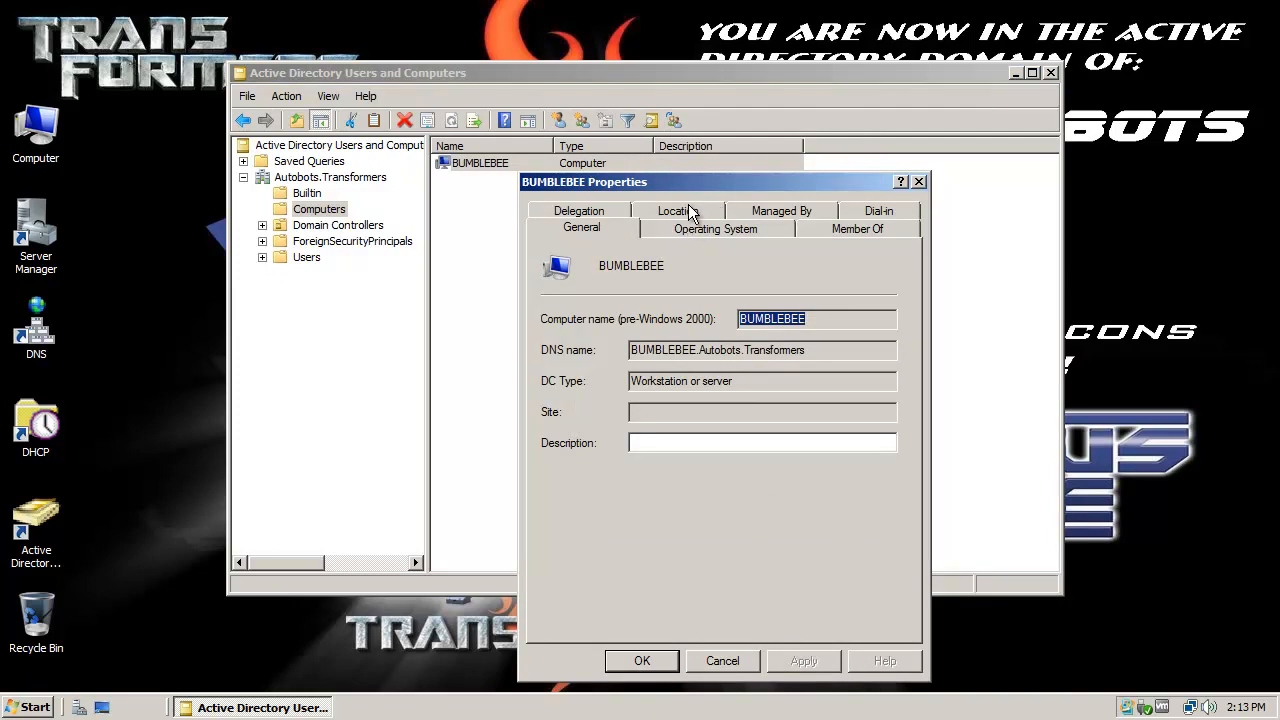
{"action": "mouse_move", "coordinate": [683, 240]}
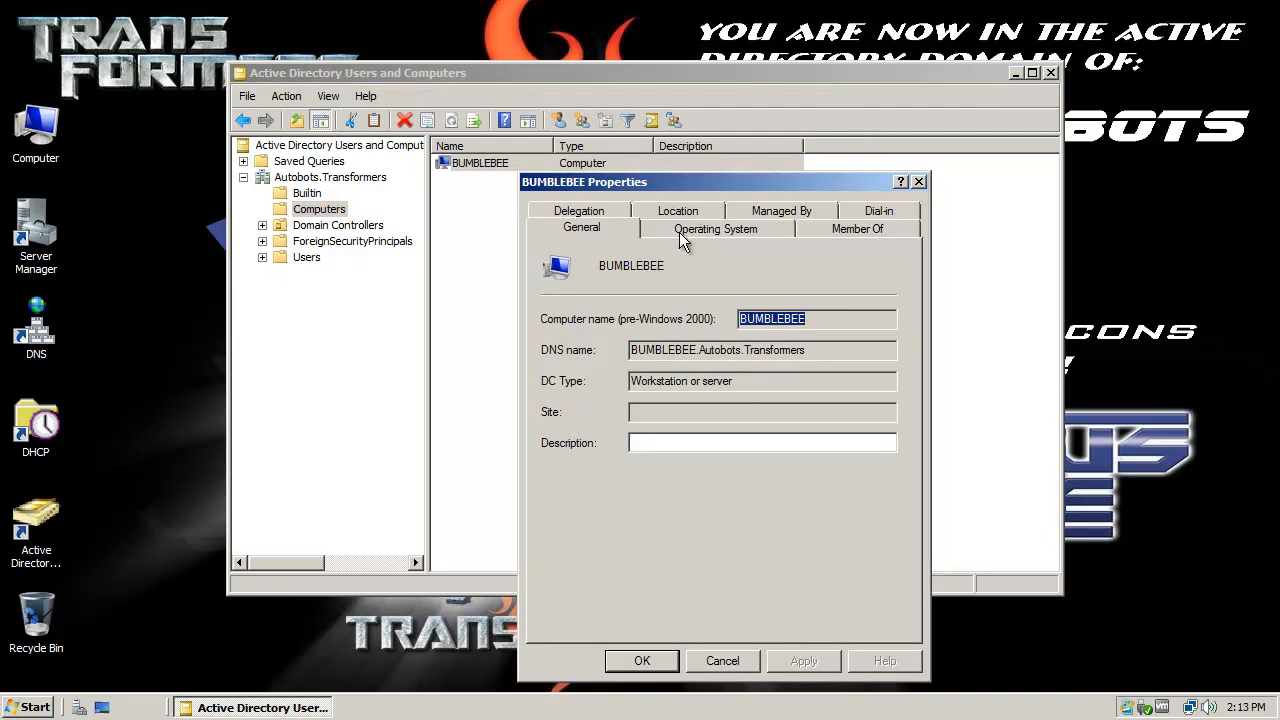
{"action": "left_click", "coordinate": [716, 228]}
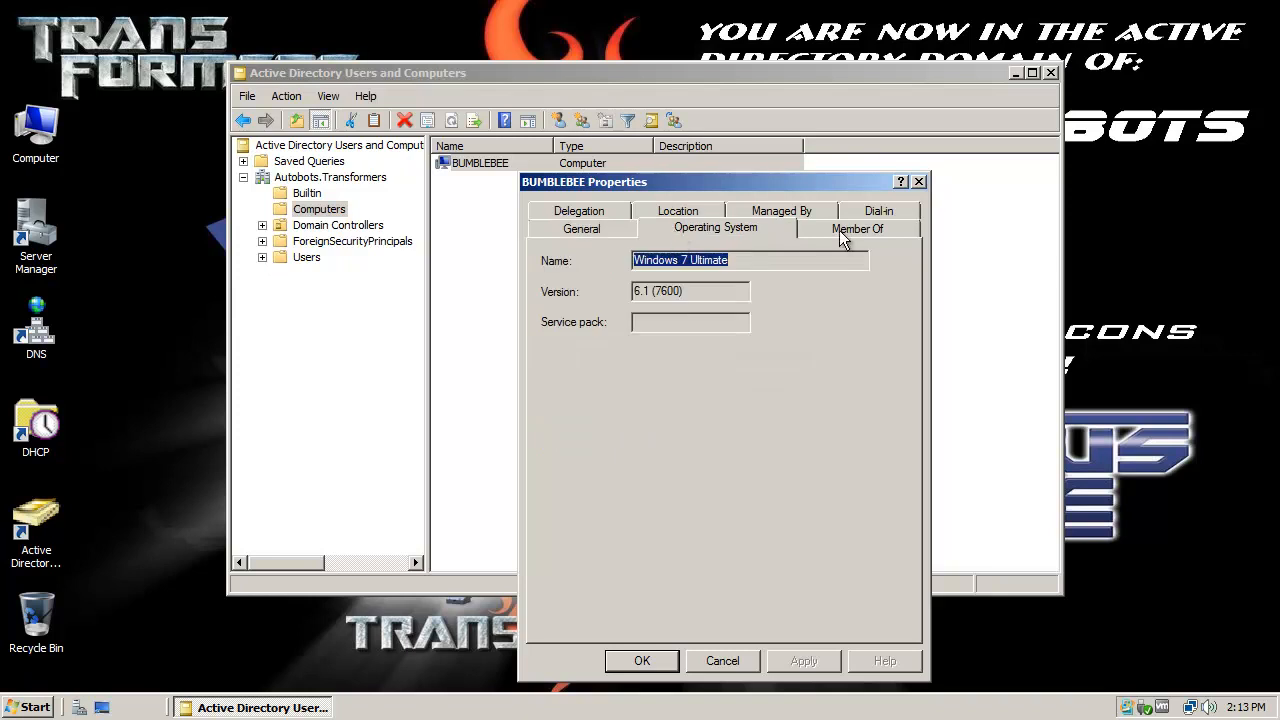
{"action": "left_click", "coordinate": [578, 228]}
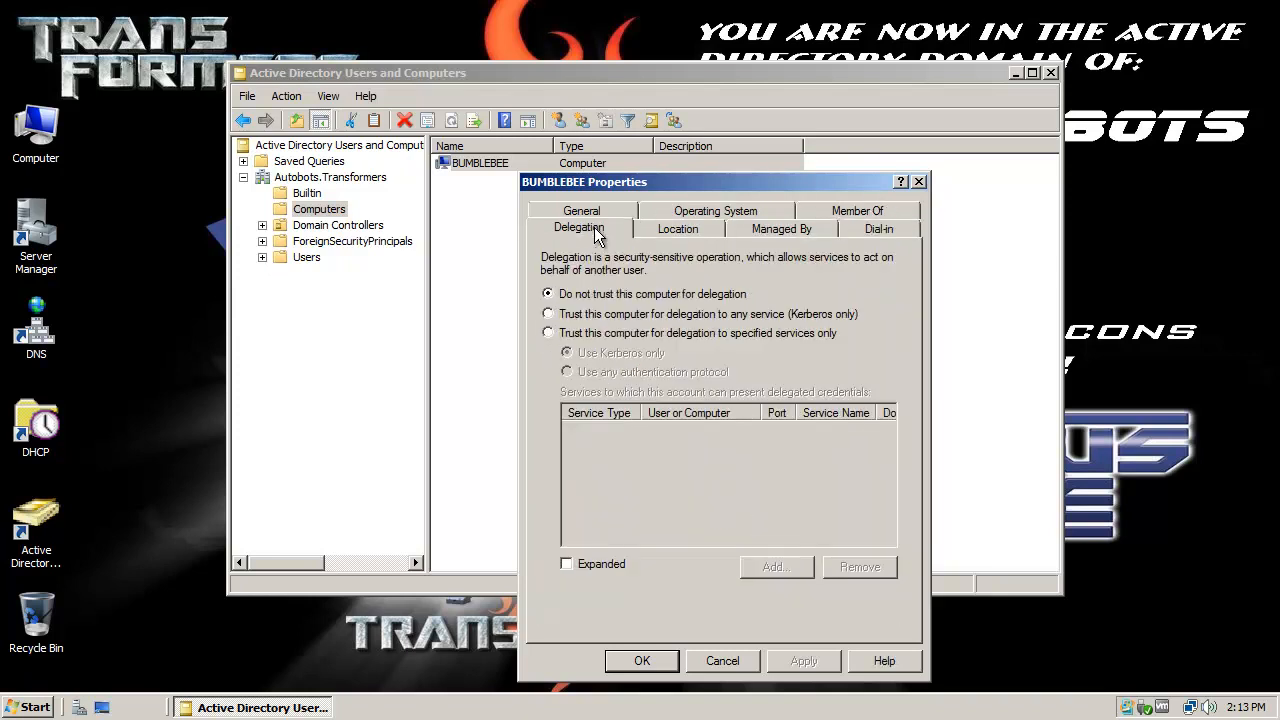
{"action": "left_click", "coordinate": [722, 660]}
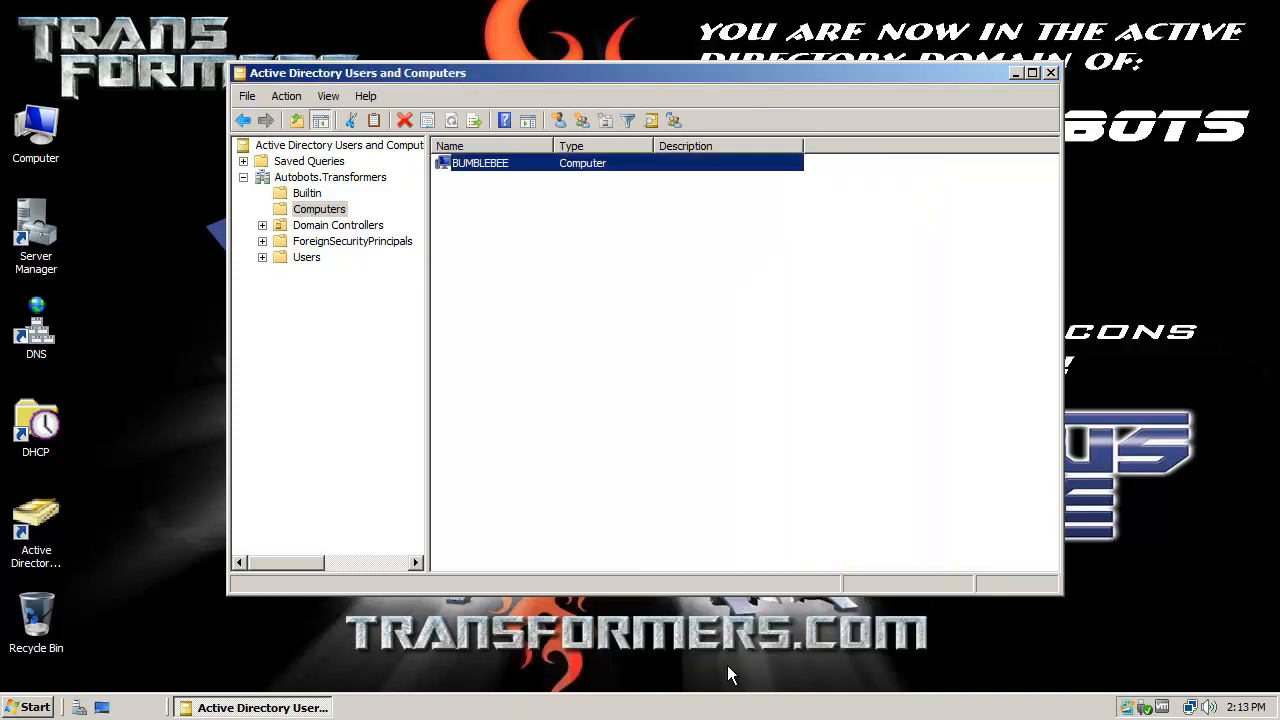
{"action": "mouse_move", "coordinate": [425, 225]}
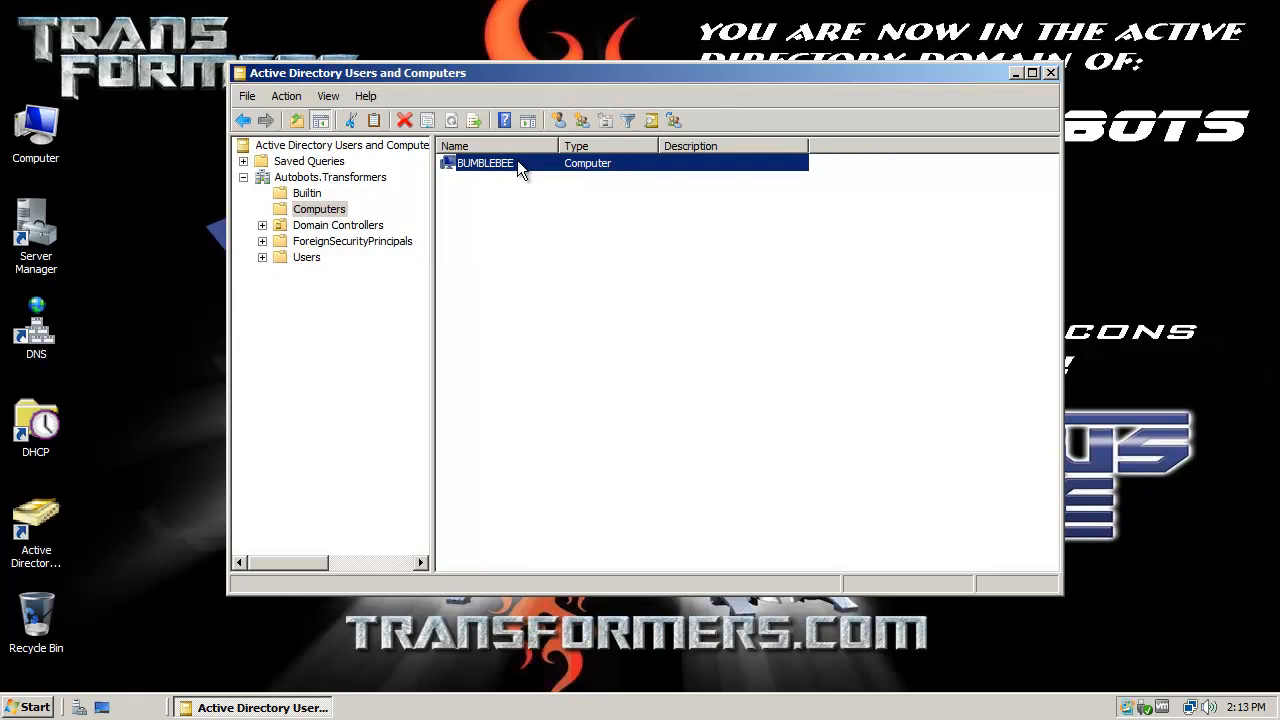
{"action": "mouse_move", "coordinate": [1033, 160]}
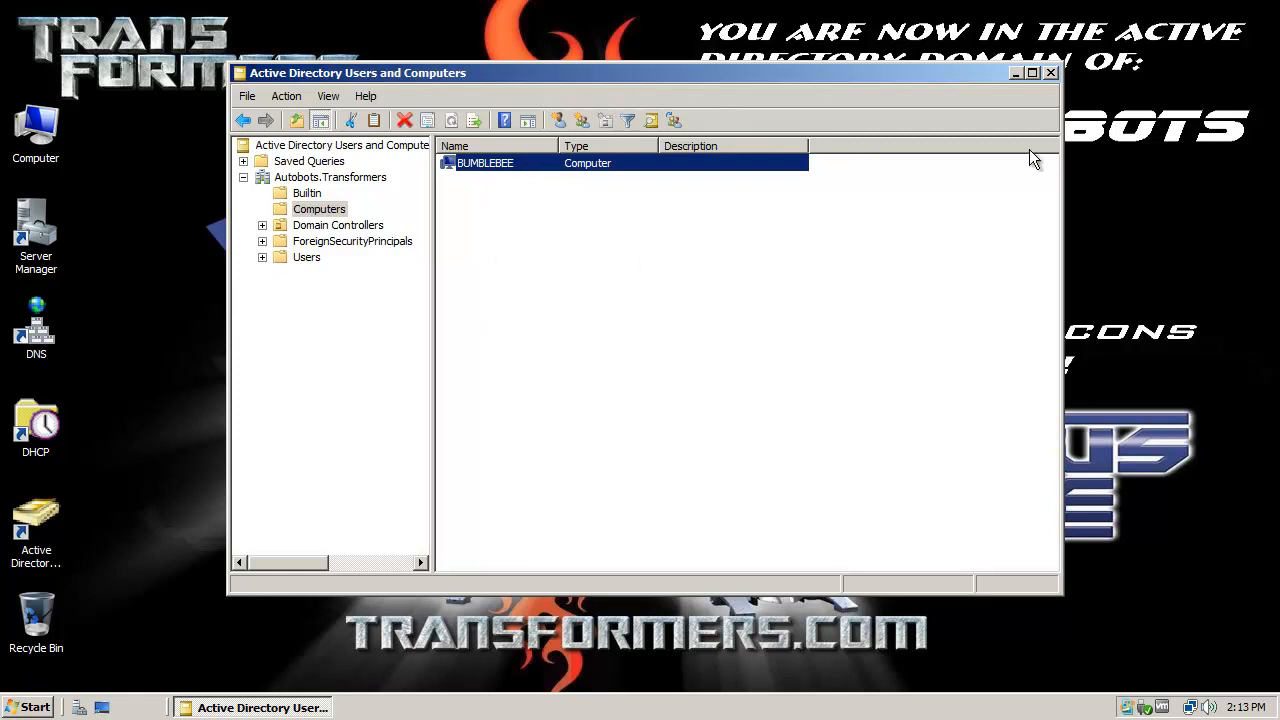
{"action": "left_click", "coordinate": [1014, 72]}
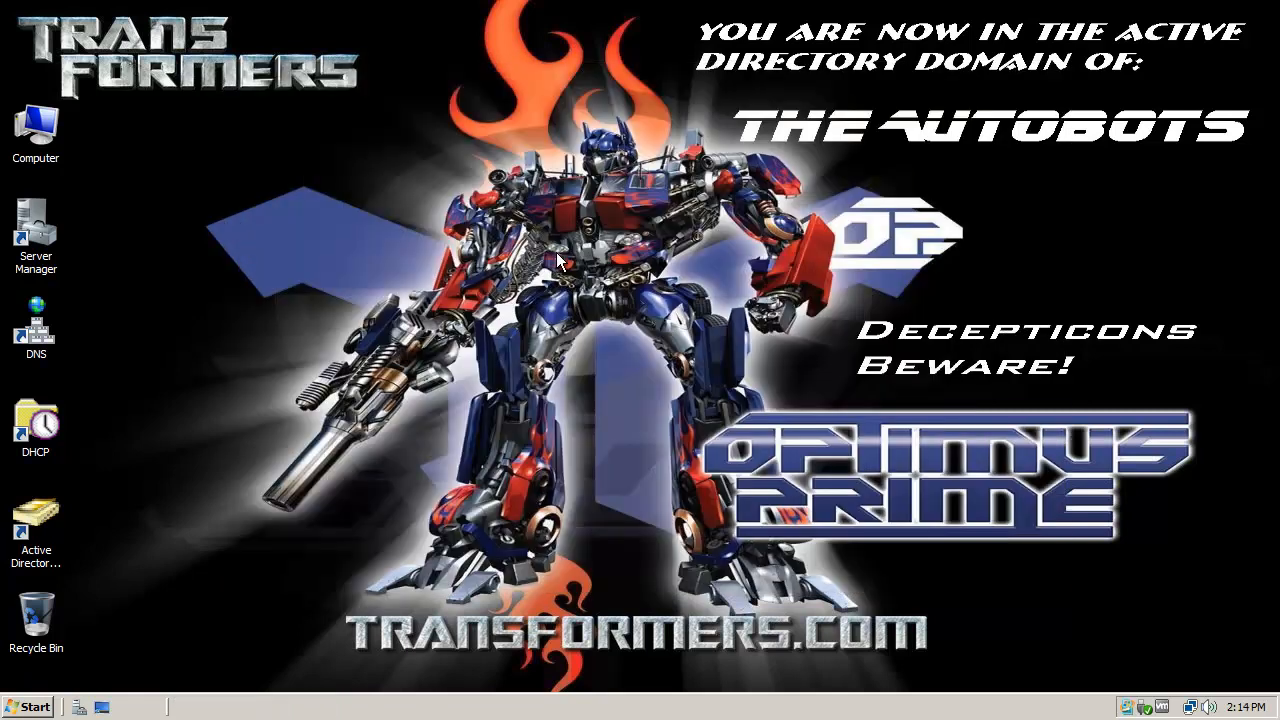
{"action": "mouse_move", "coordinate": [245, 410]}
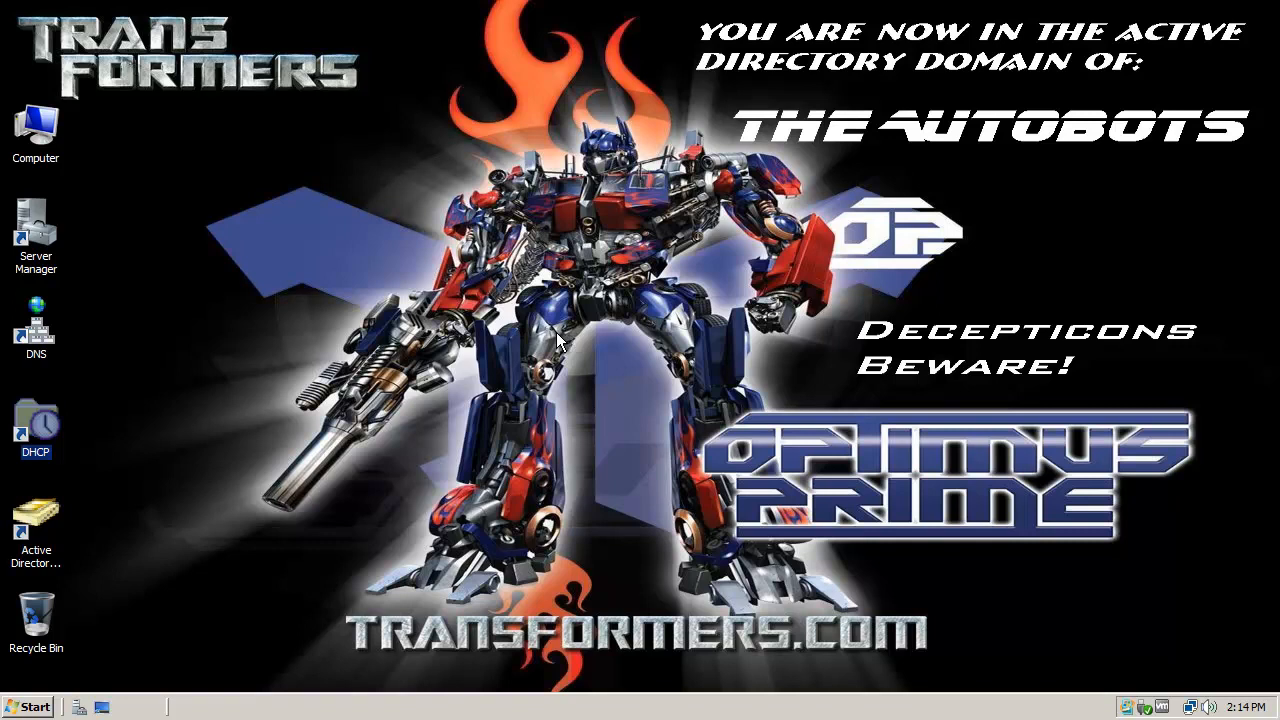
- Open the DHCP console and expand optimusprime.autobots.transformers down to its IPv4 scopes
{"action": "double_click", "coordinate": [36, 420]}
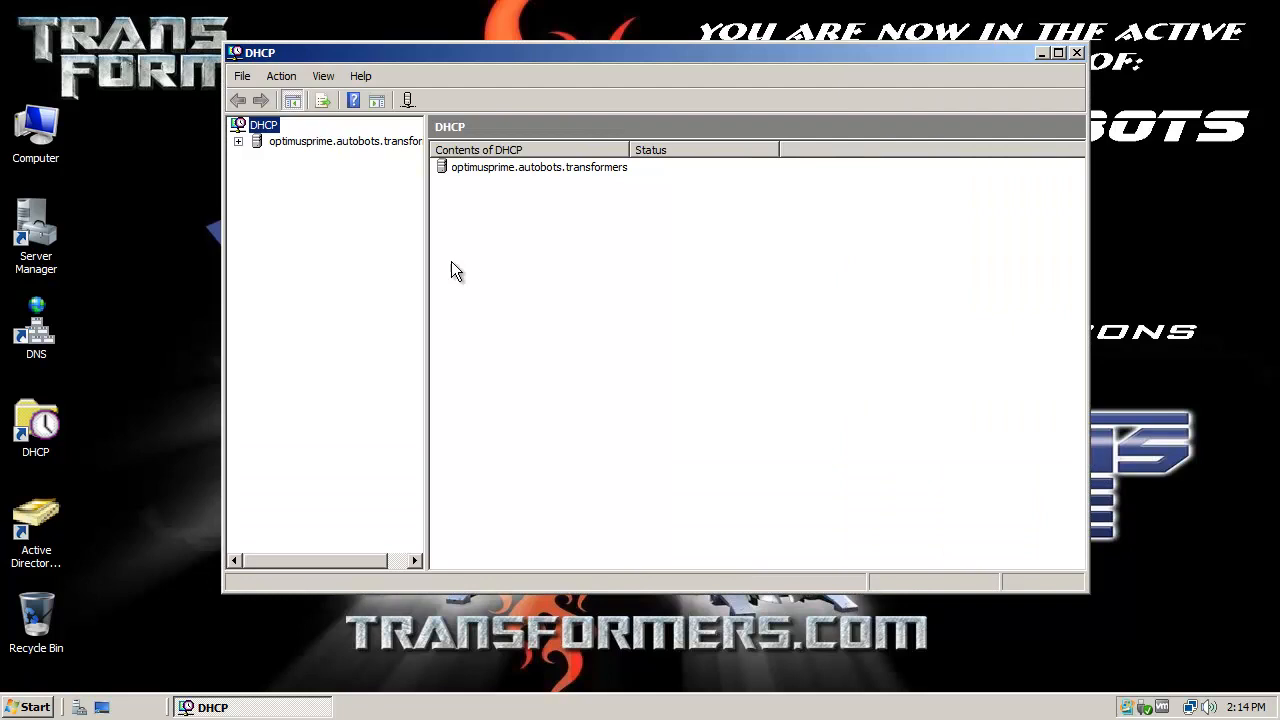
{"action": "left_click_drag", "start_coordinate": [430, 300], "coordinate": [505, 300]}
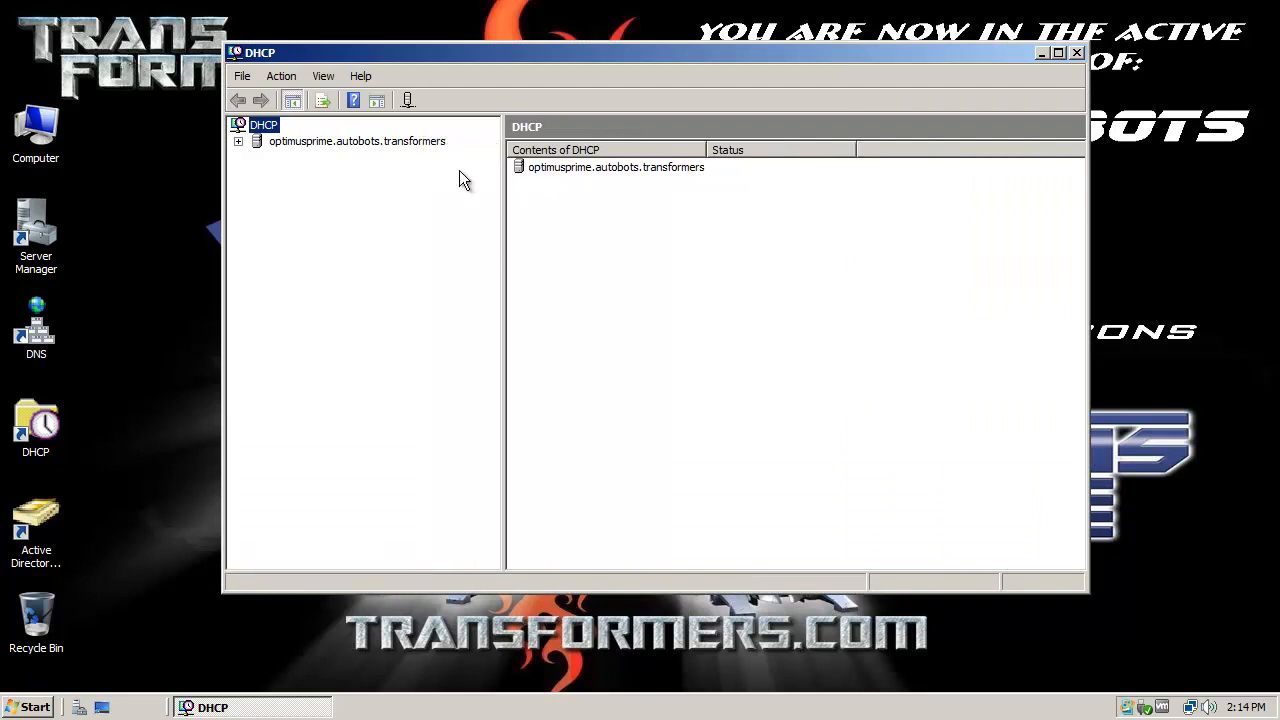
{"action": "left_click", "coordinate": [356, 140]}
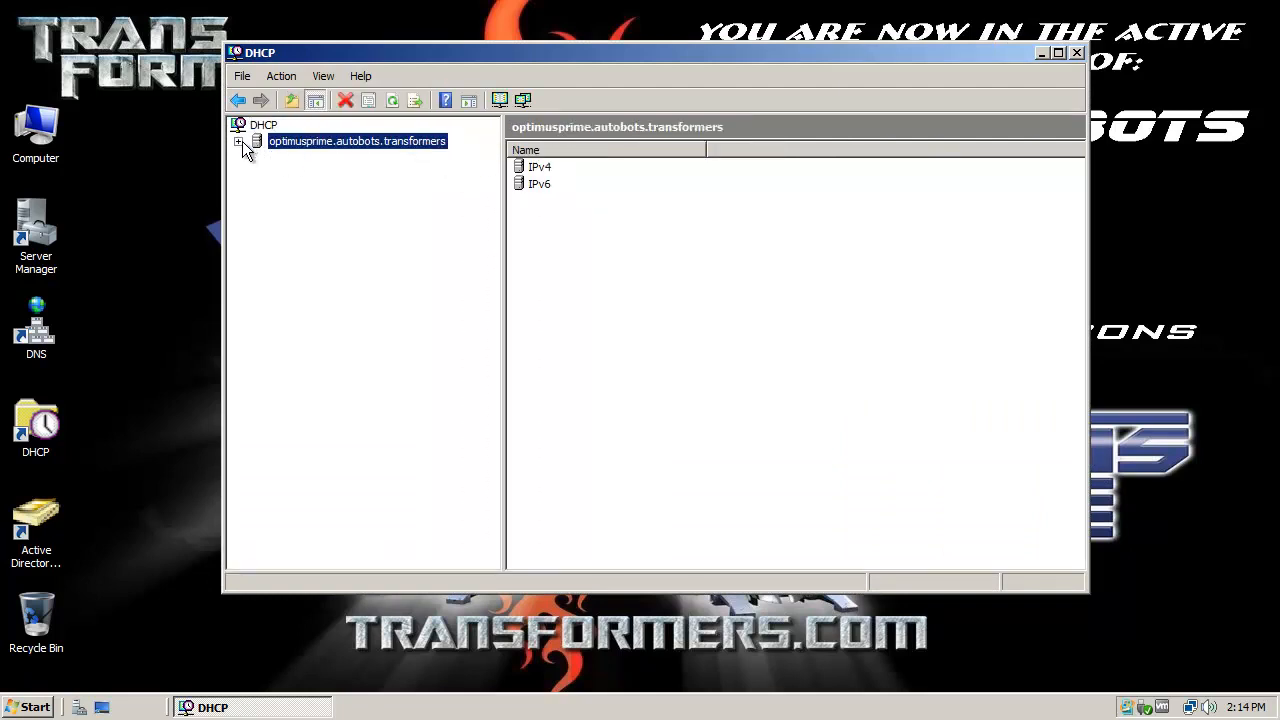
{"action": "left_click", "coordinate": [238, 141]}
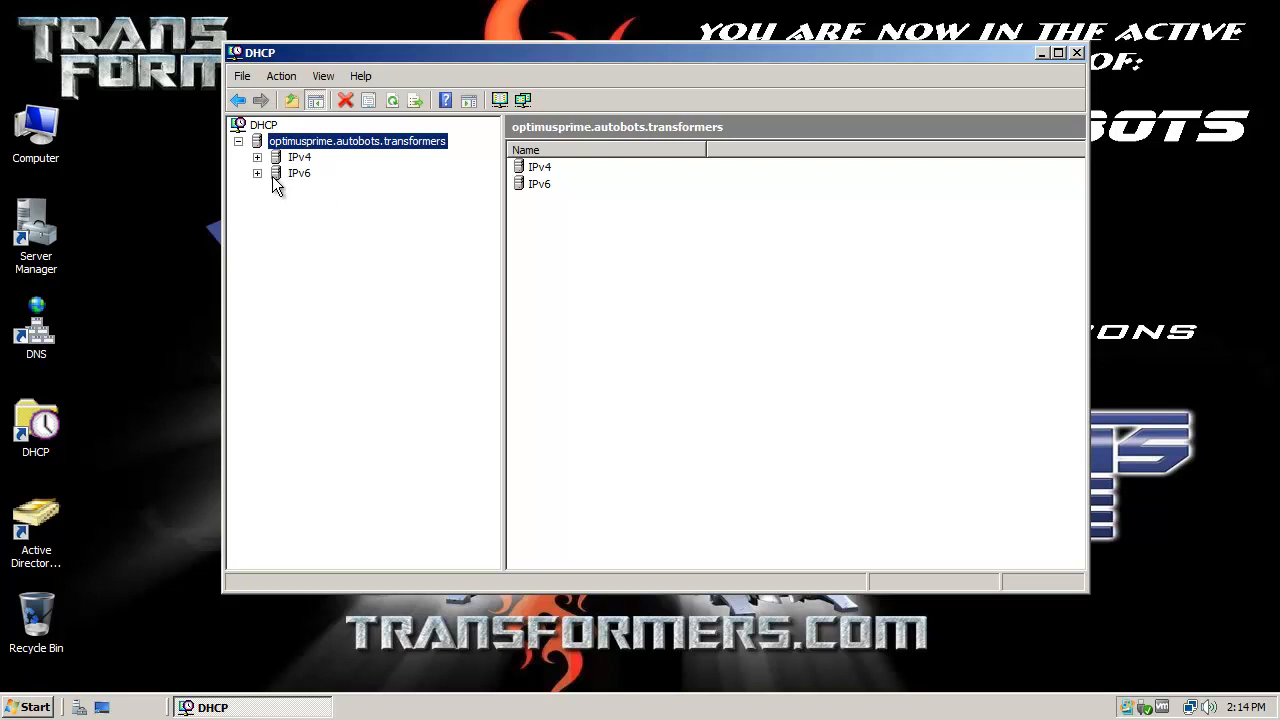
{"action": "left_click", "coordinate": [257, 157]}
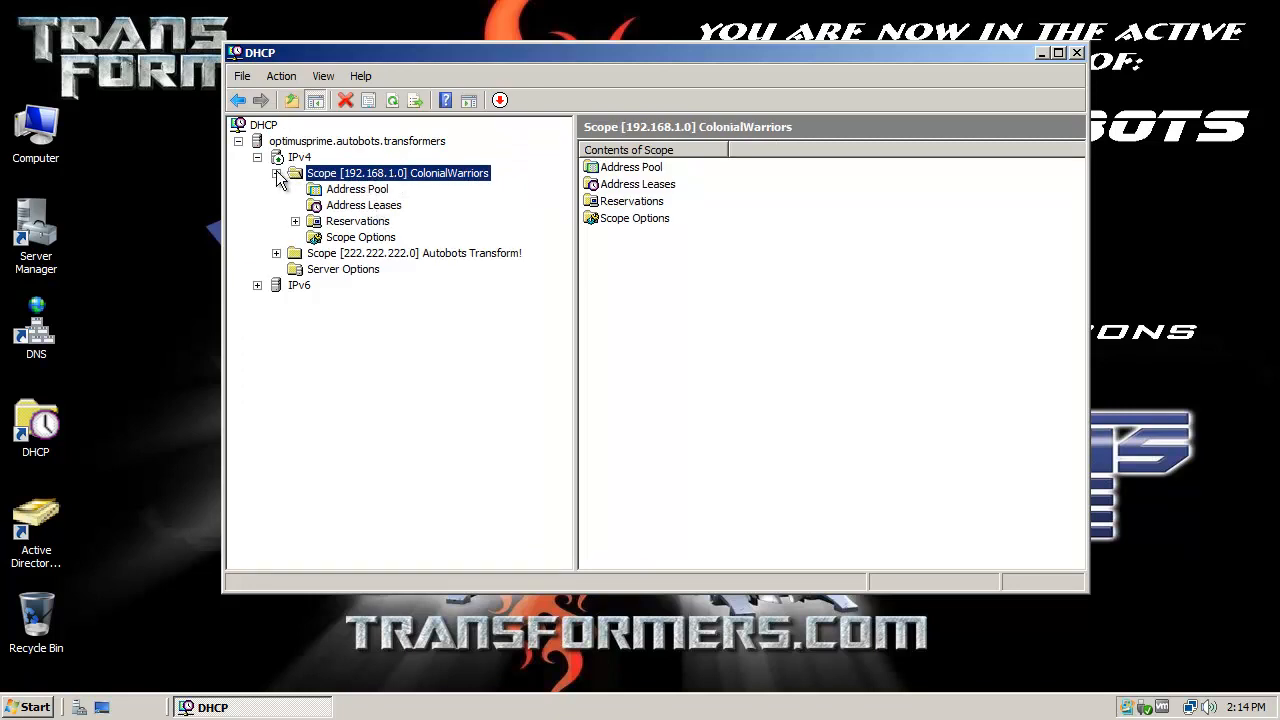
- Collapse ColonialWarriors and expand the Autobots Transform! scope to its Address Leases
{"action": "left_click", "coordinate": [277, 173]}
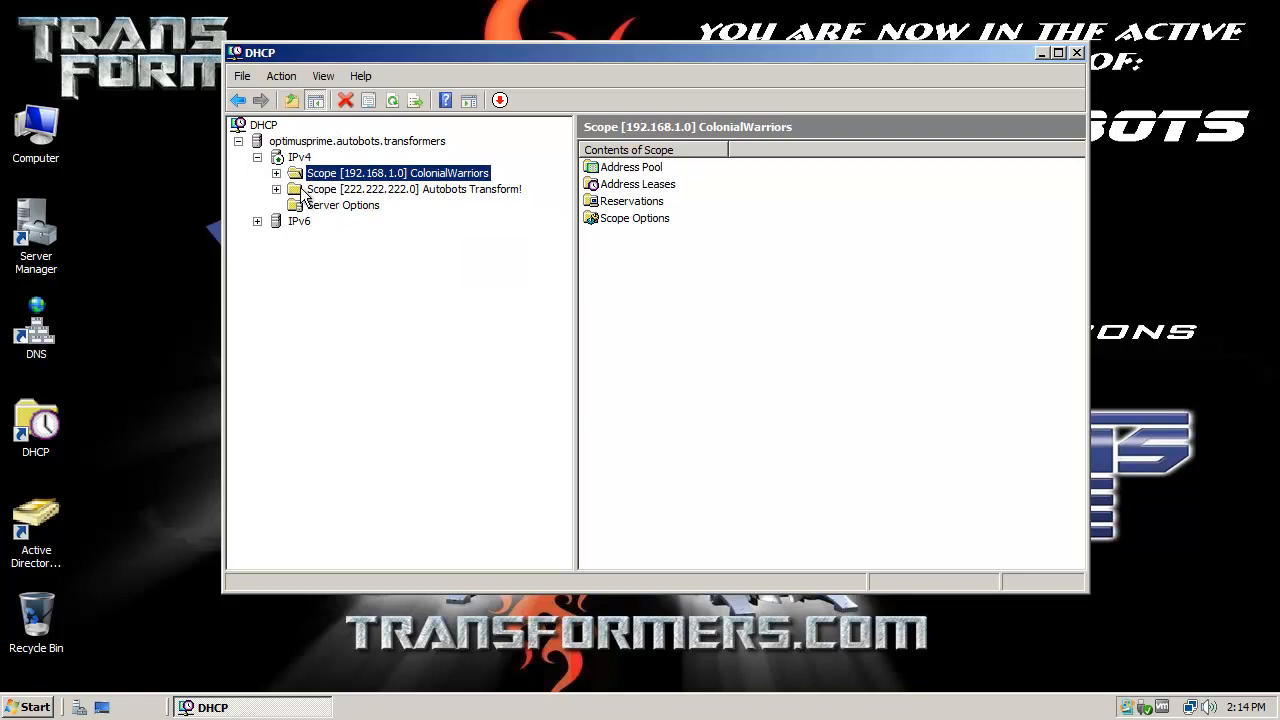
{"action": "mouse_move", "coordinate": [462, 195]}
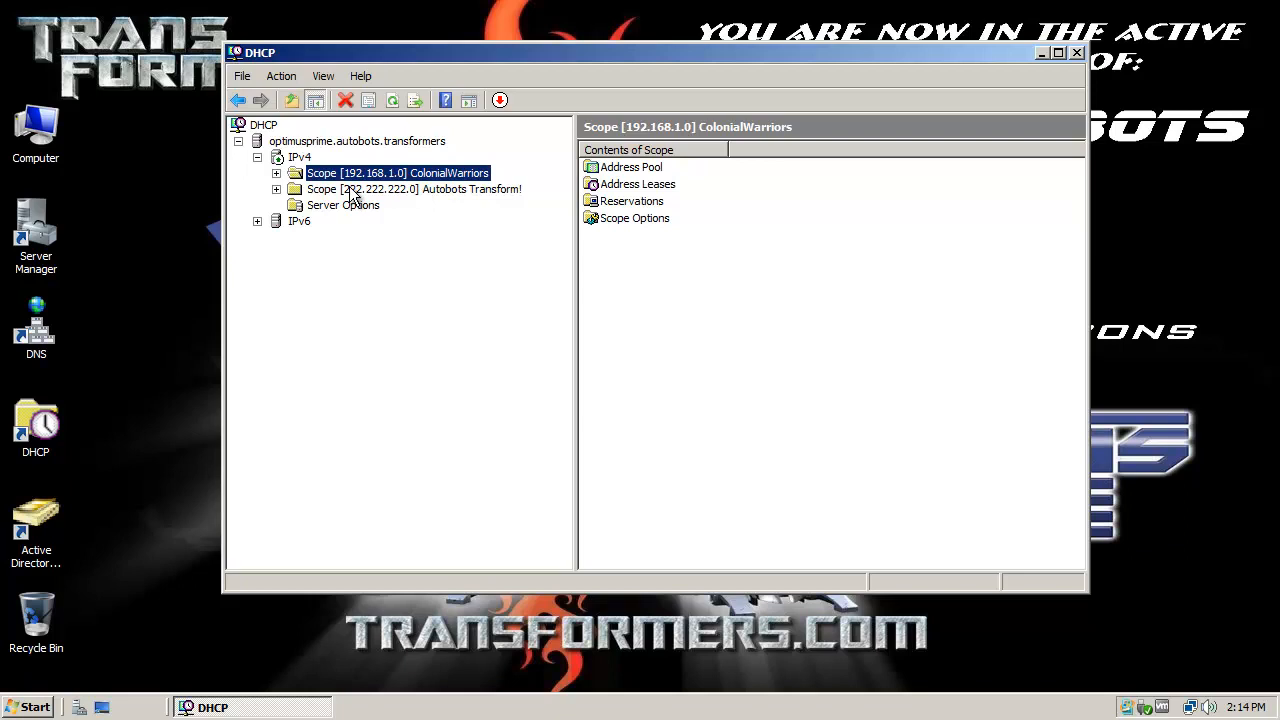
{"action": "left_click", "coordinate": [277, 189]}
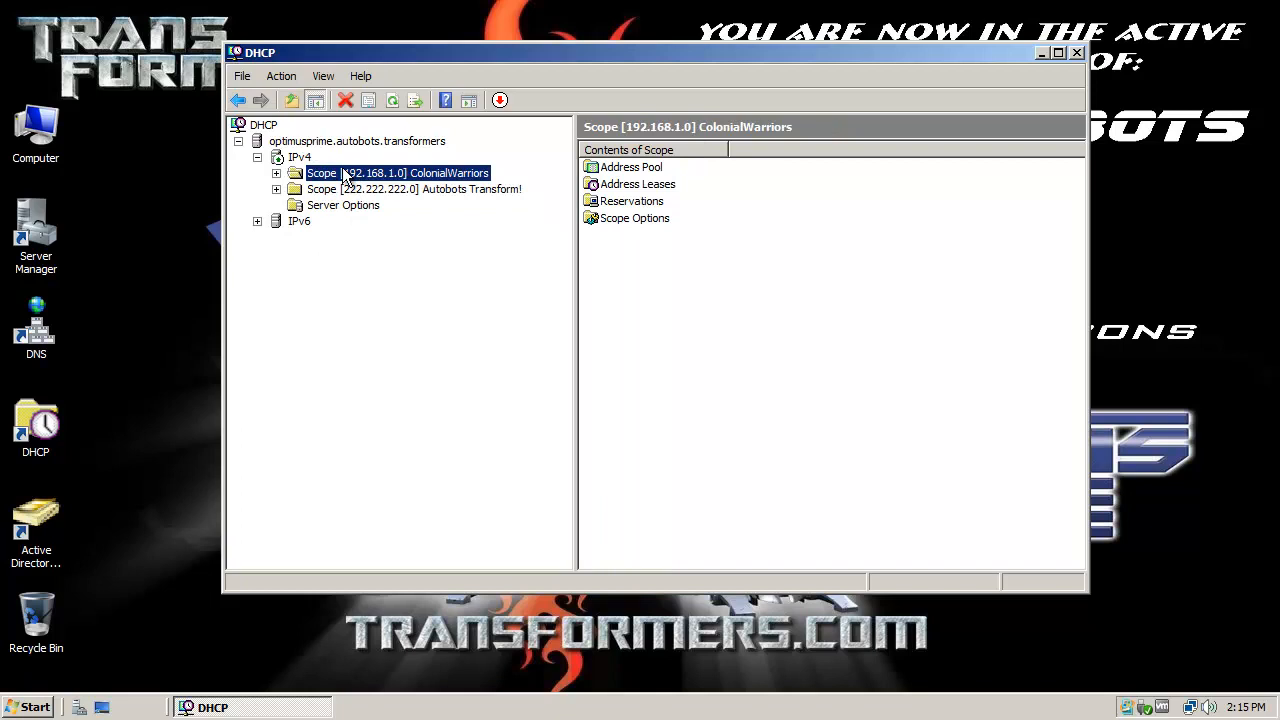
{"action": "left_click", "coordinate": [414, 189]}
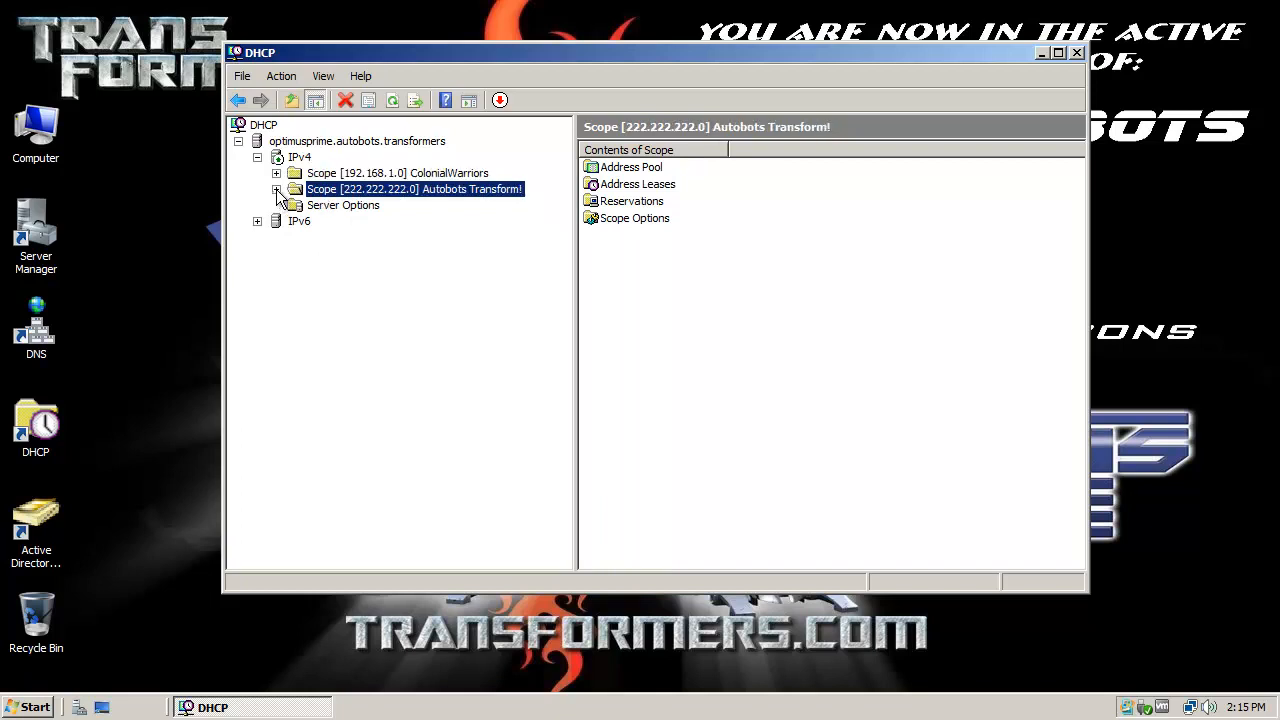
{"action": "left_click", "coordinate": [277, 189]}
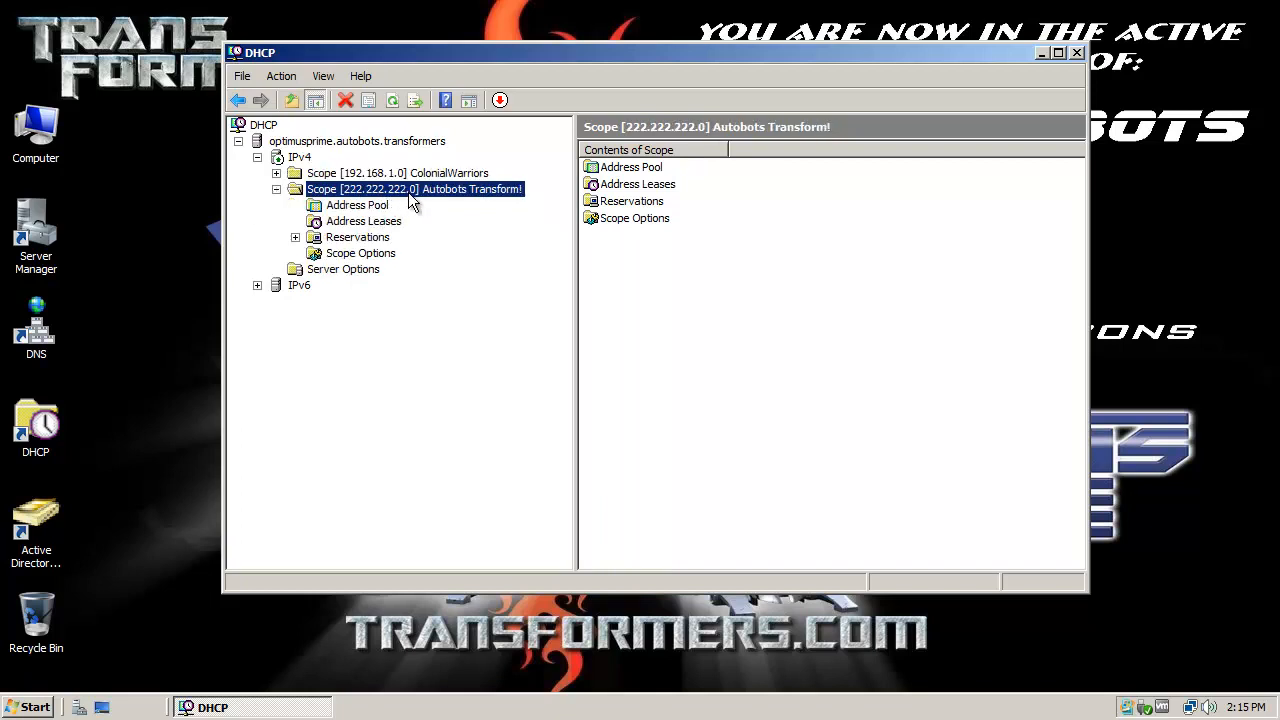
{"action": "left_click", "coordinate": [364, 221]}
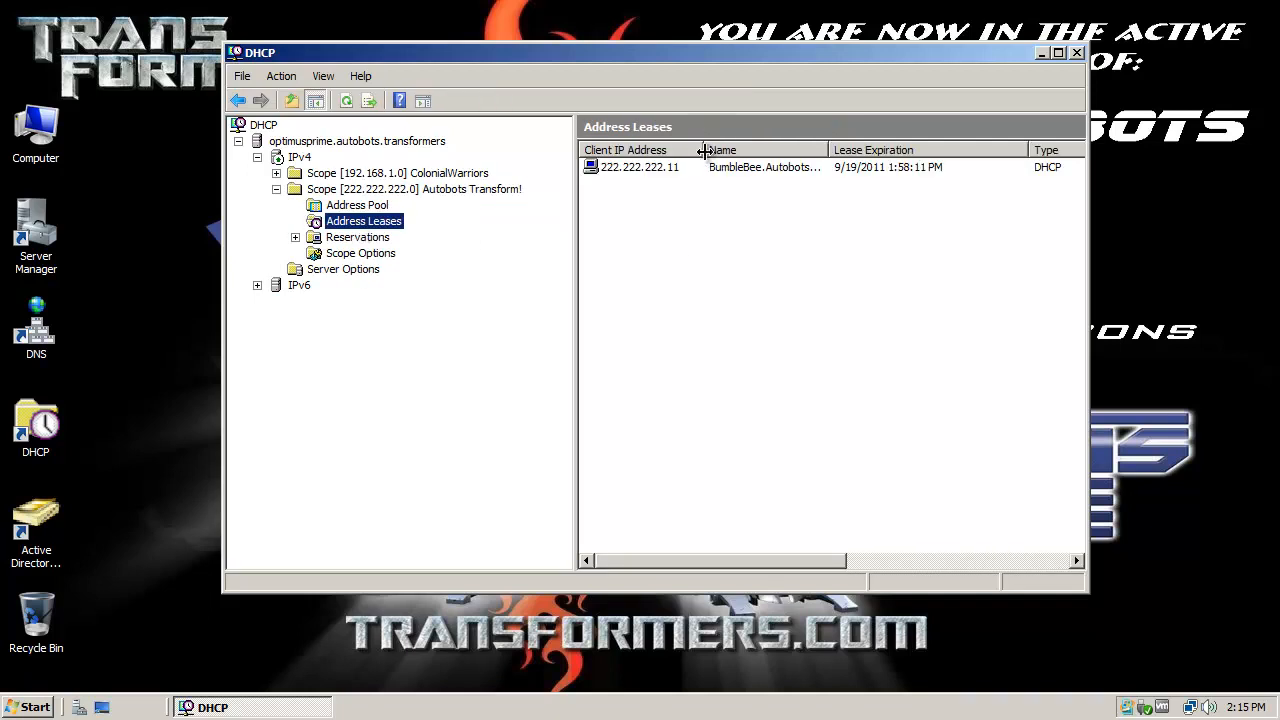
- Widen the Name column and bring up actions for BumbleBee's 222.222.222.11 lease
{"action": "left_click_drag", "start_coordinate": [705, 150], "coordinate": [884, 150]}
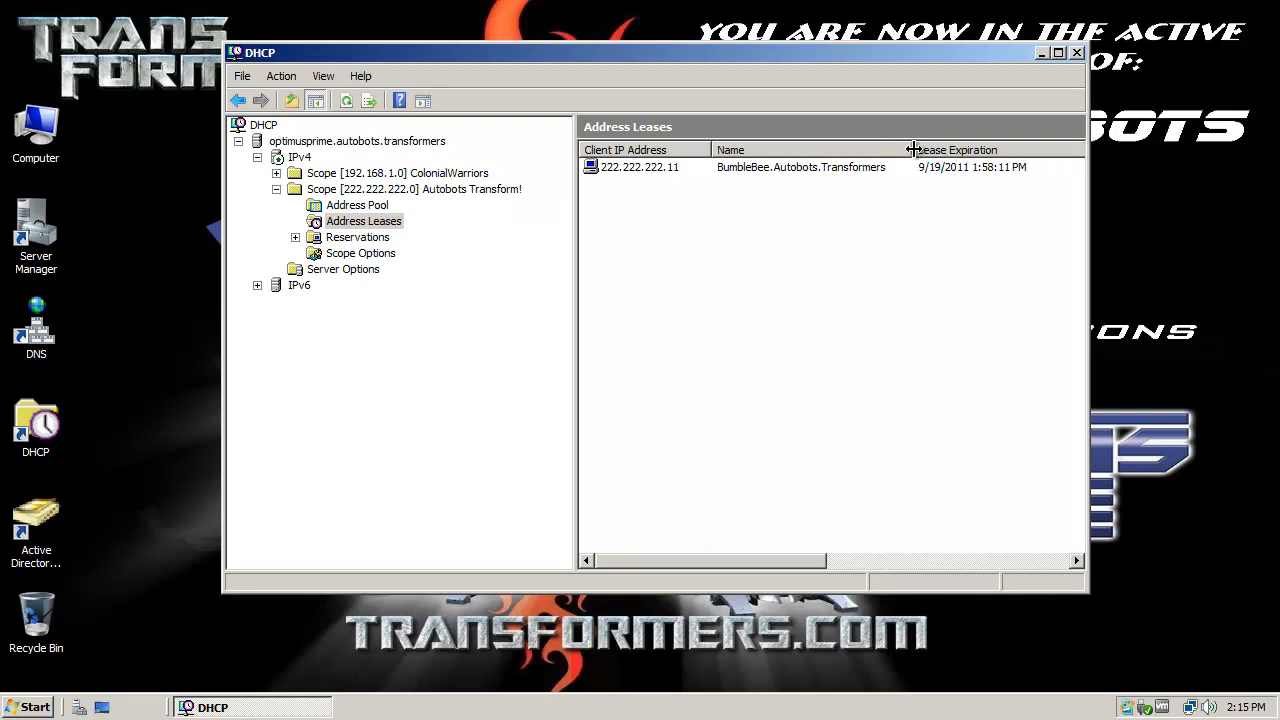
{"action": "mouse_move", "coordinate": [612, 188]}
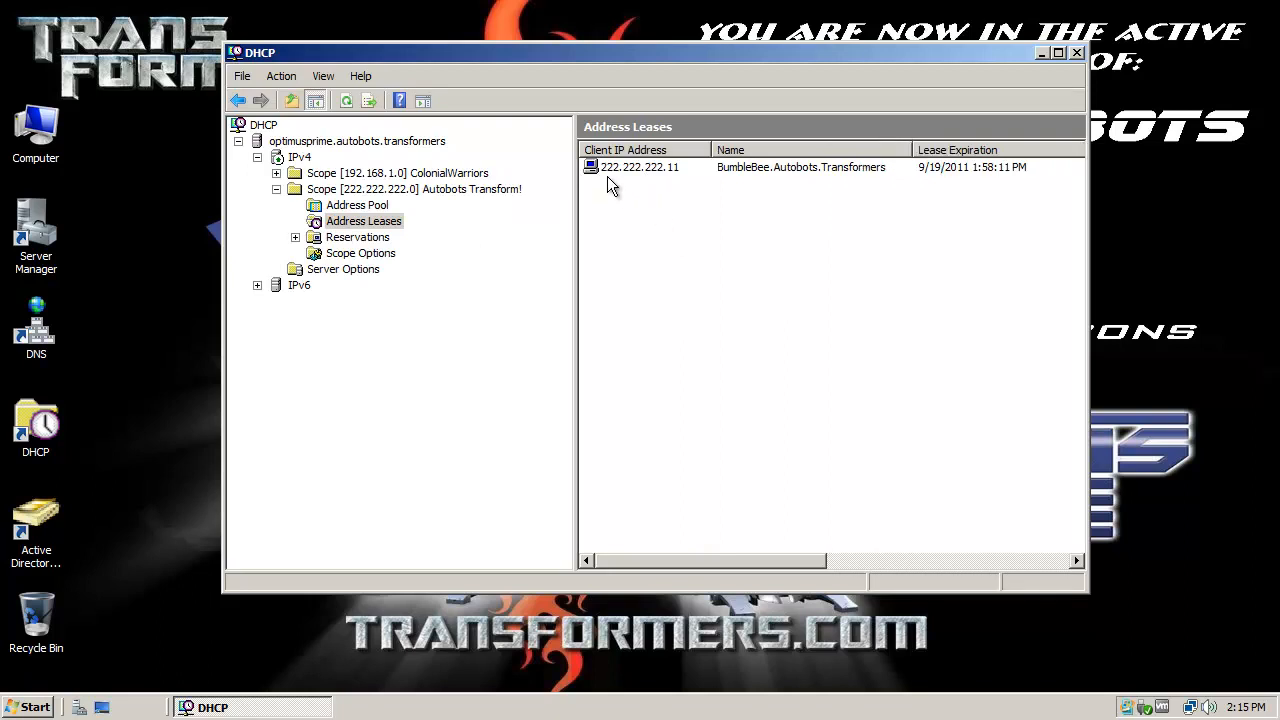
{"action": "mouse_move", "coordinate": [667, 185]}
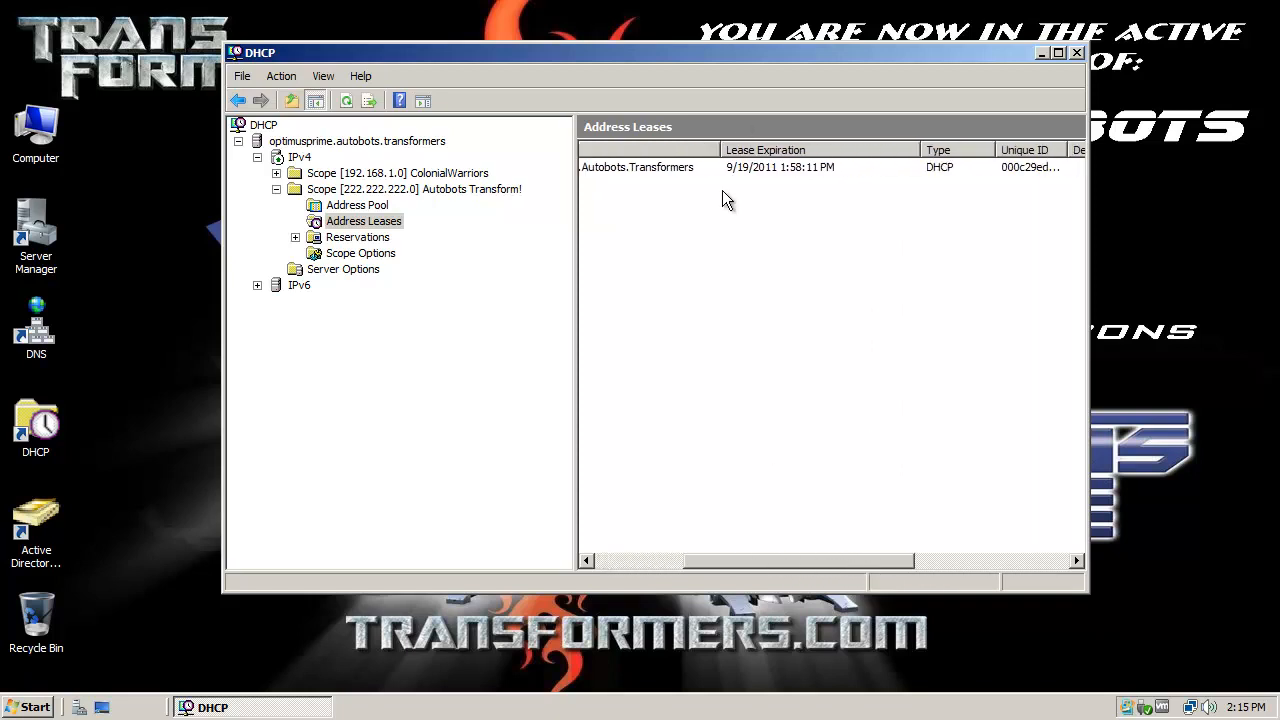
{"action": "mouse_move", "coordinate": [898, 180]}
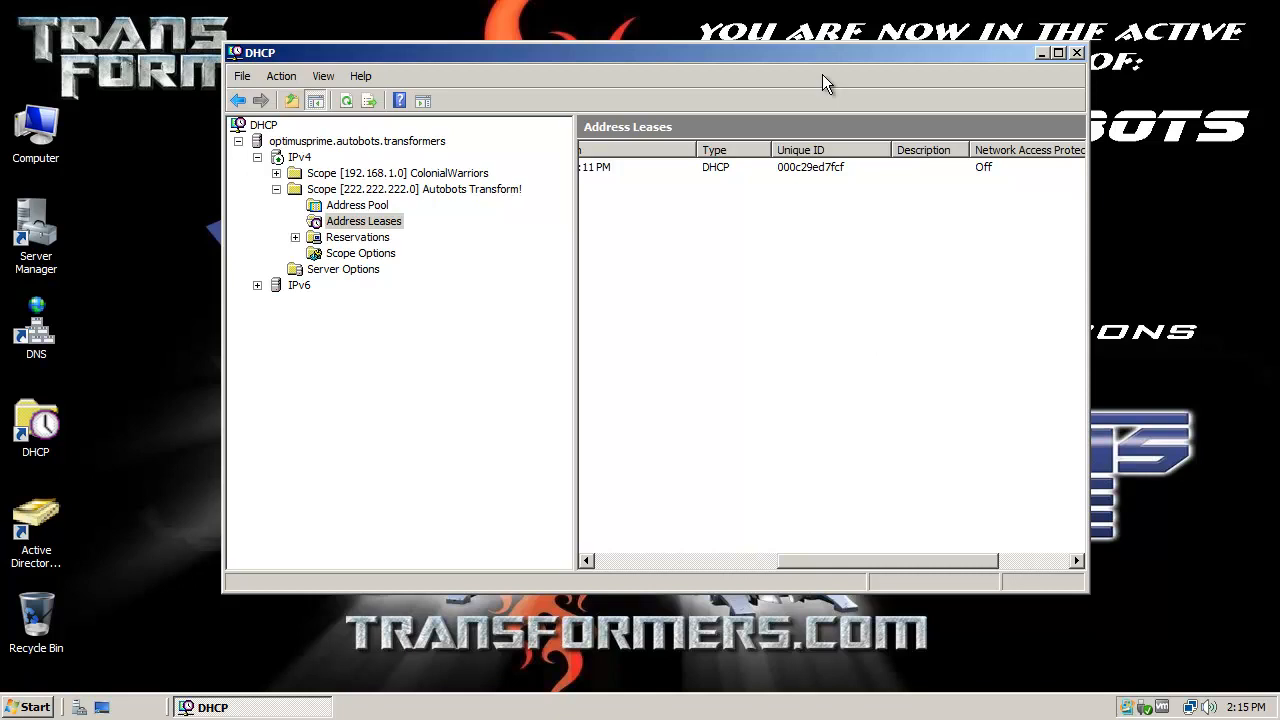
{"action": "mouse_move", "coordinate": [910, 570]}
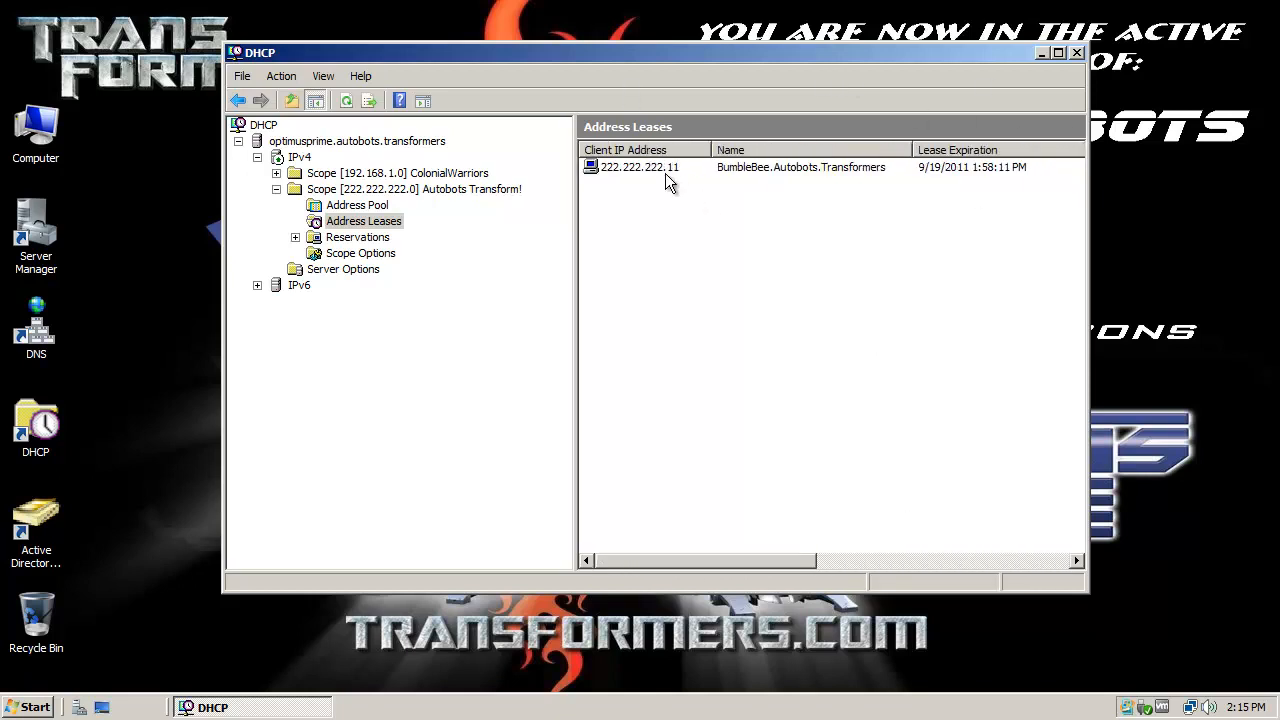
{"action": "mouse_move", "coordinate": [715, 575]}
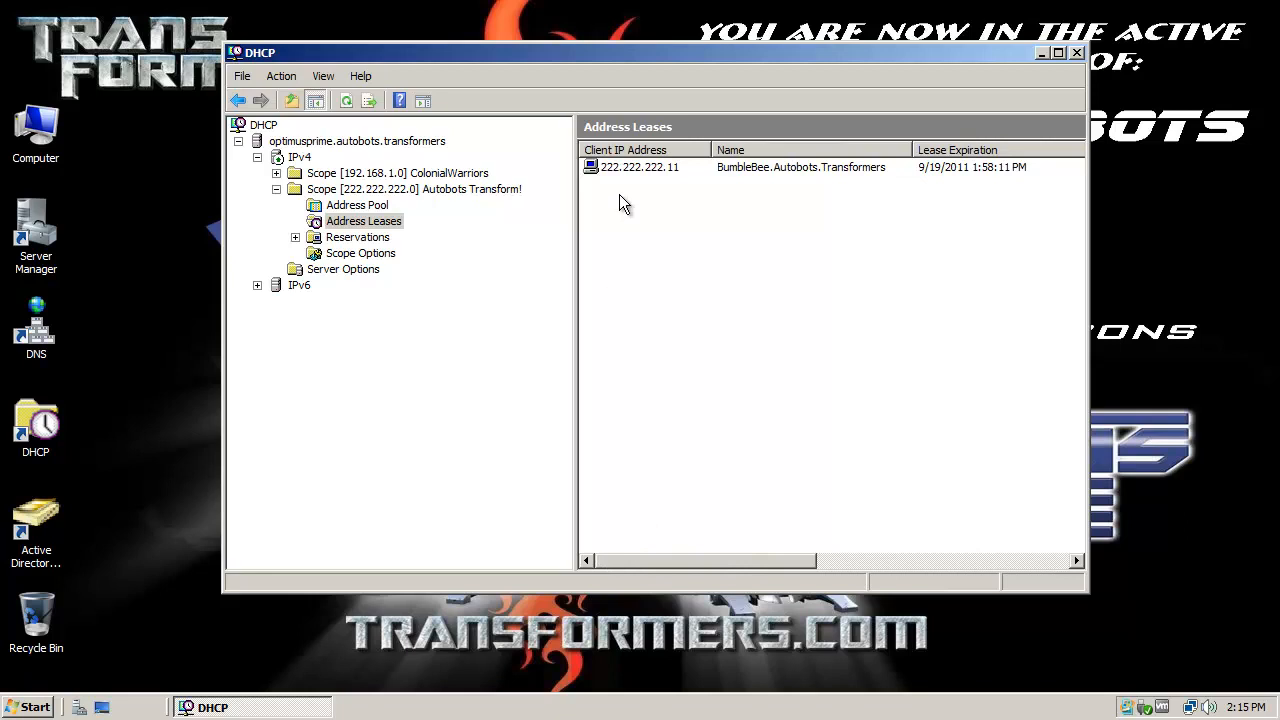
{"action": "mouse_move", "coordinate": [778, 412]}
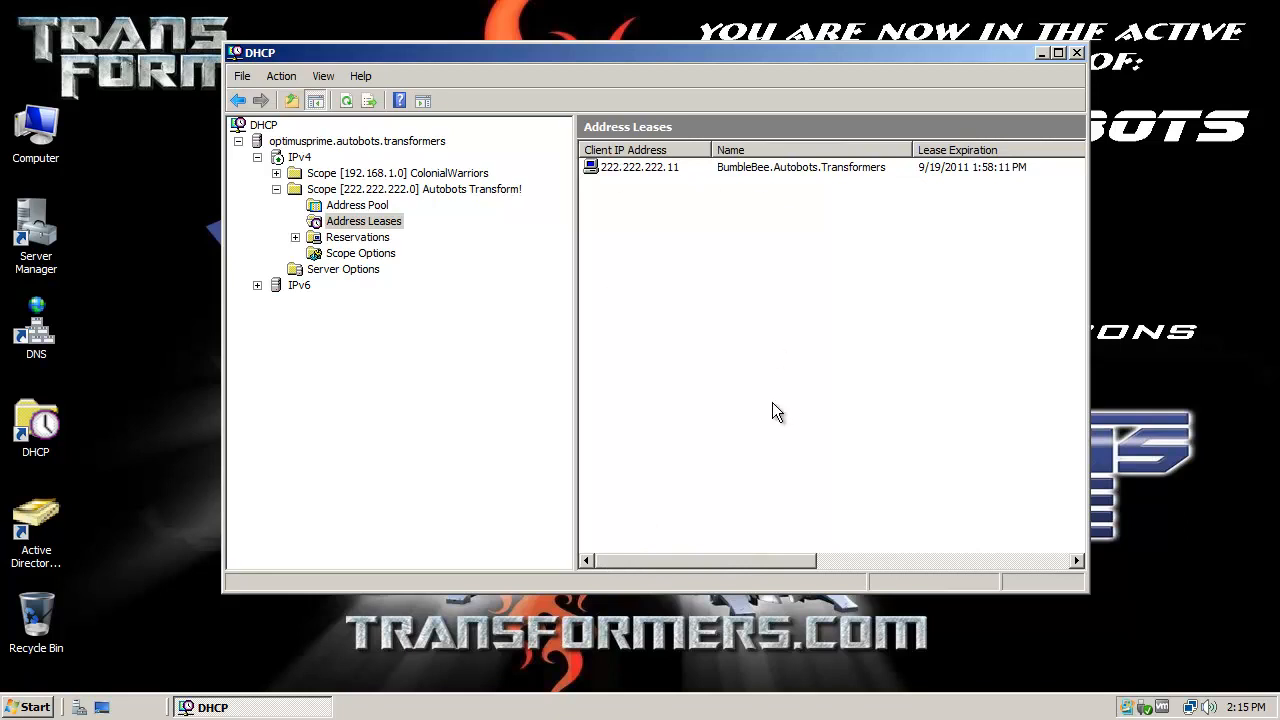
{"action": "right_click", "coordinate": [640, 167]}
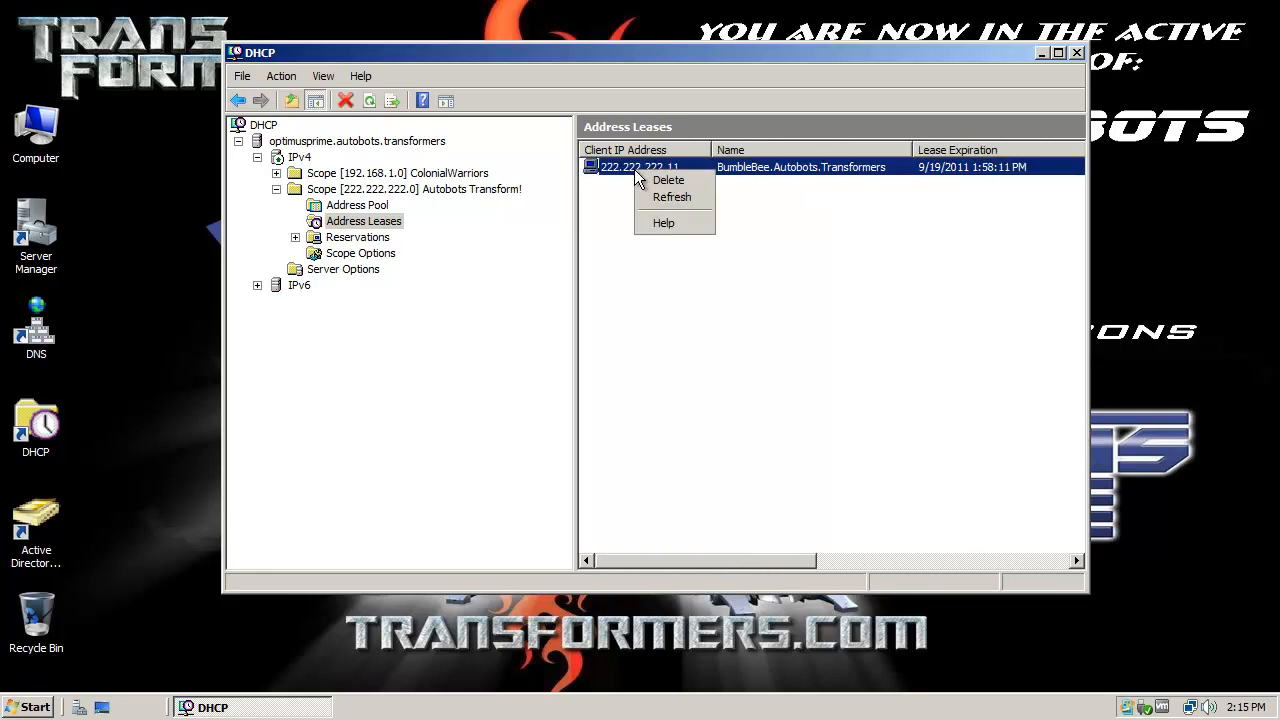
{"action": "mouse_move", "coordinate": [668, 180]}
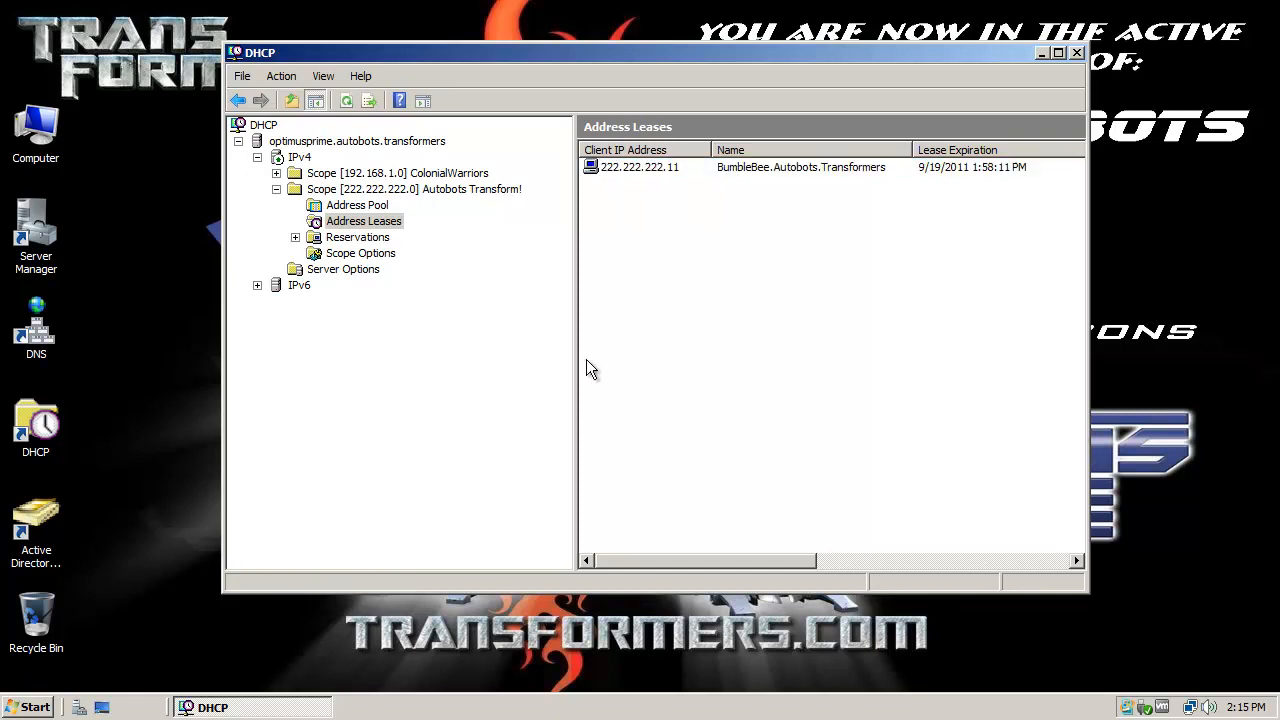
{"action": "mouse_move", "coordinate": [1160, 55]}
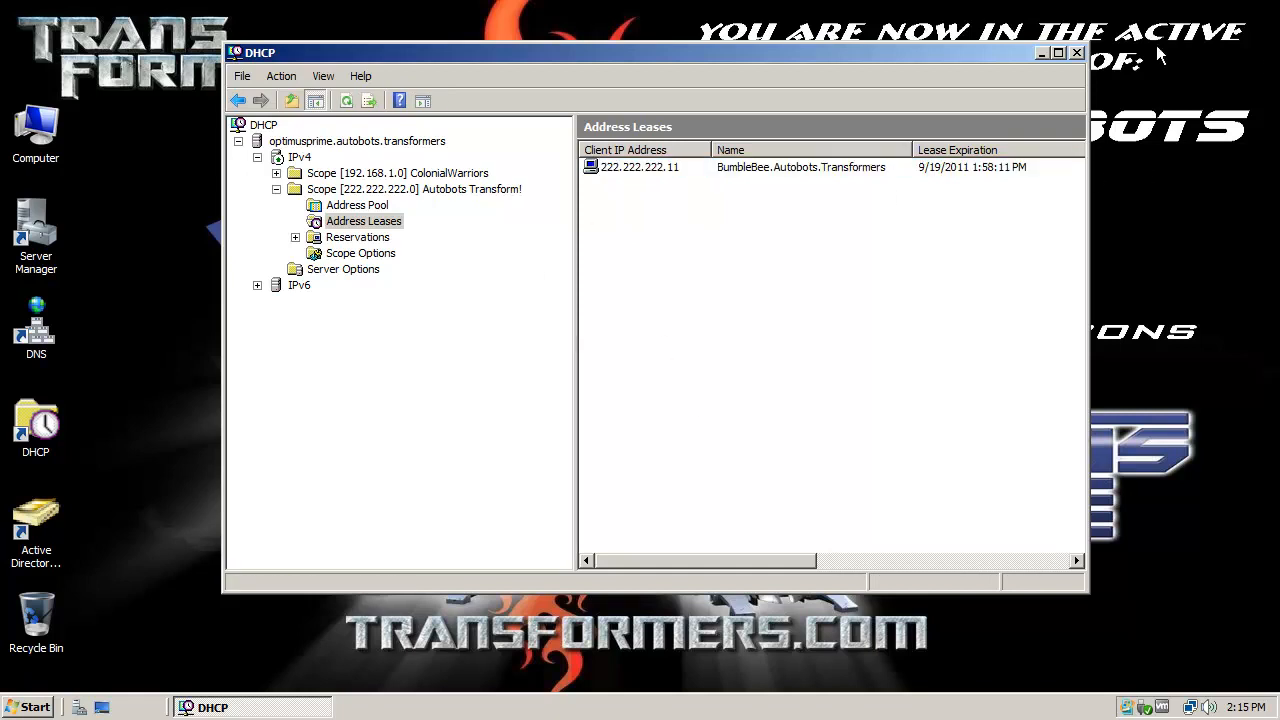
{"action": "mouse_move", "coordinate": [1078, 62]}
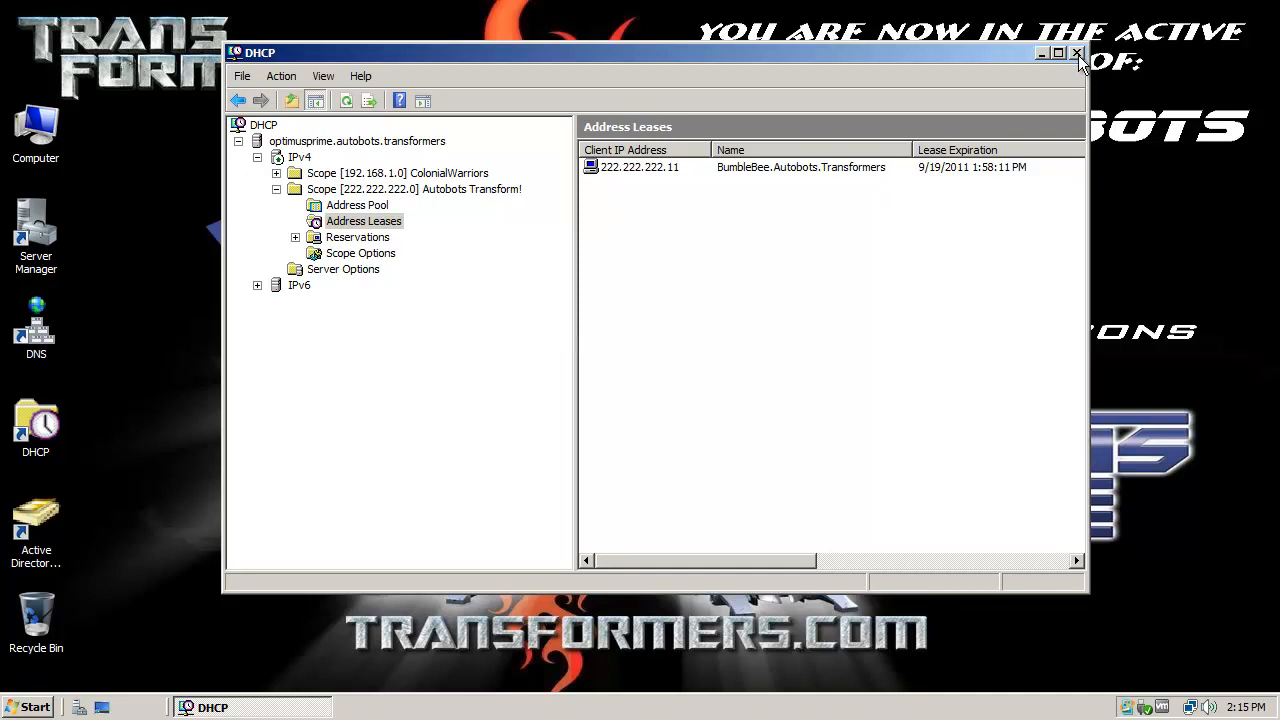
- Close the DHCP console, keeping BumbleBee's lease intact
{"action": "left_click", "coordinate": [1077, 52]}
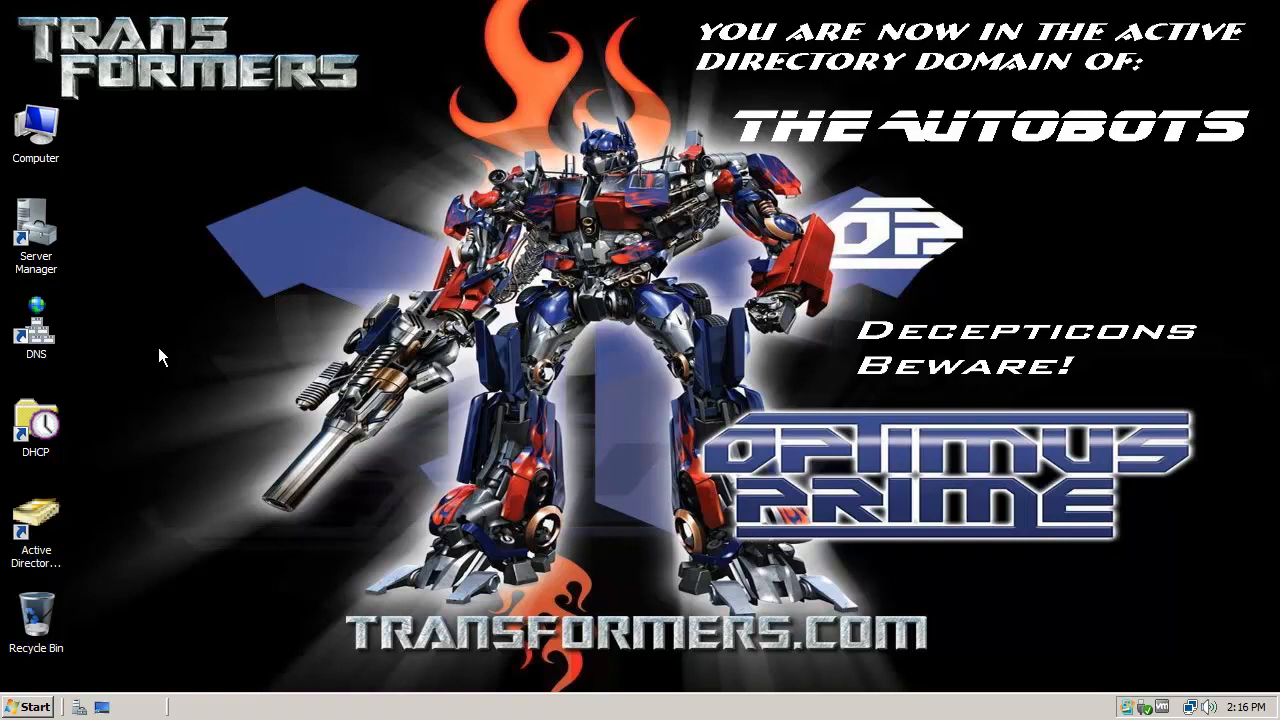
{"action": "mouse_move", "coordinate": [248, 357]}
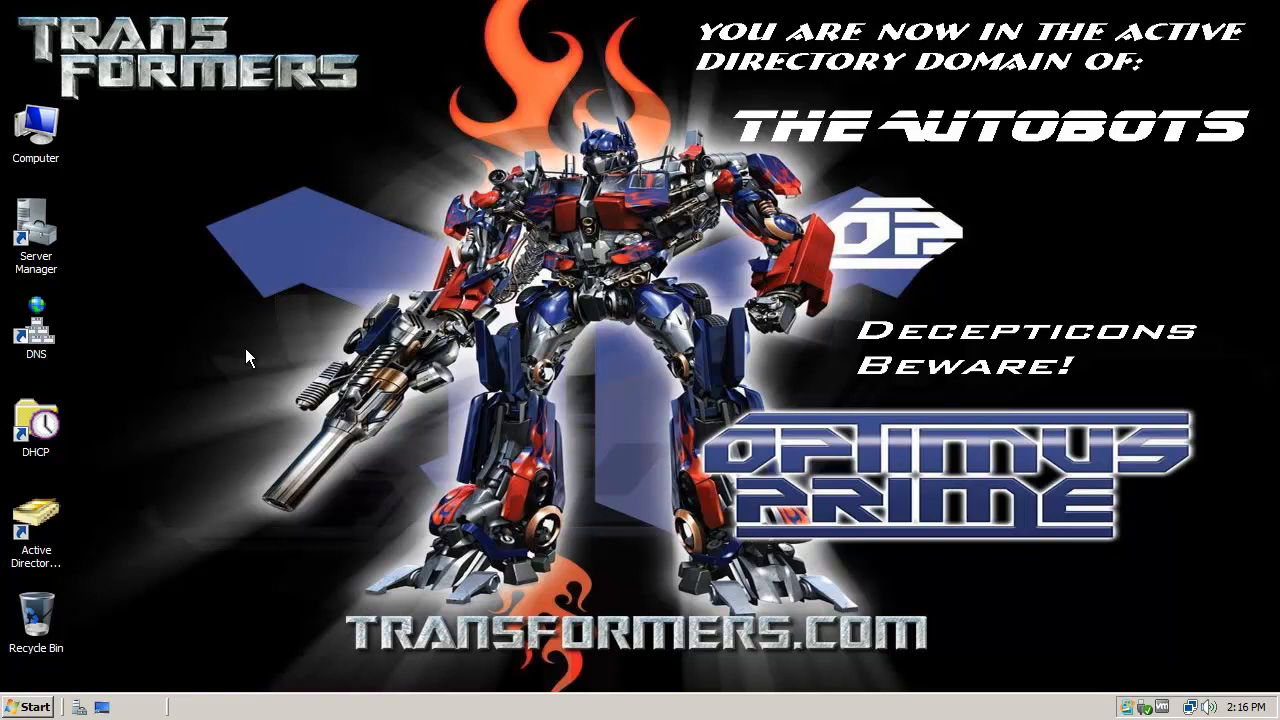
{"action": "mouse_move", "coordinate": [837, 263]}
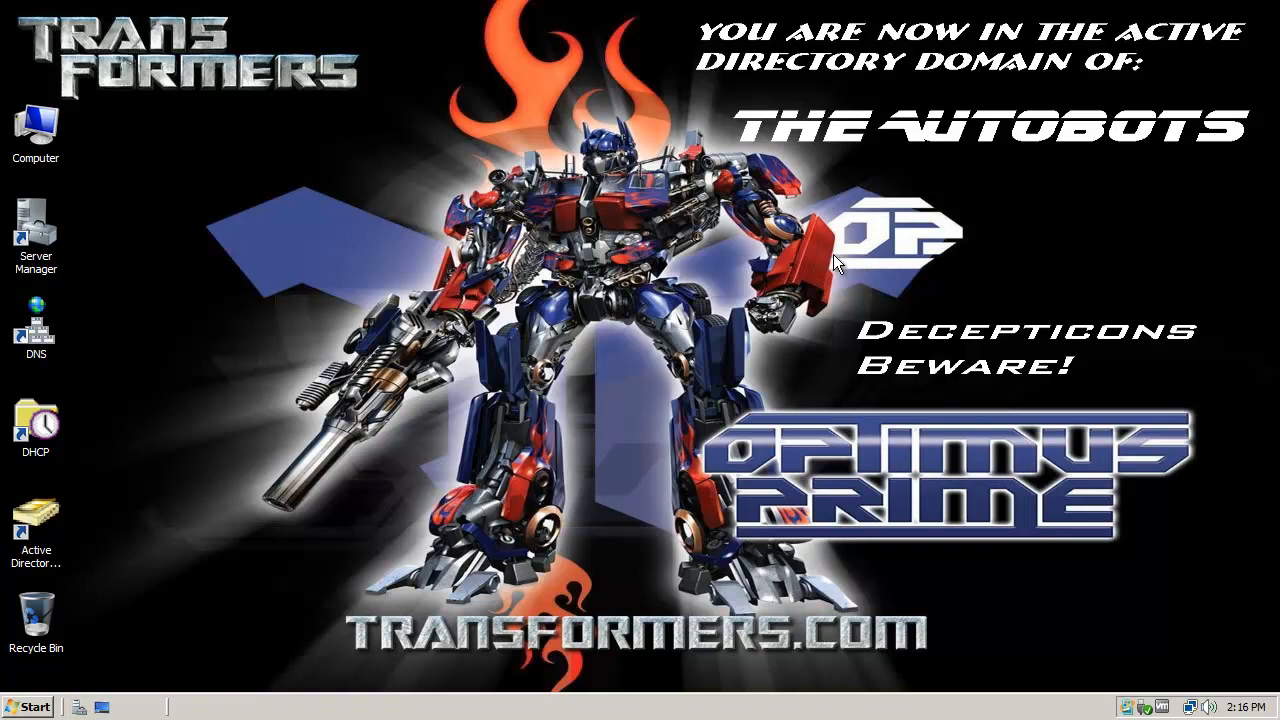